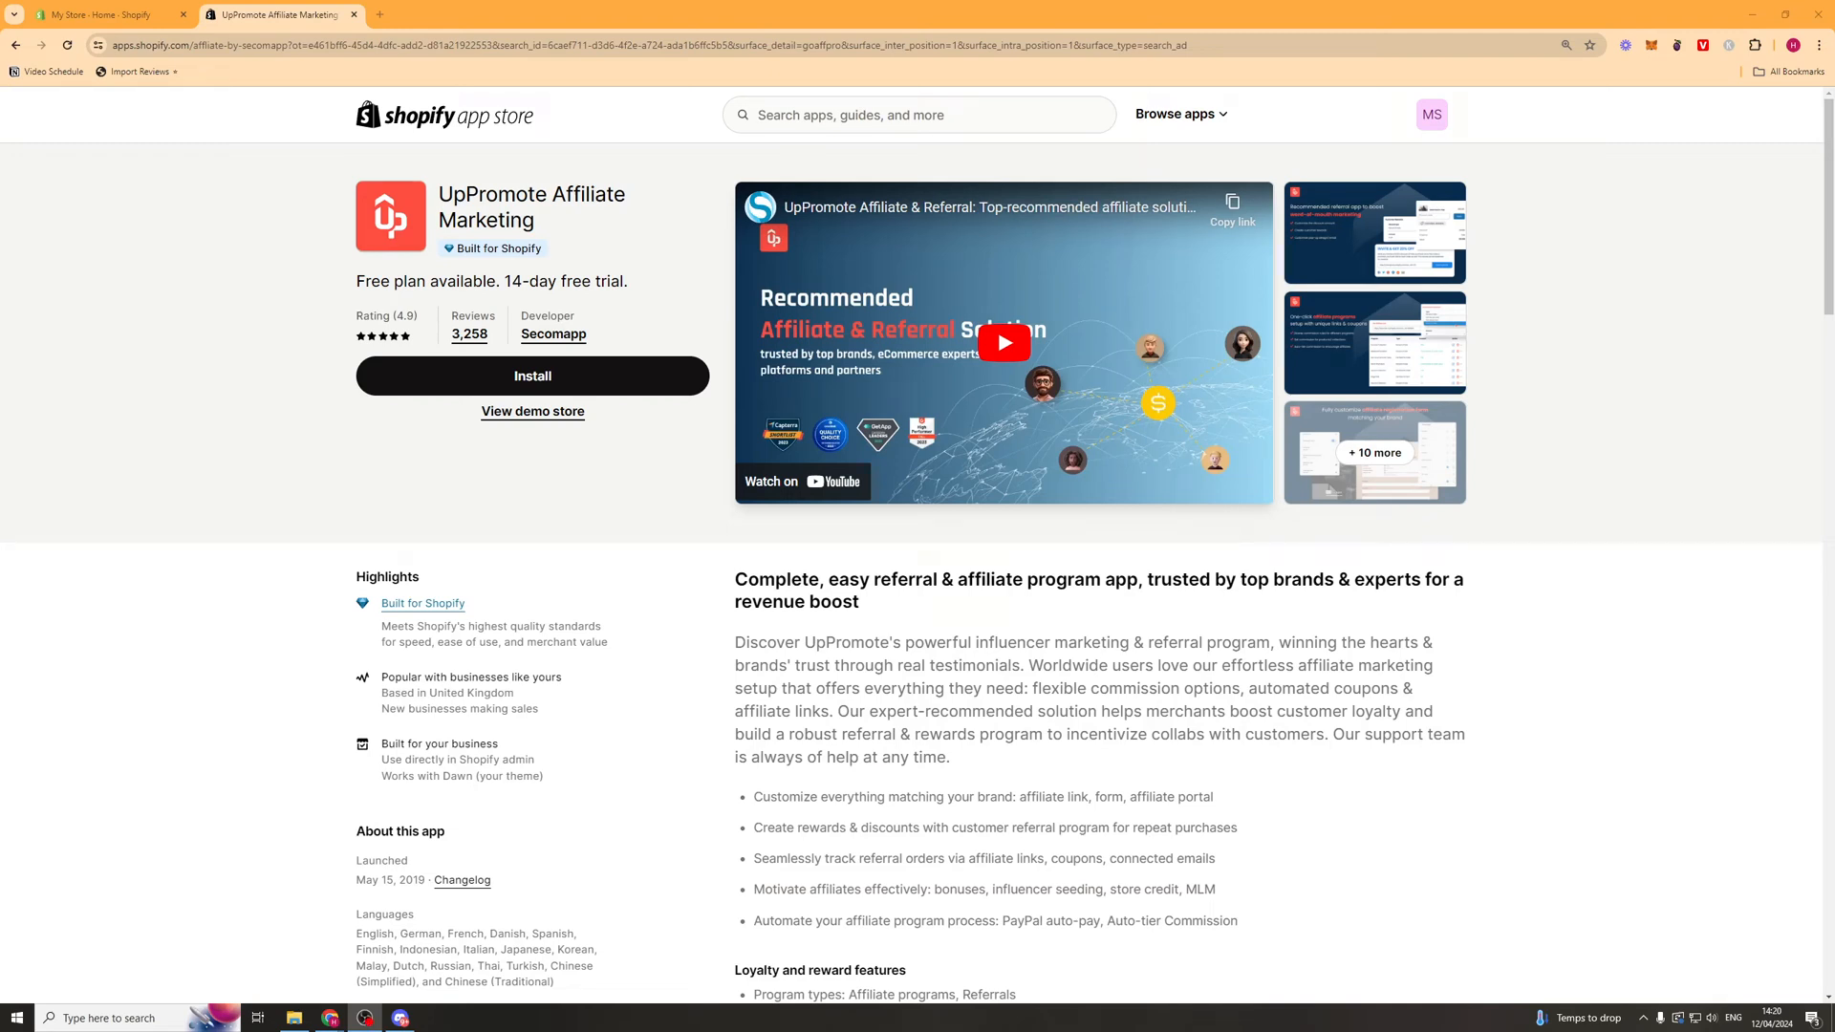
mouse_move(585, 218)
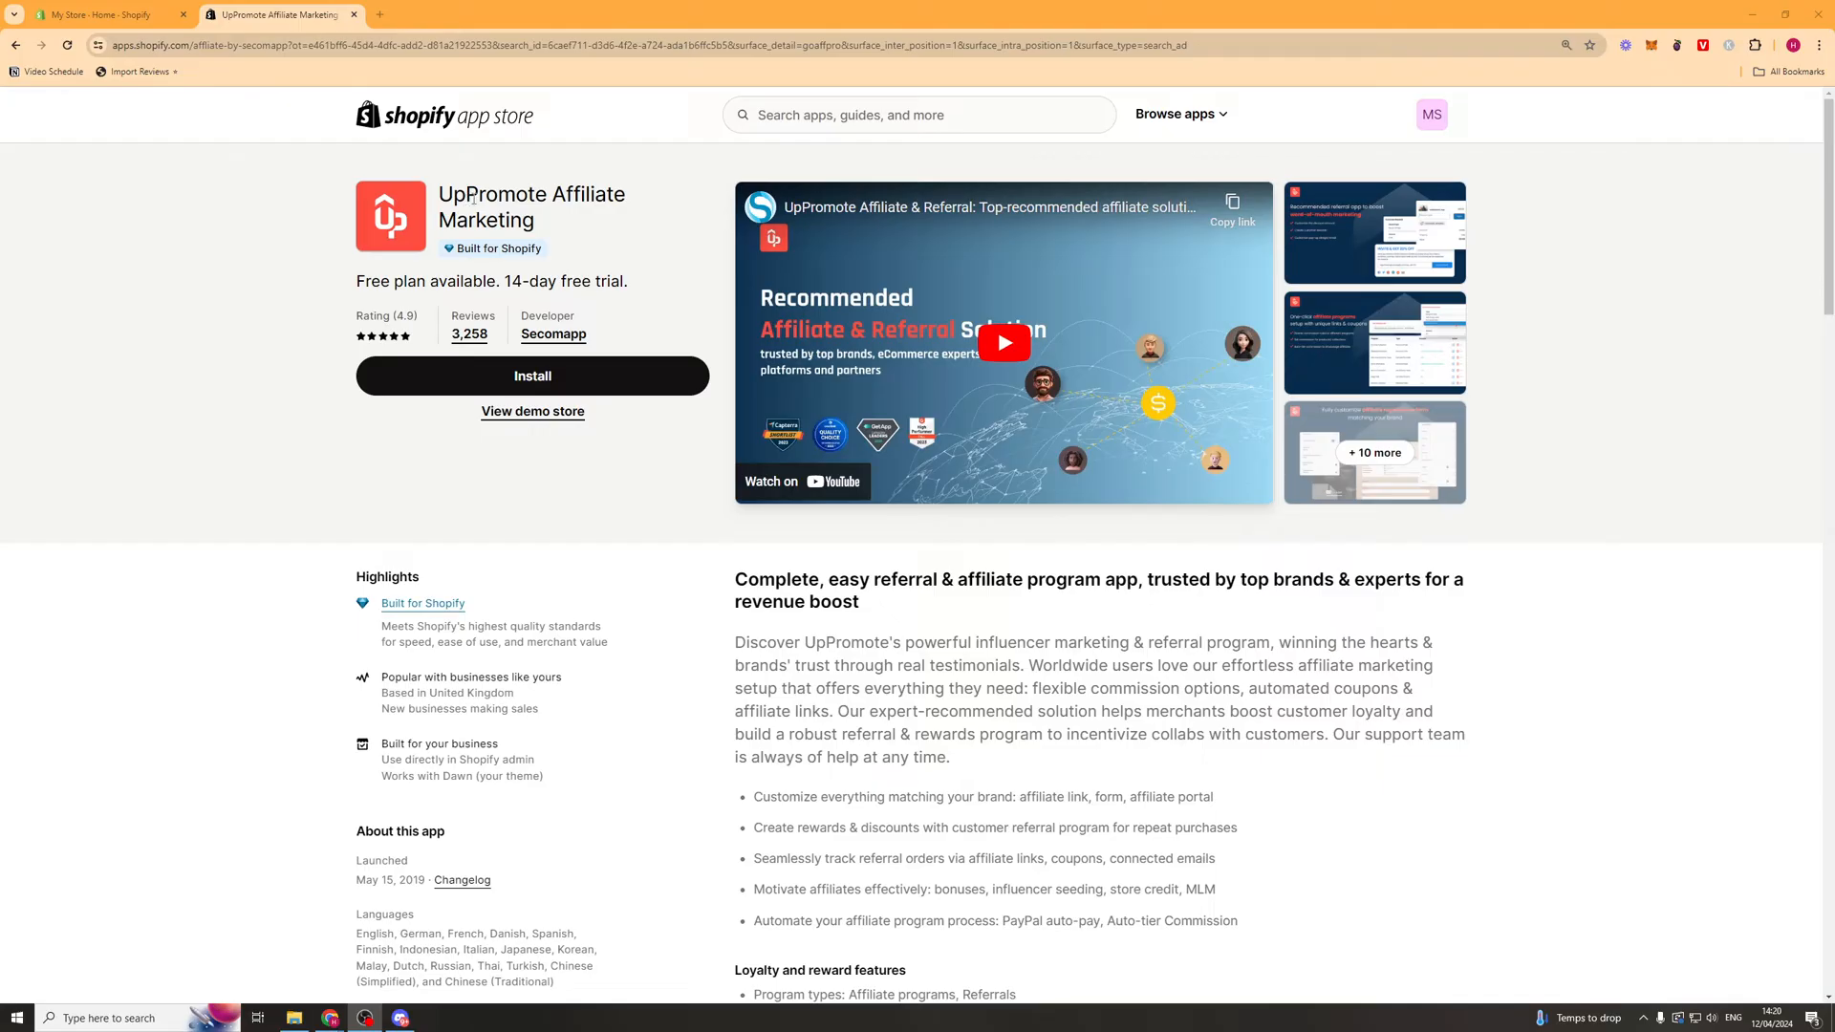
mouse_move(213, 155)
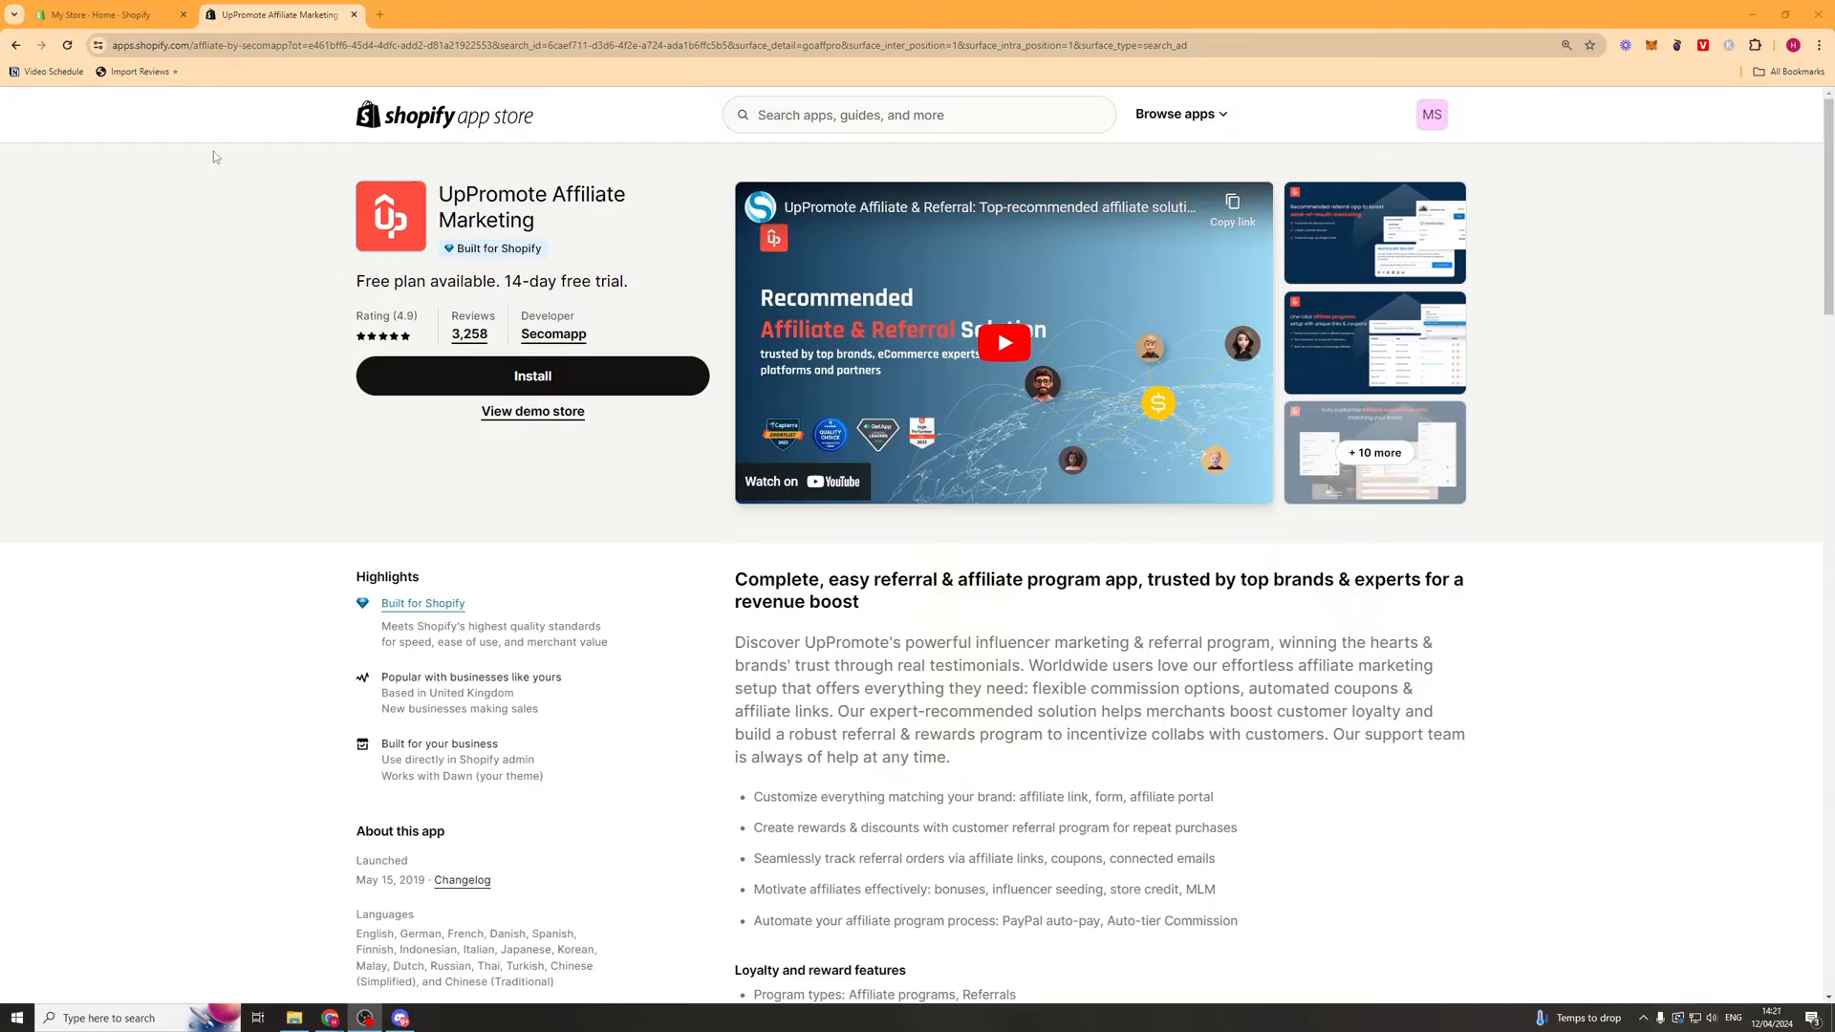
mouse_move(455, 165)
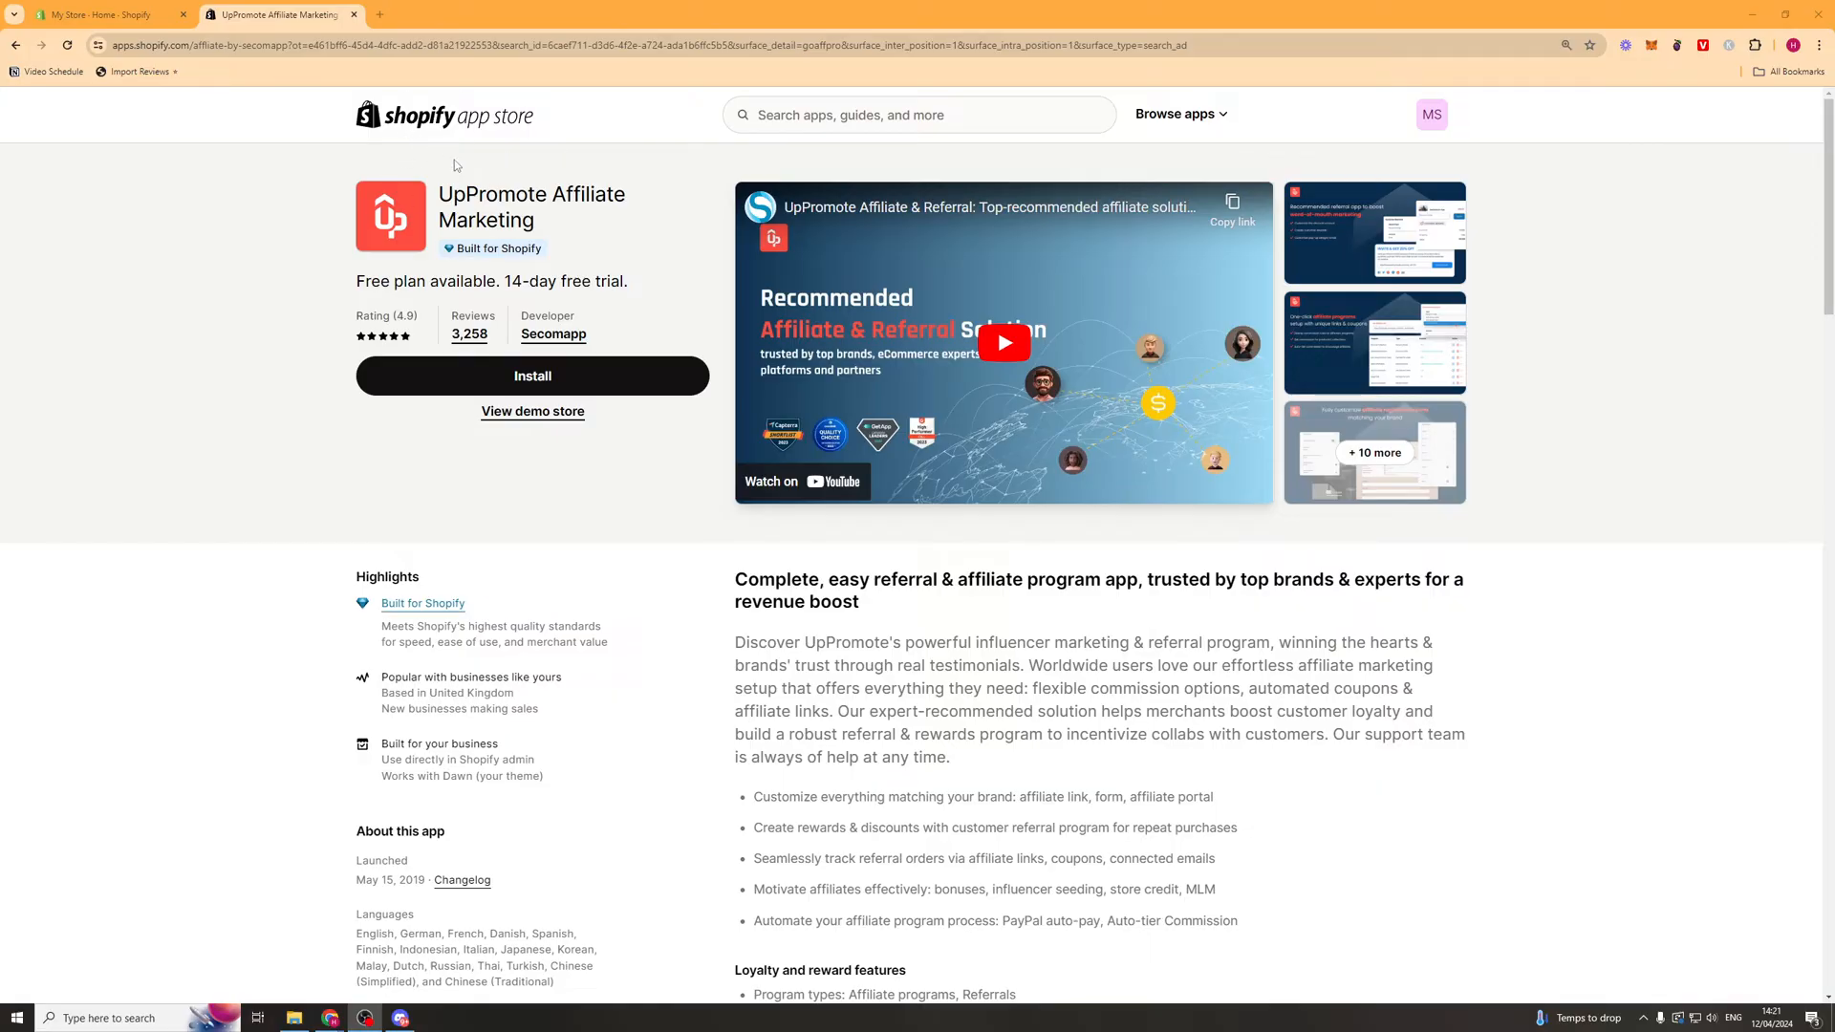
- Approve UpPromote Affiliate's data access and install it on the Shopify store
left_click(534, 376)
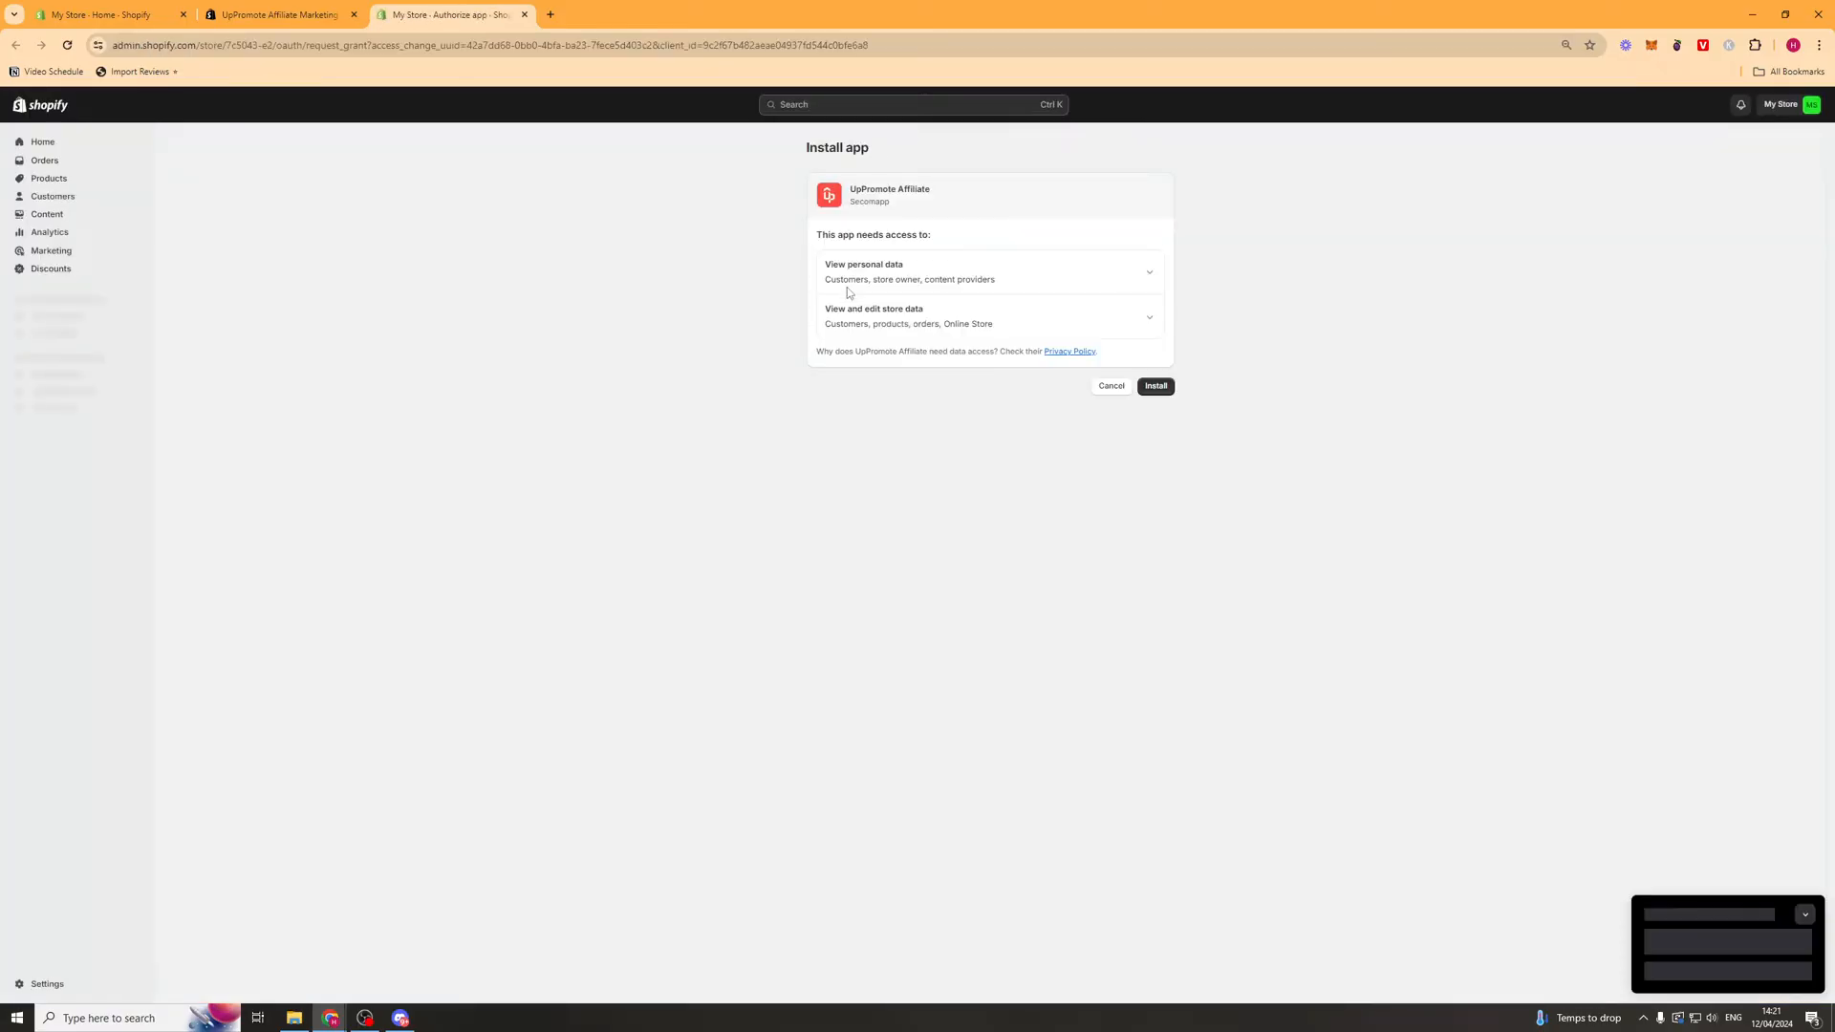
left_click(1155, 386)
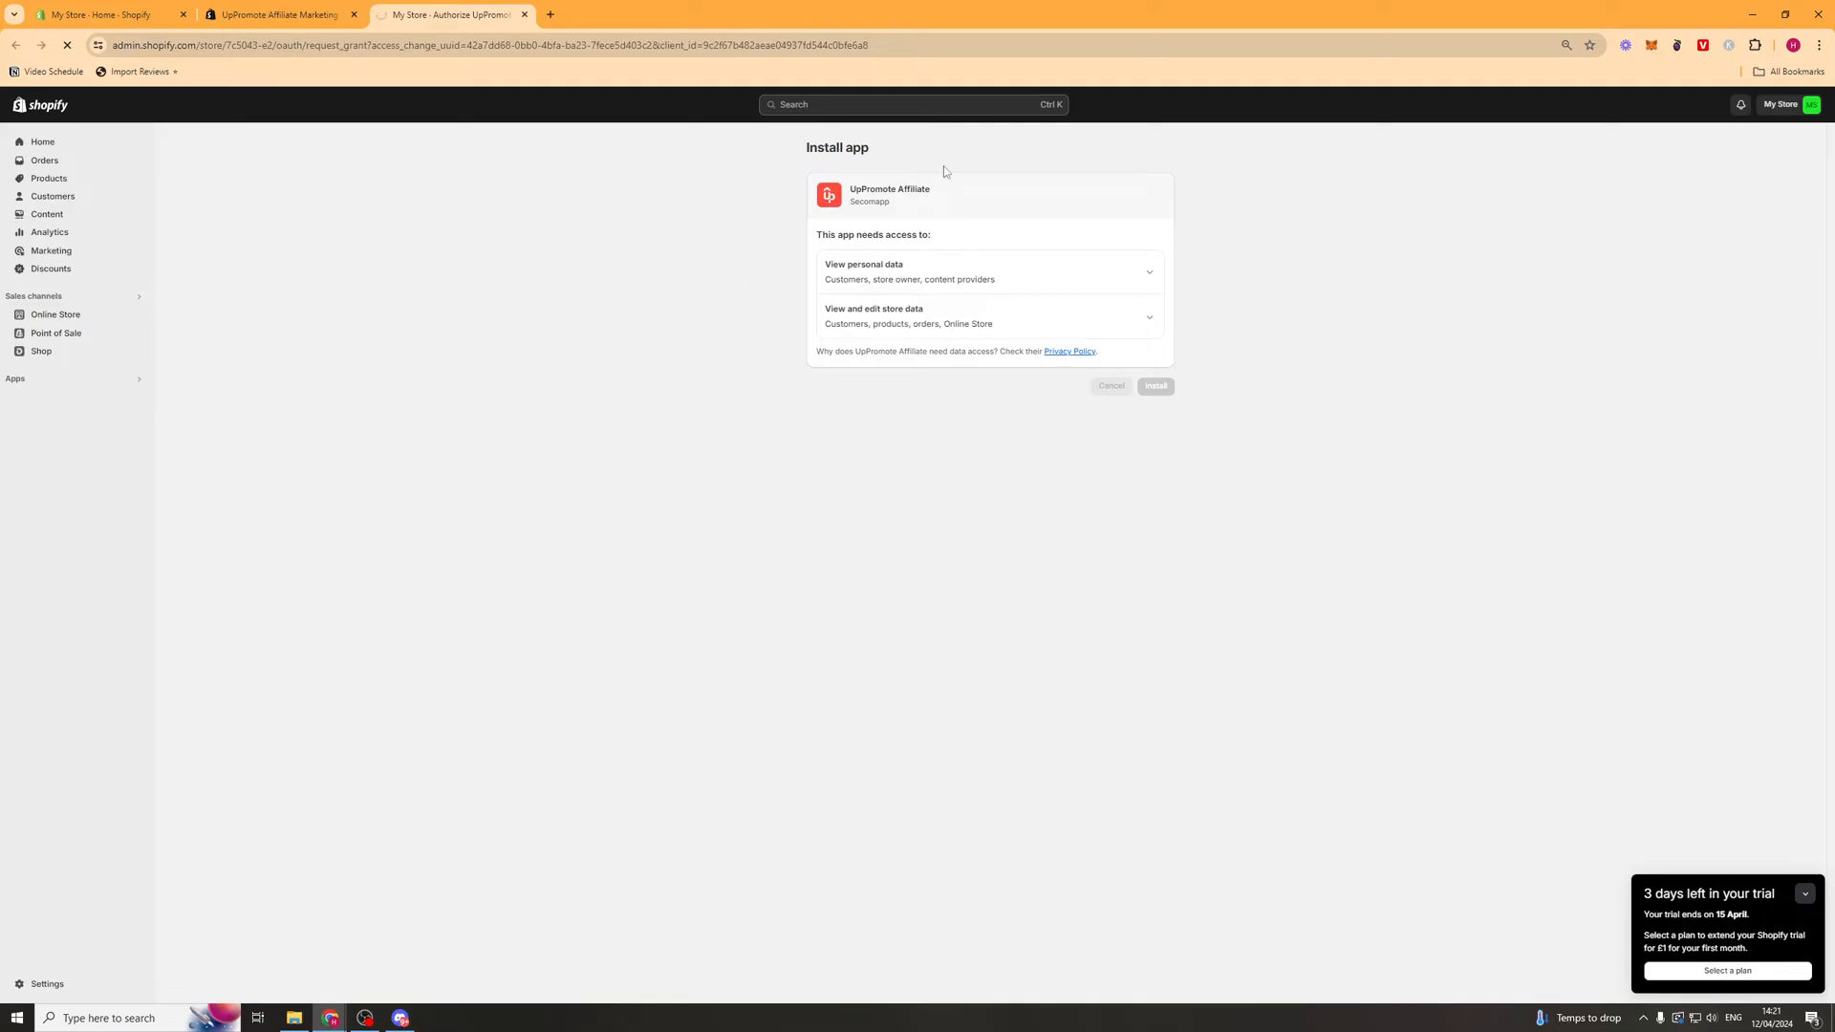
mouse_move(825, 390)
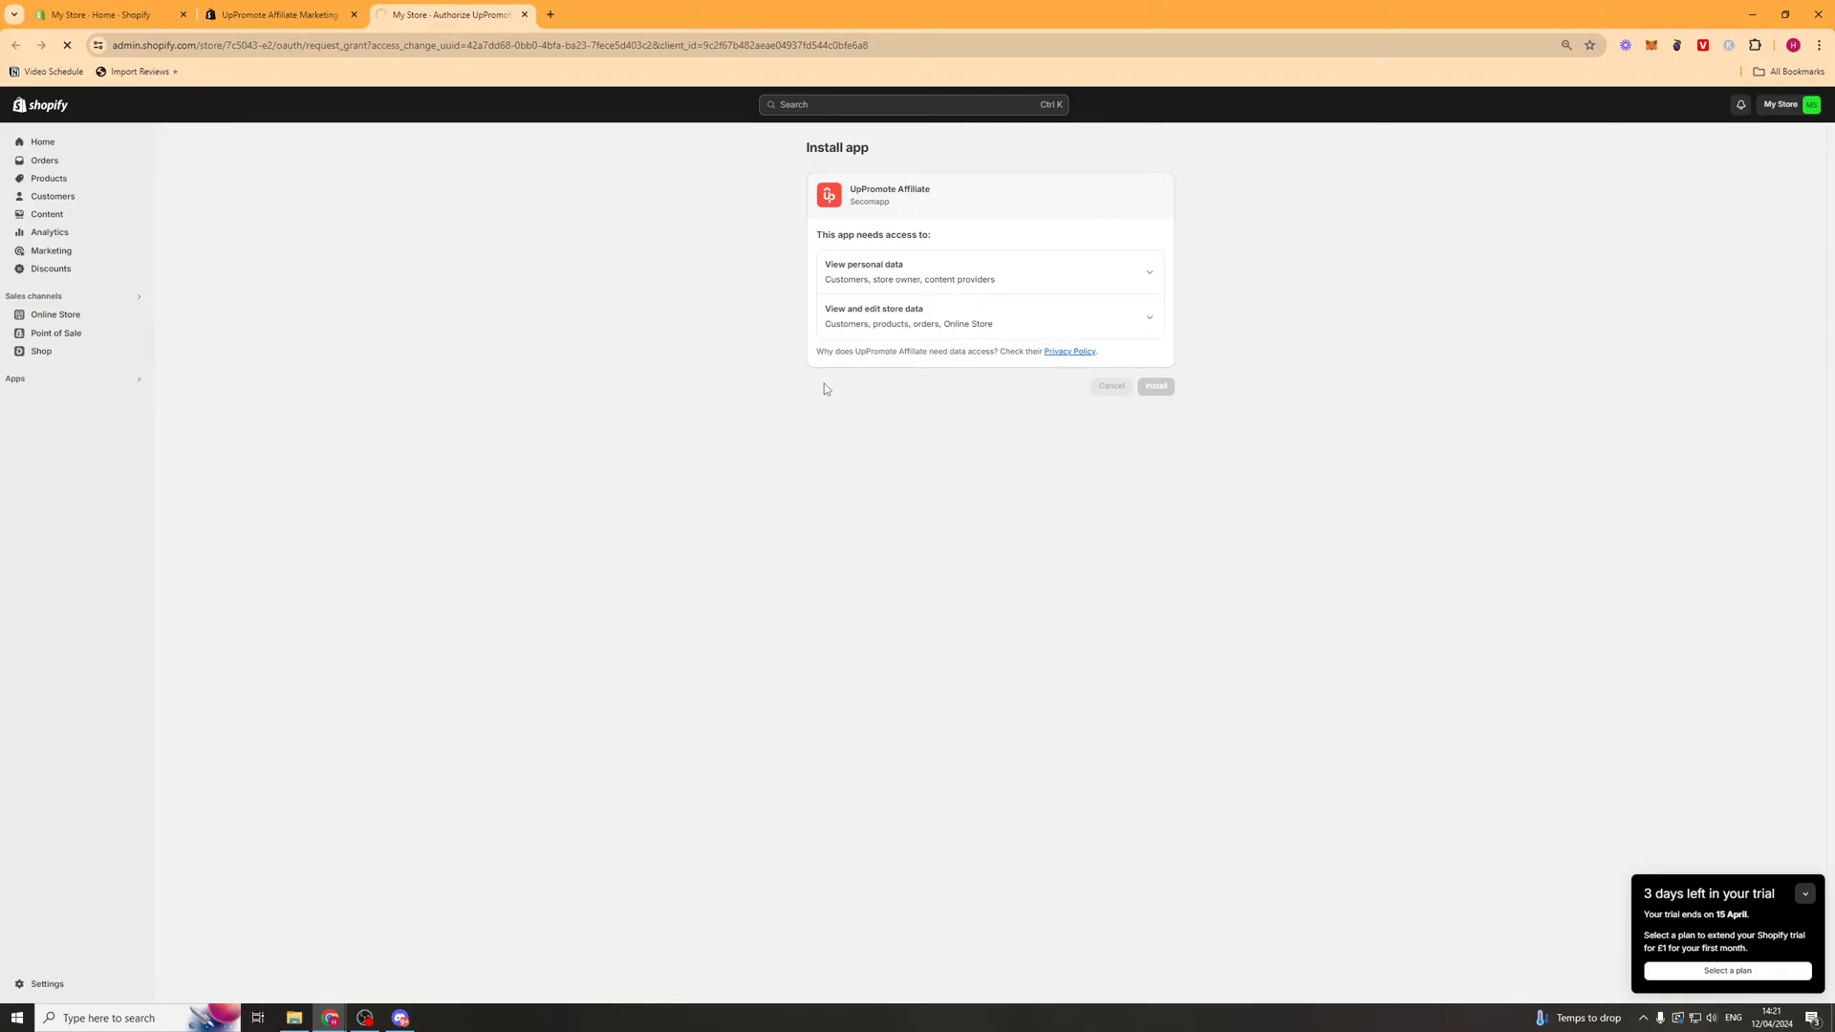
left_click(1155, 386)
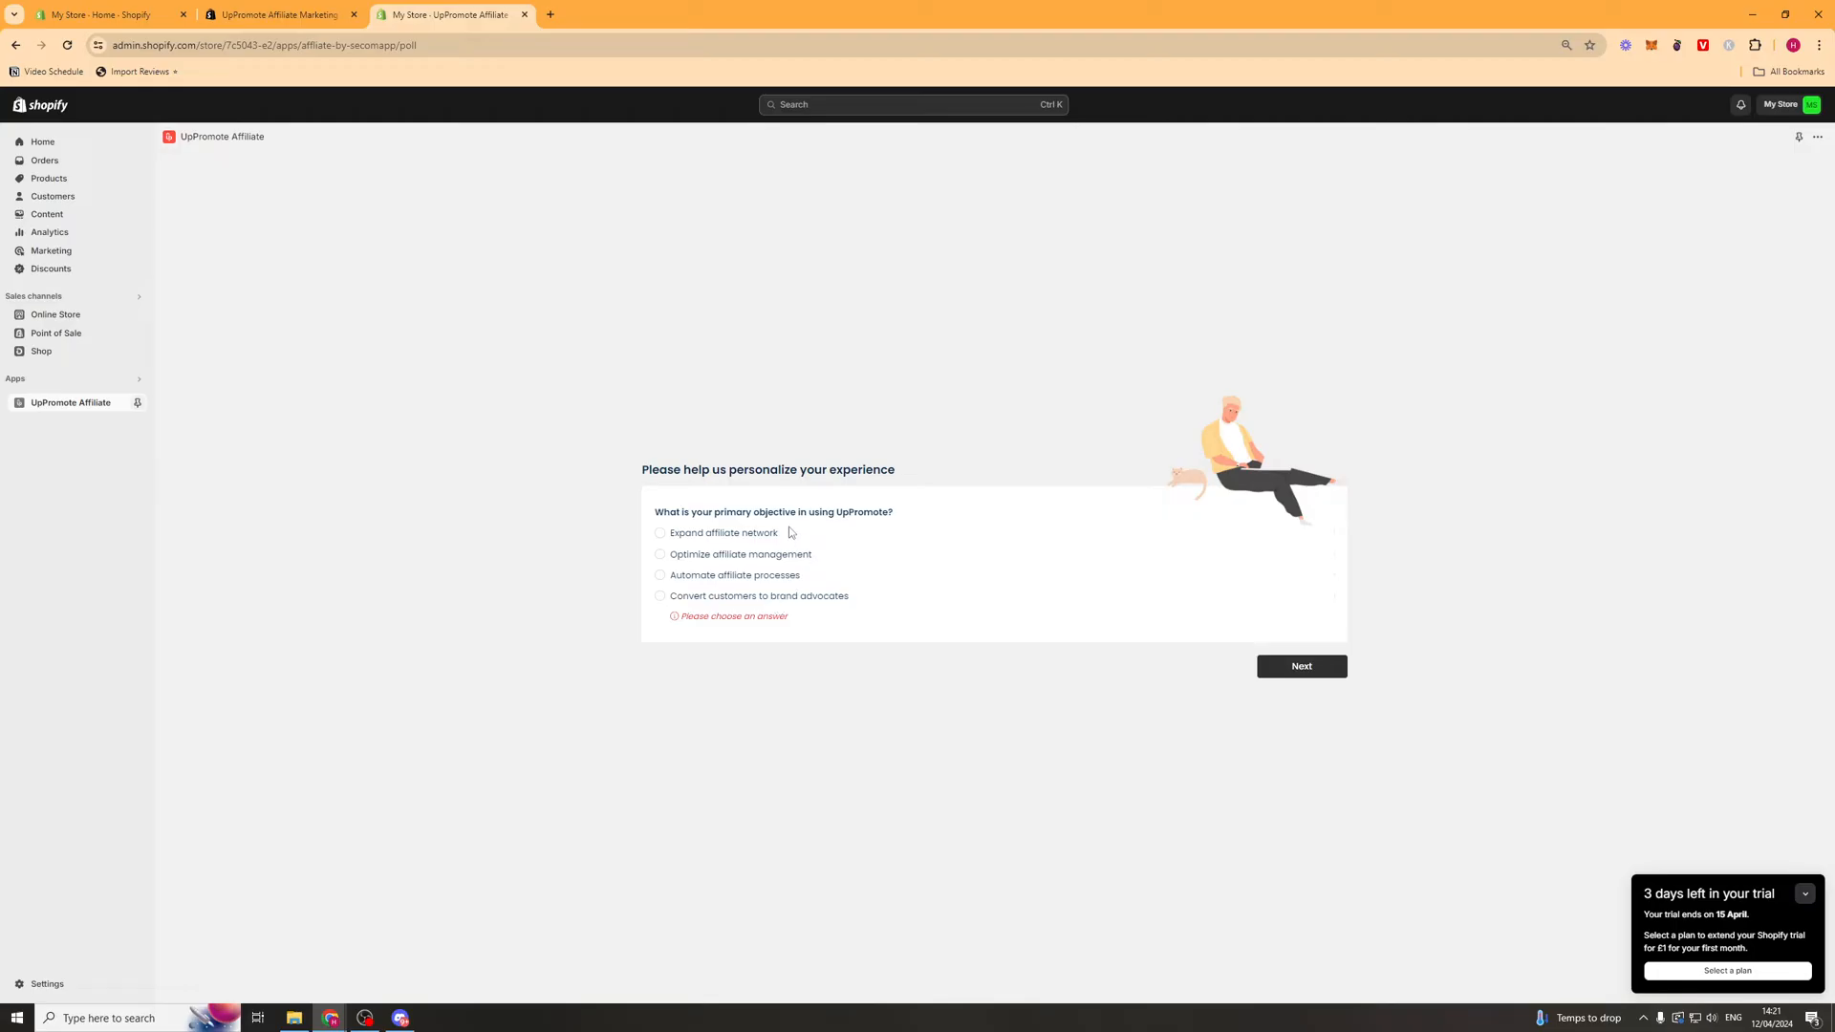
mouse_move(758, 554)
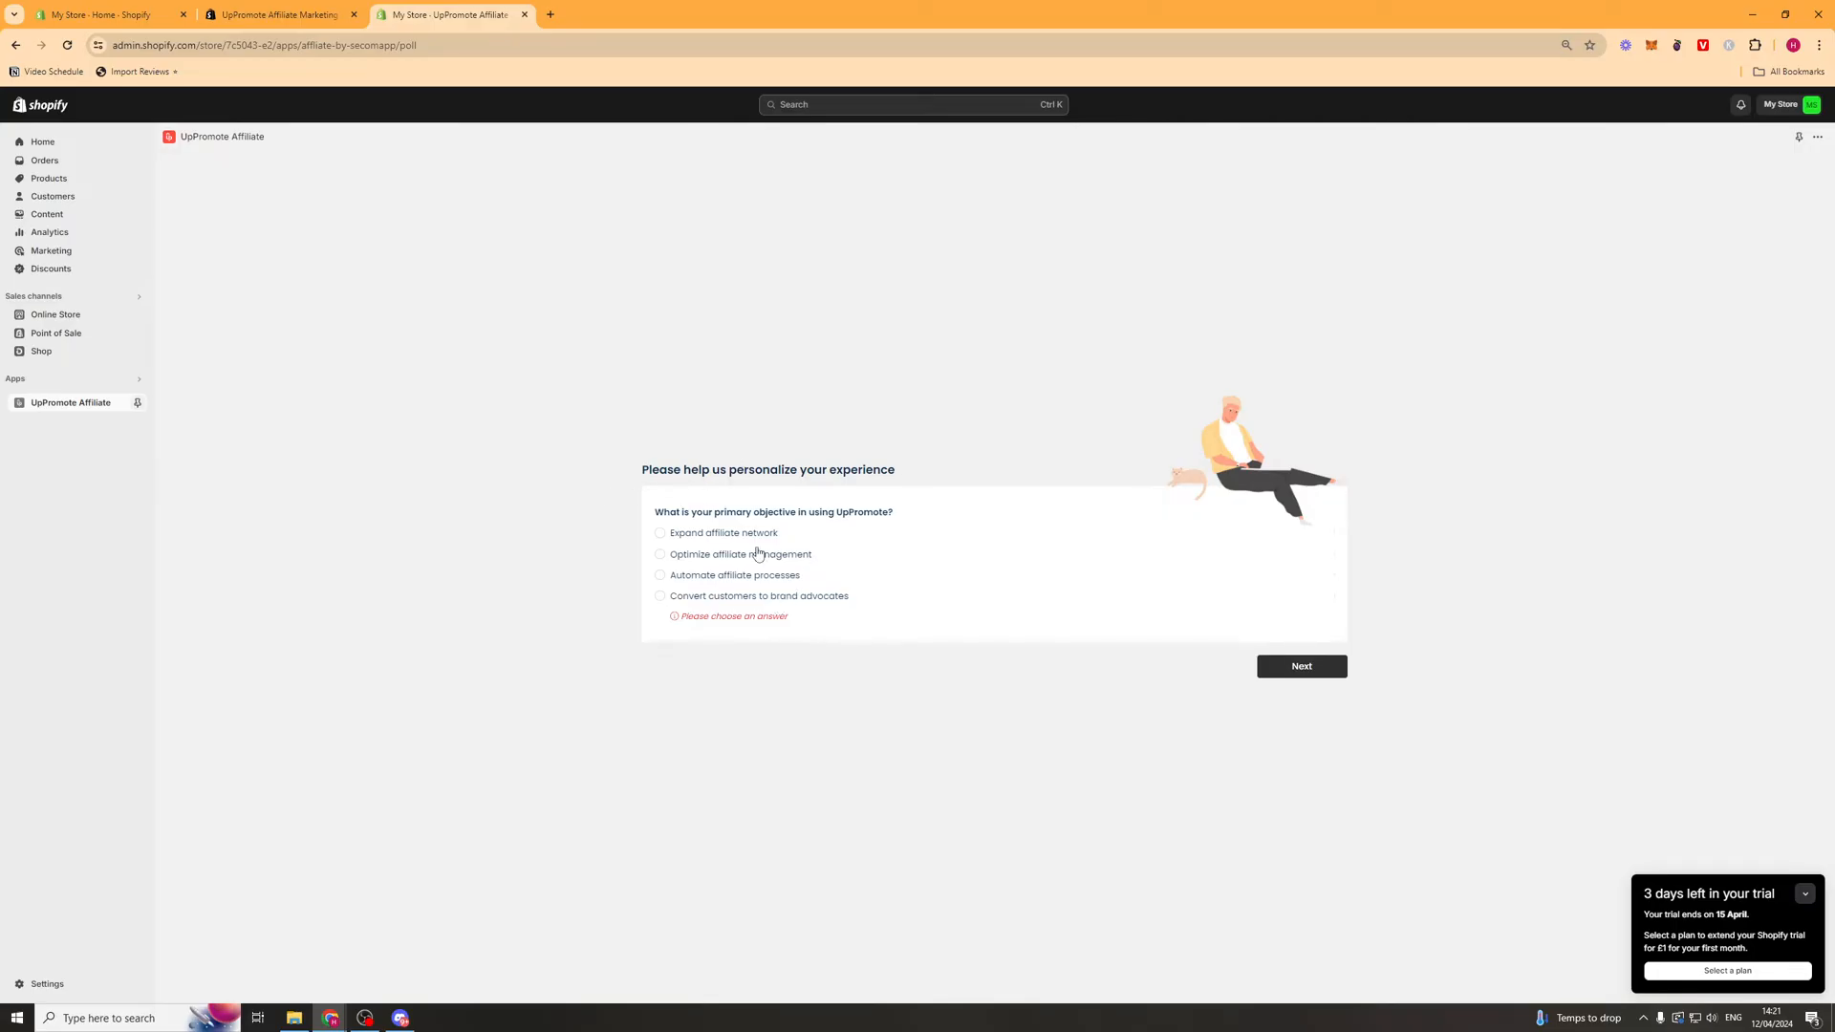
- Answer personalization: expand affiliate network, 0 affiliates, industry, then start quick setup
left_click(660, 539)
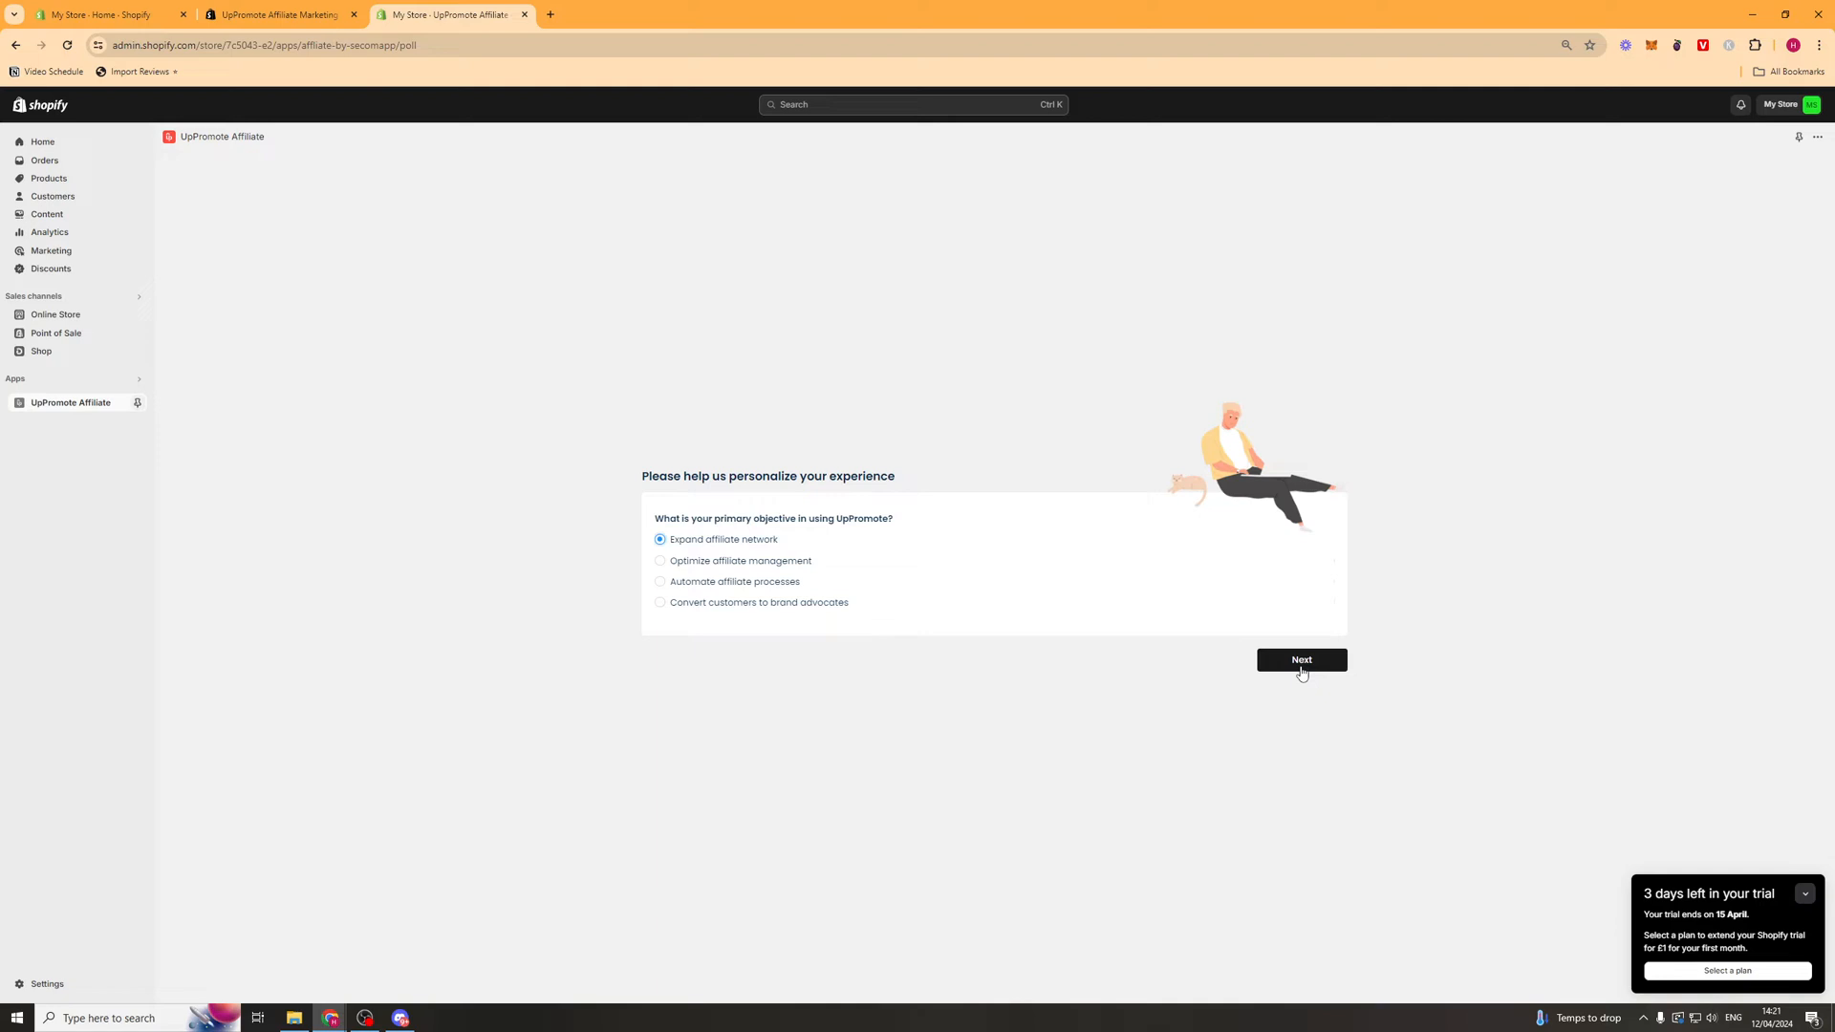
left_click(1301, 659)
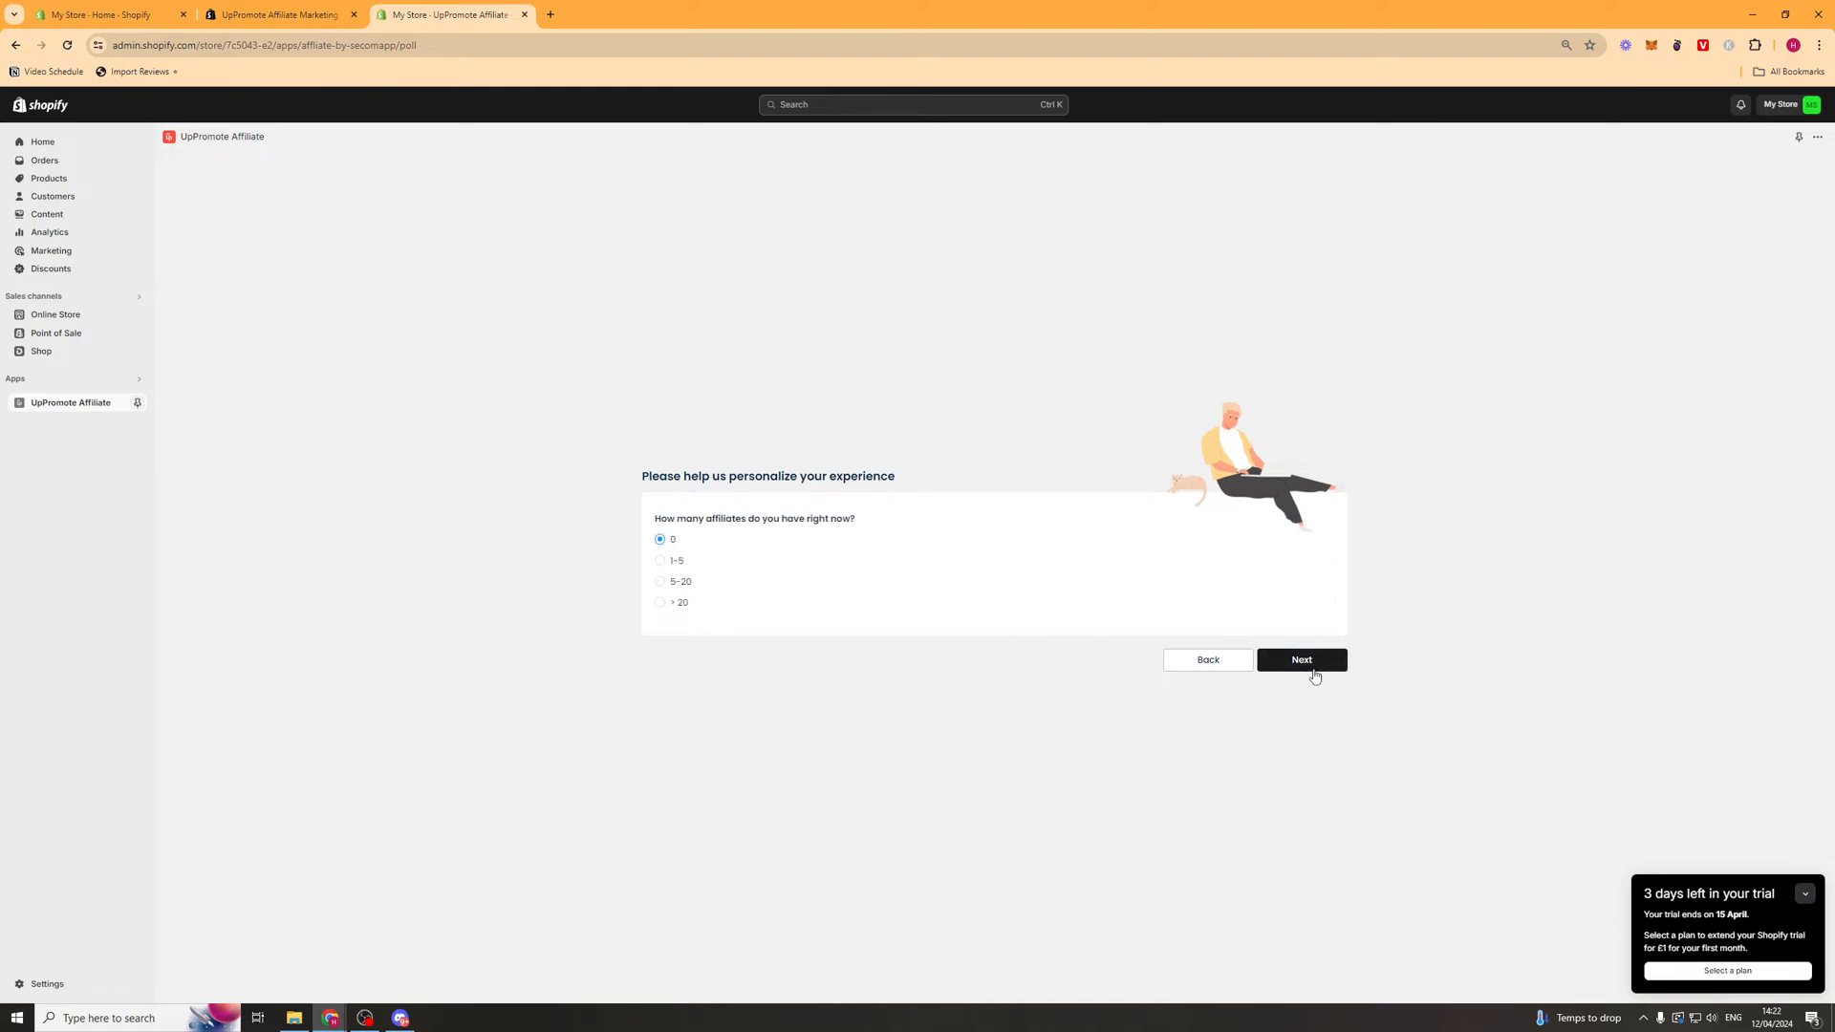
left_click(1300, 659)
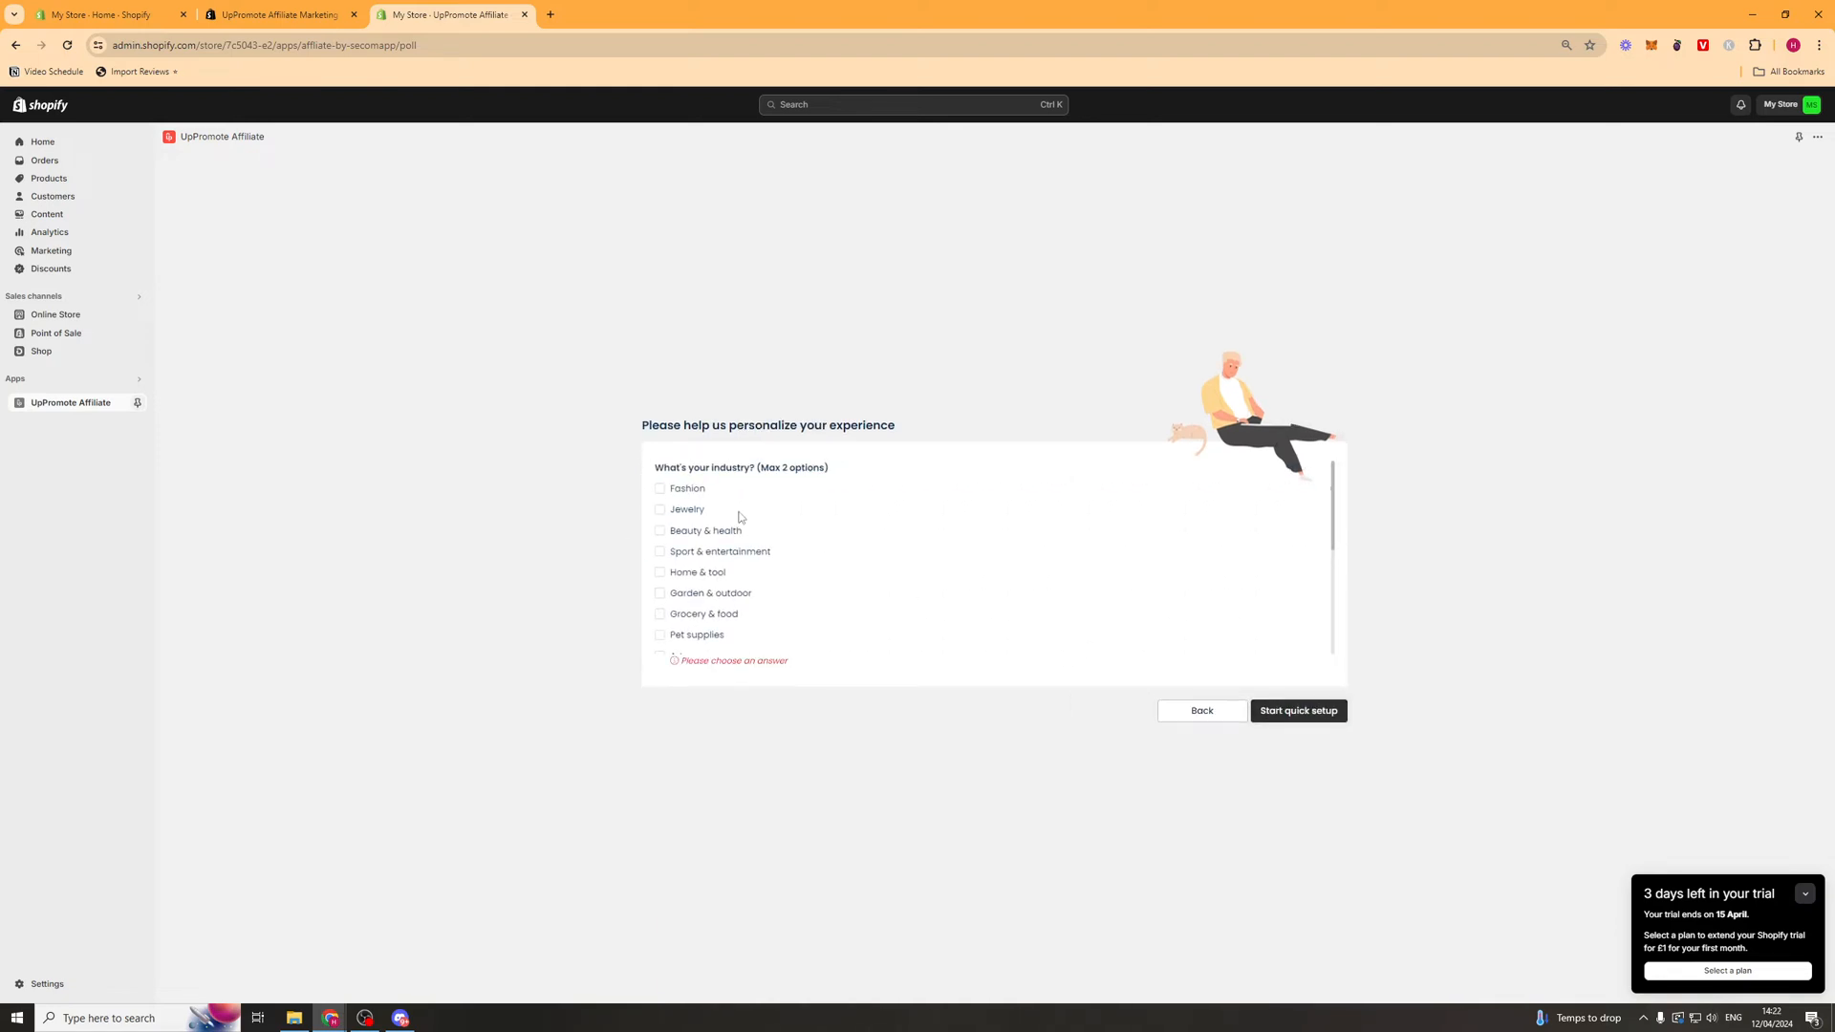
left_click(660, 487)
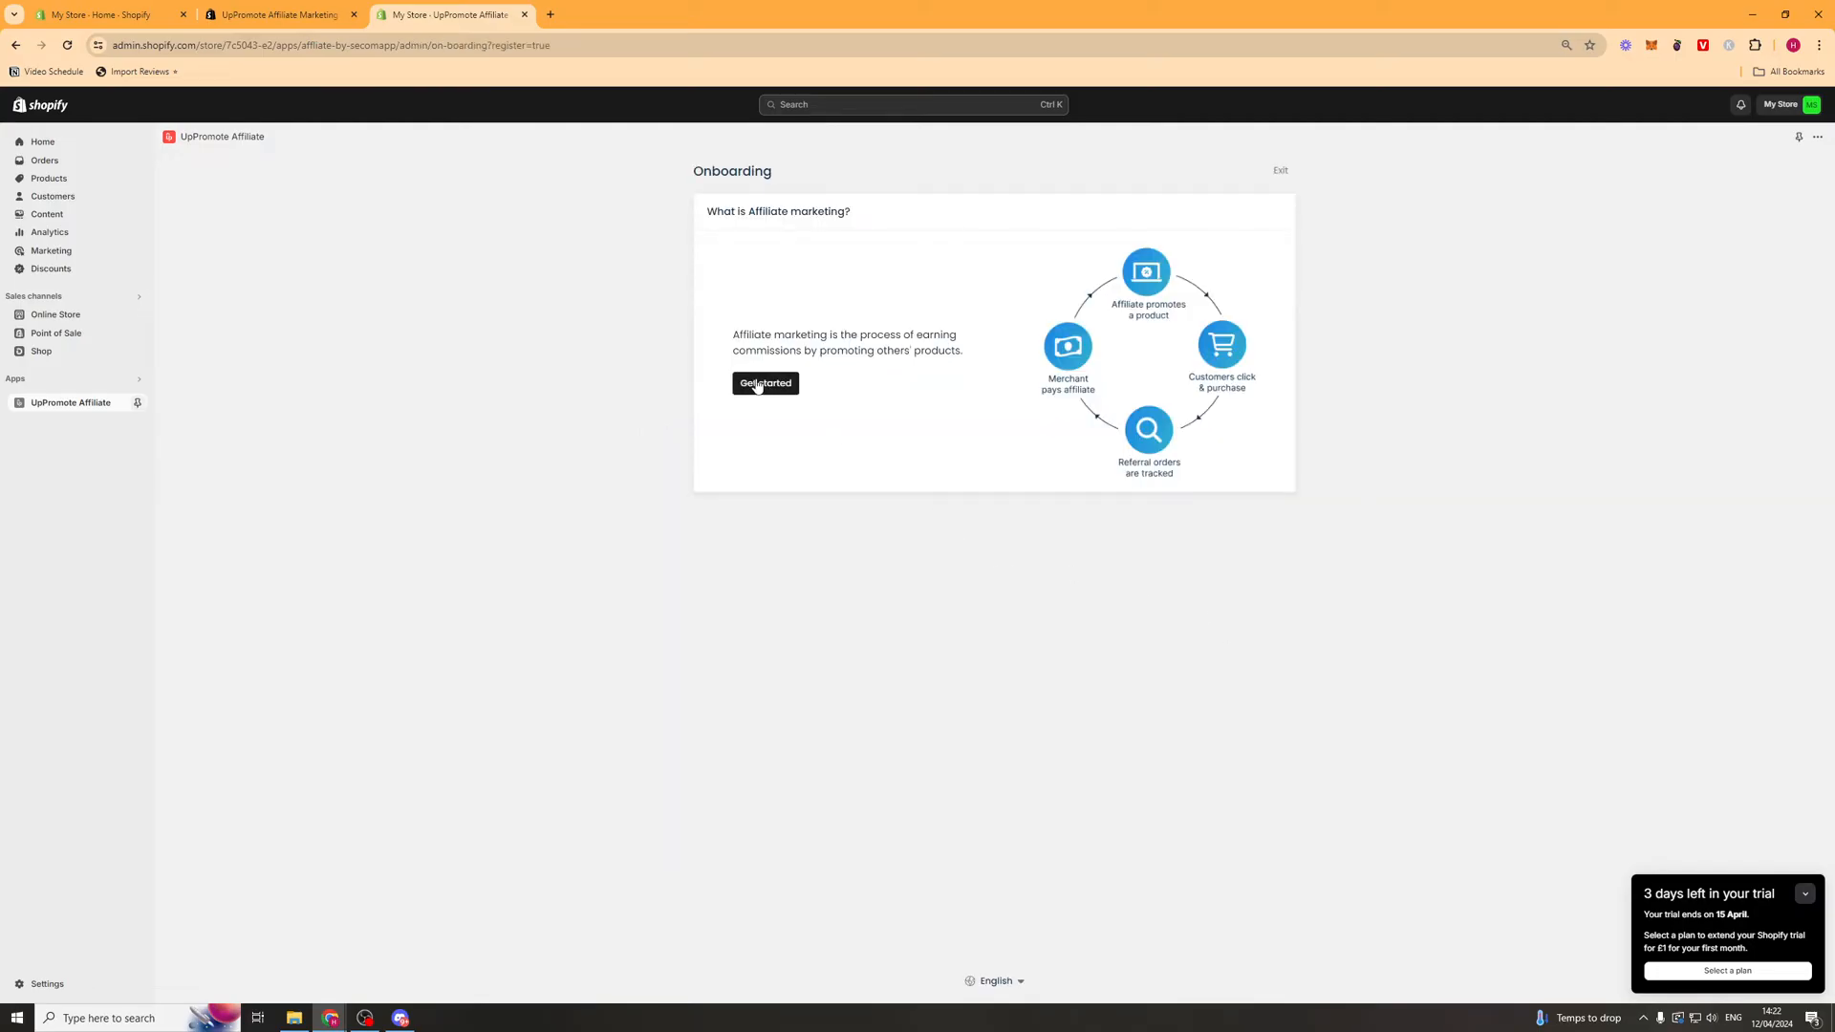
- Set the default program's commission type to Flat rate per order and save the step
left_click(765, 383)
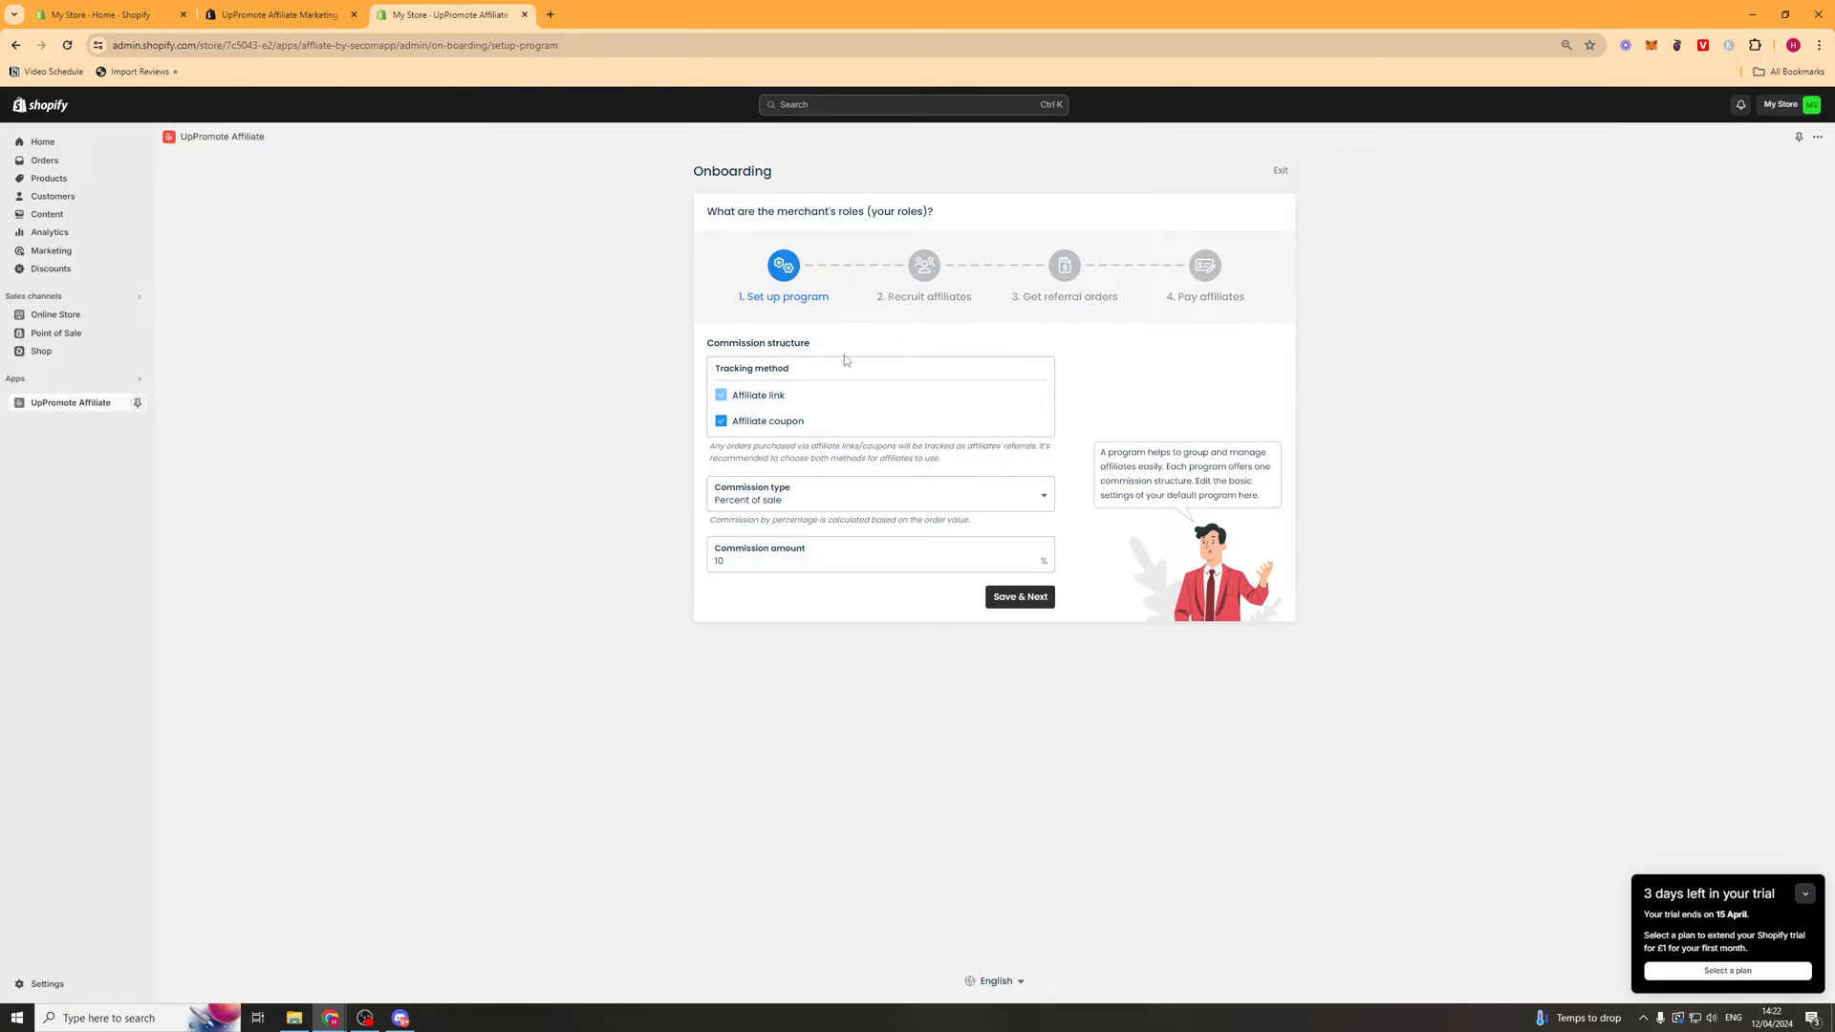
double_click(790, 342)
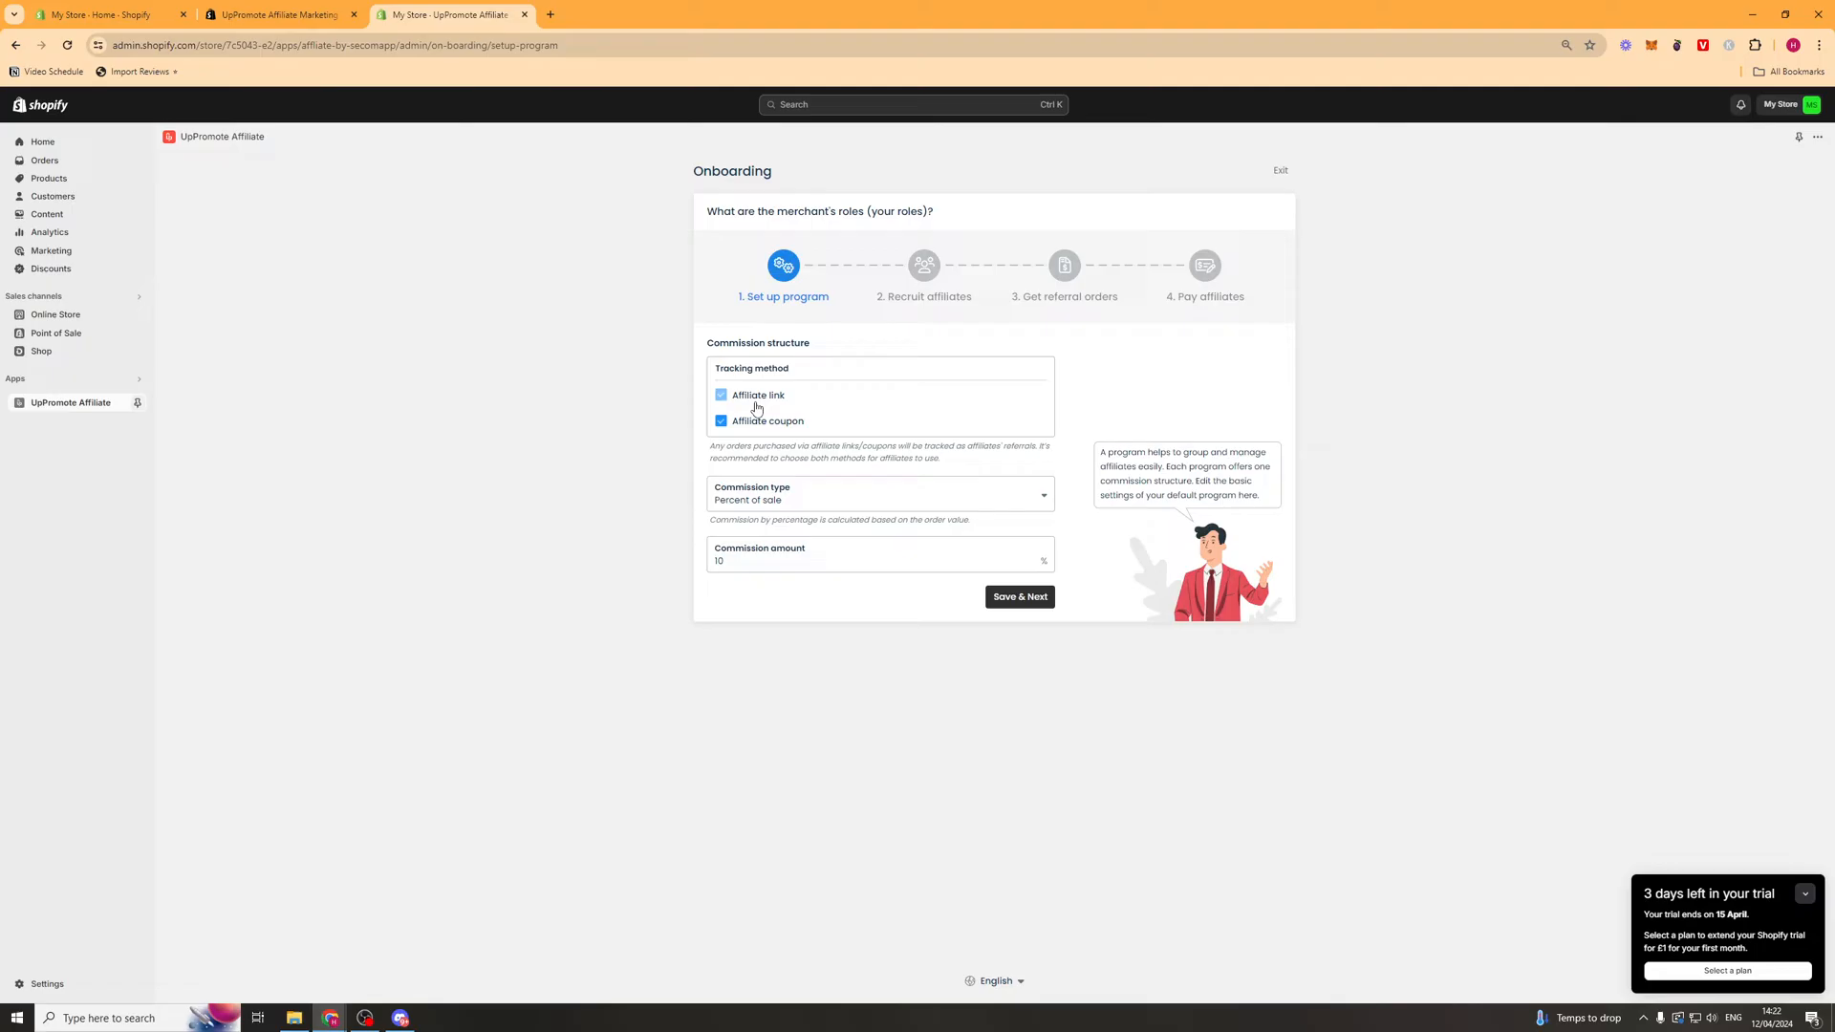
mouse_move(768, 420)
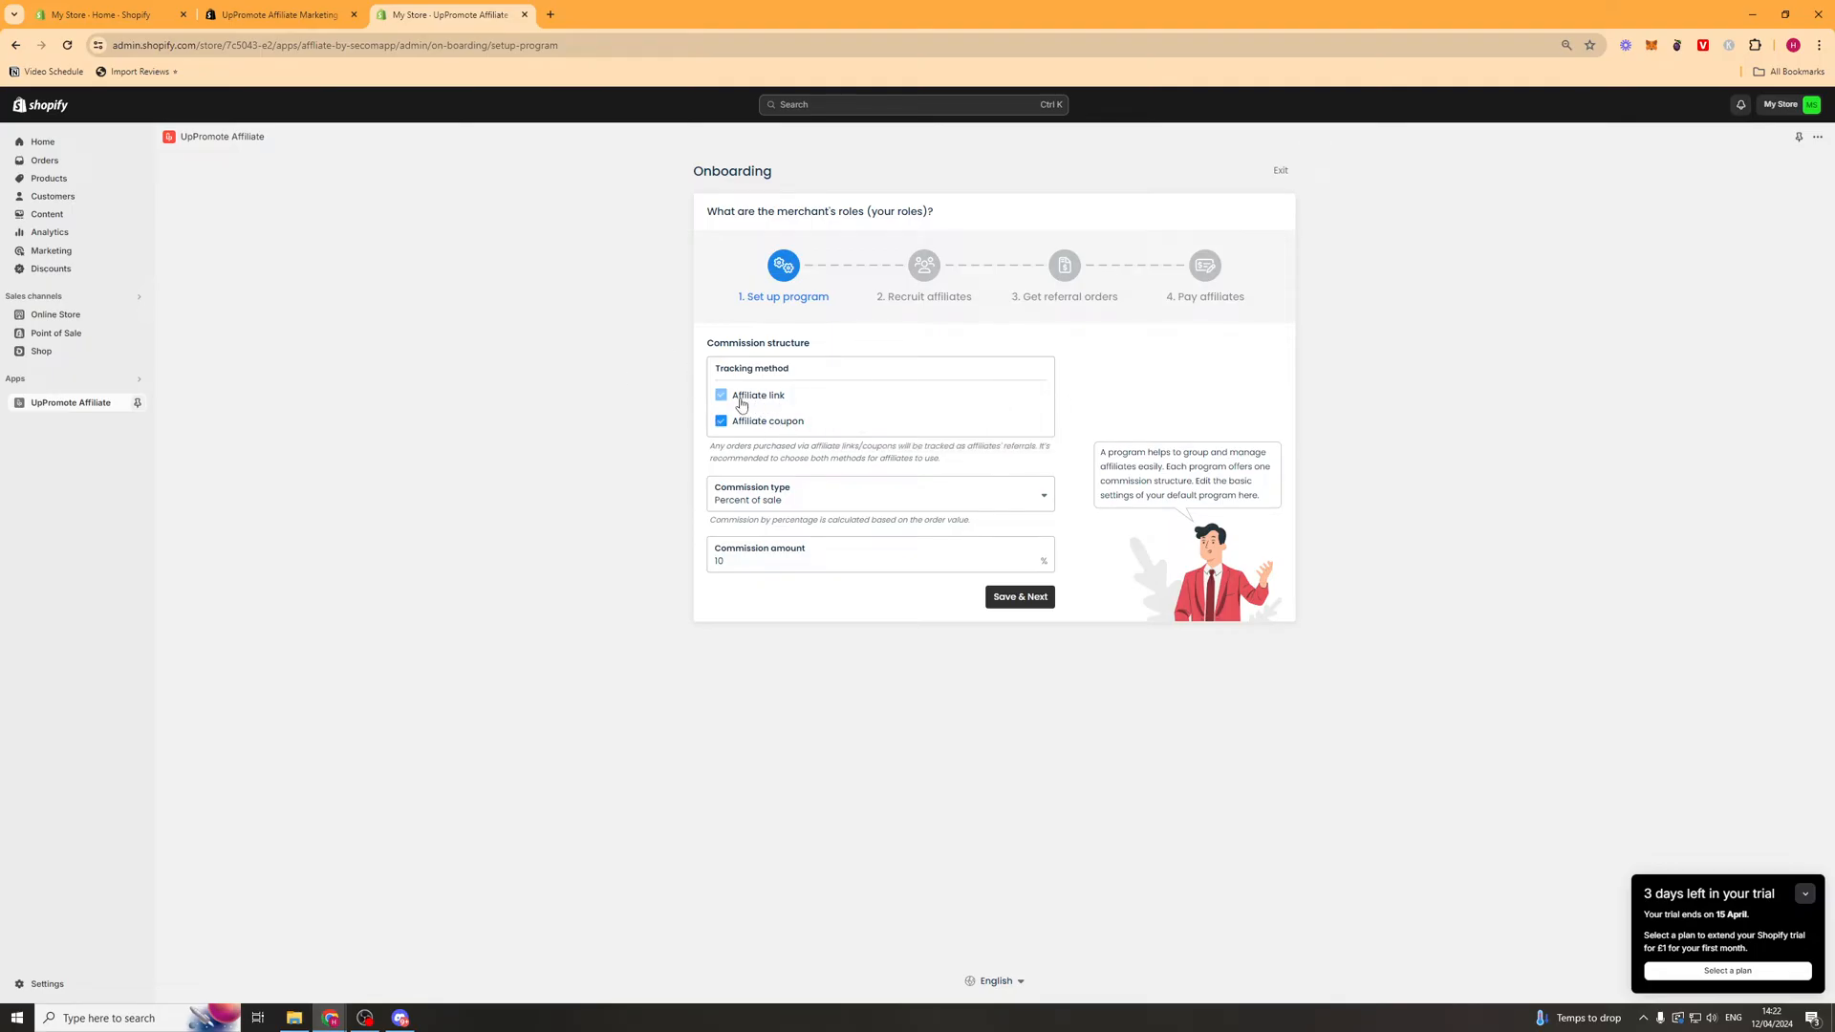
mouse_move(758, 394)
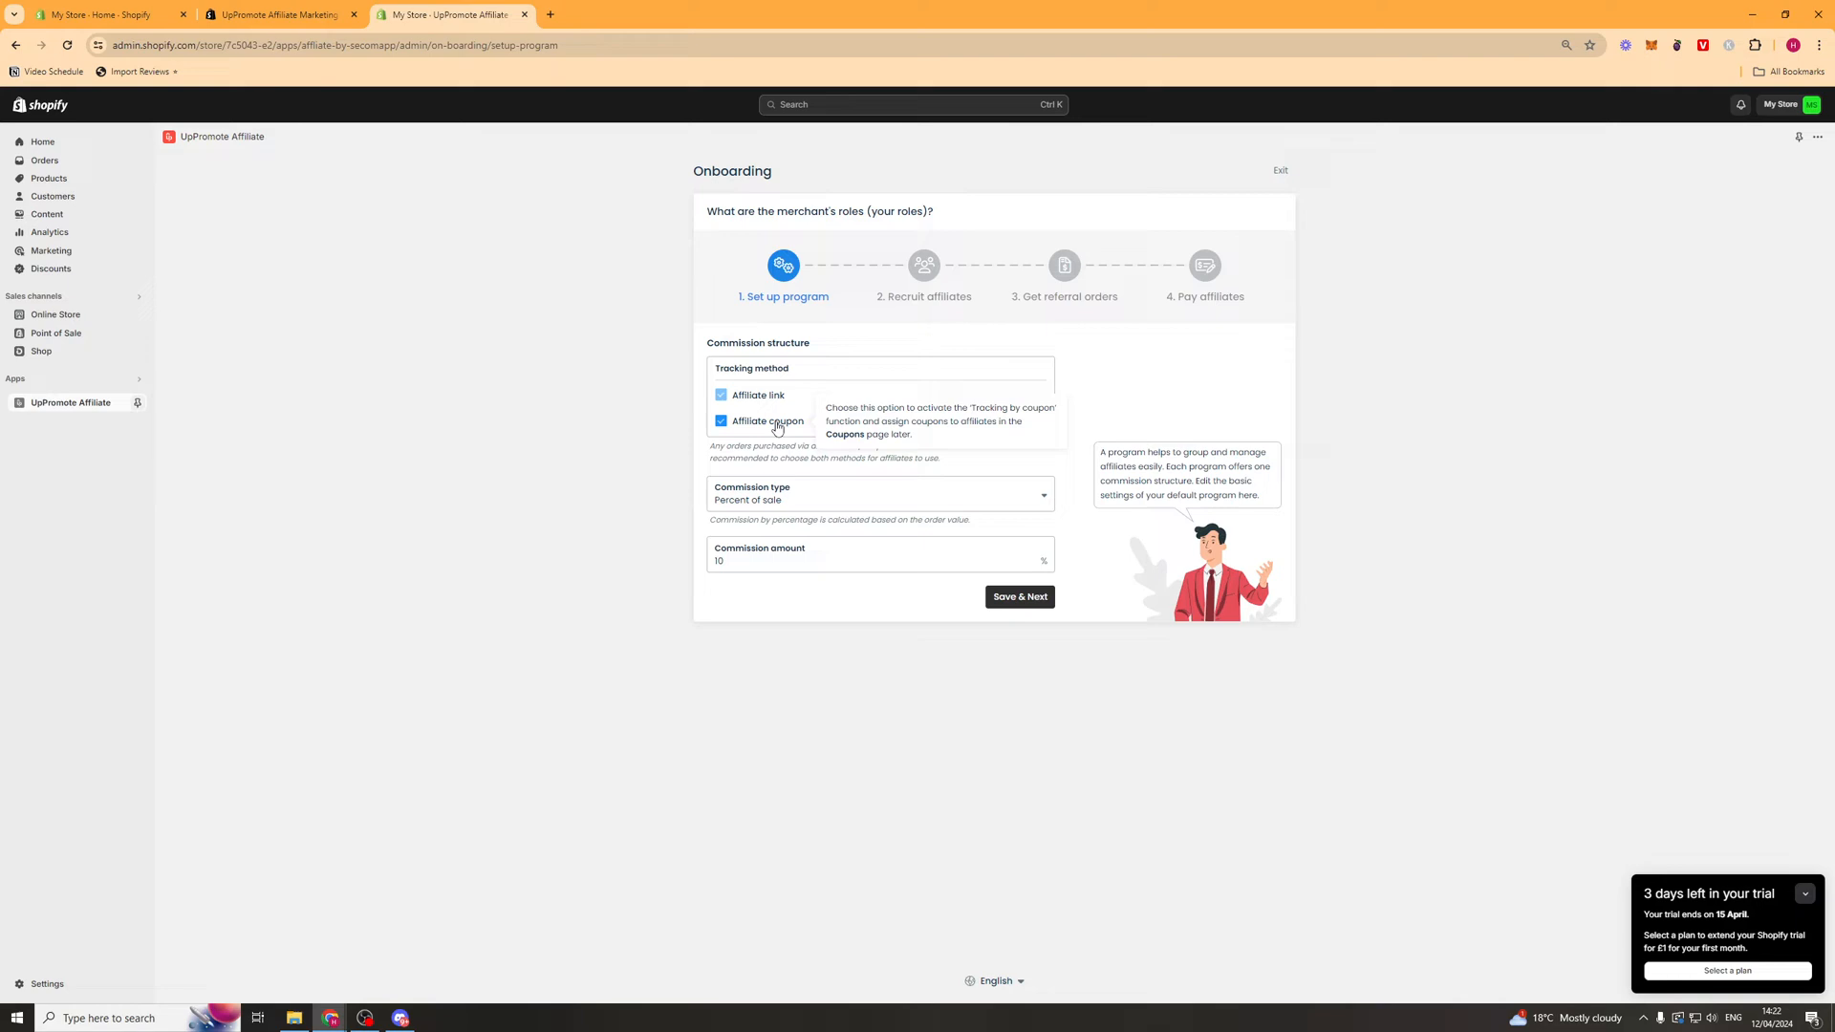
mouse_move(734, 288)
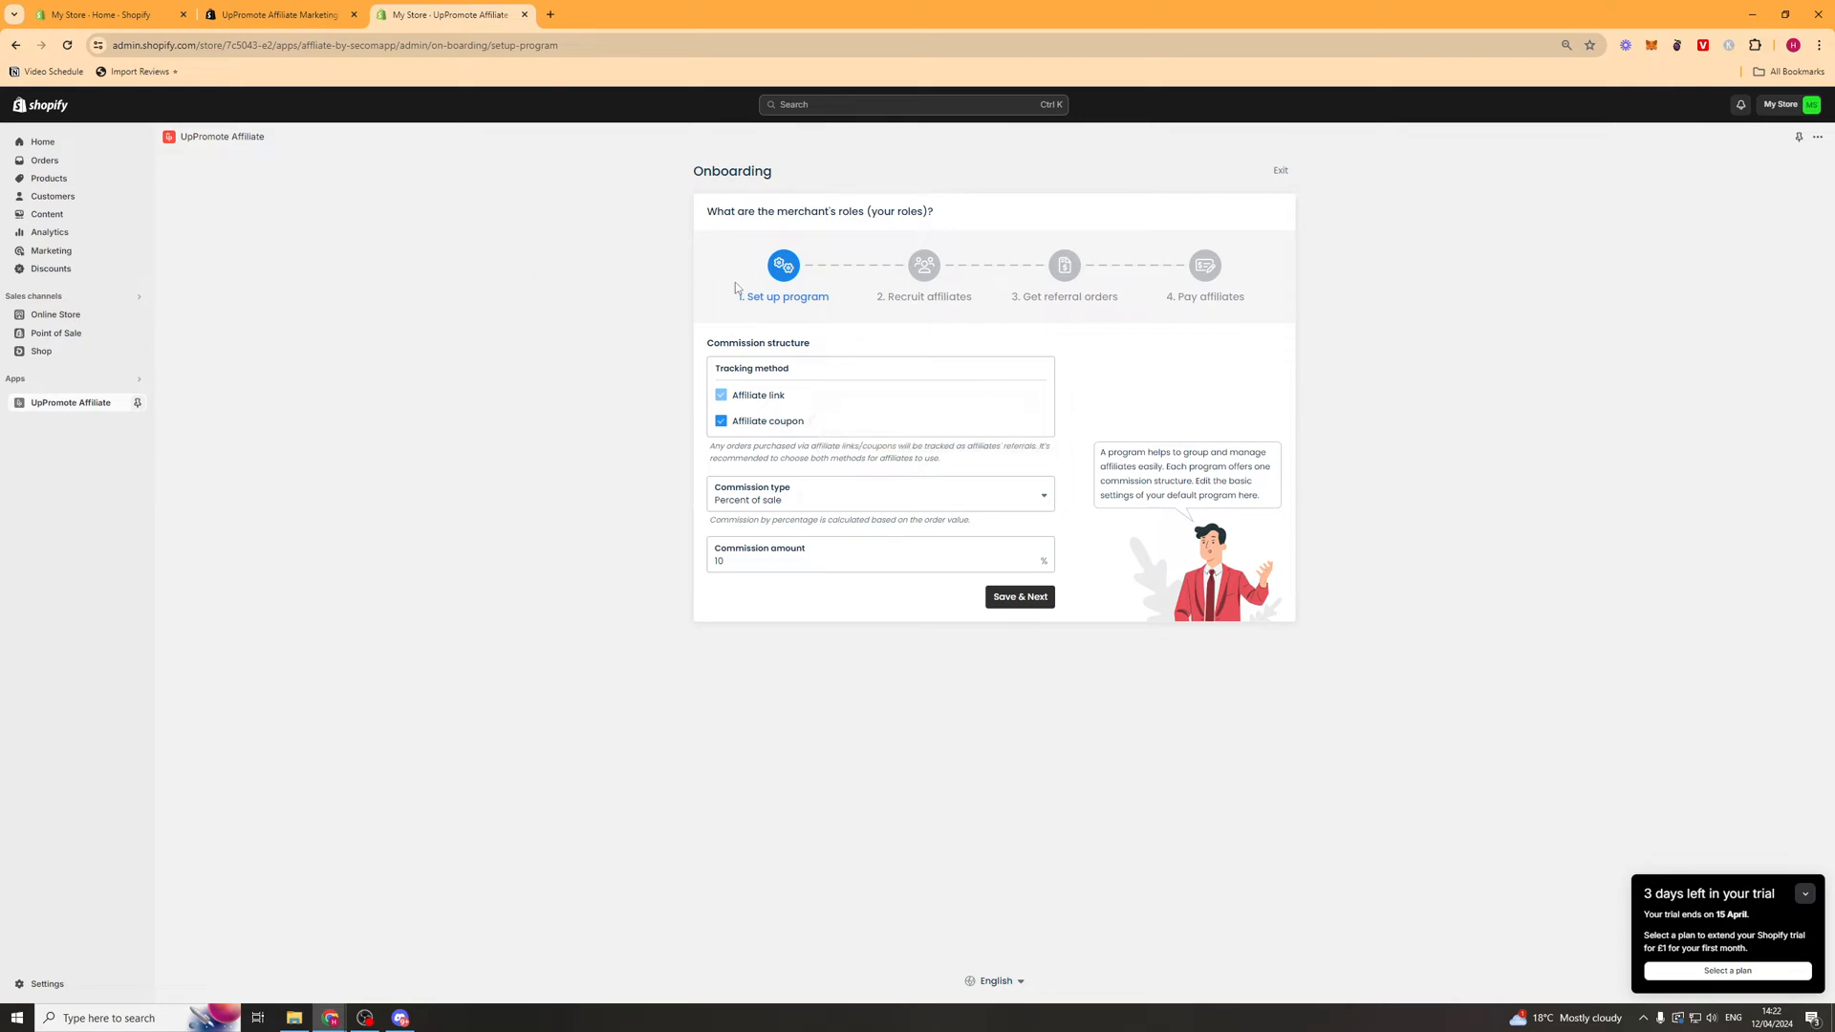
mouse_move(780, 499)
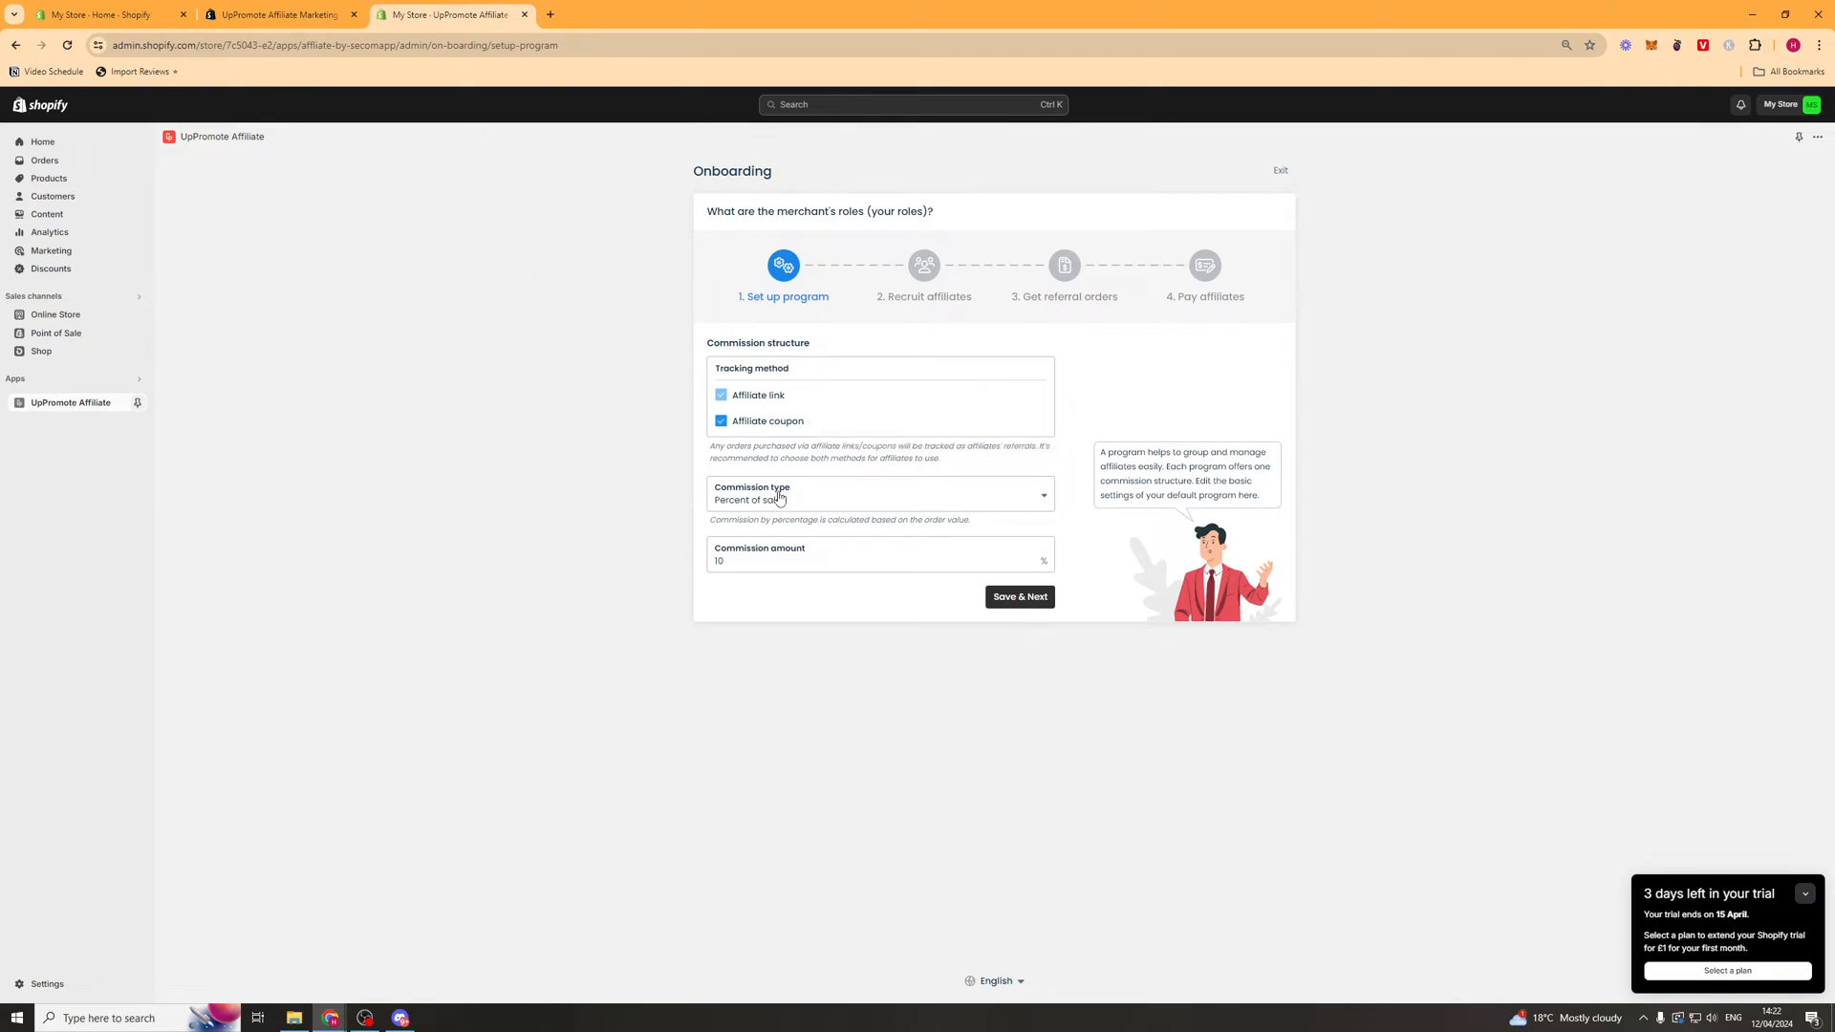
left_click(877, 493)
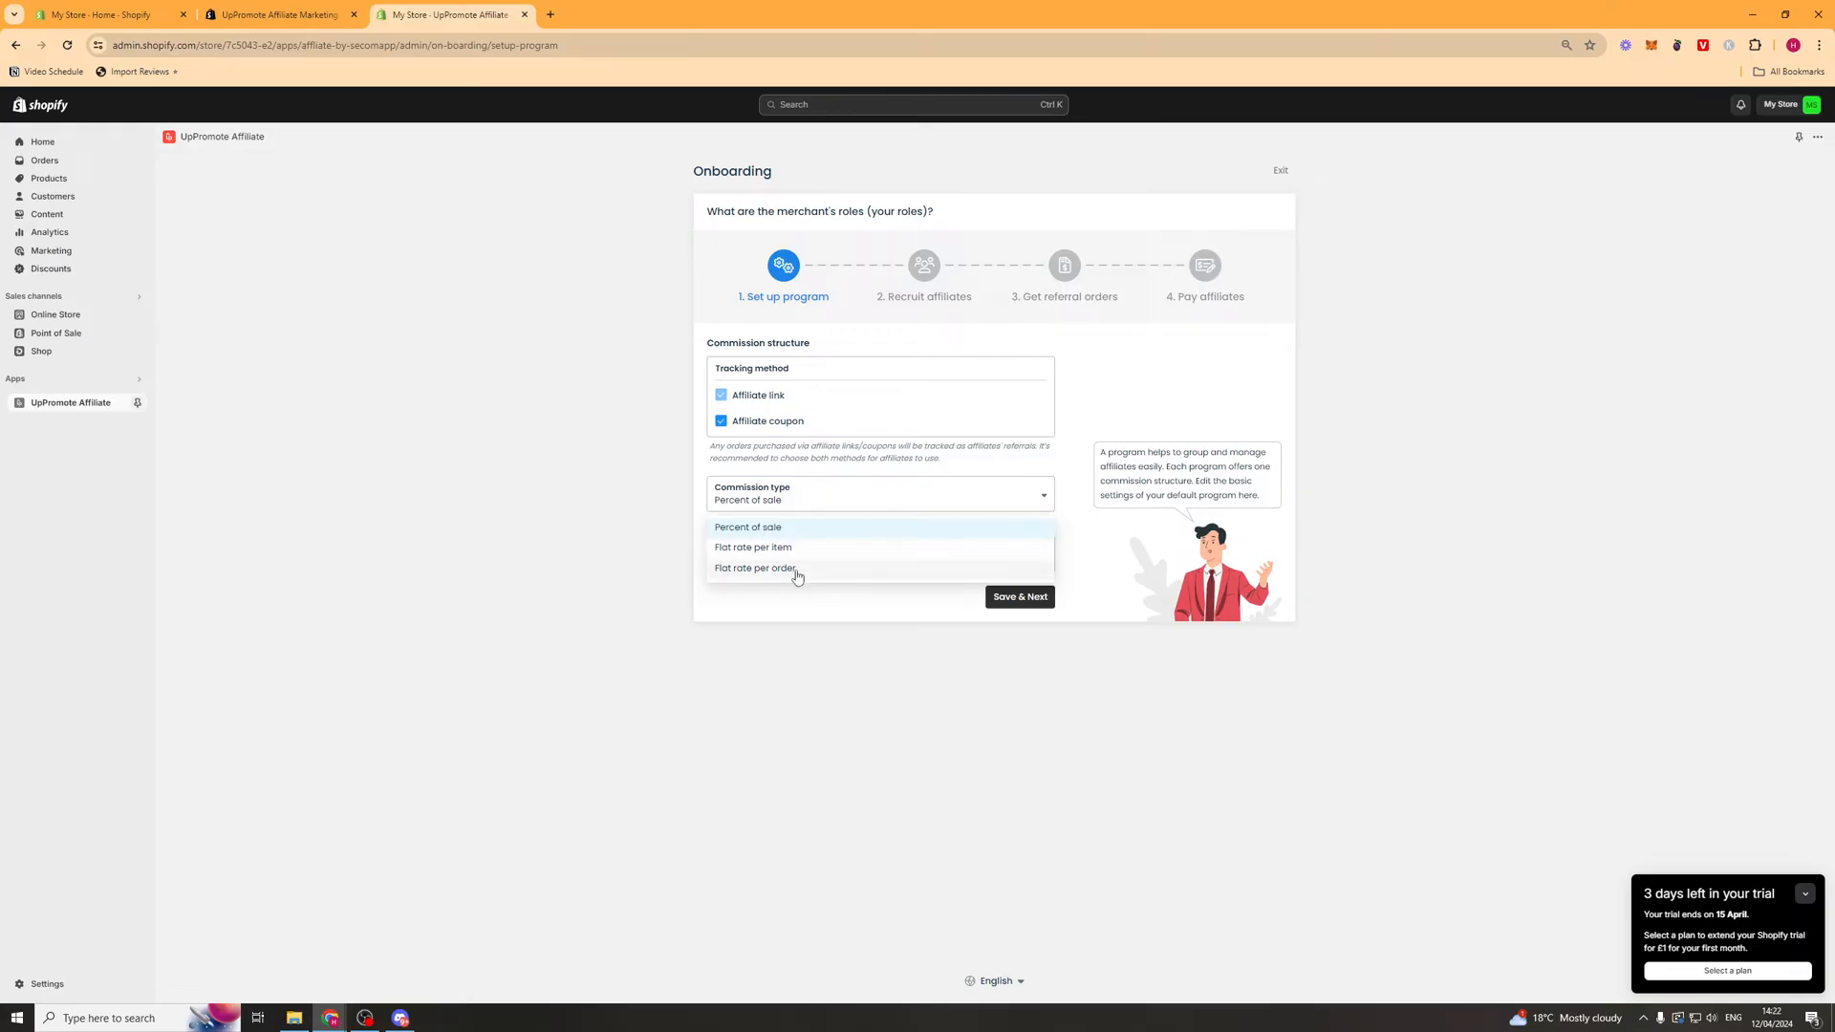
left_click(748, 528)
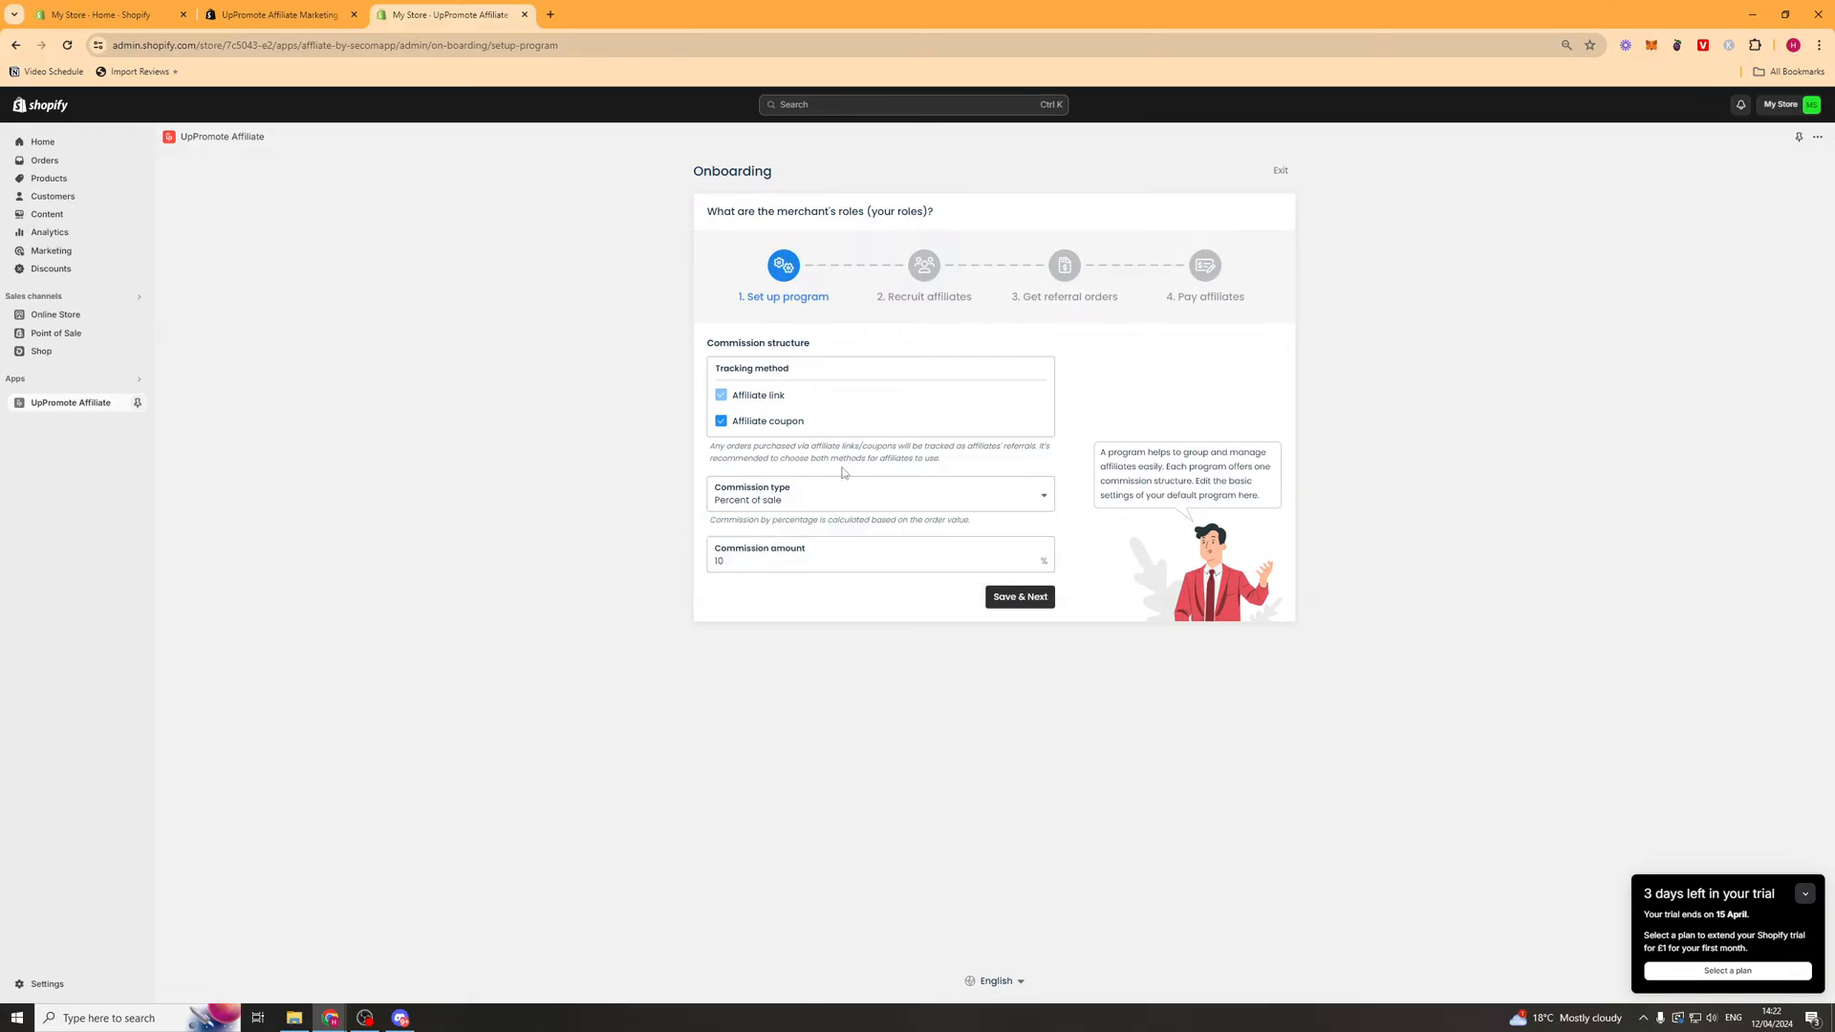
mouse_move(825, 502)
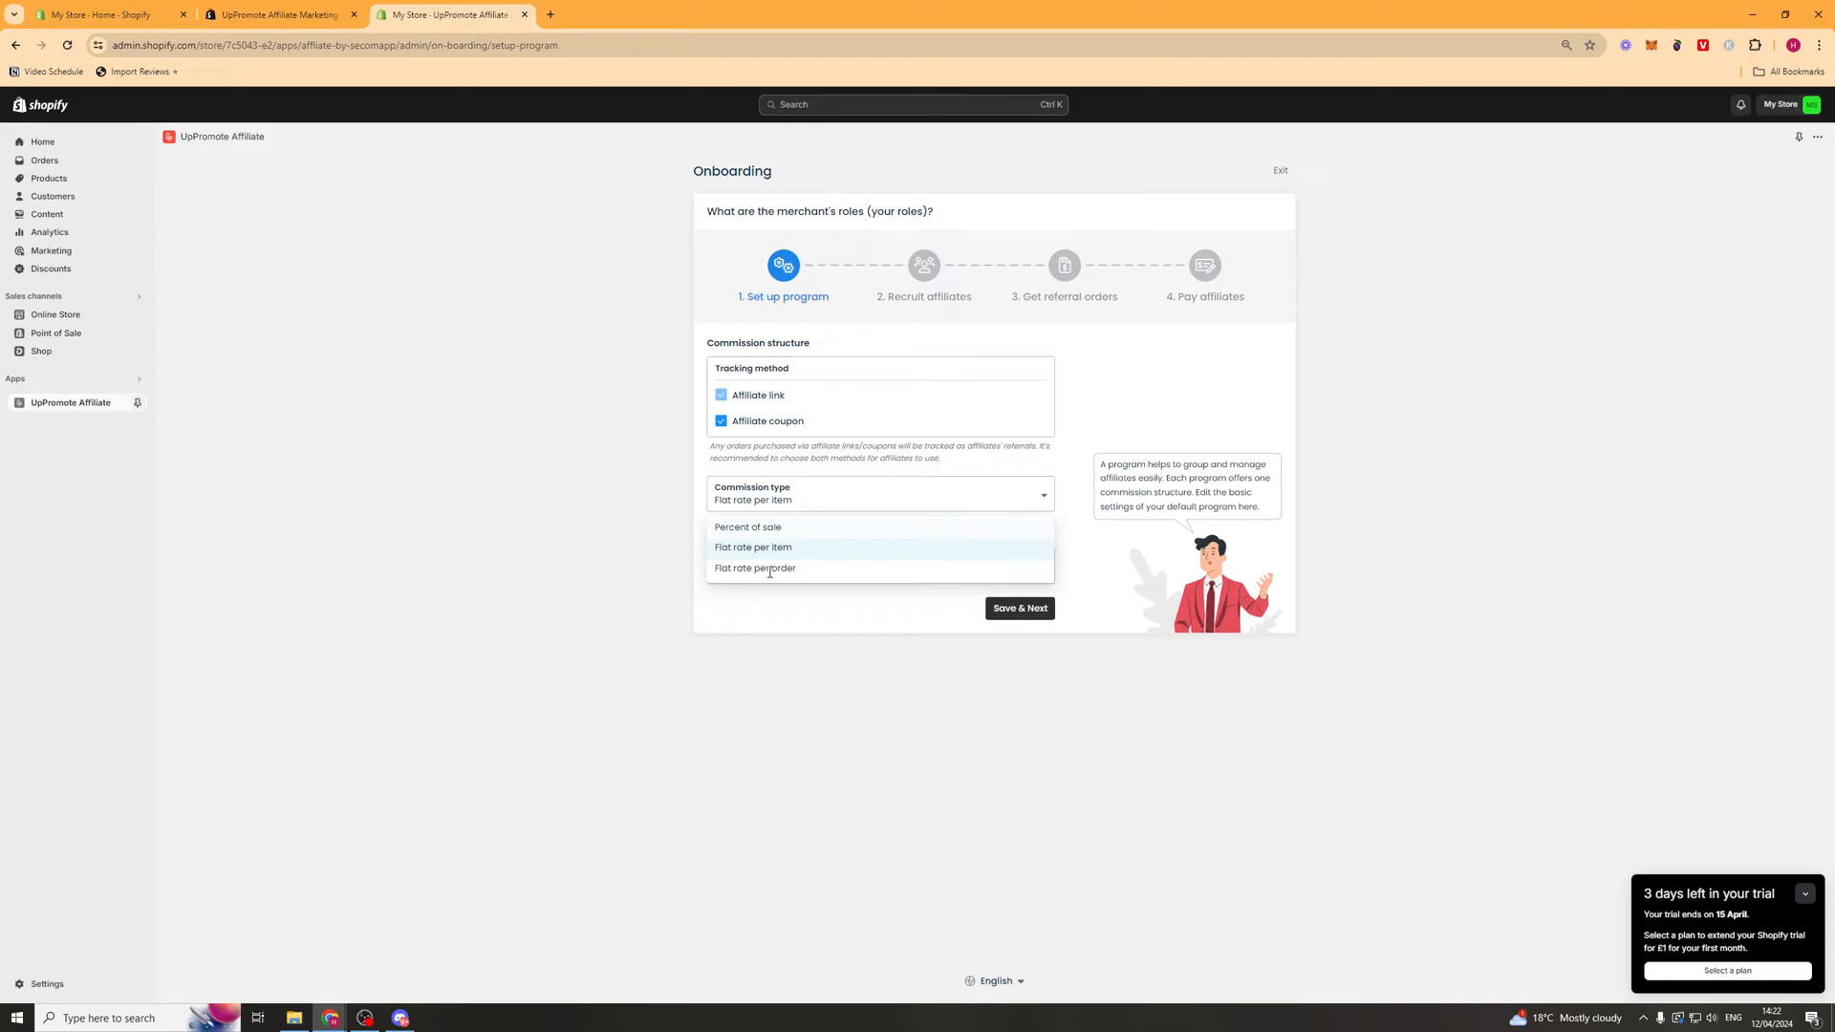
left_click(753, 547)
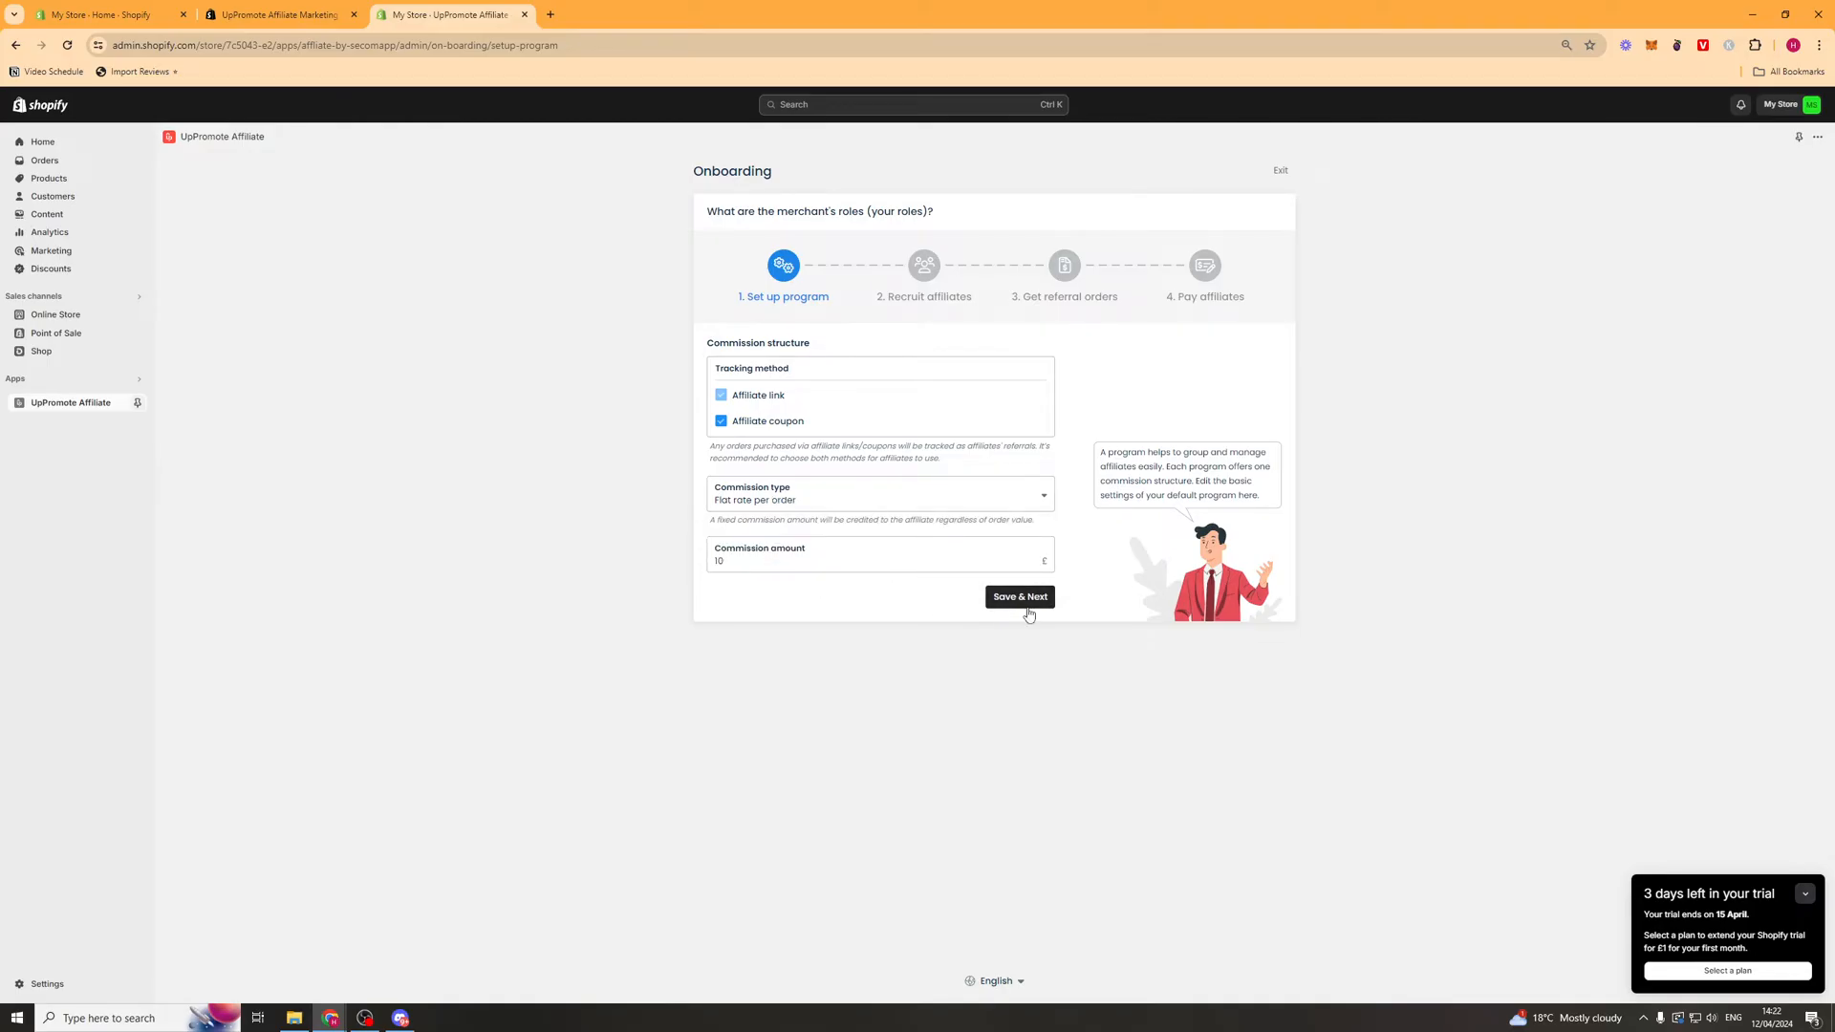
left_click(1019, 596)
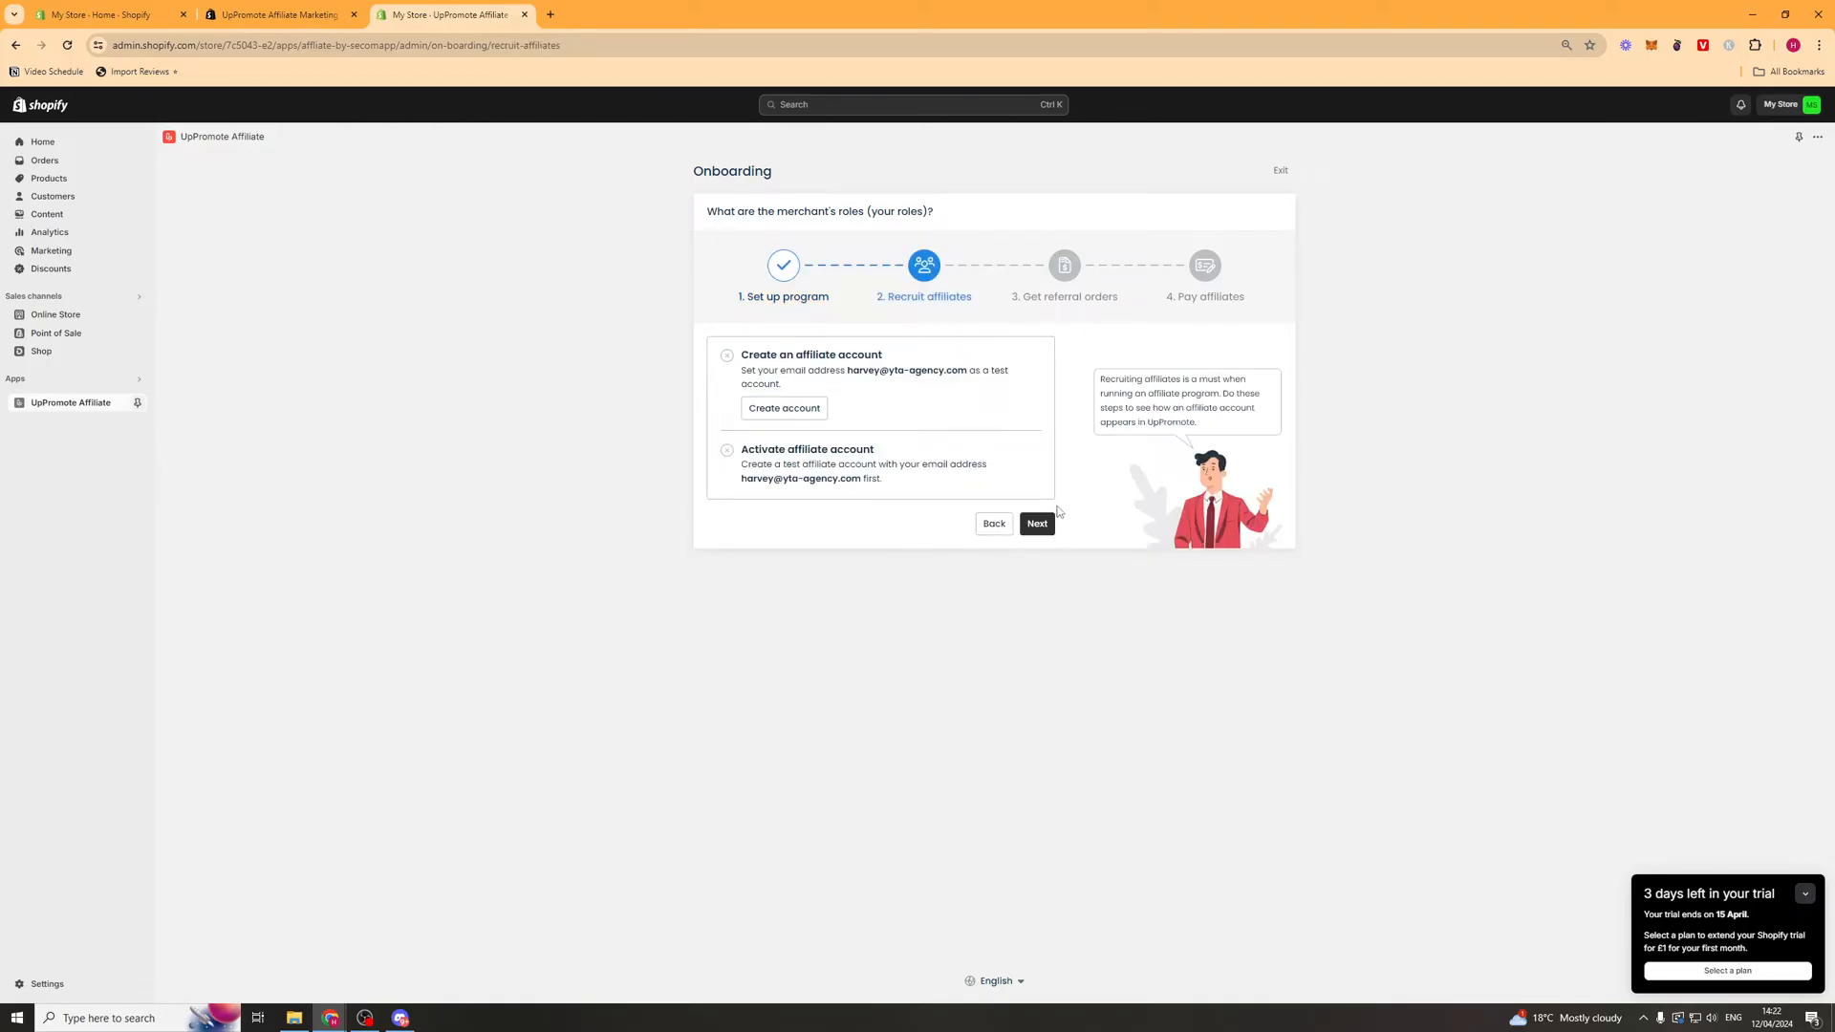
- Advance past the Recruit affiliates and Get referral orders onboarding steps
left_click(1036, 524)
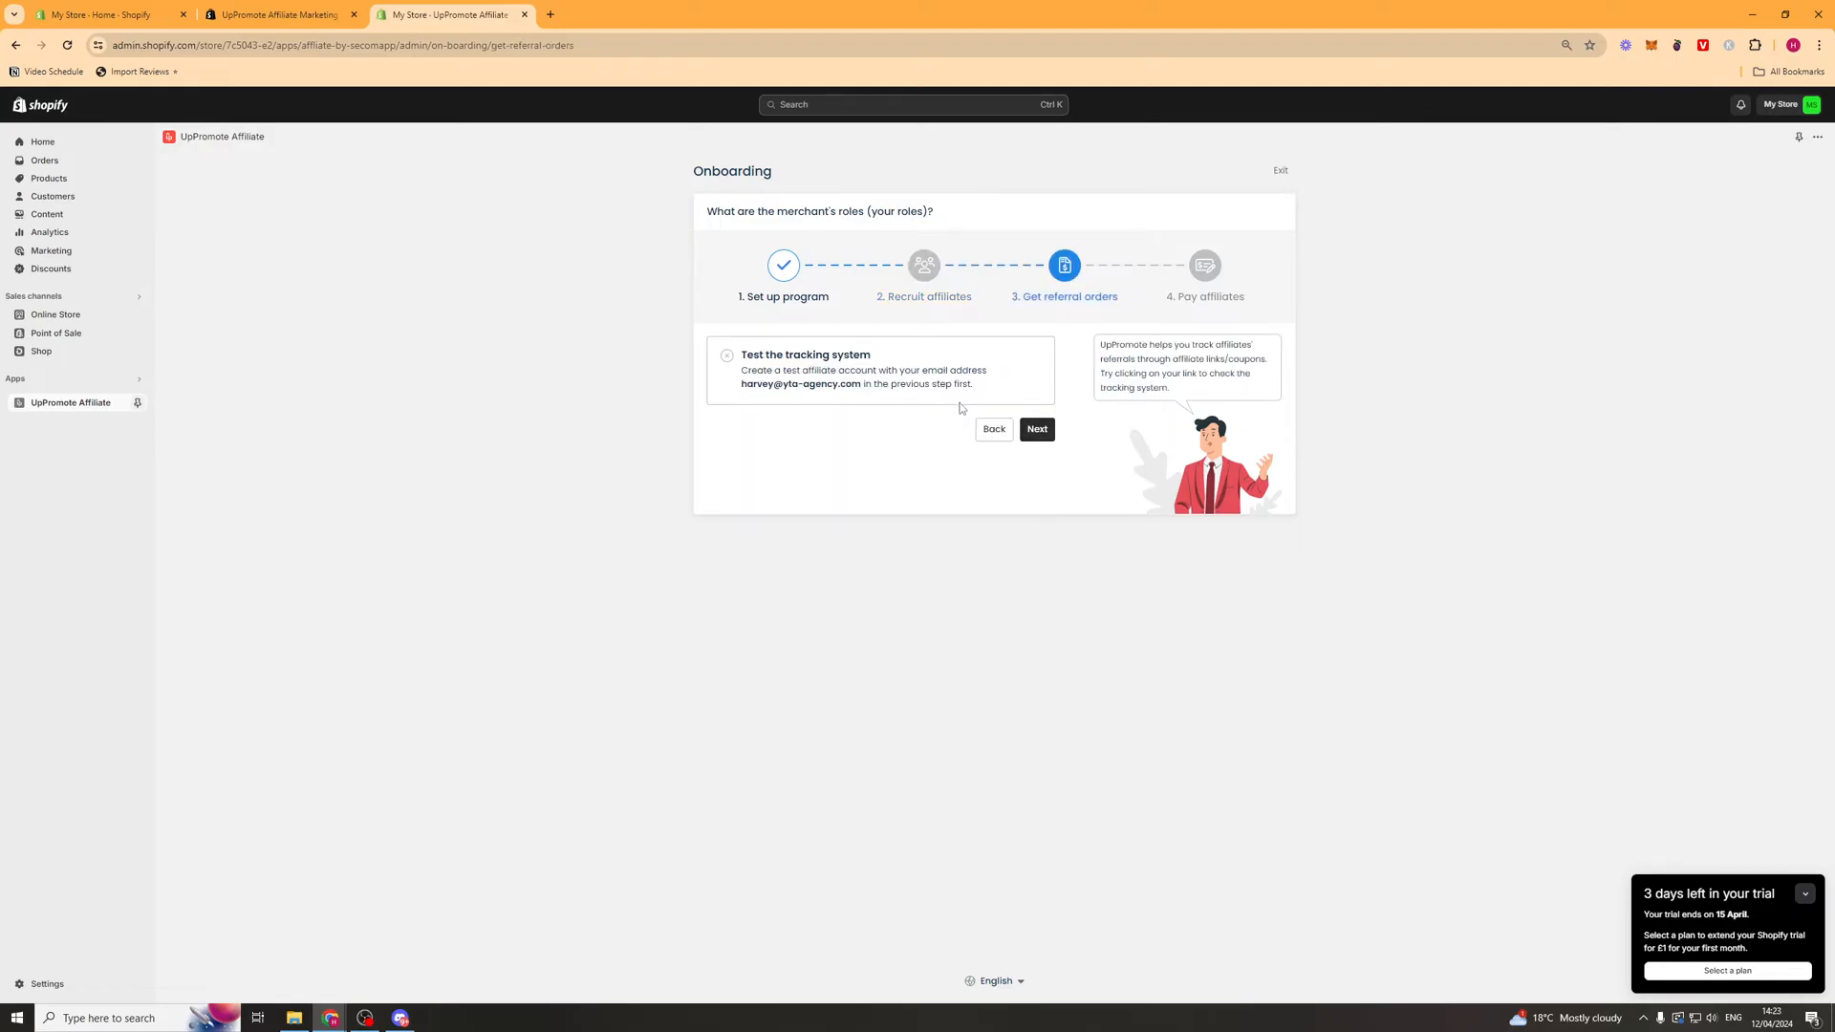
left_click(1034, 428)
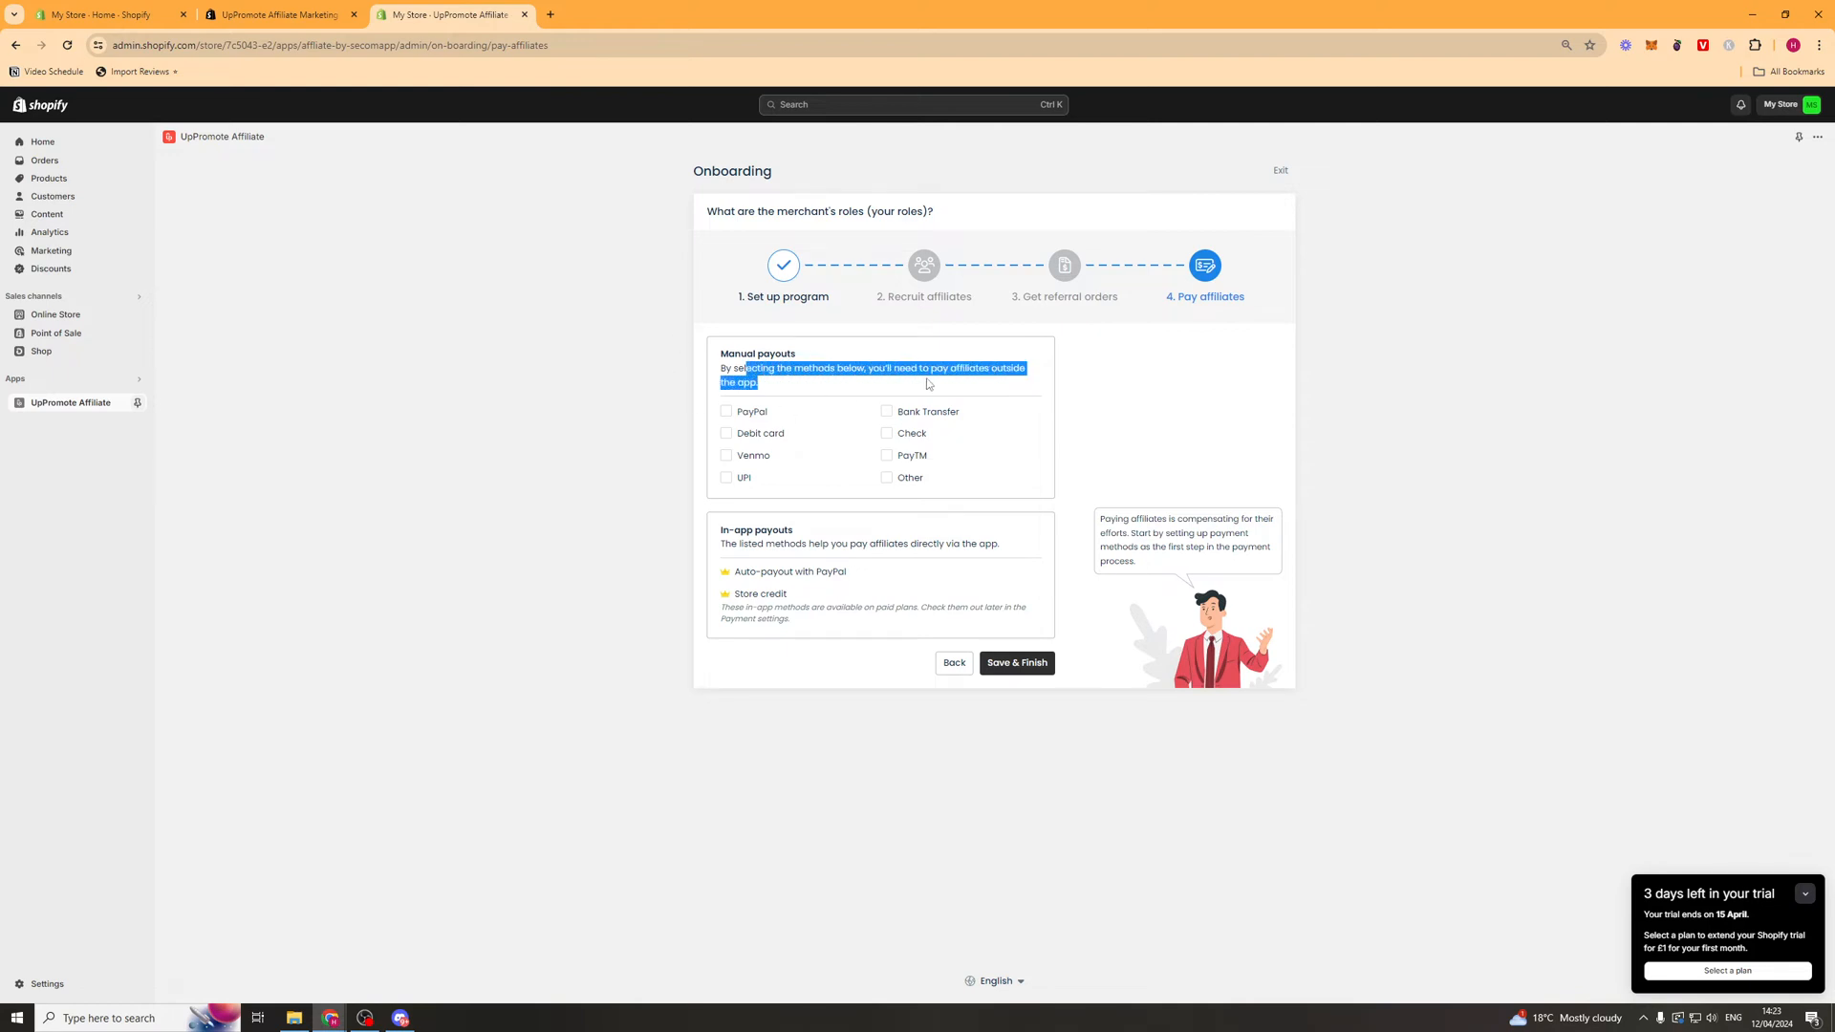
- Add PayPal and bank transfer payout methods, finish onboarding and go to Home
left_click(925, 374)
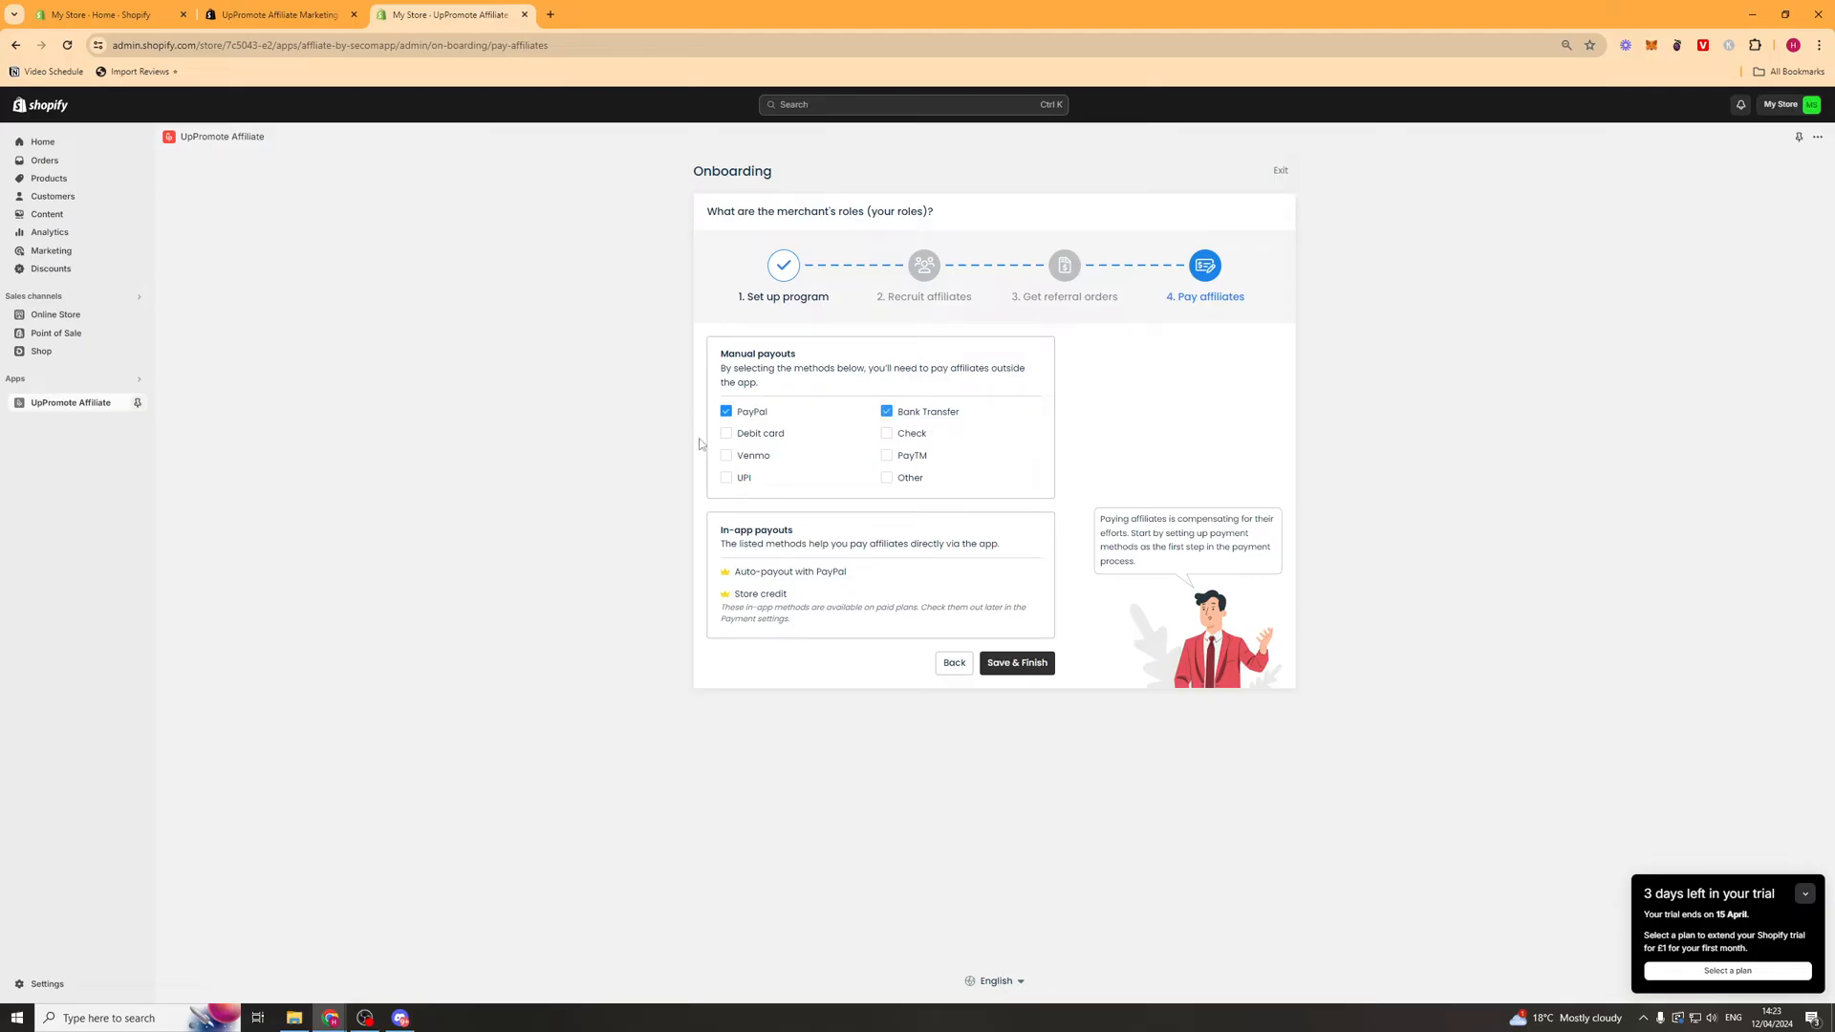
left_click(1014, 663)
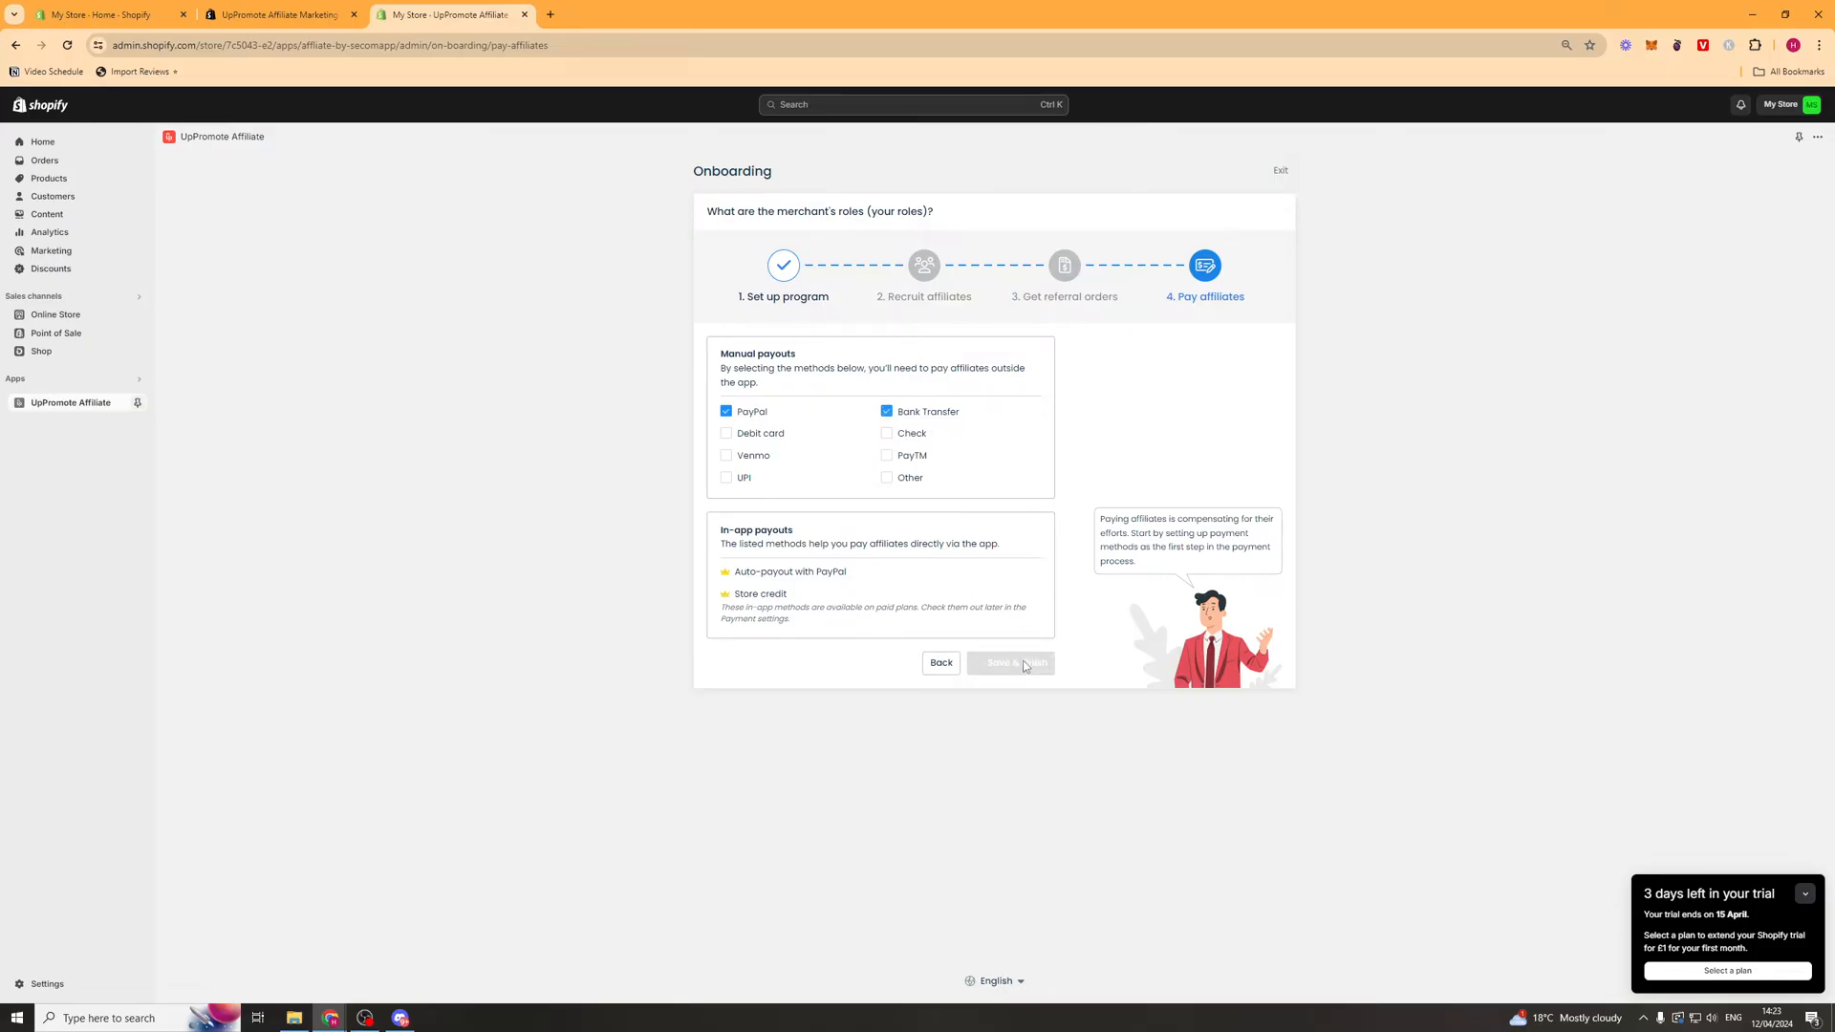
left_click(1009, 663)
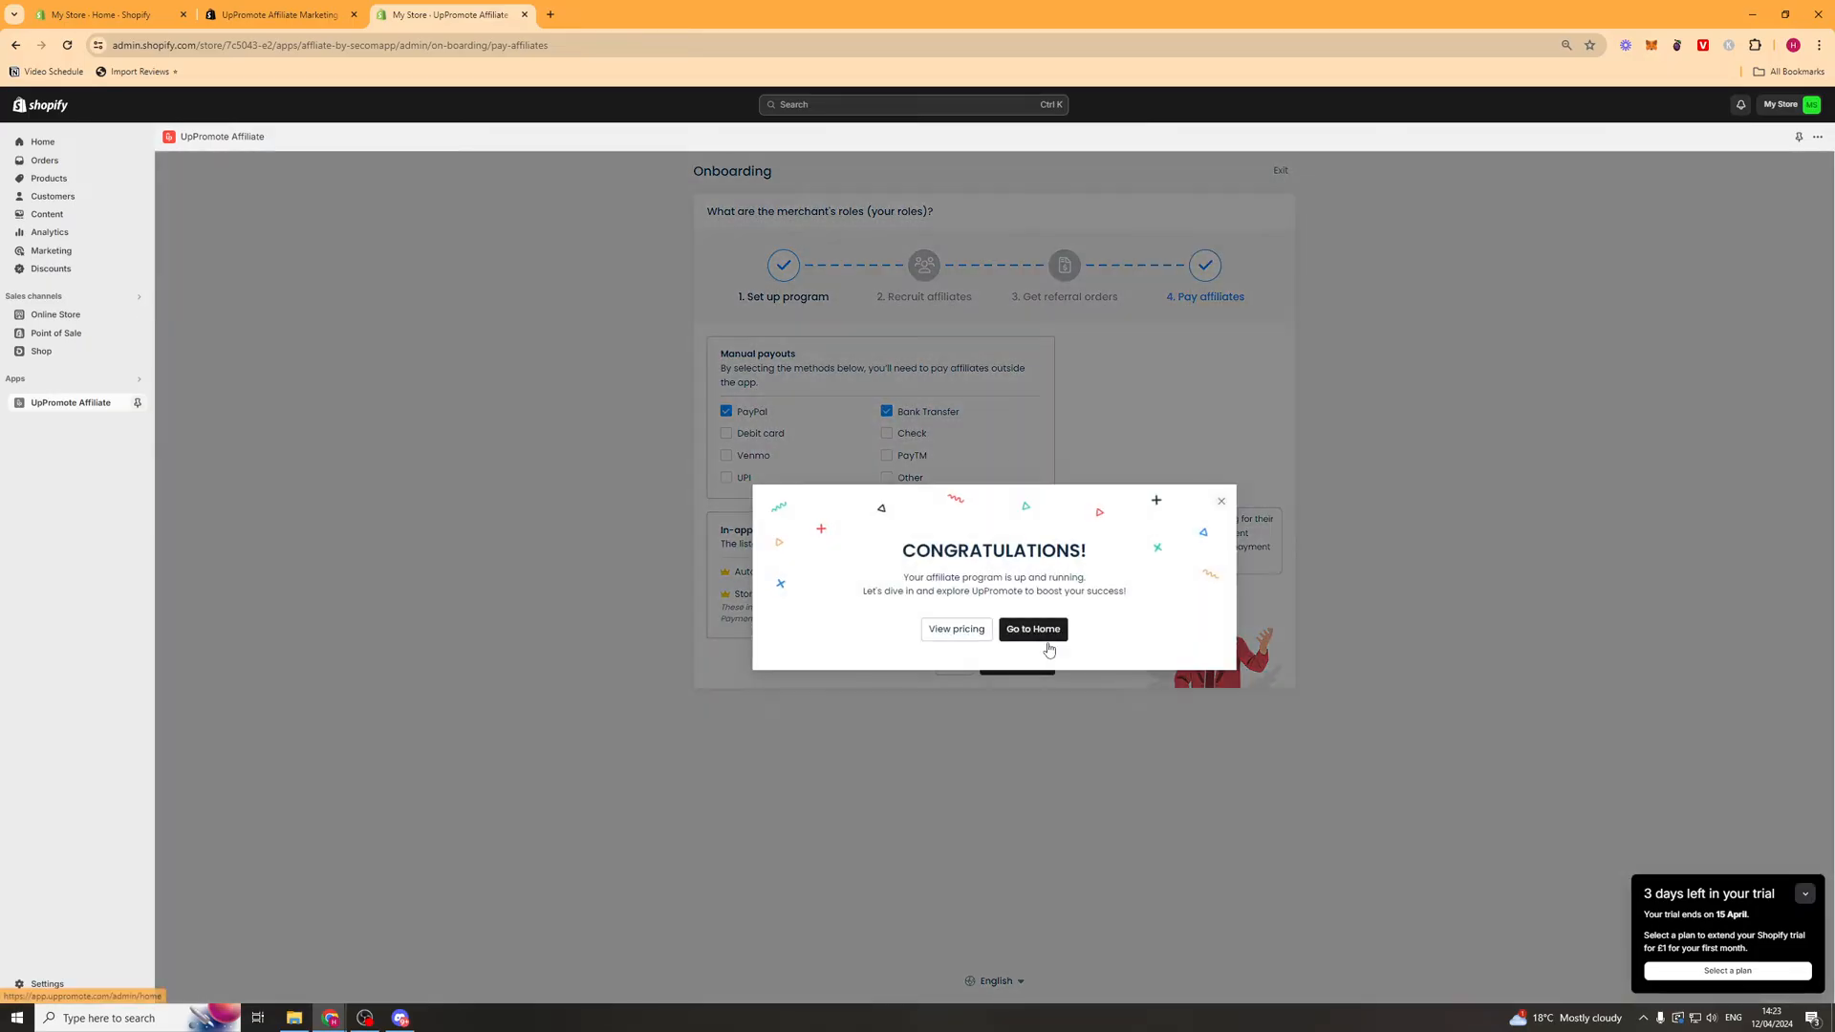
left_click(1030, 629)
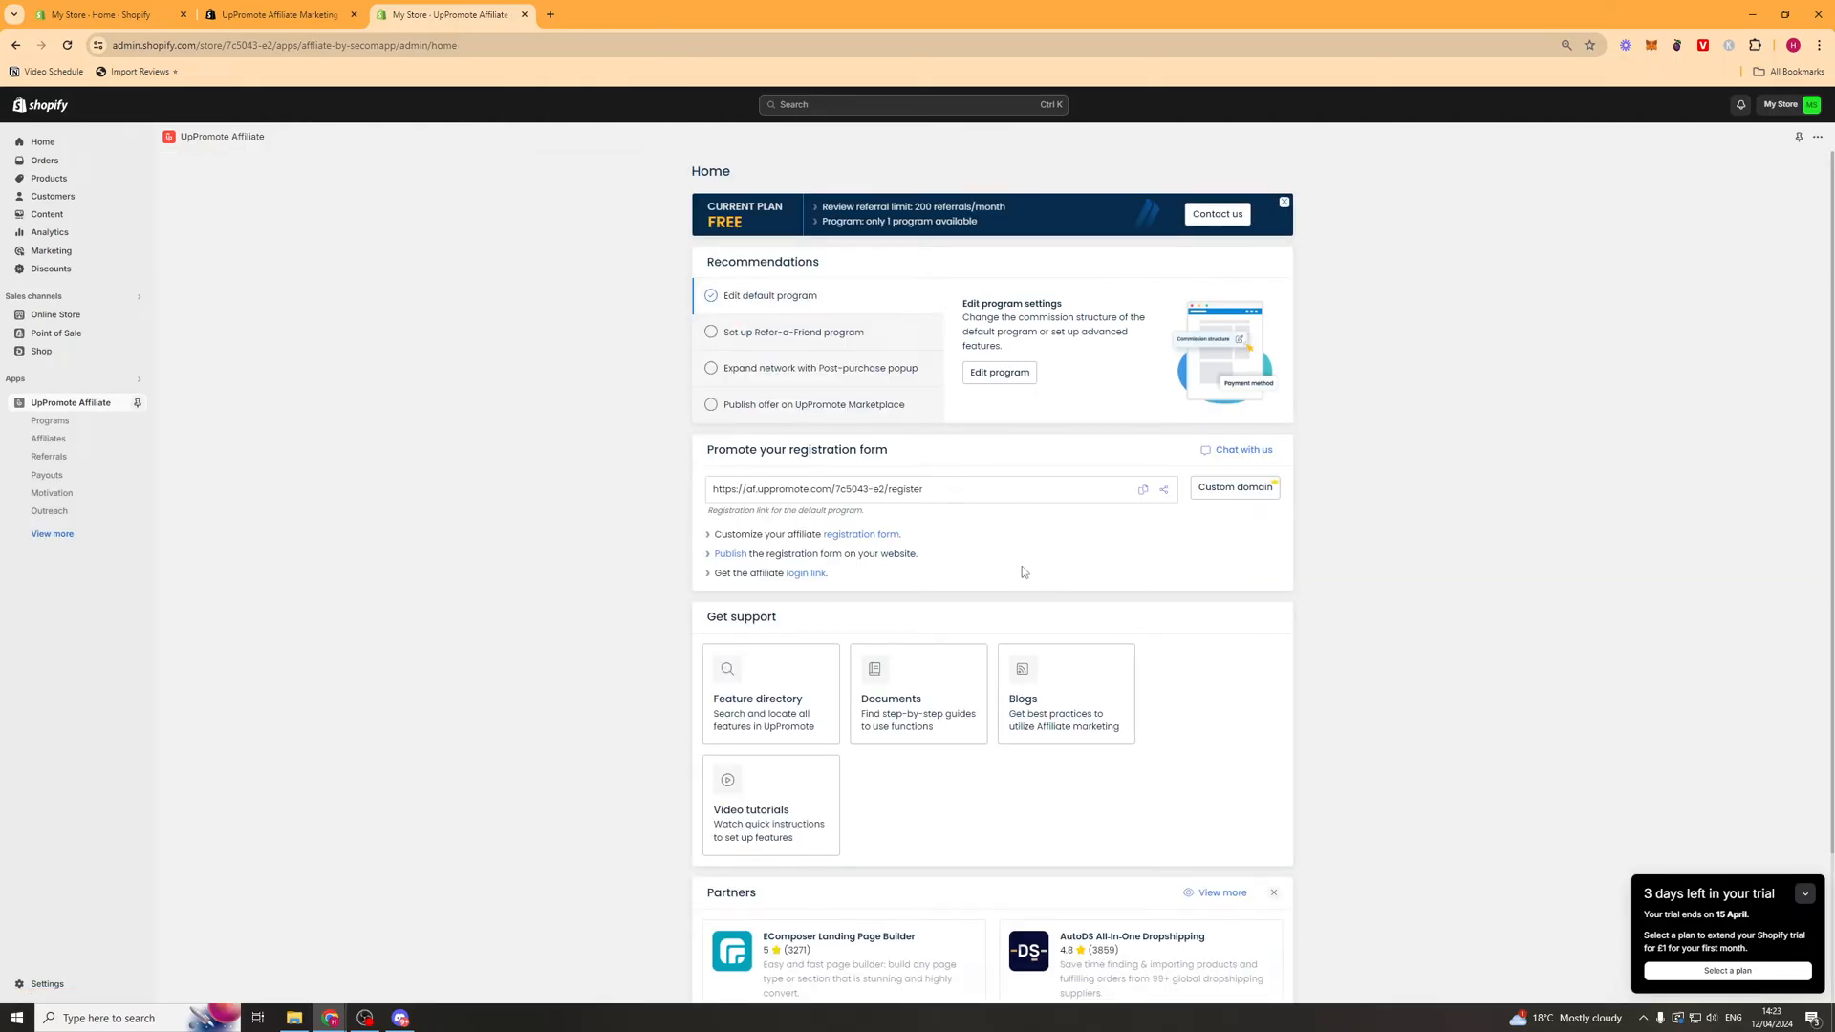
- Go to the Programs list and start adding a new affiliate program
left_click(49, 420)
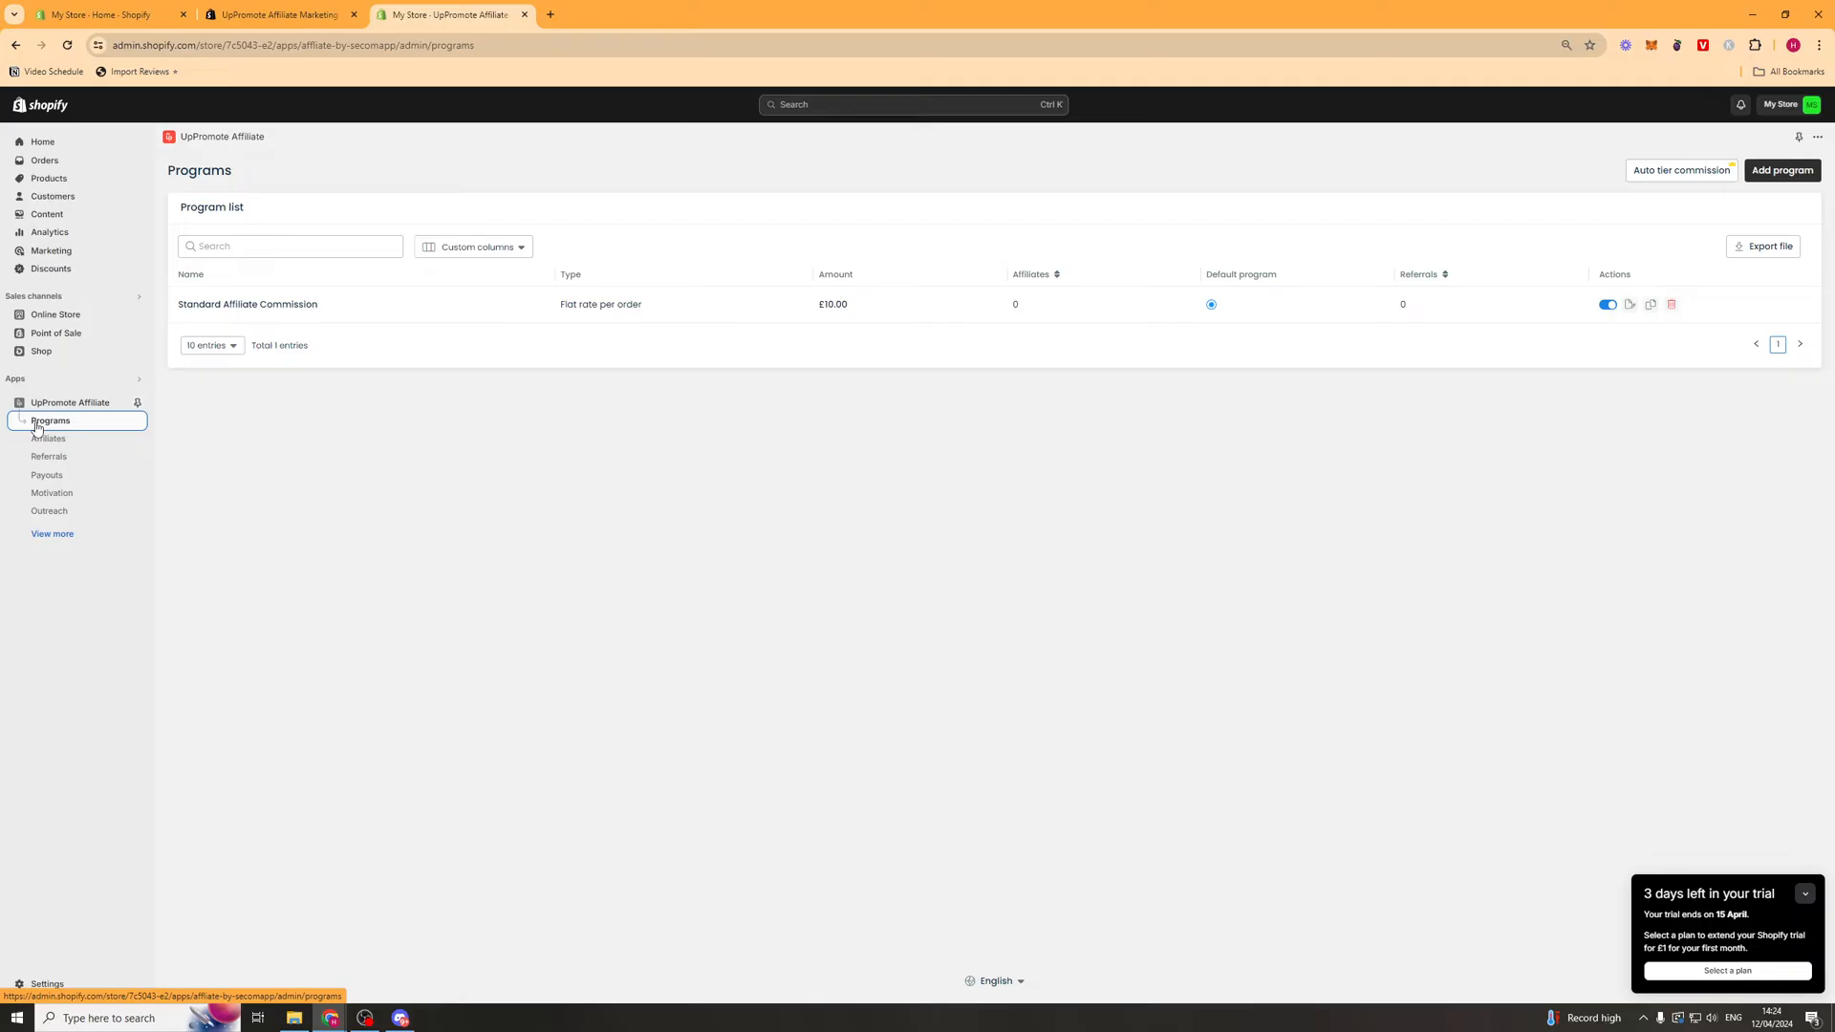
mouse_move(990, 258)
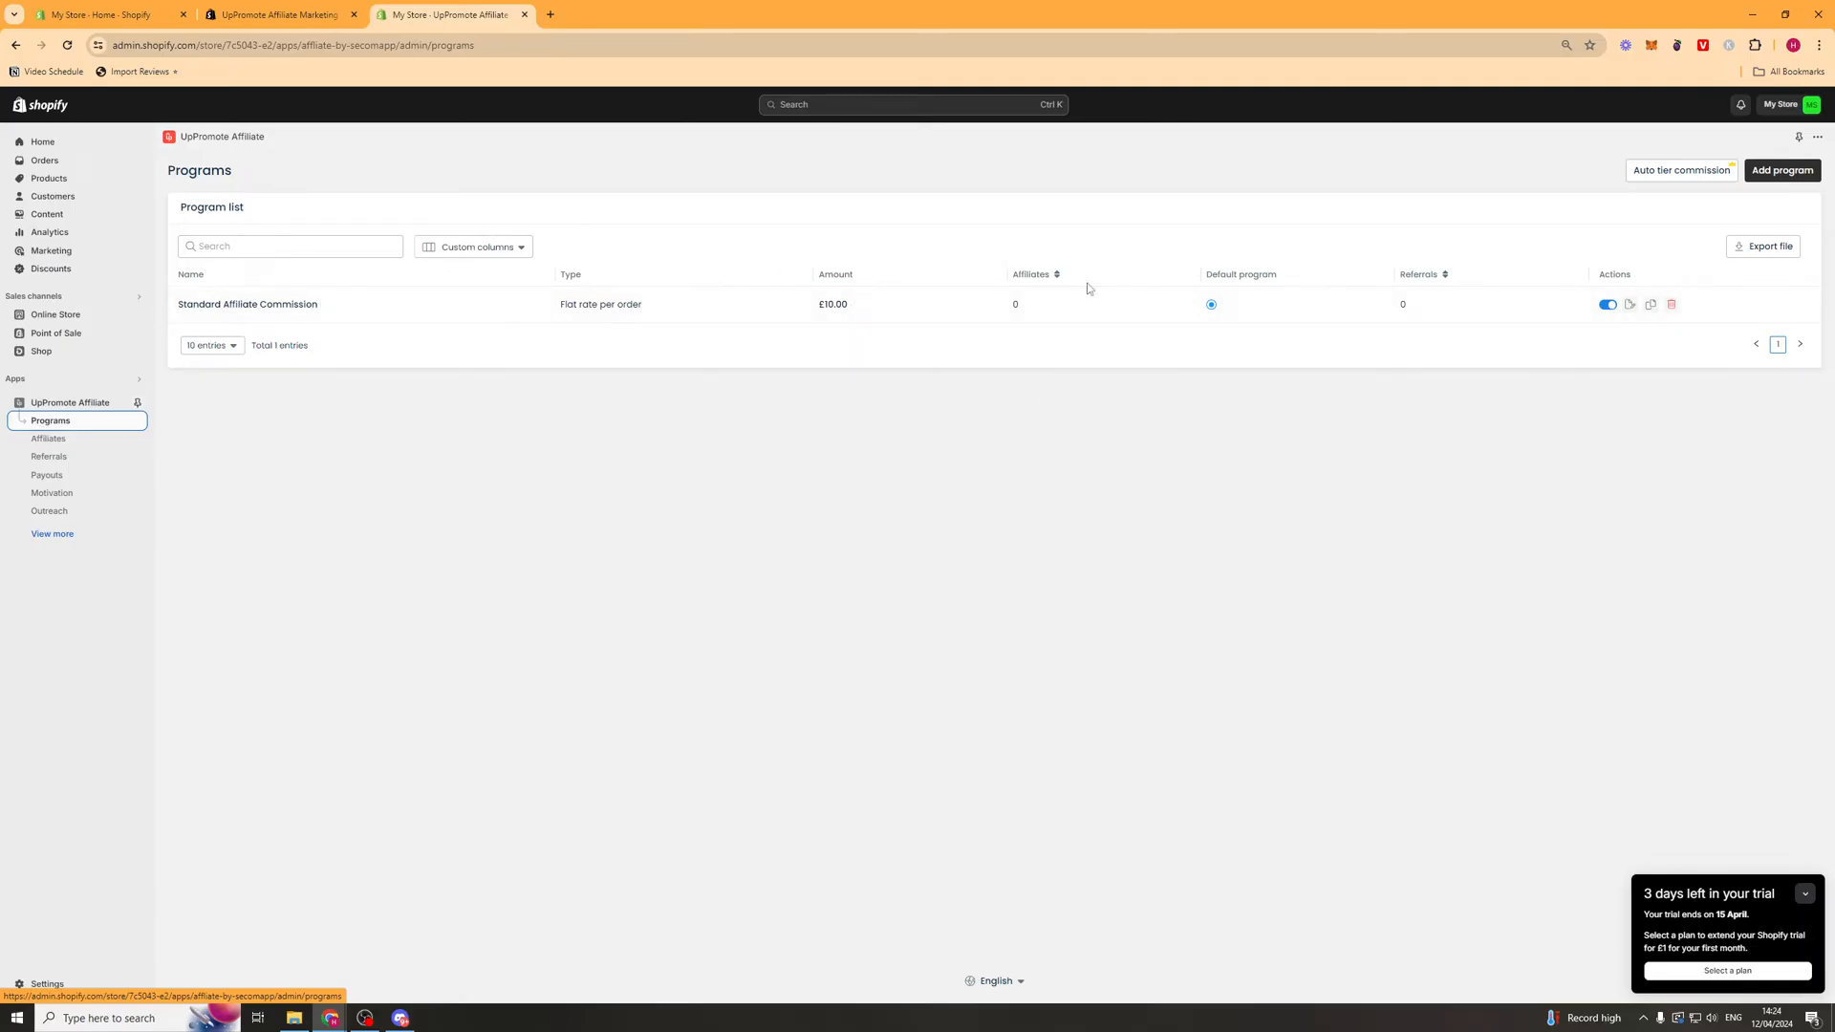
left_click(1779, 170)
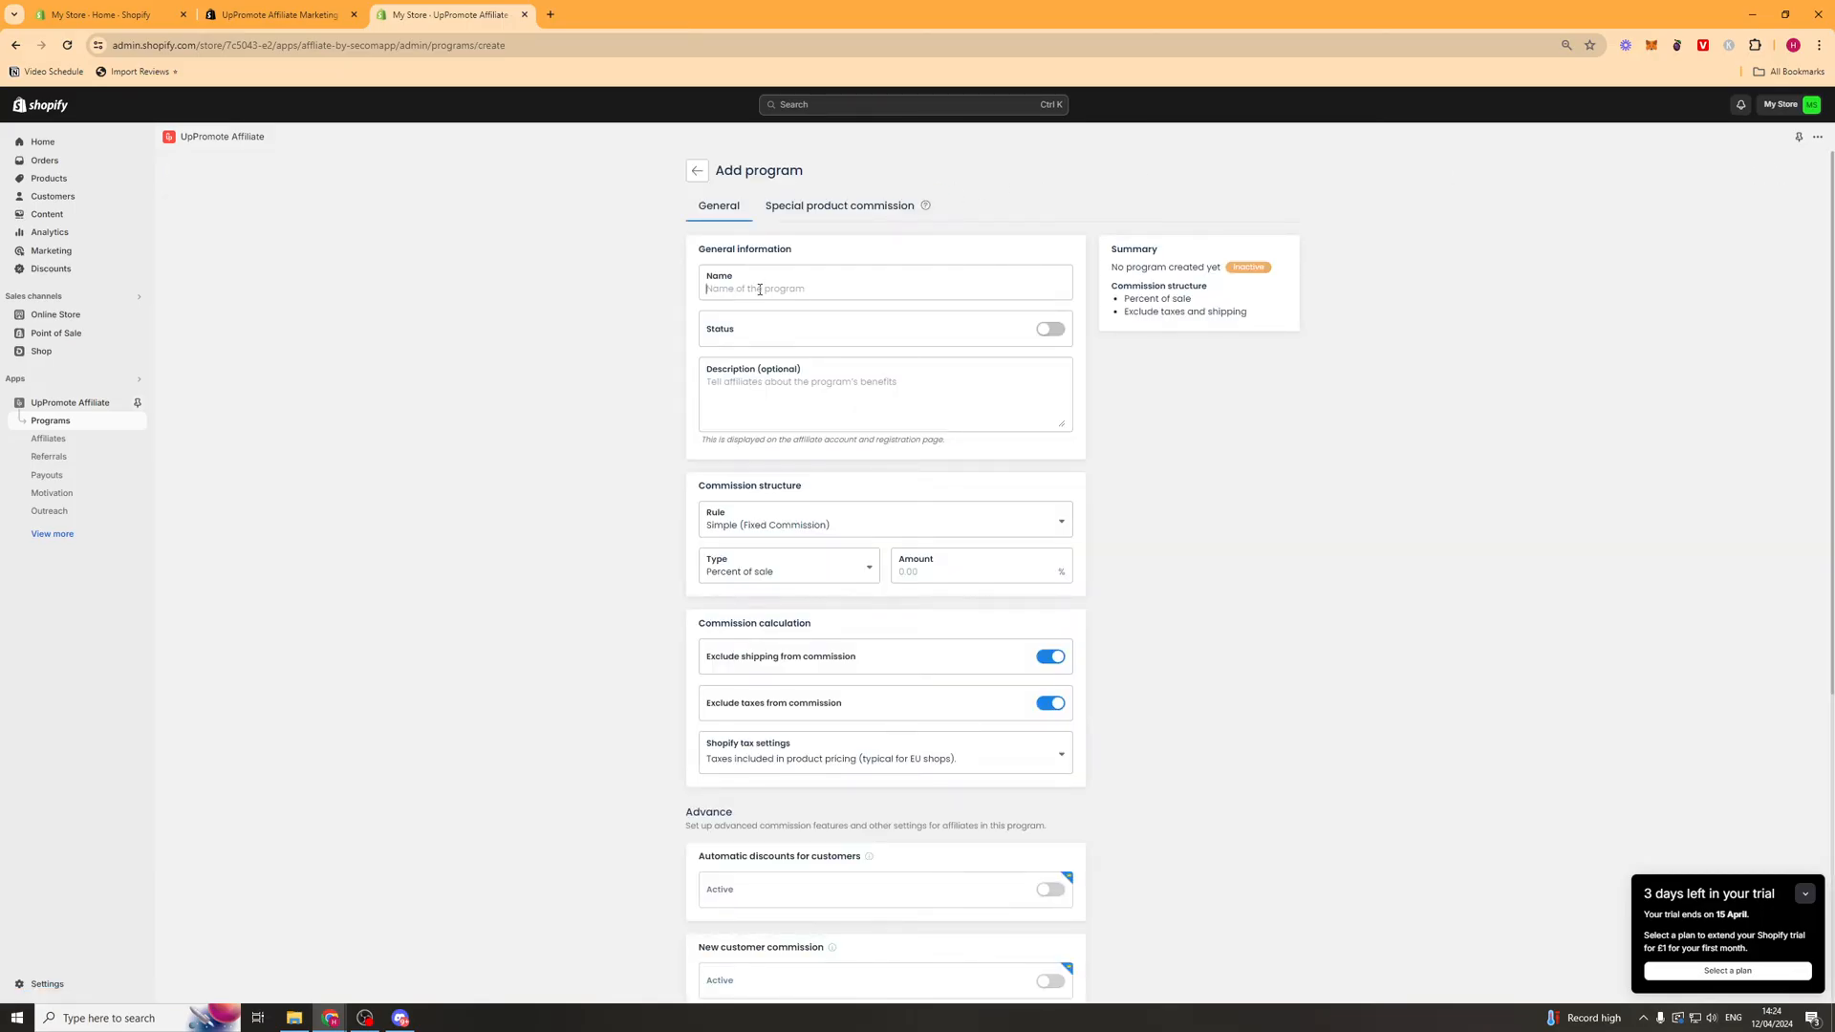
- Name the program P1, set it active and describe it 'Refer a friend and get £10 off'
type("P1")
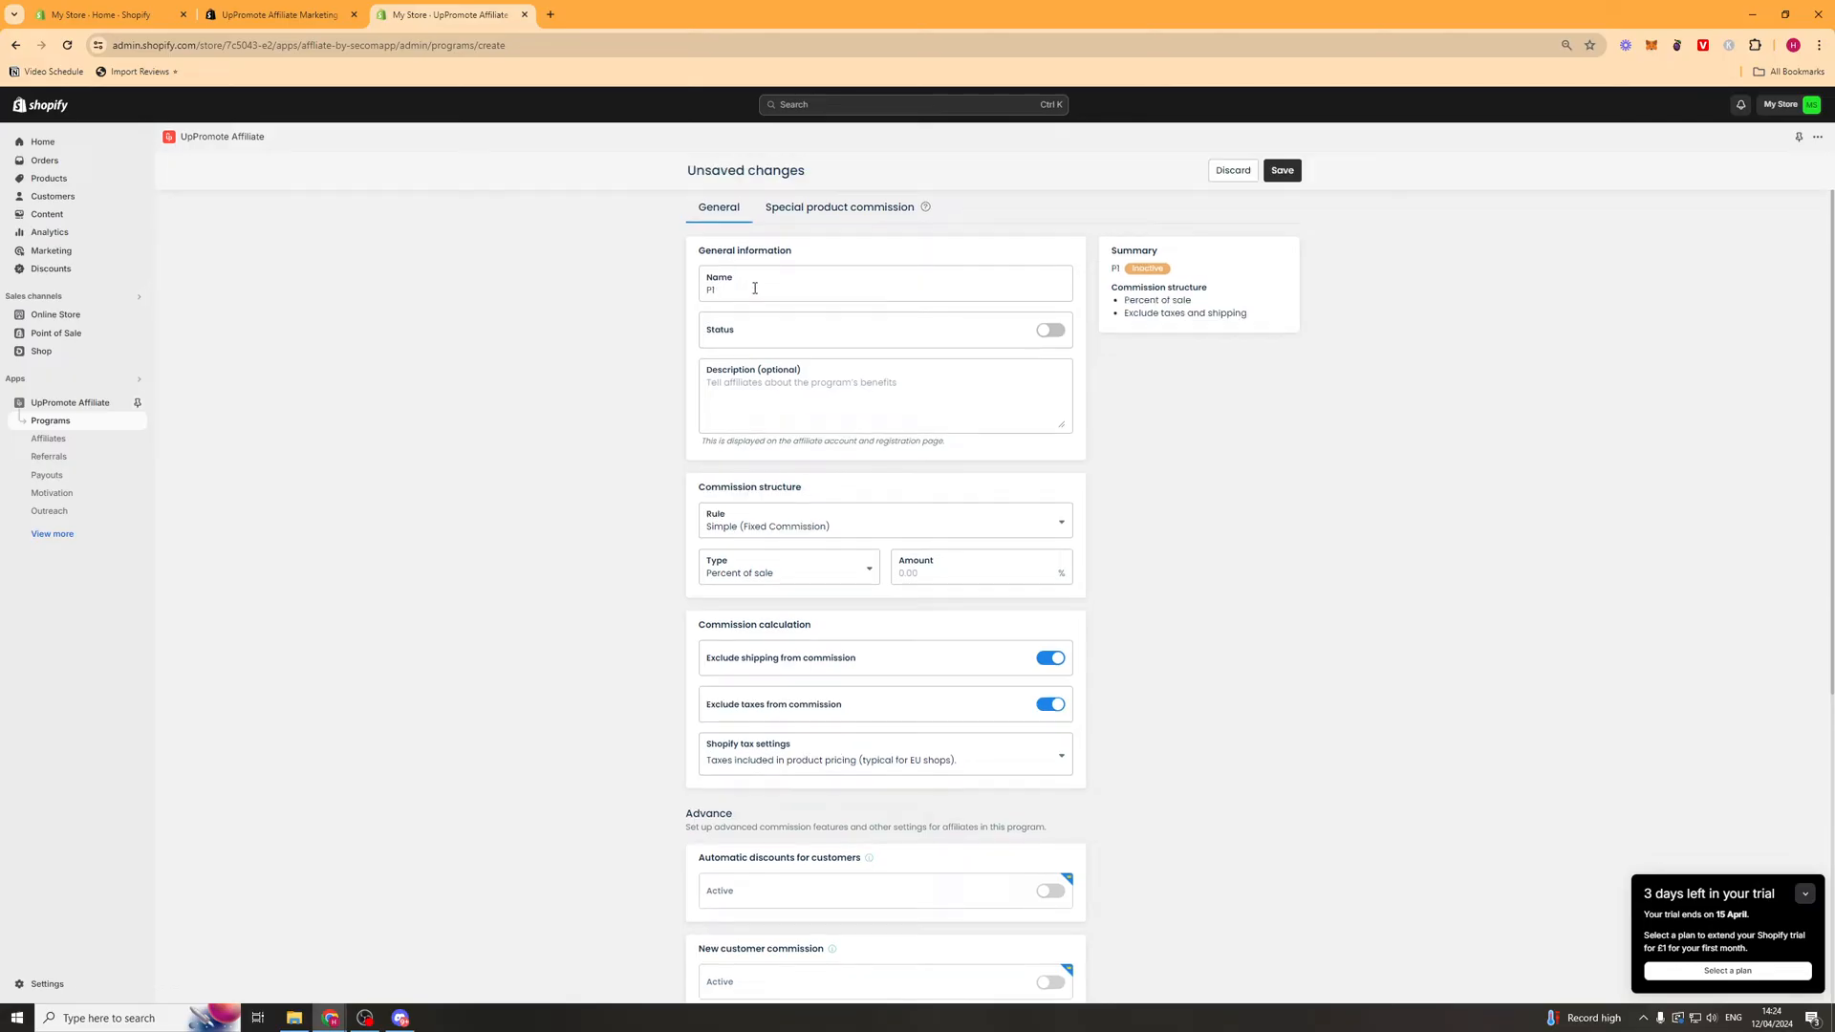
left_click(1050, 330)
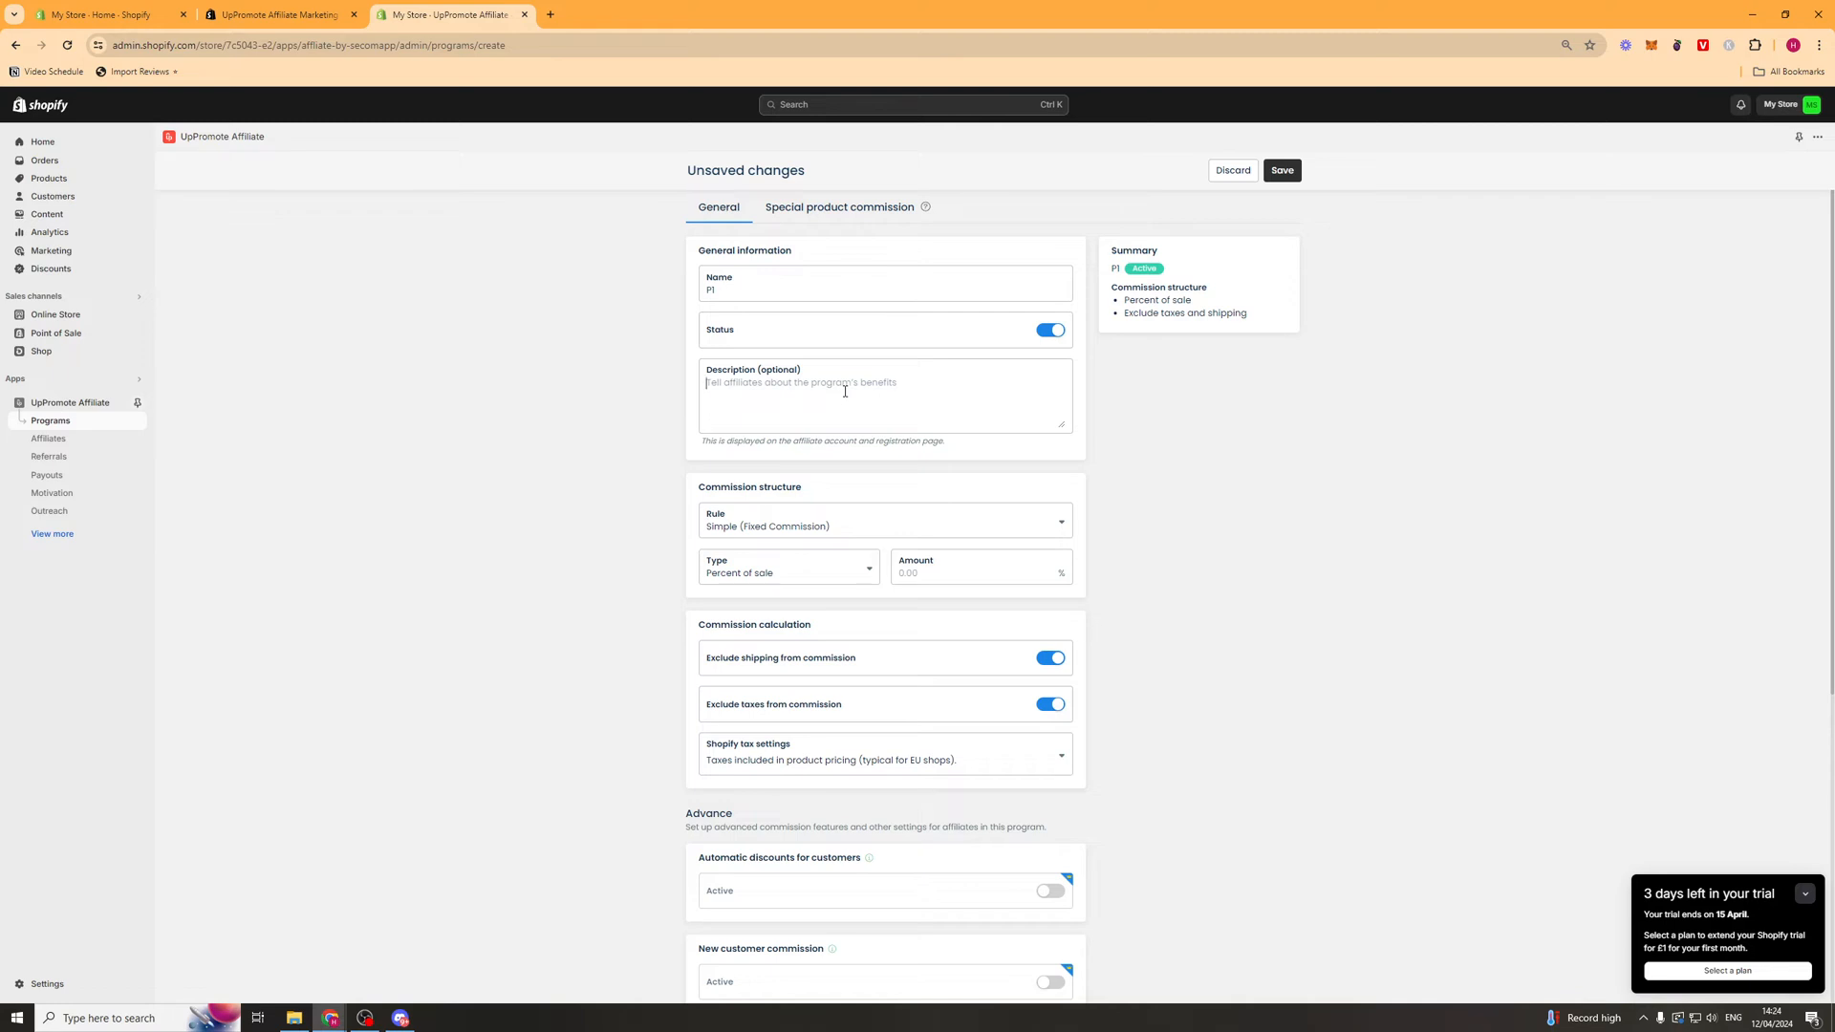
type("a")
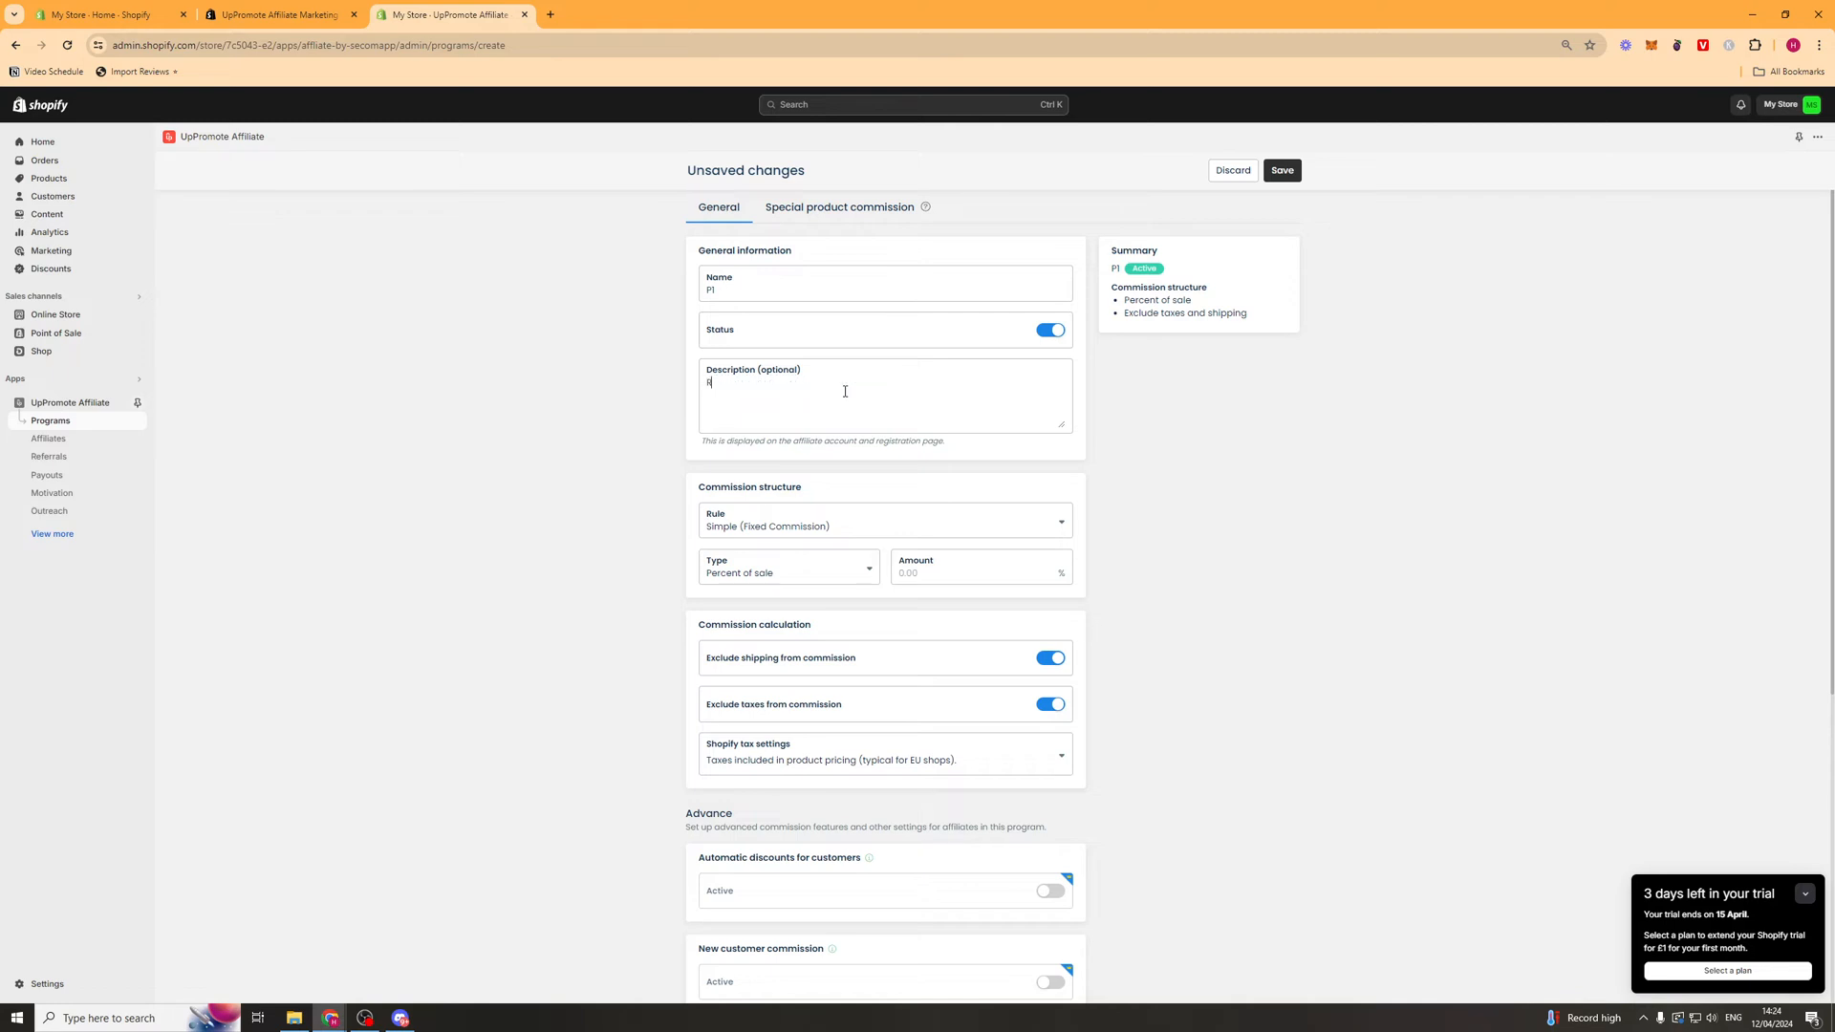
type("Refer a friend a")
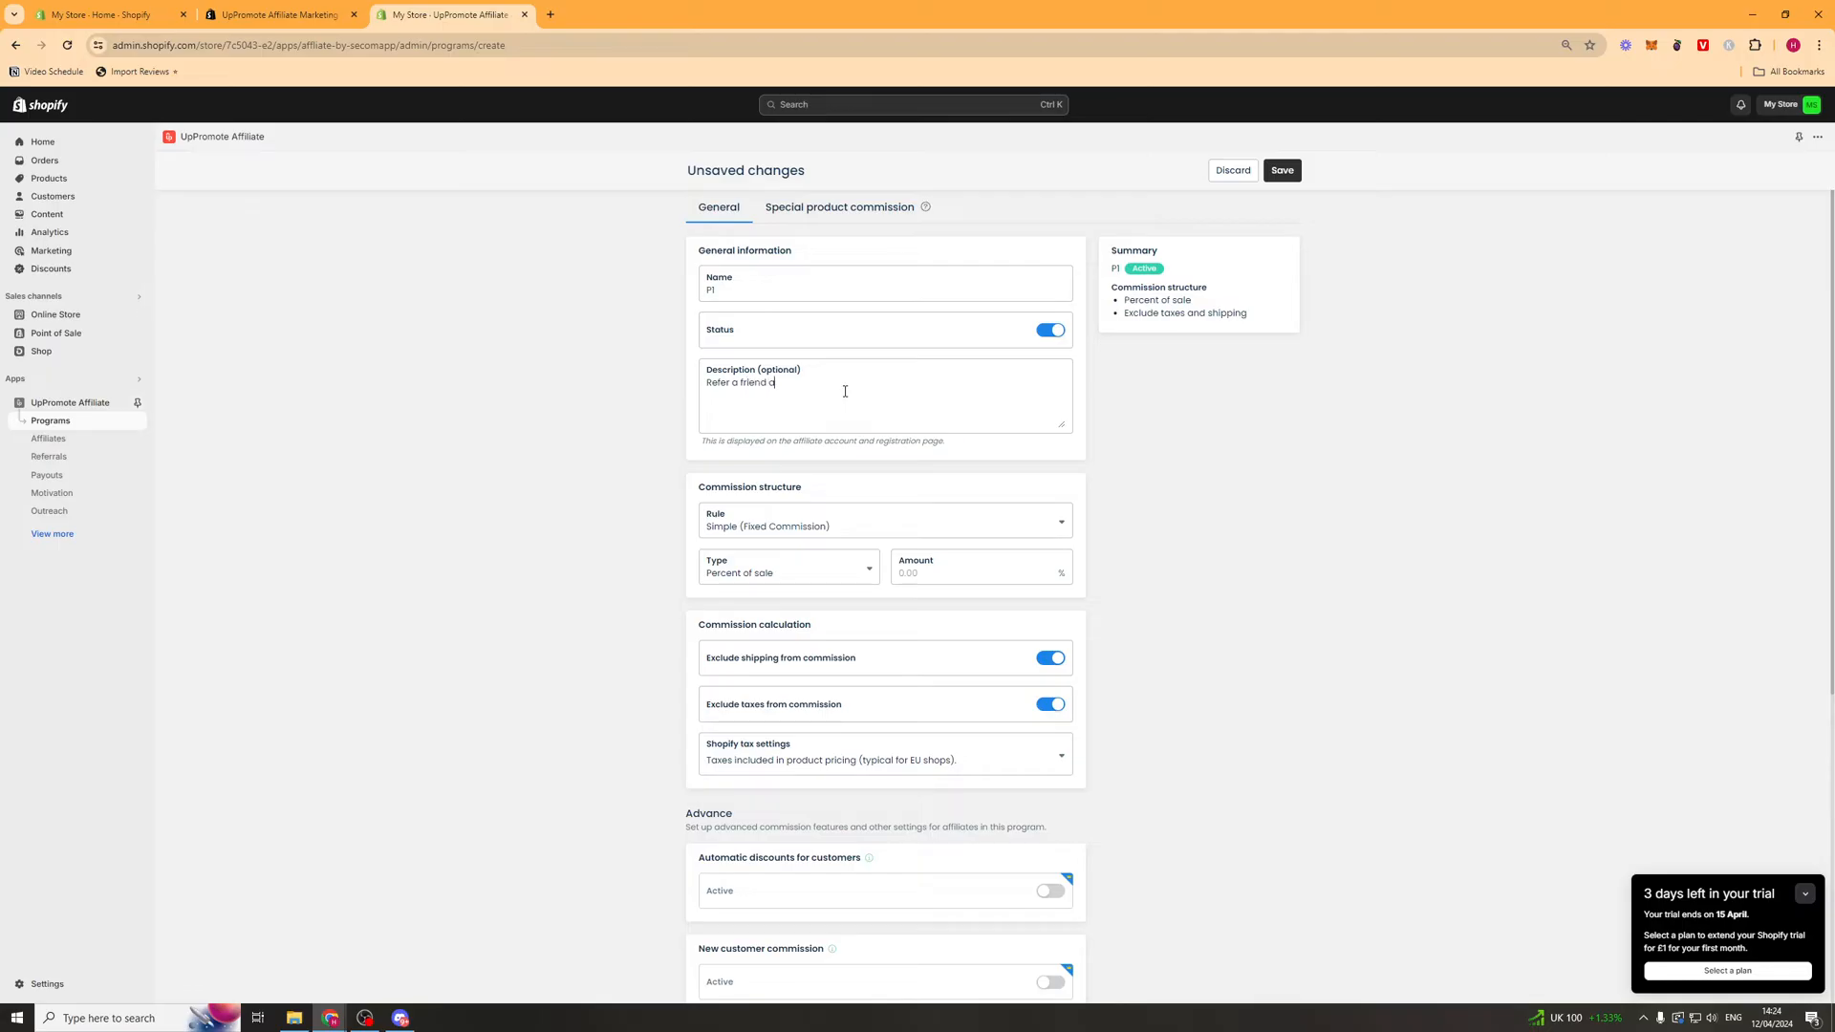
type("nd get £10 of")
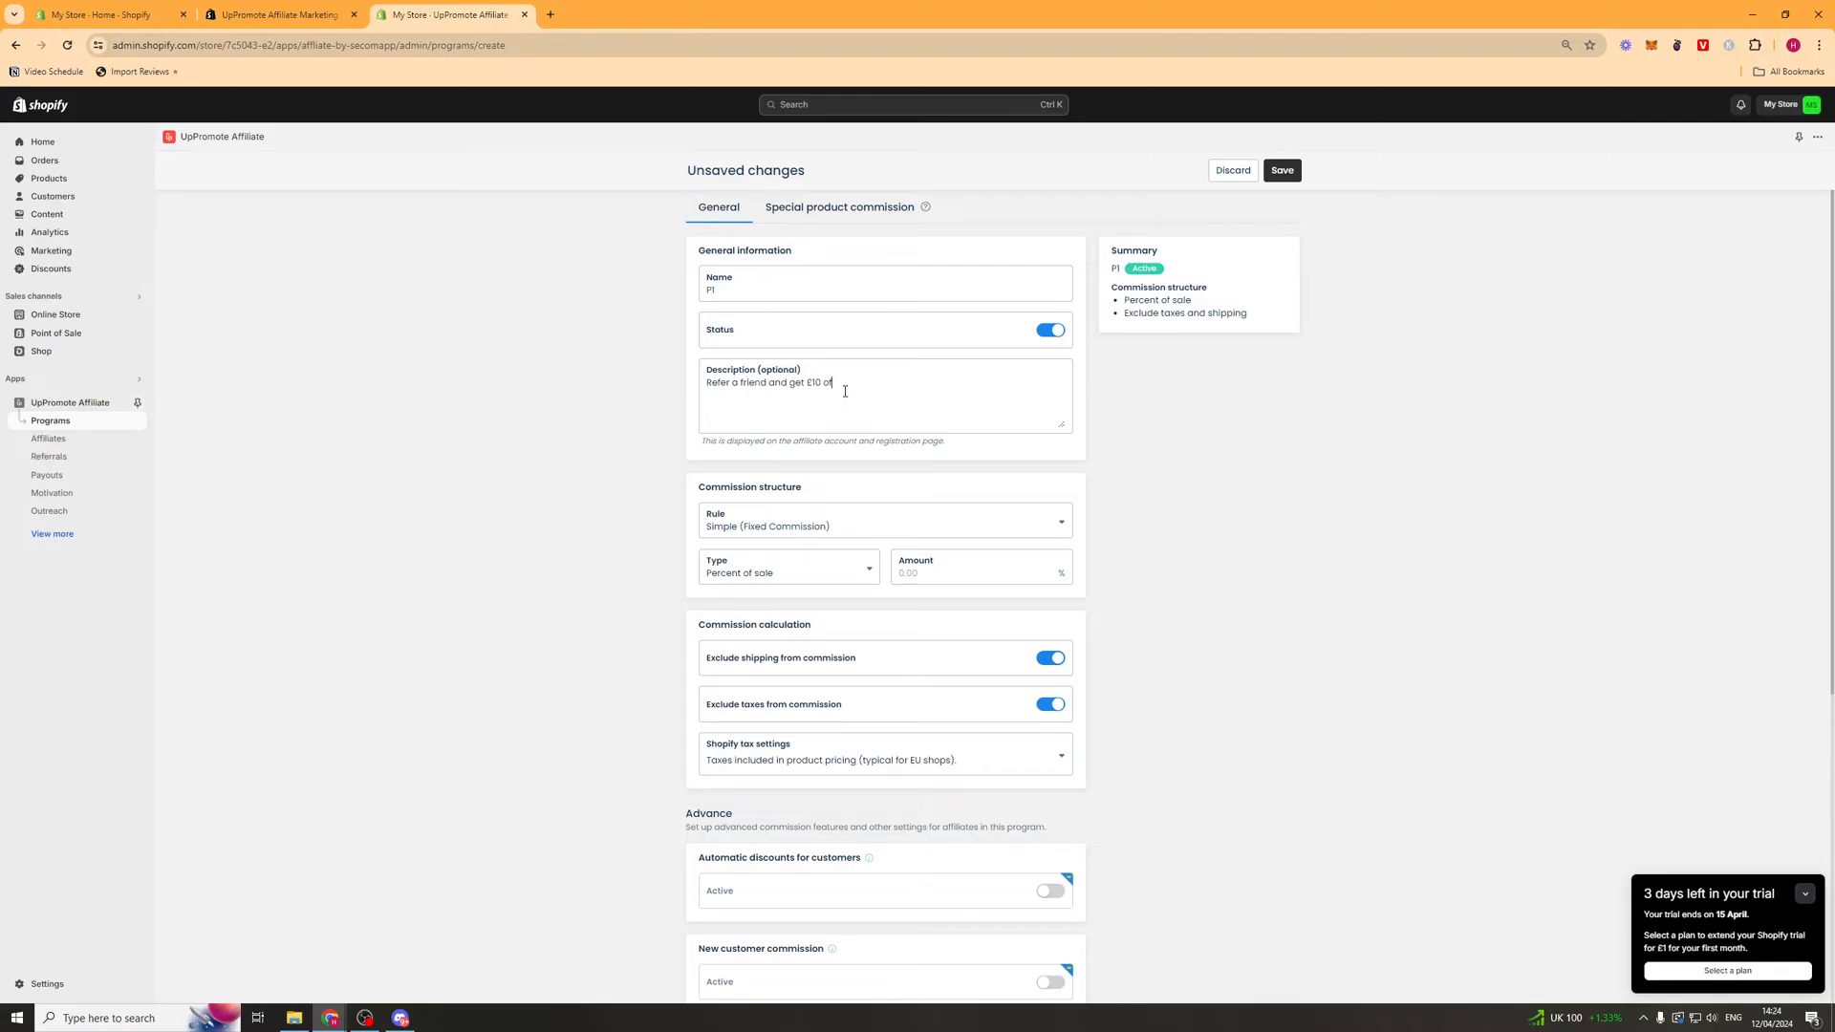
scroll("down", 3)
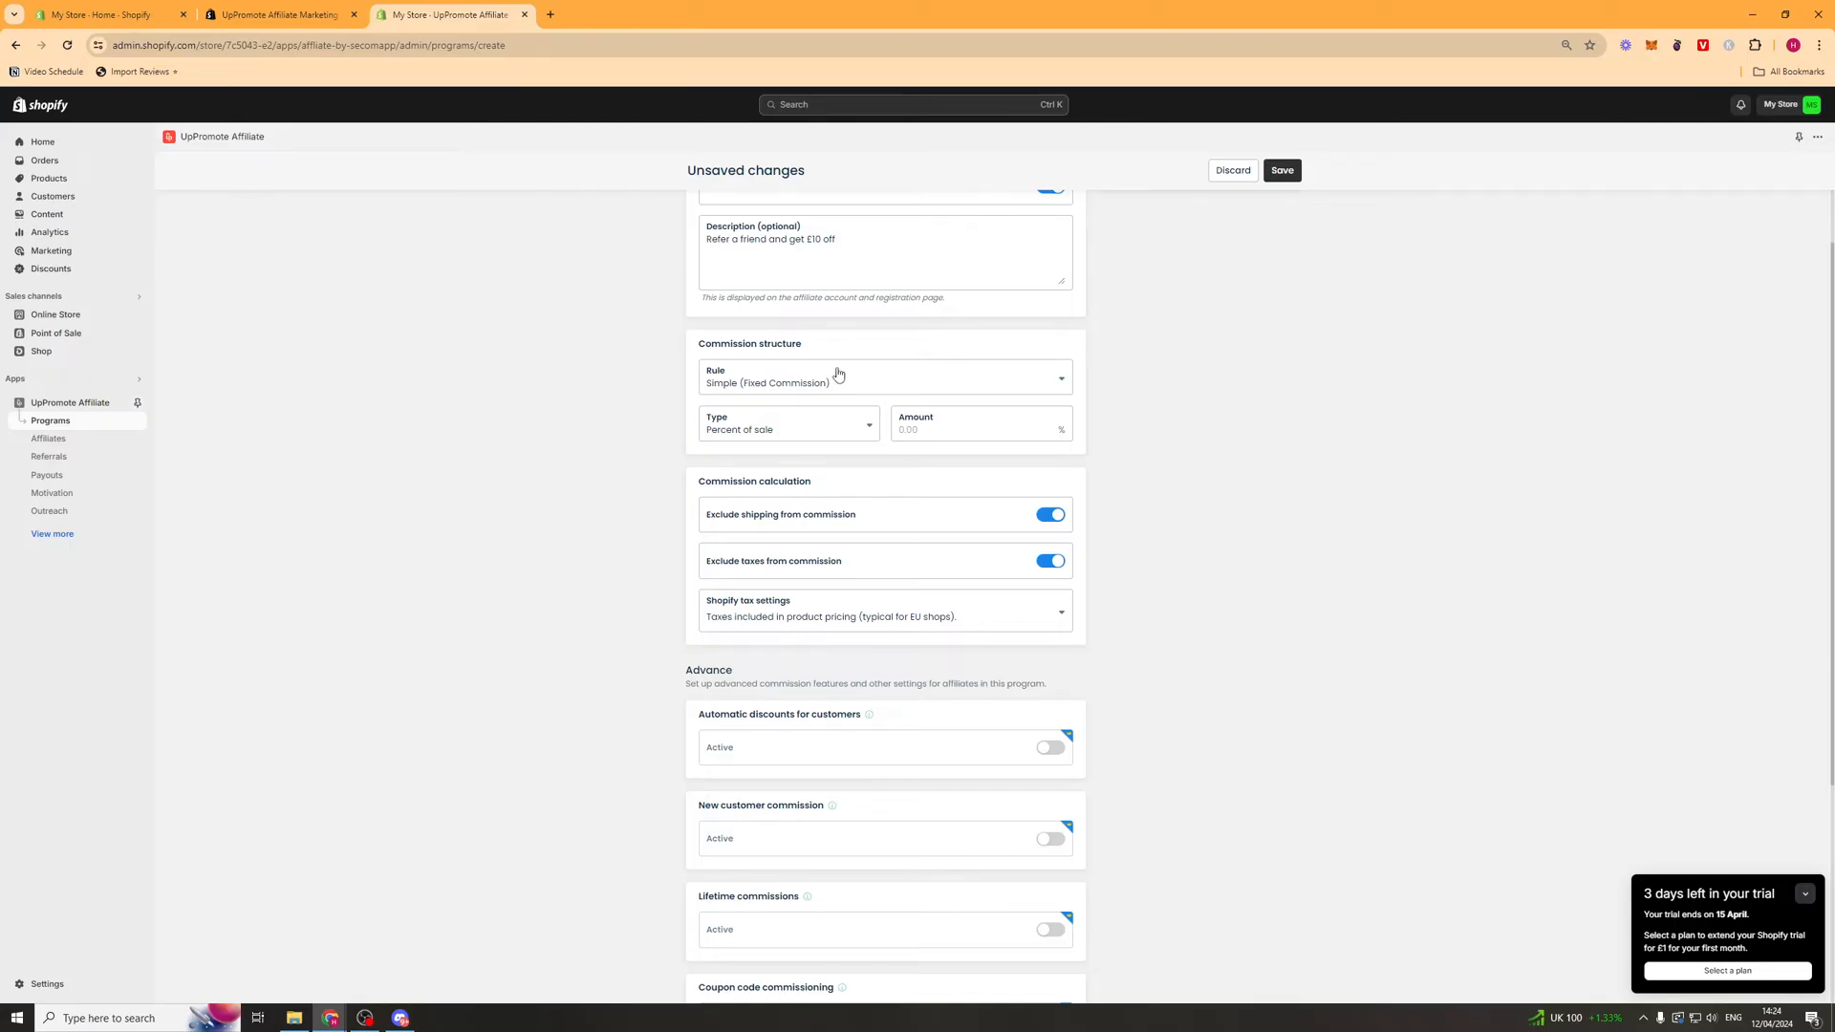
- Set the rule to Advance (commissions on order values) and review its settings
left_click(883, 377)
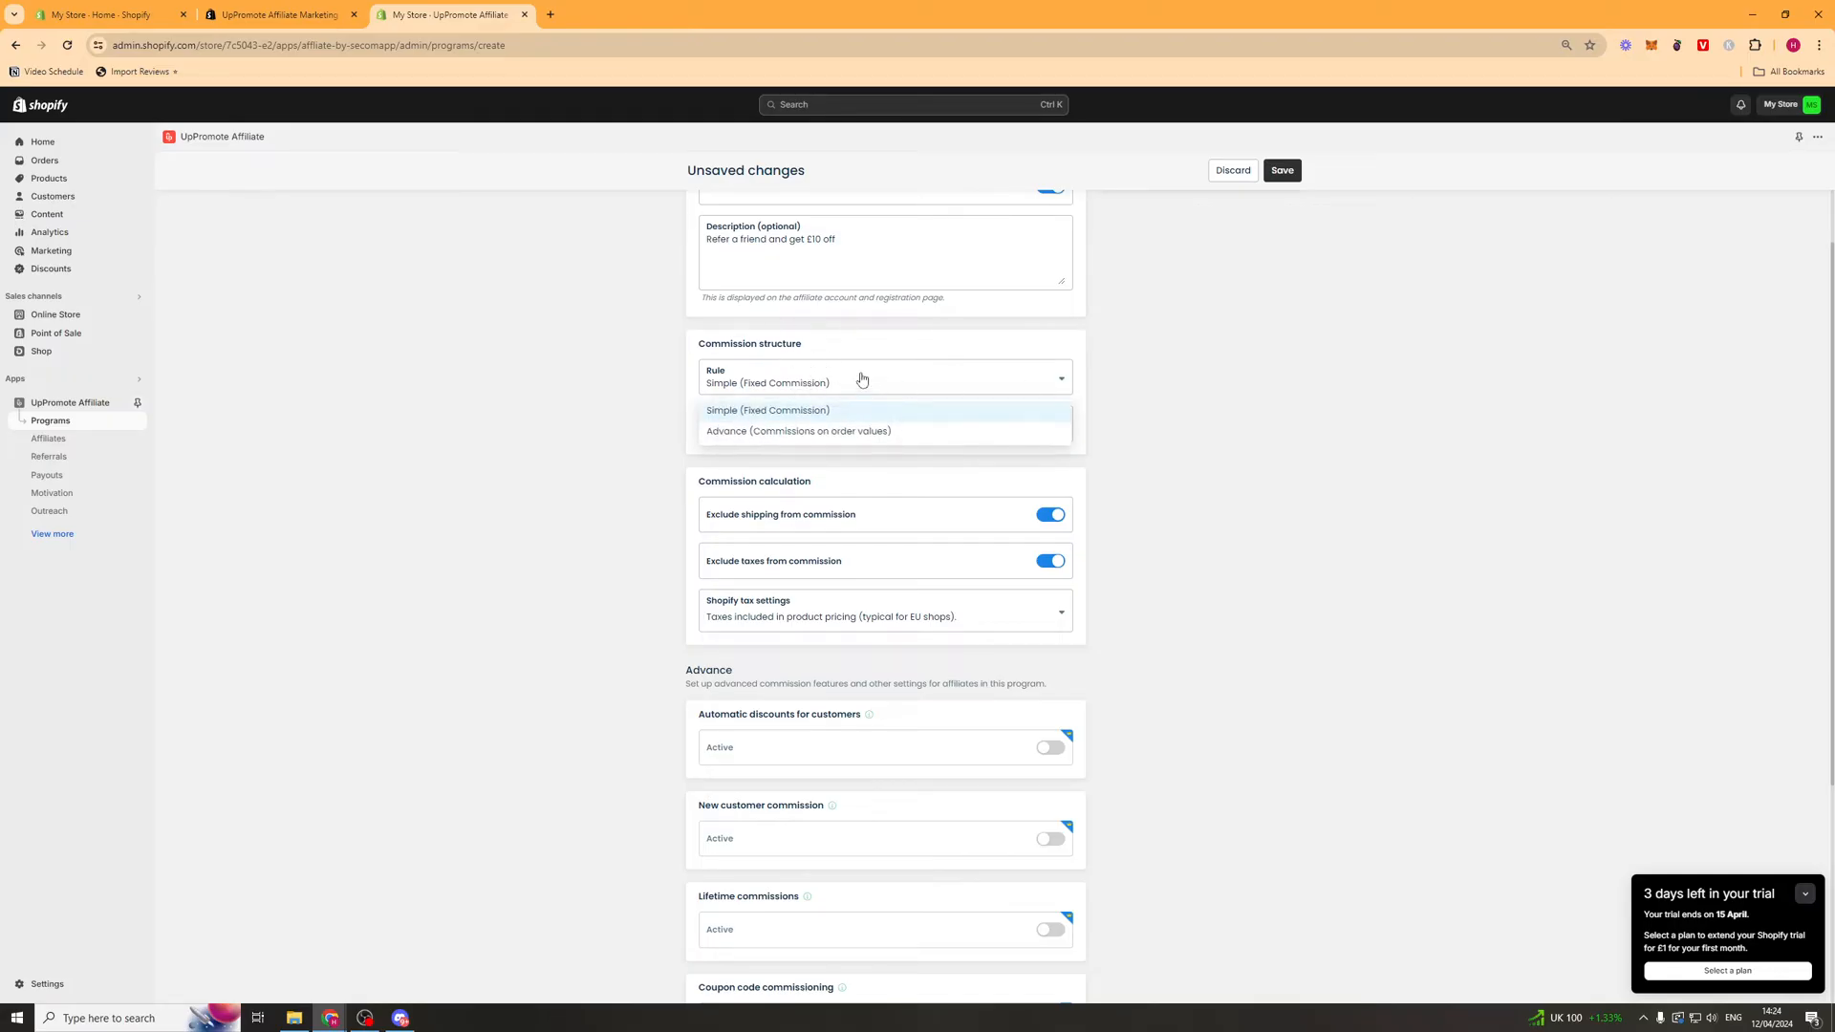
left_click(767, 411)
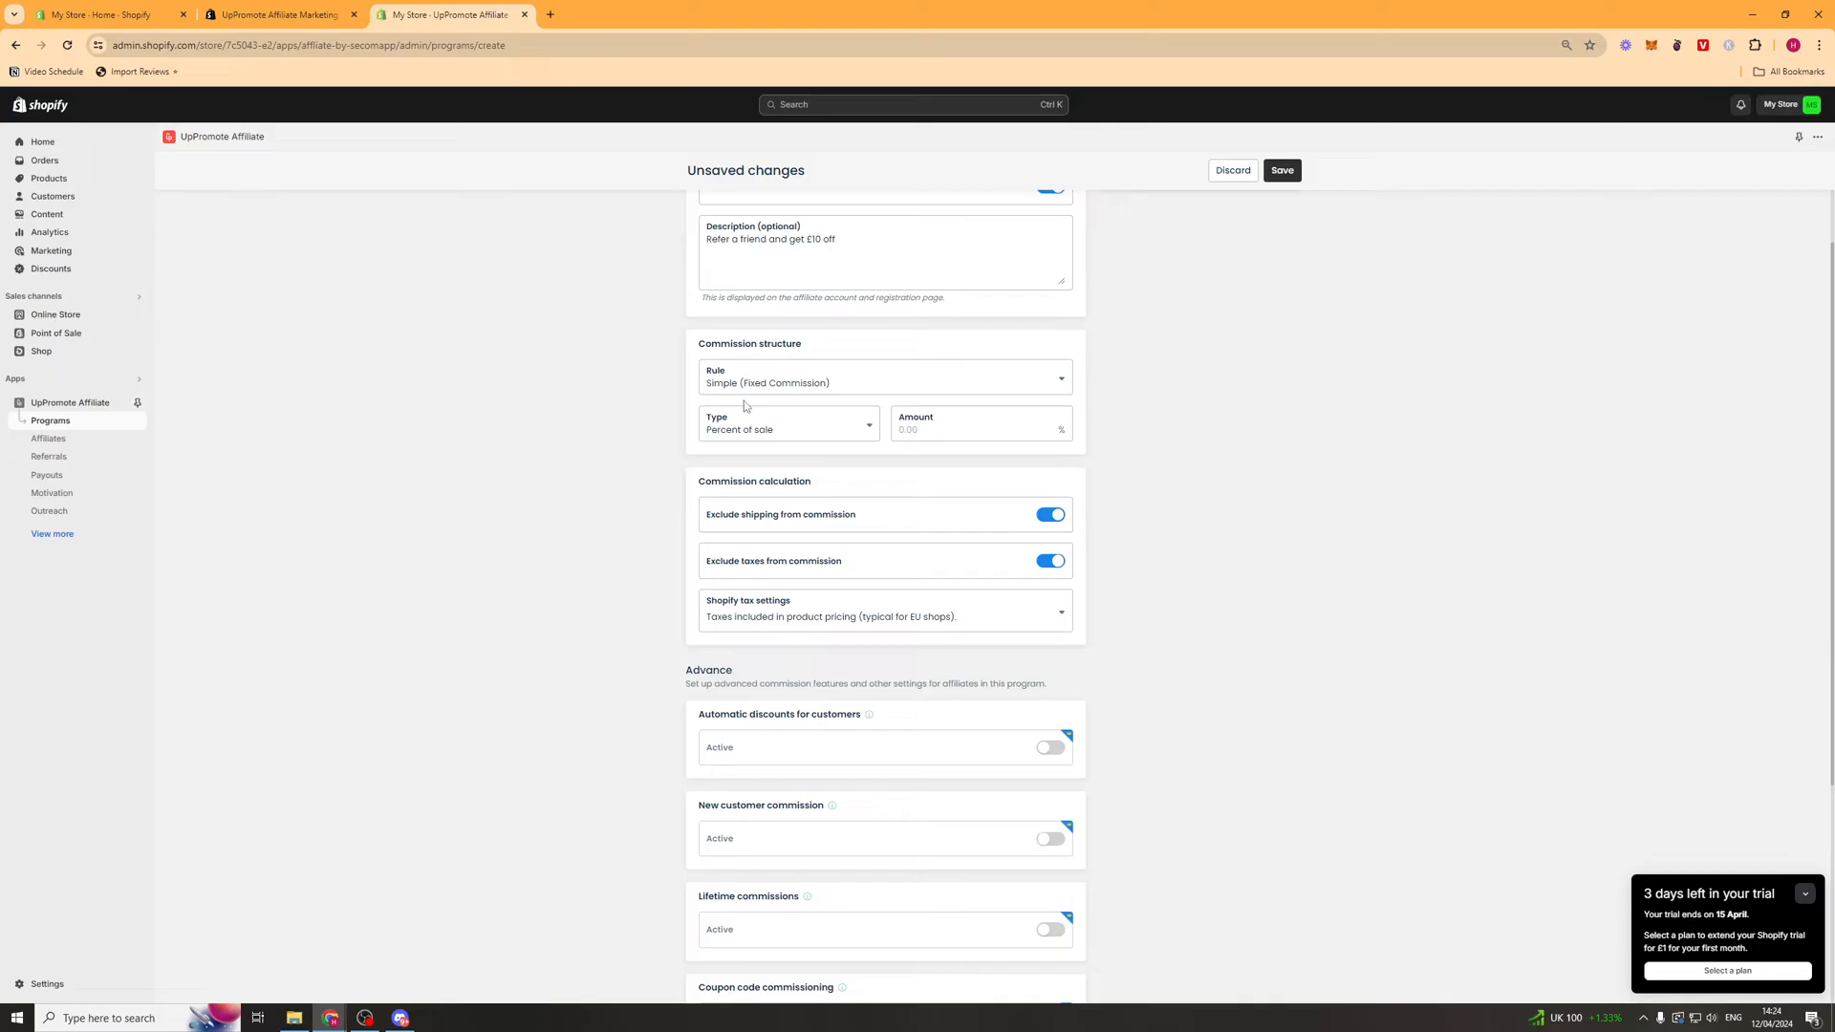
left_click(789, 424)
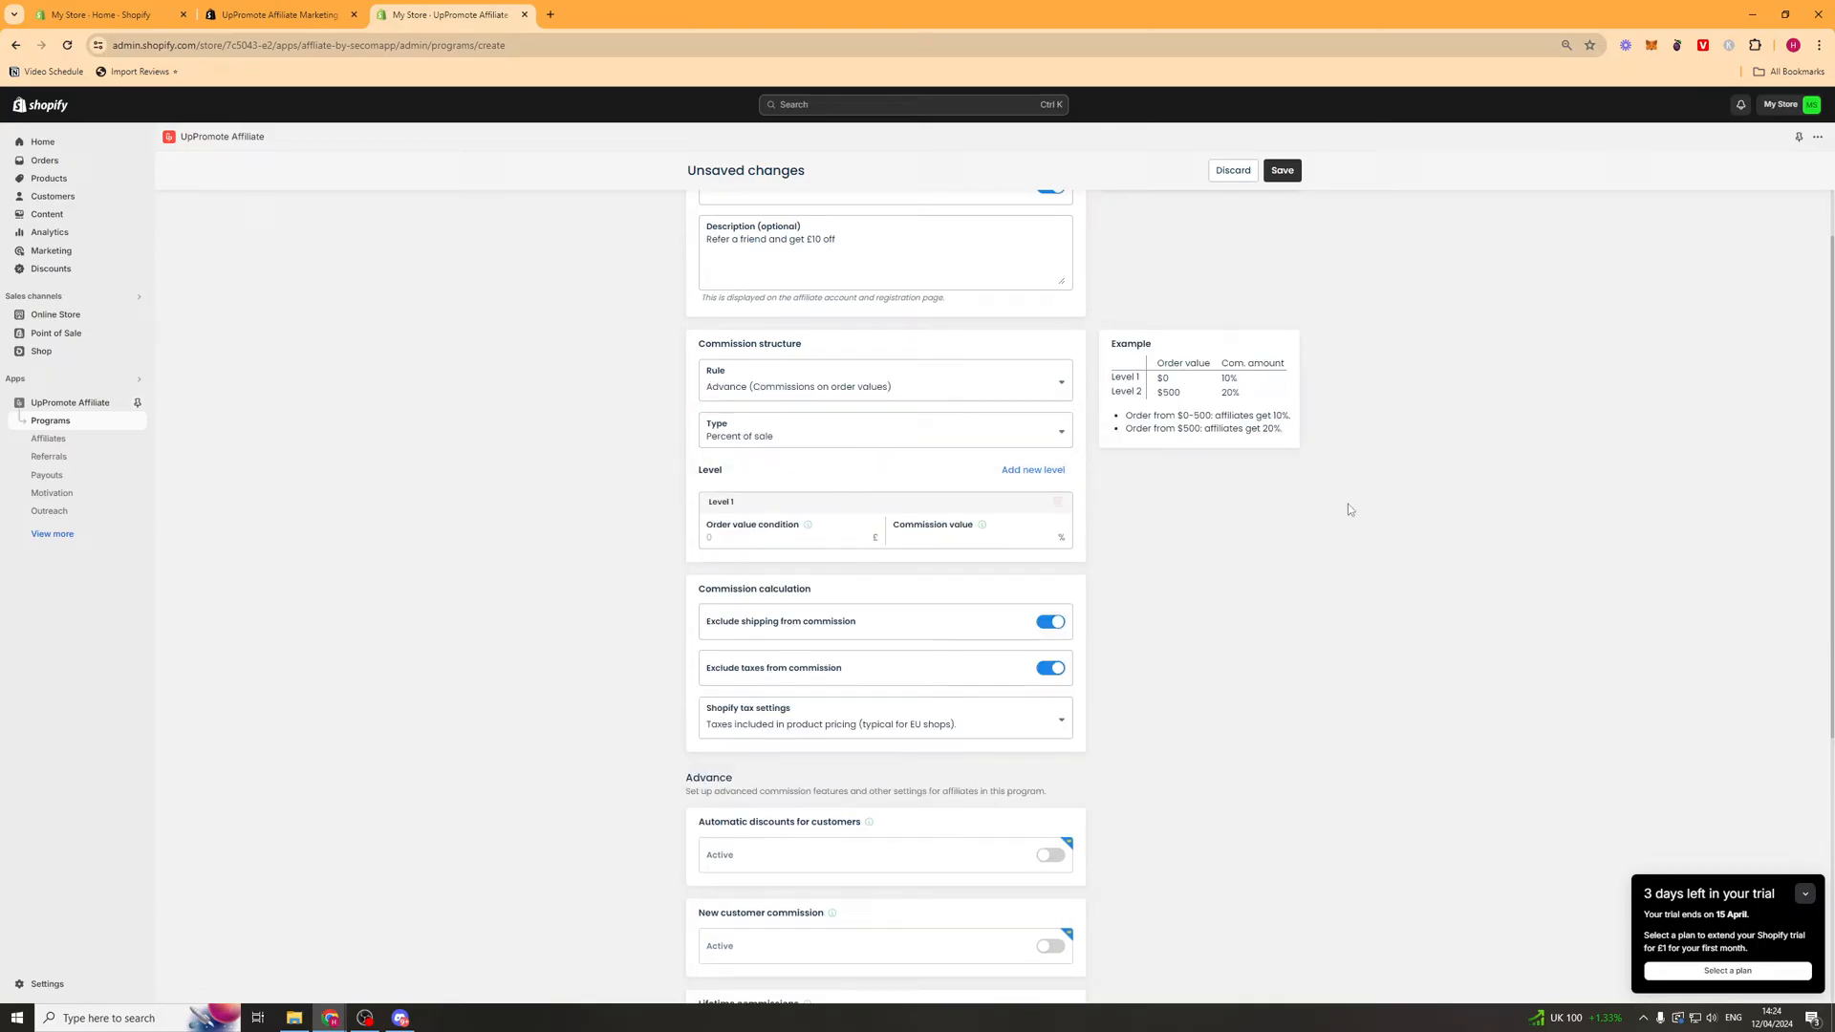
mouse_move(1384, 386)
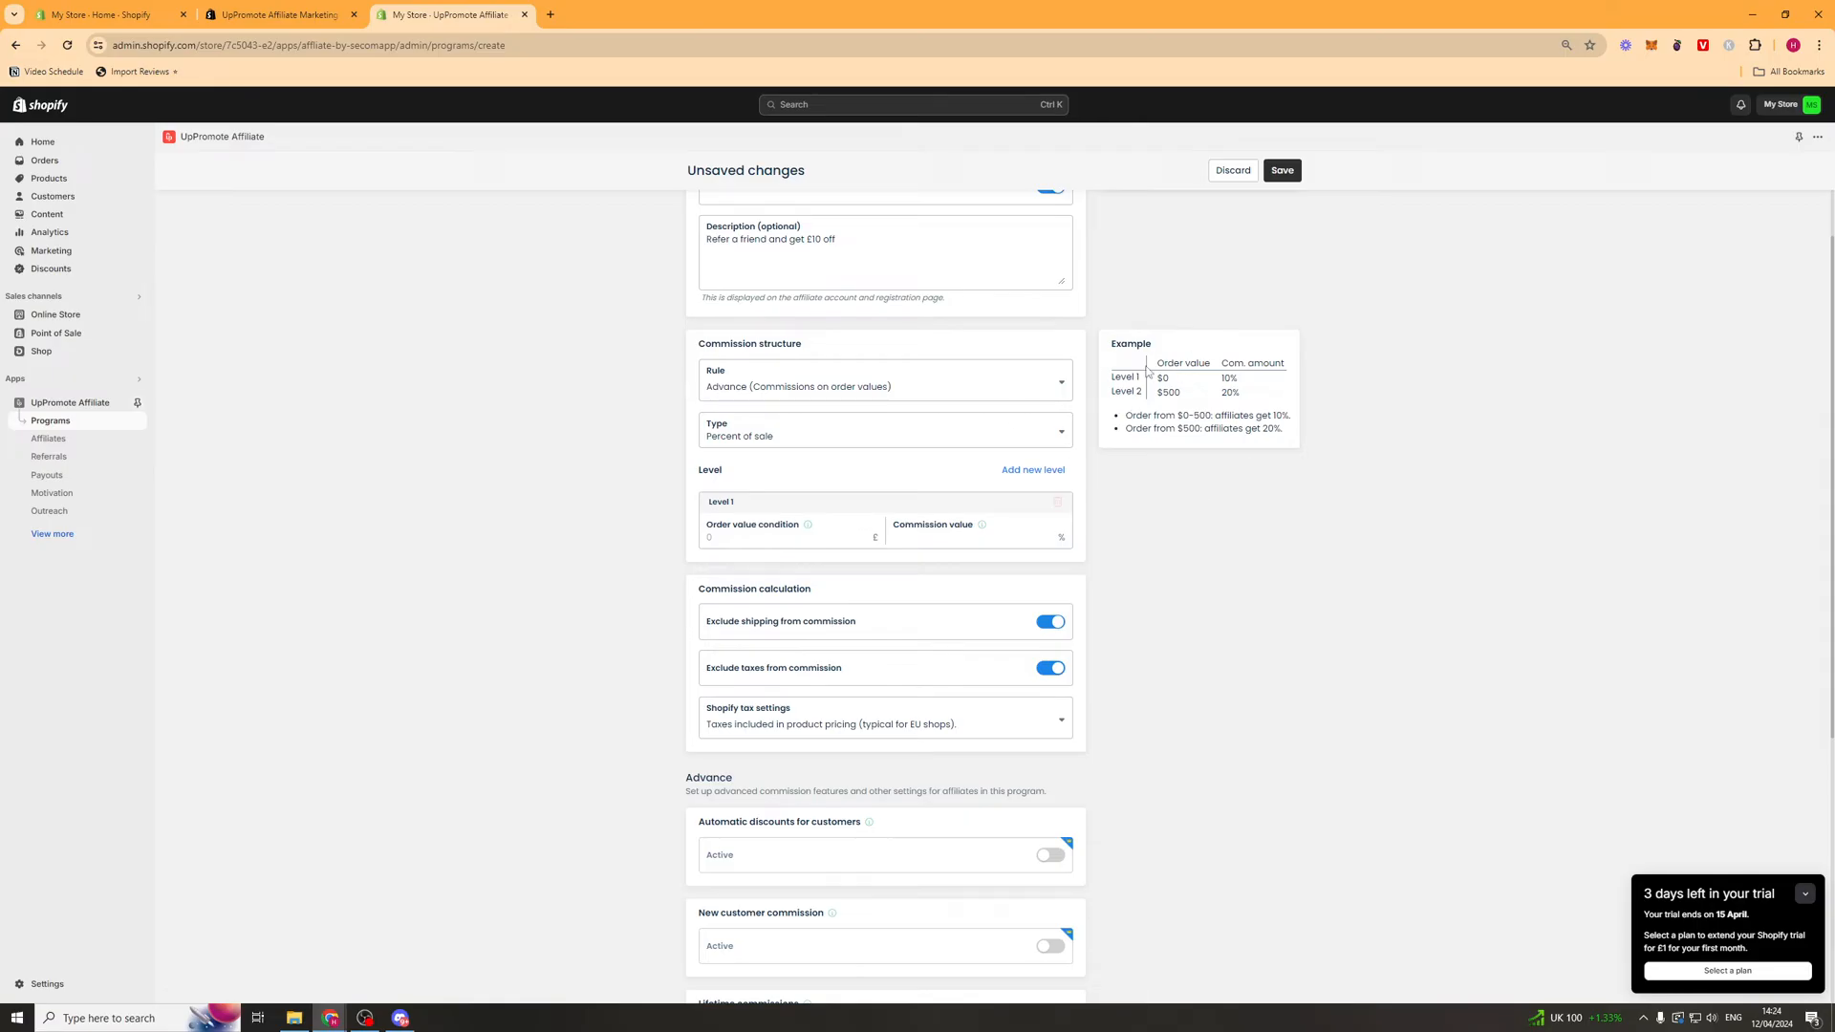
mouse_move(1238, 382)
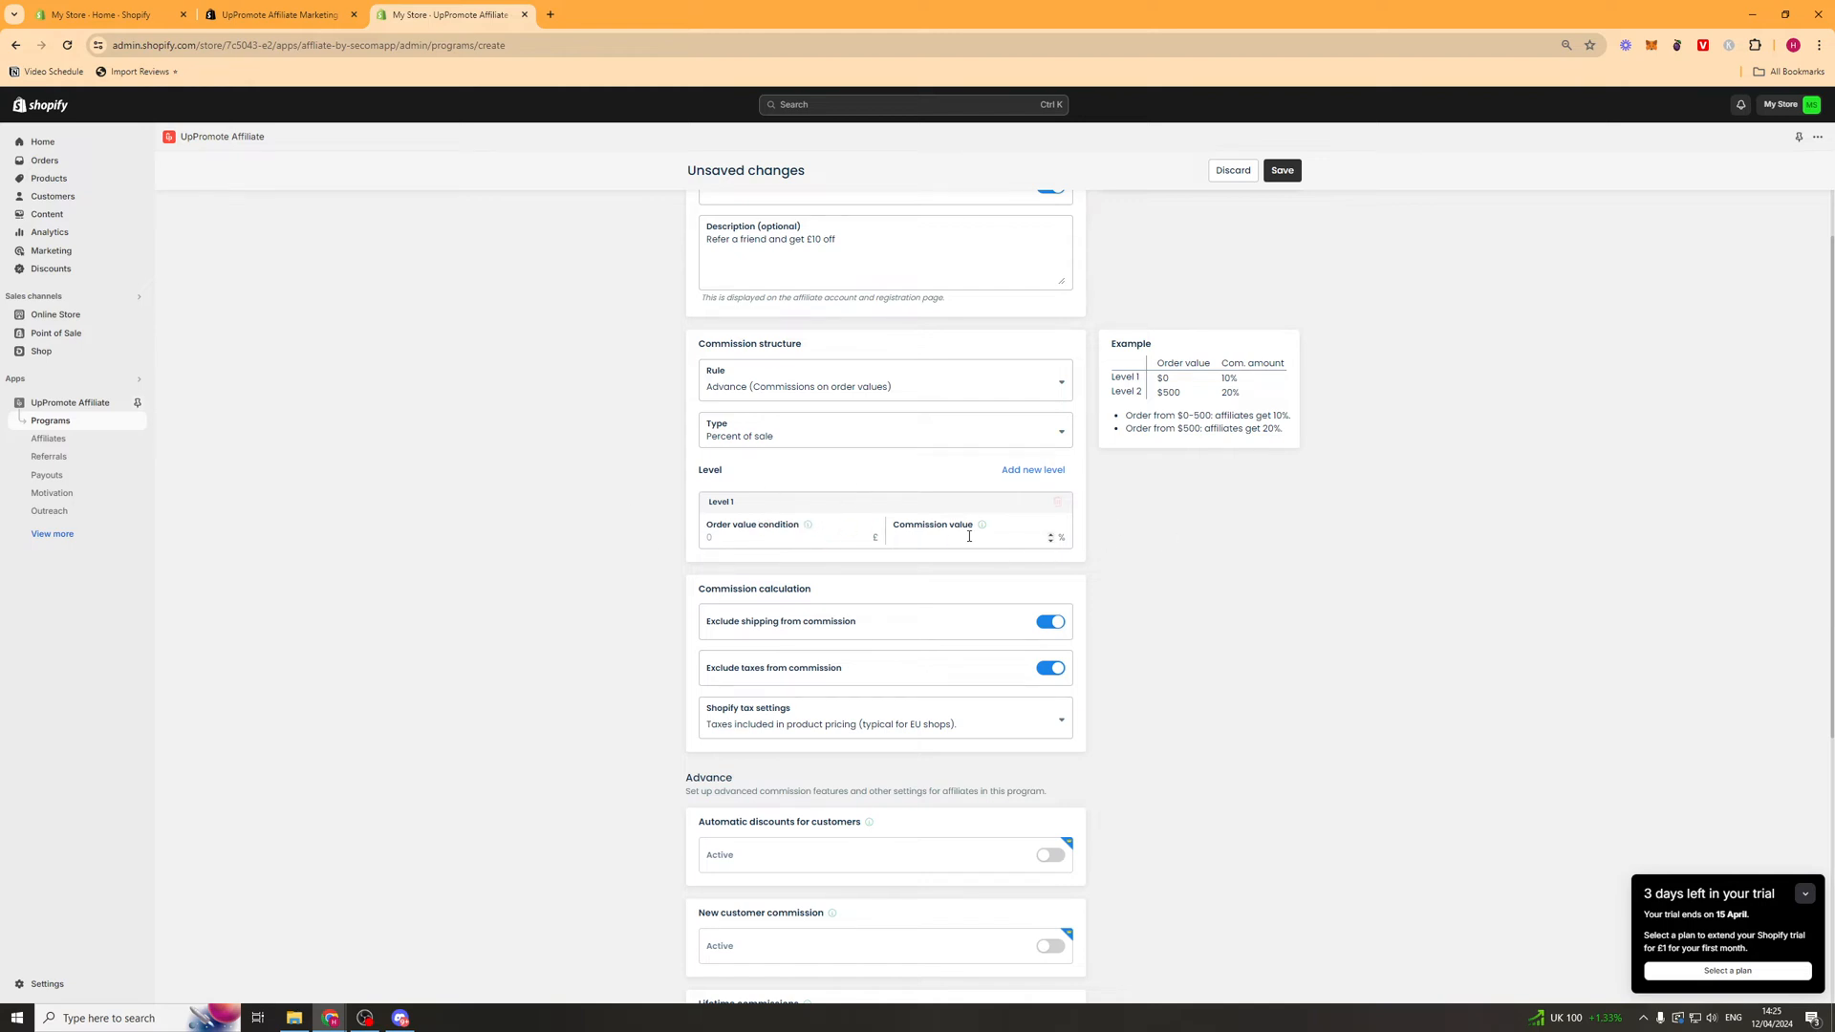
scroll("down", 3)
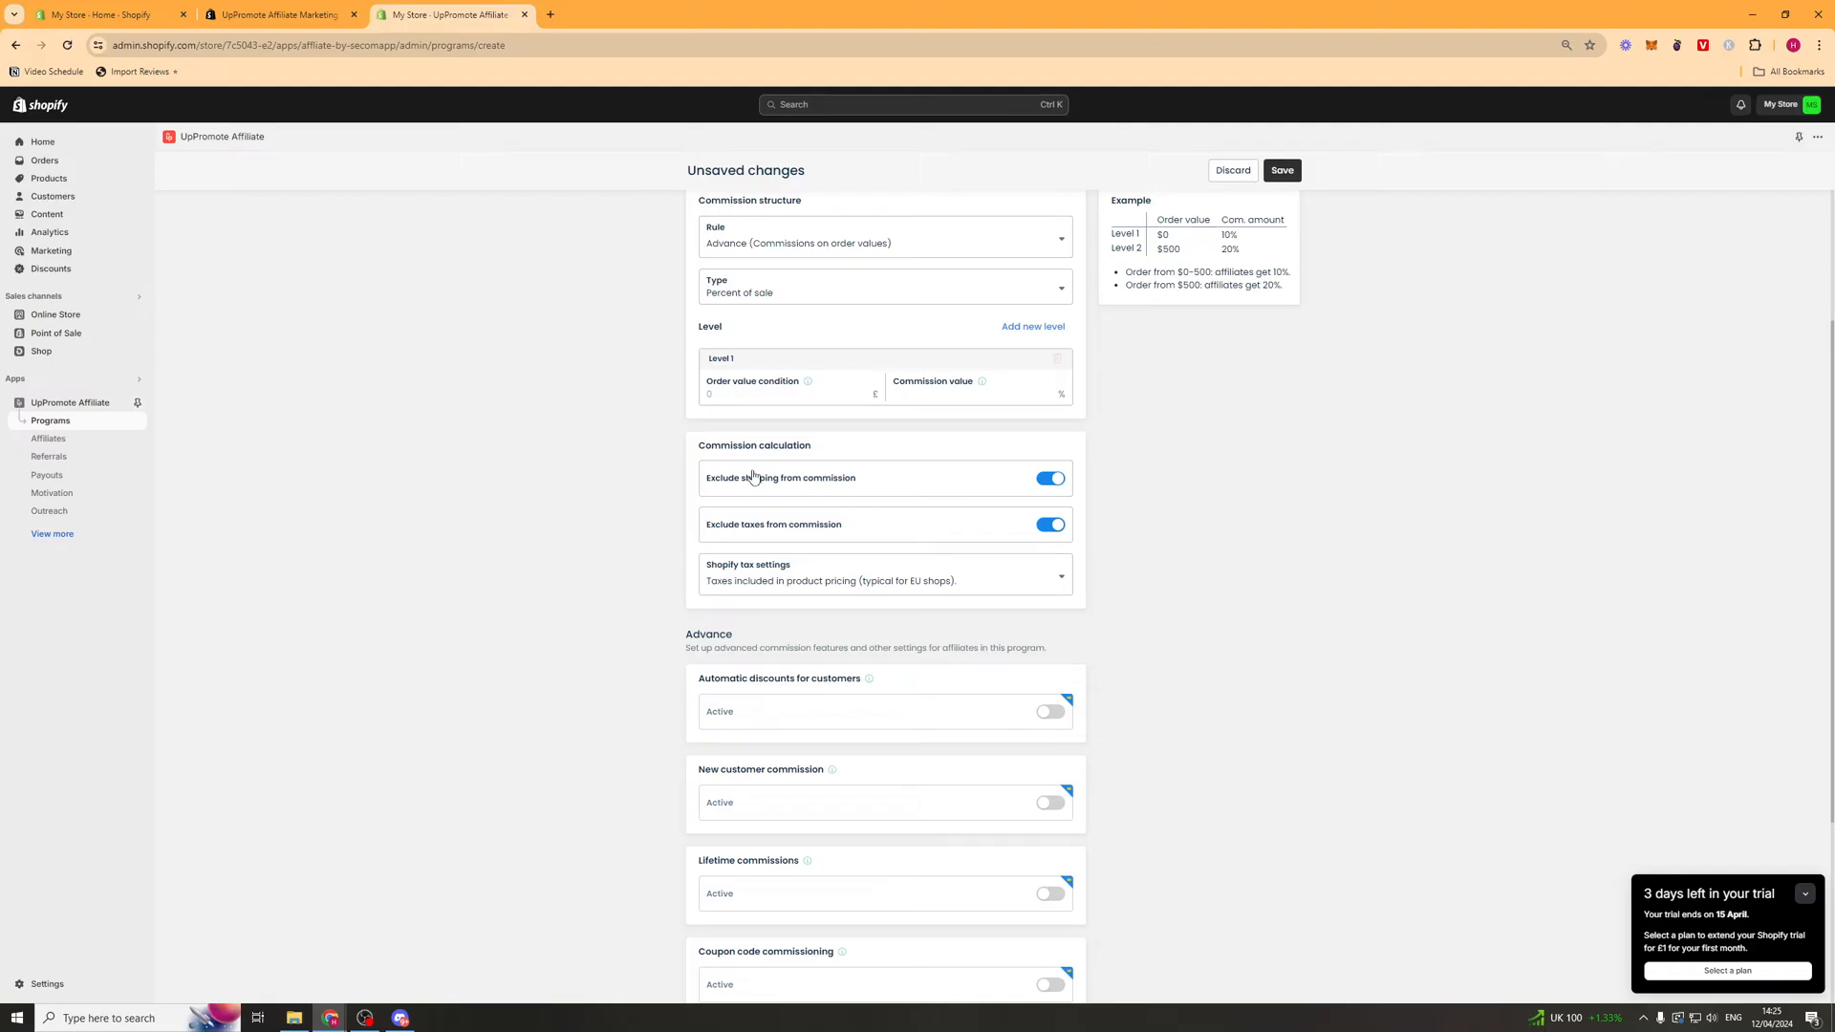
mouse_move(800, 488)
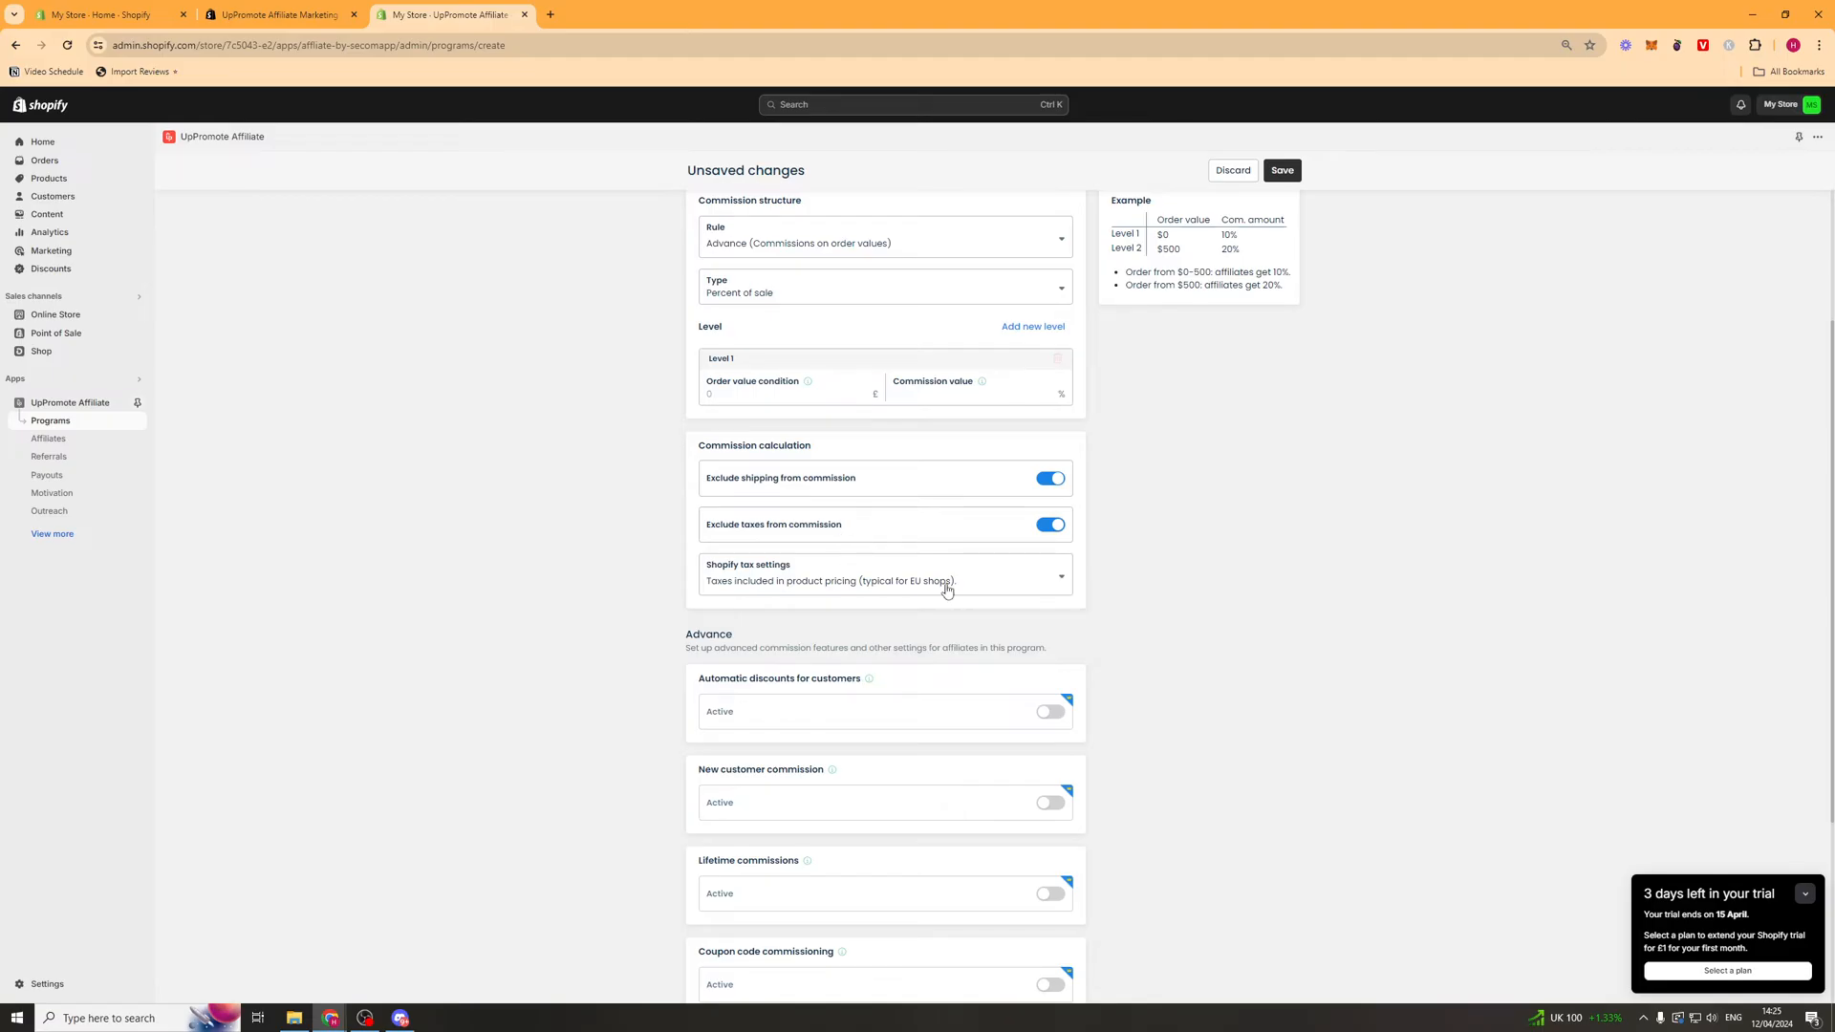
scroll("down", 3)
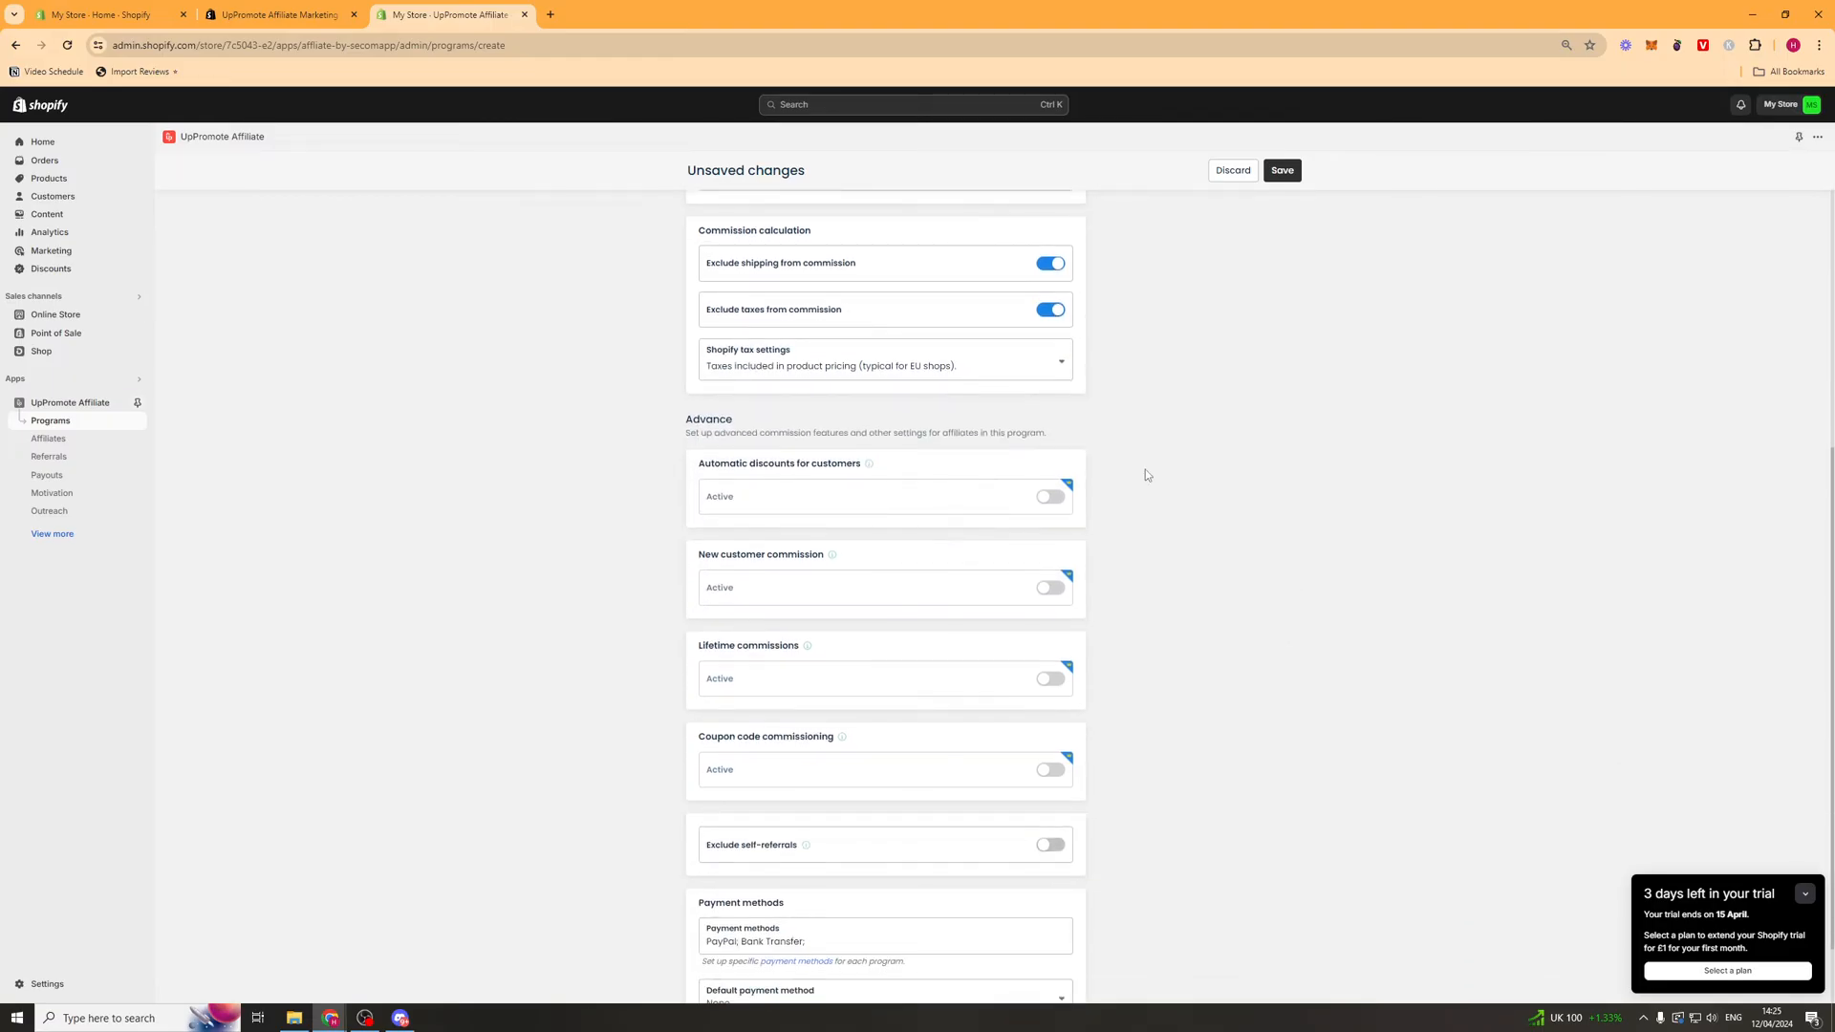
double_click(707, 419)
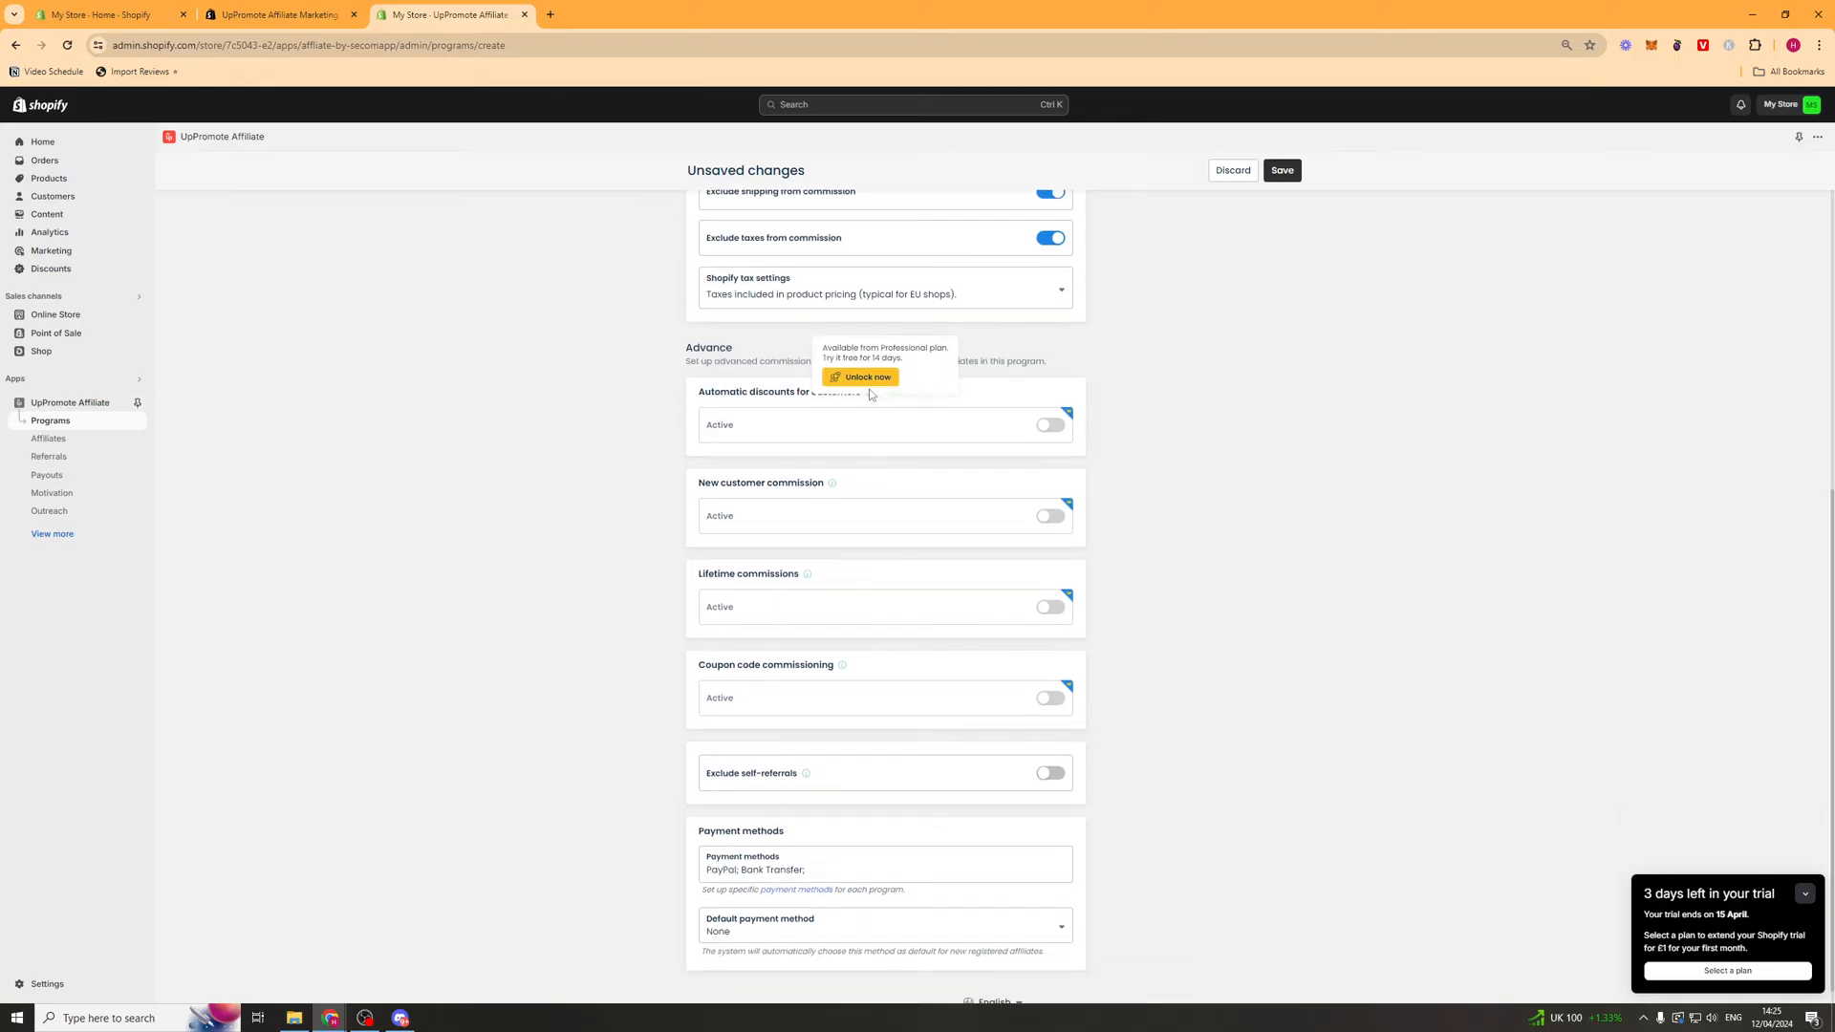
mouse_move(853, 405)
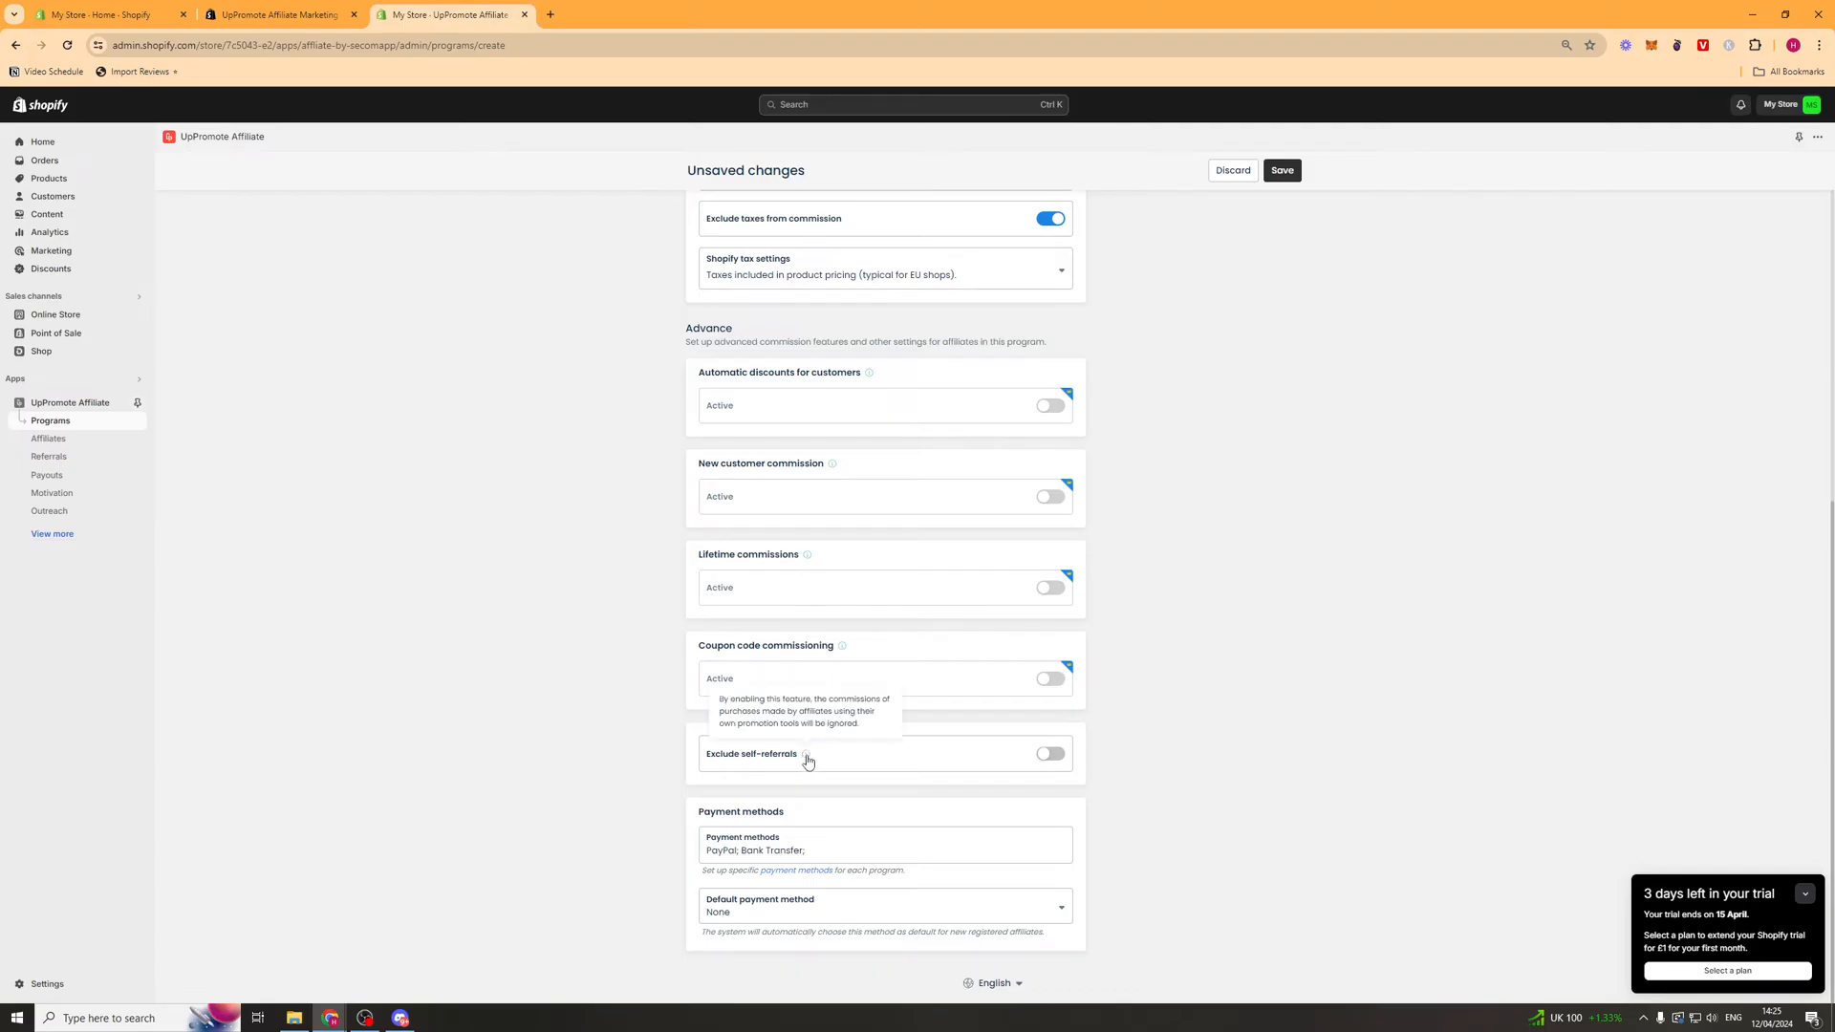
mouse_move(806, 757)
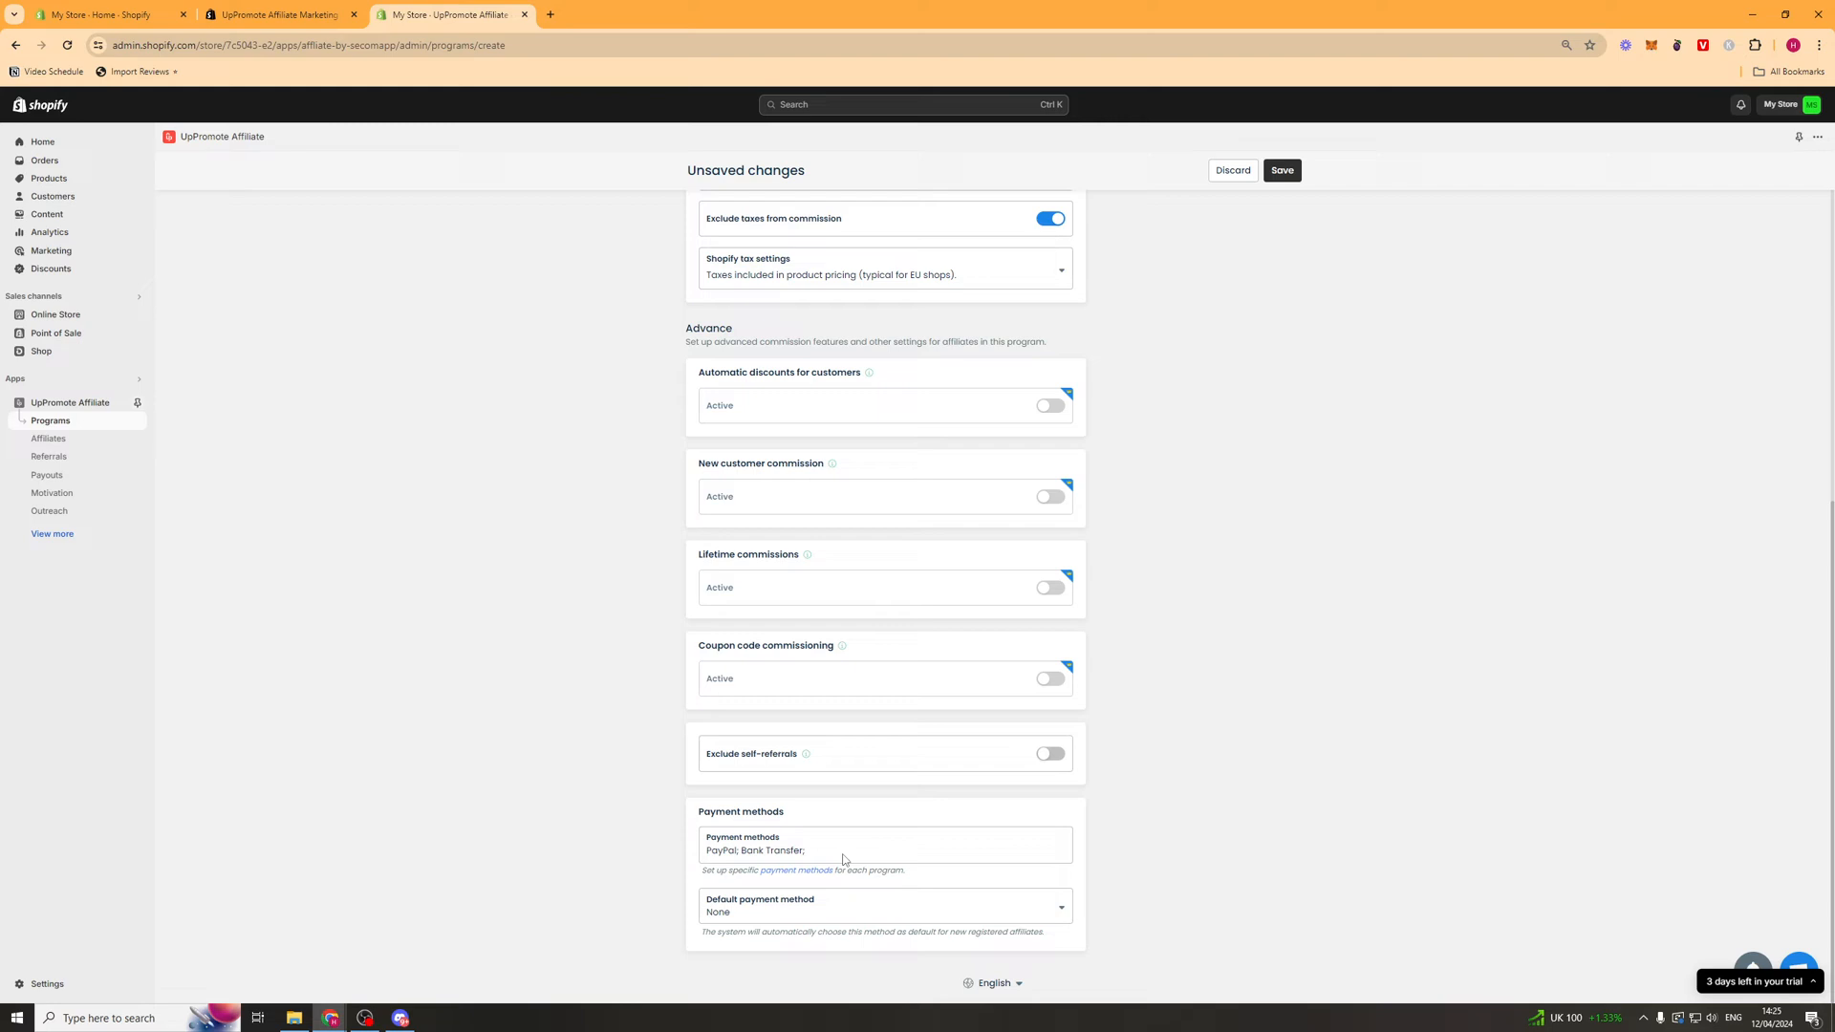
left_click(881, 910)
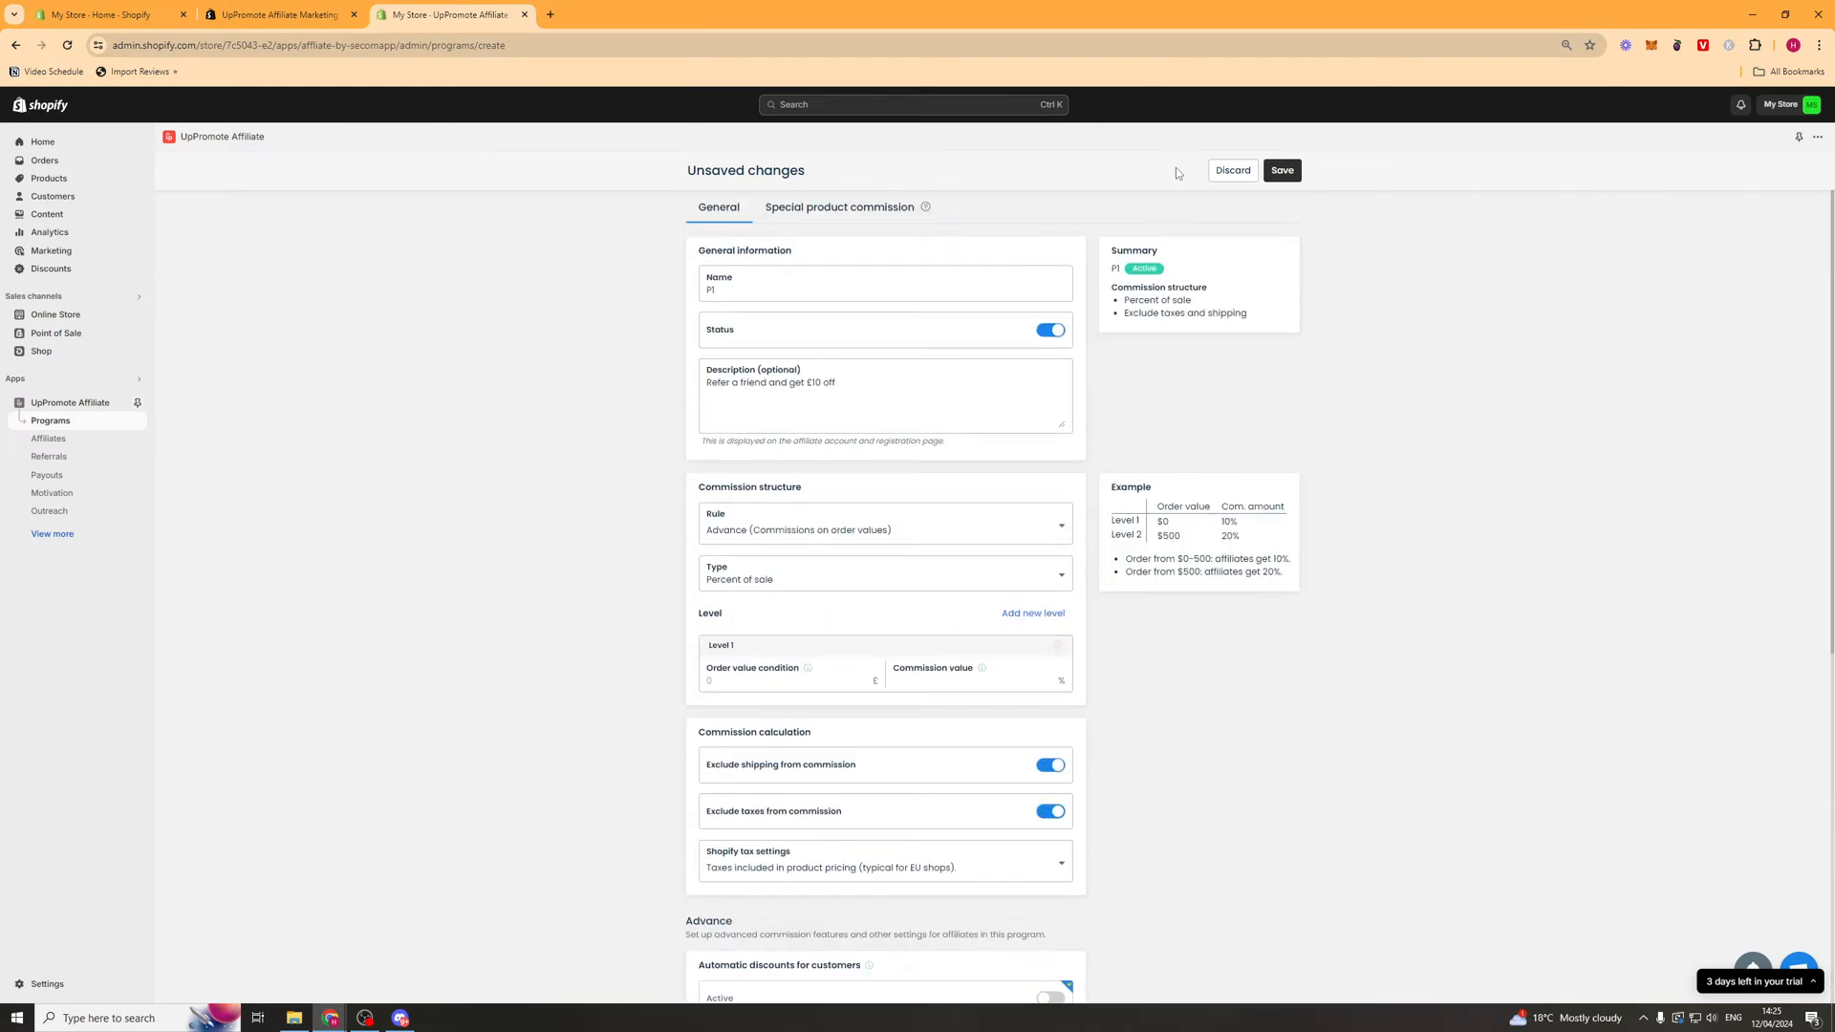
- Switch back to a simple 10% of sale commission and save to create P1
left_click(1280, 170)
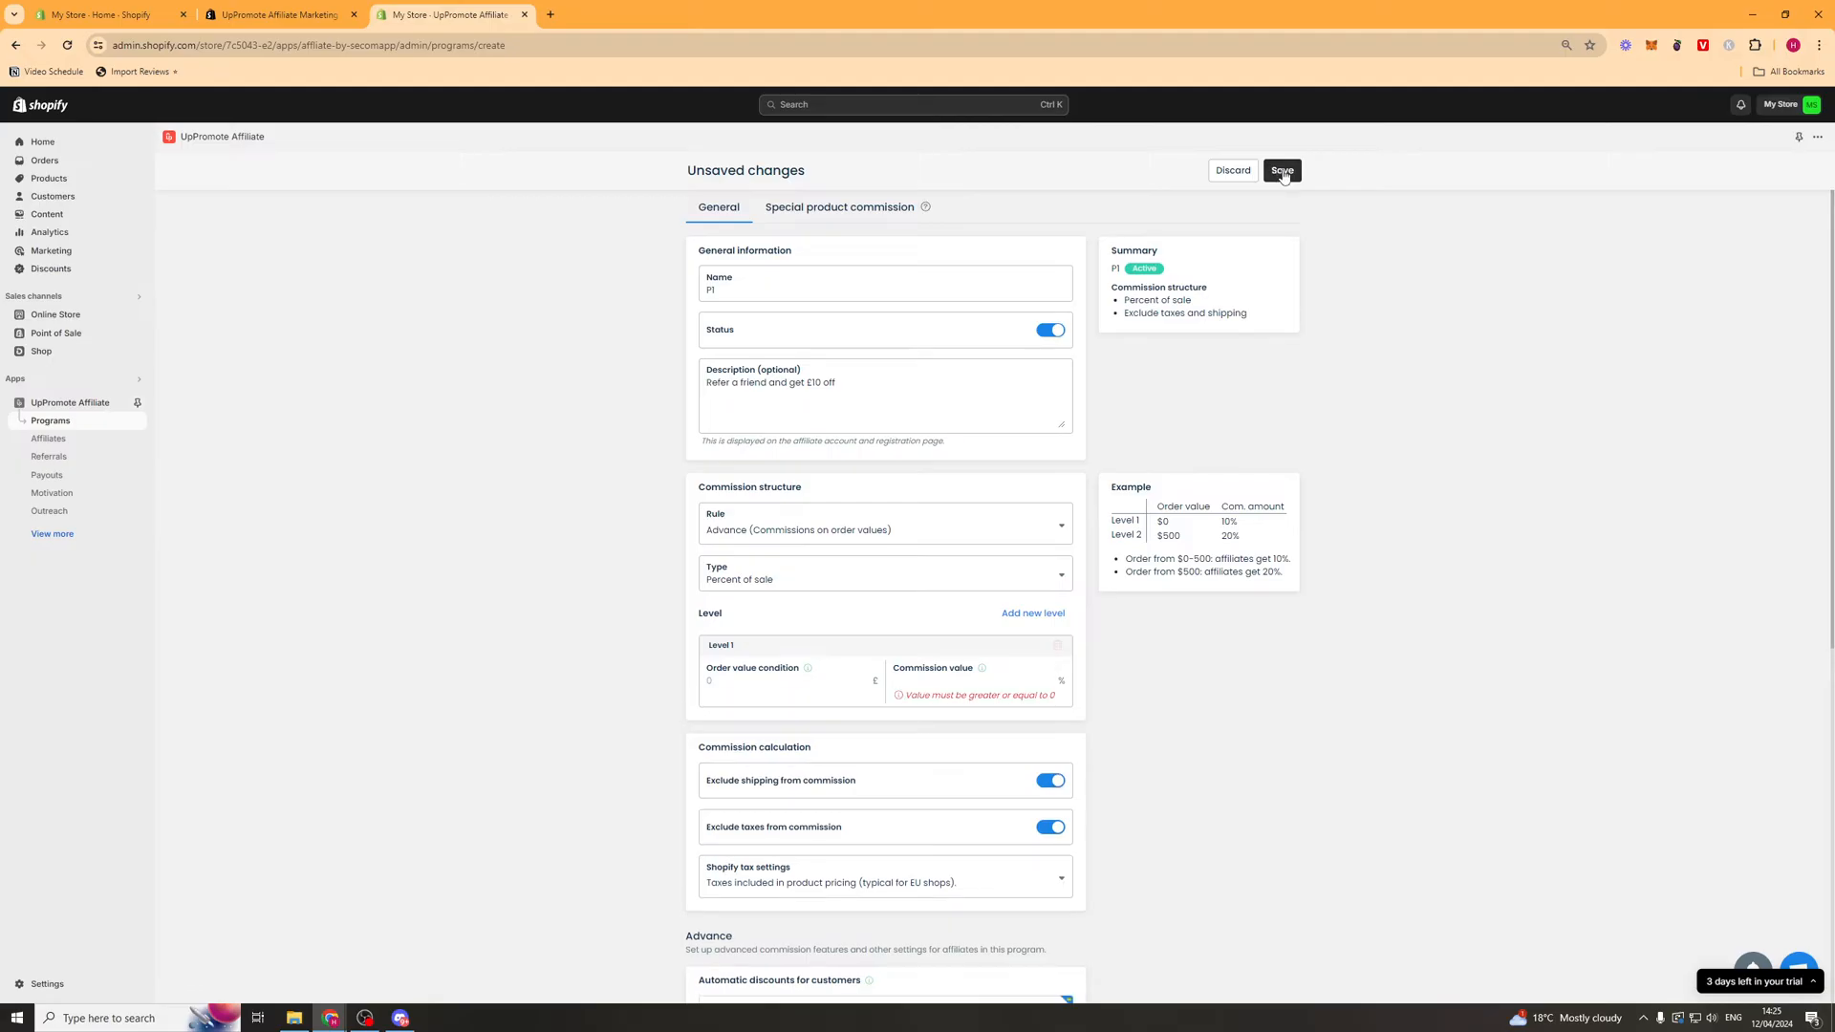
mouse_move(825, 541)
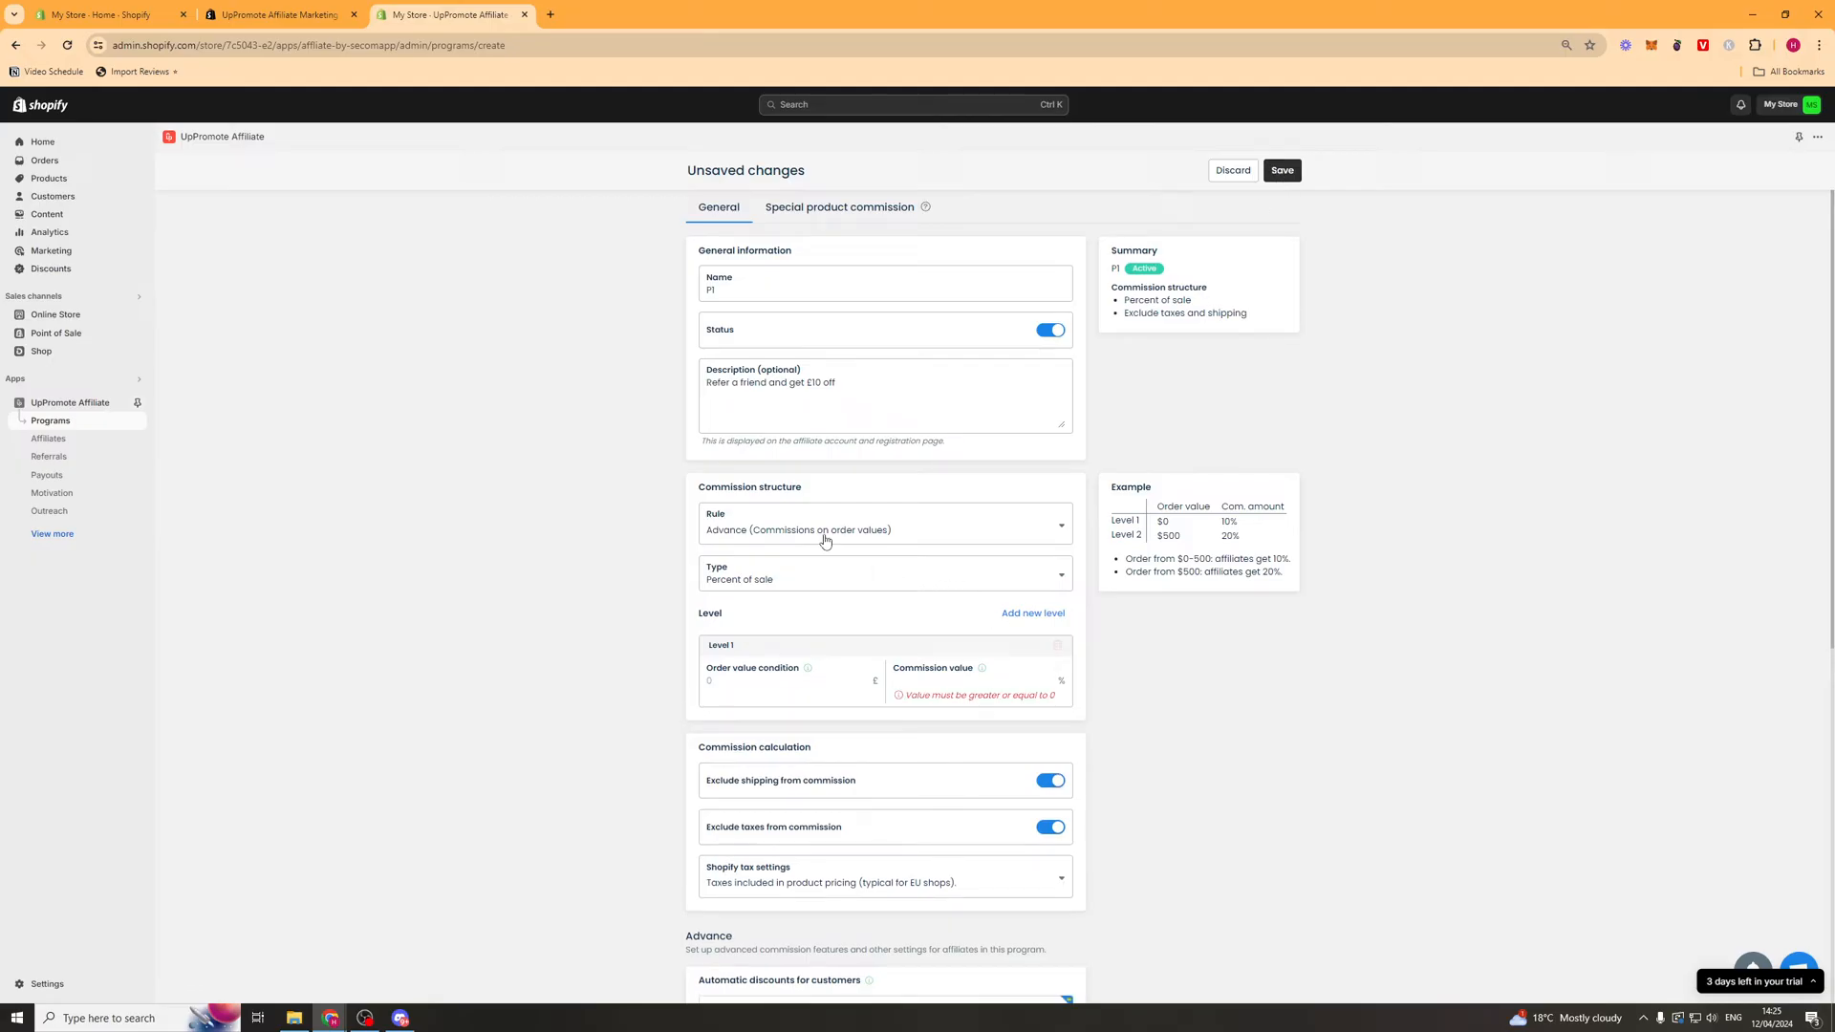
left_click(883, 524)
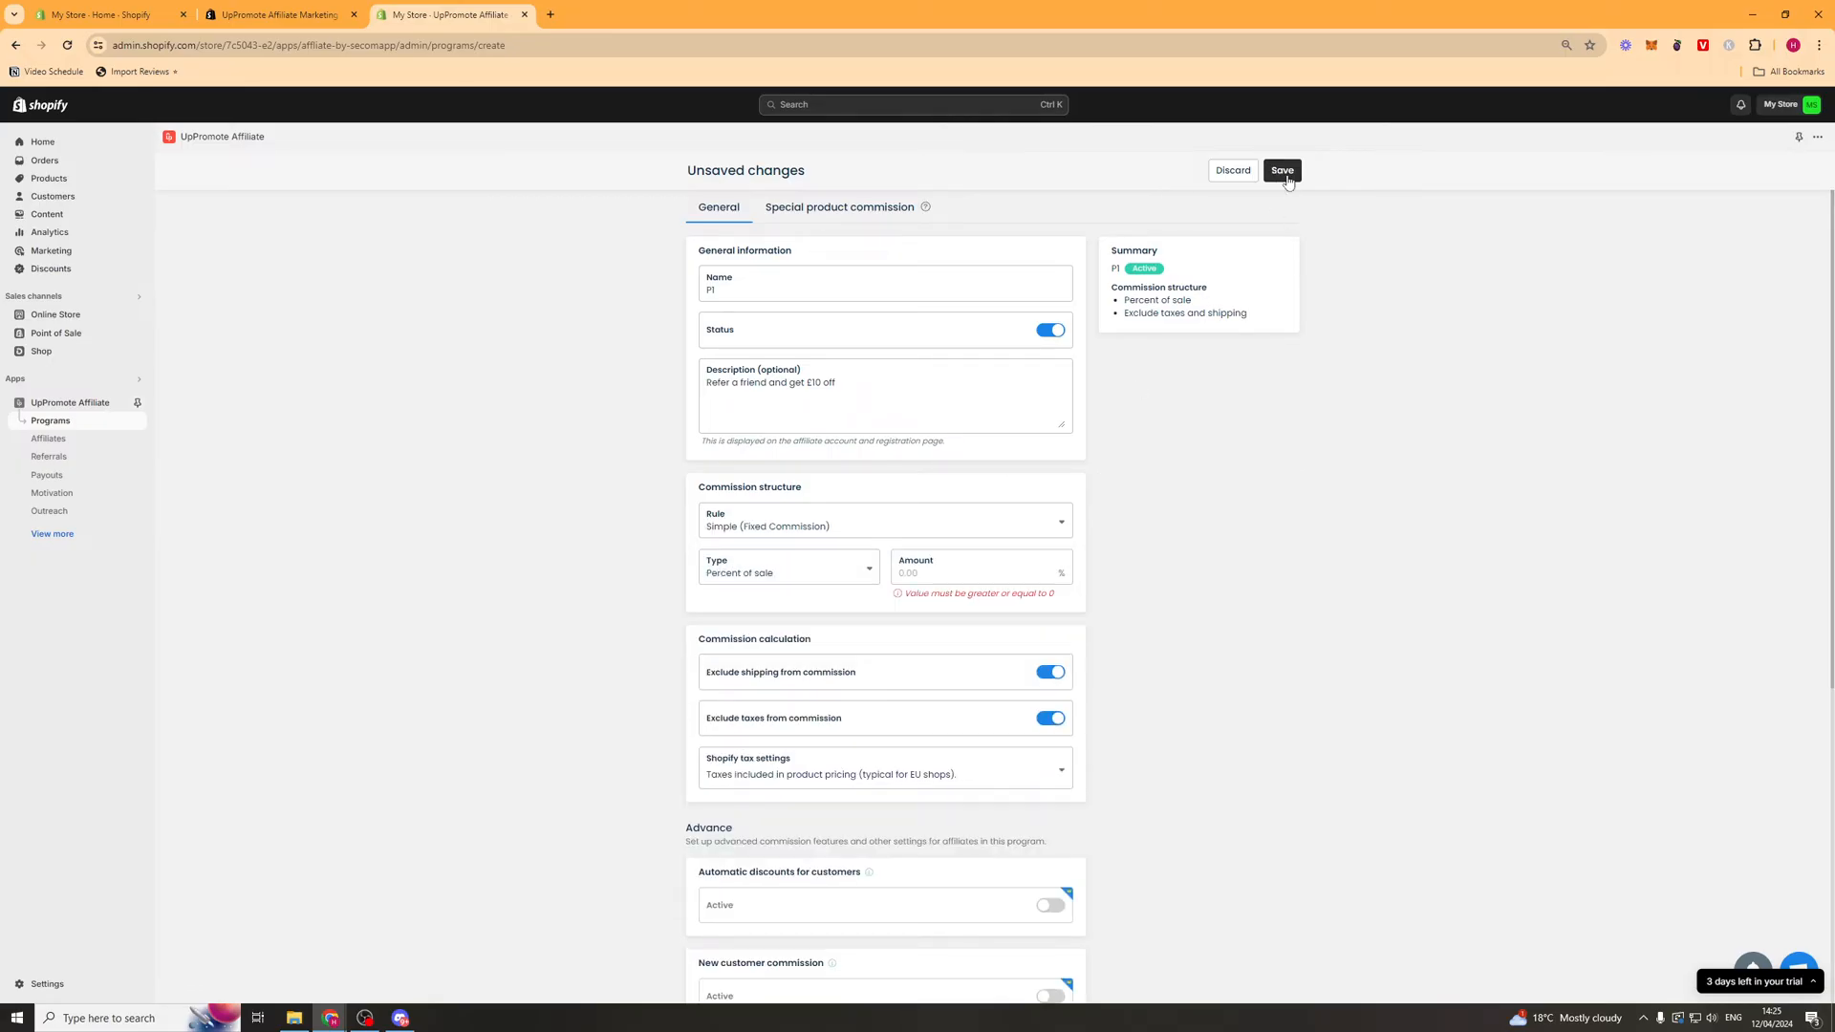
type("1")
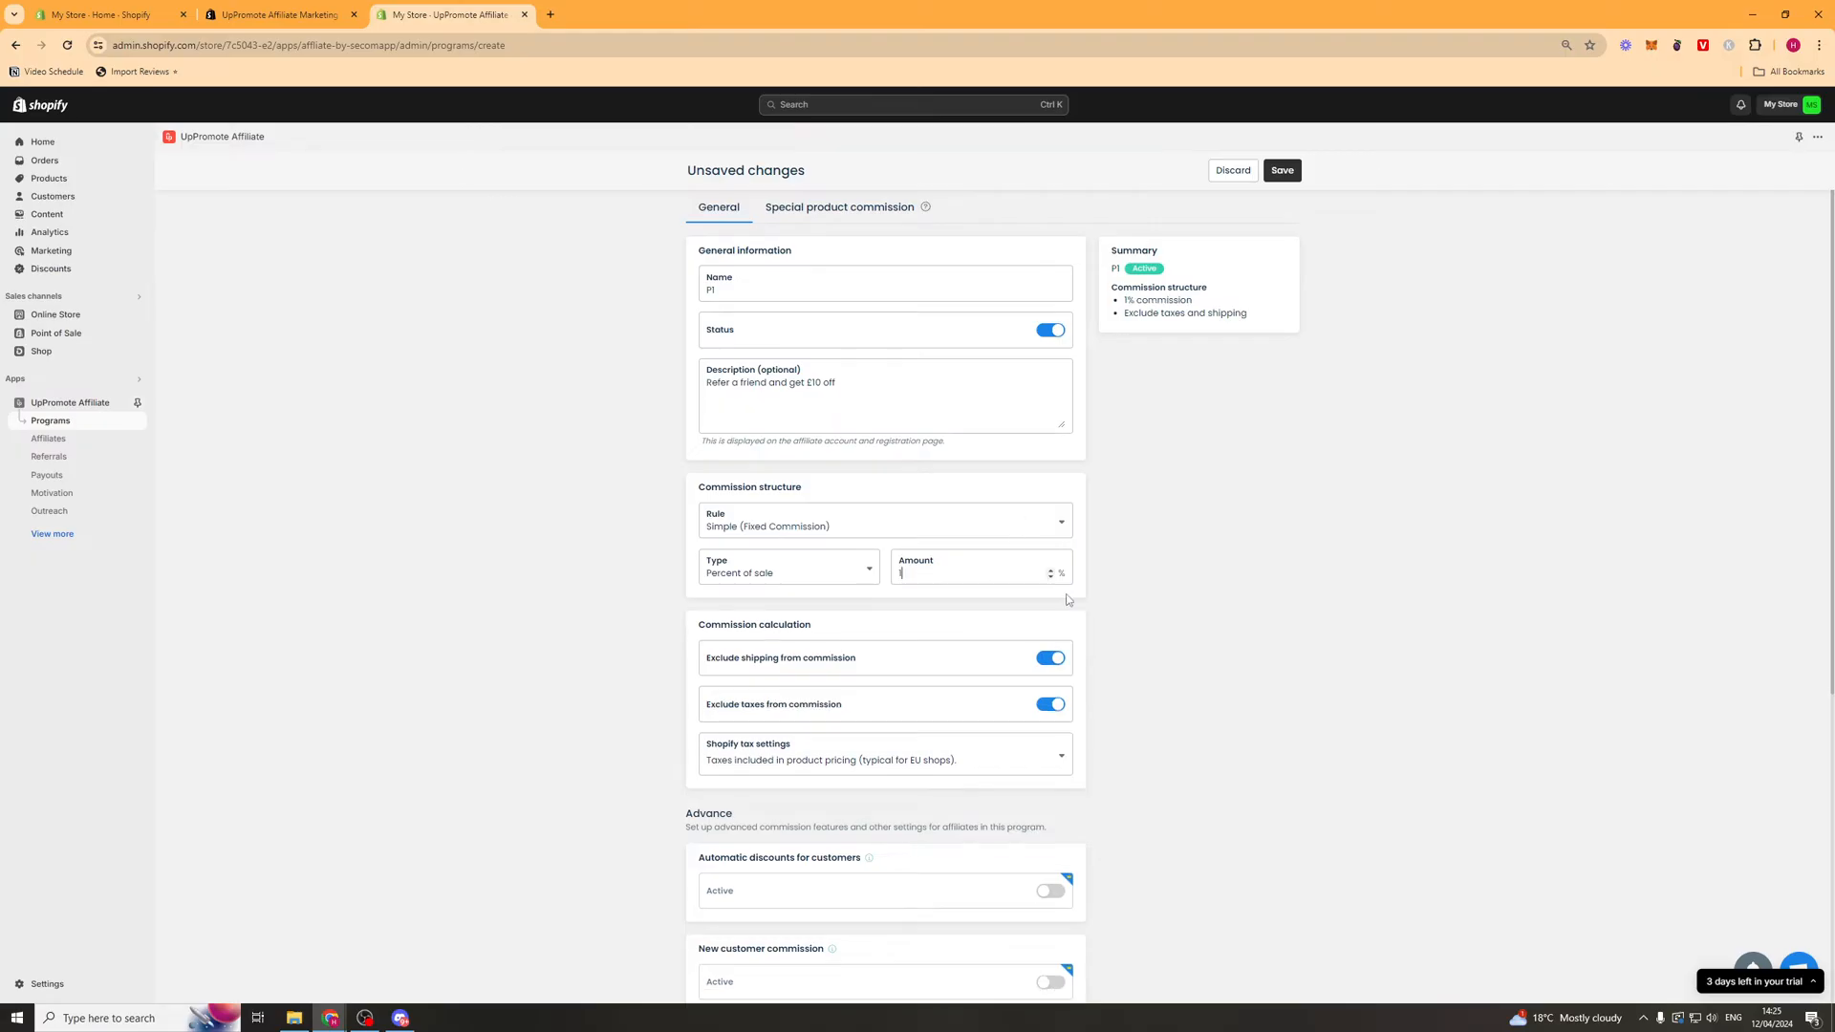
type("0")
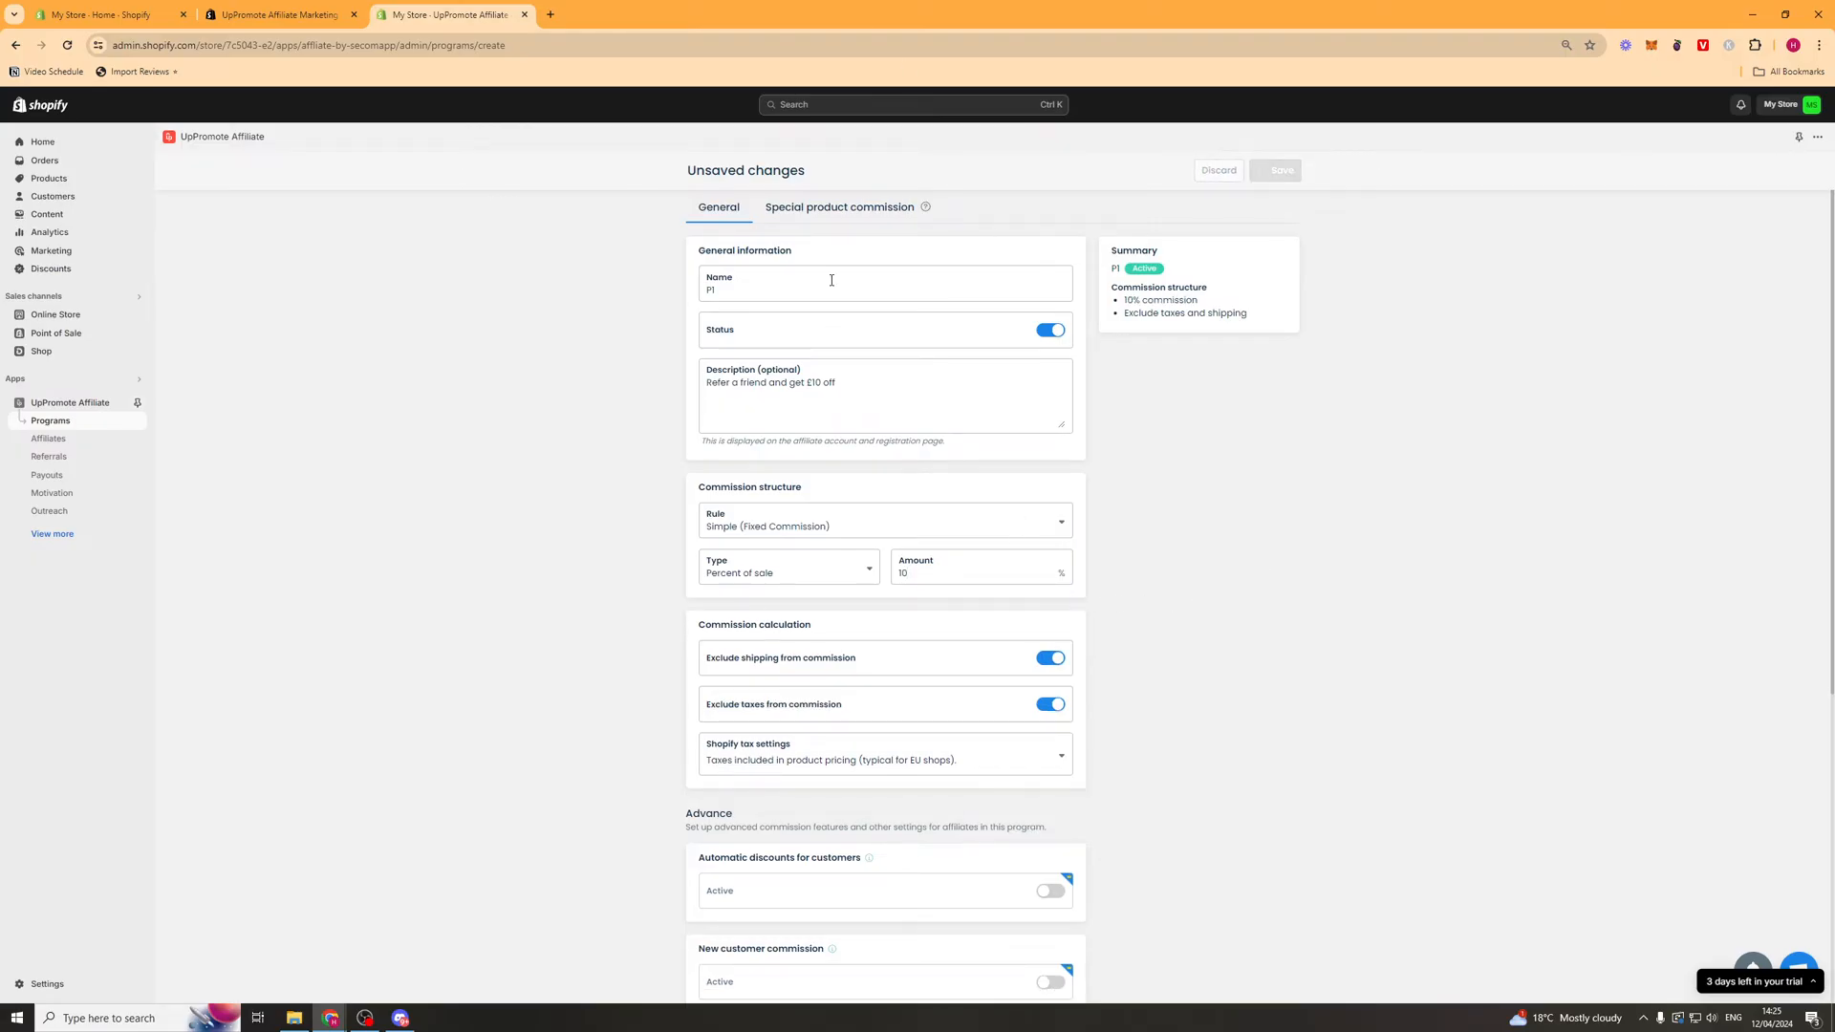
left_click(1279, 170)
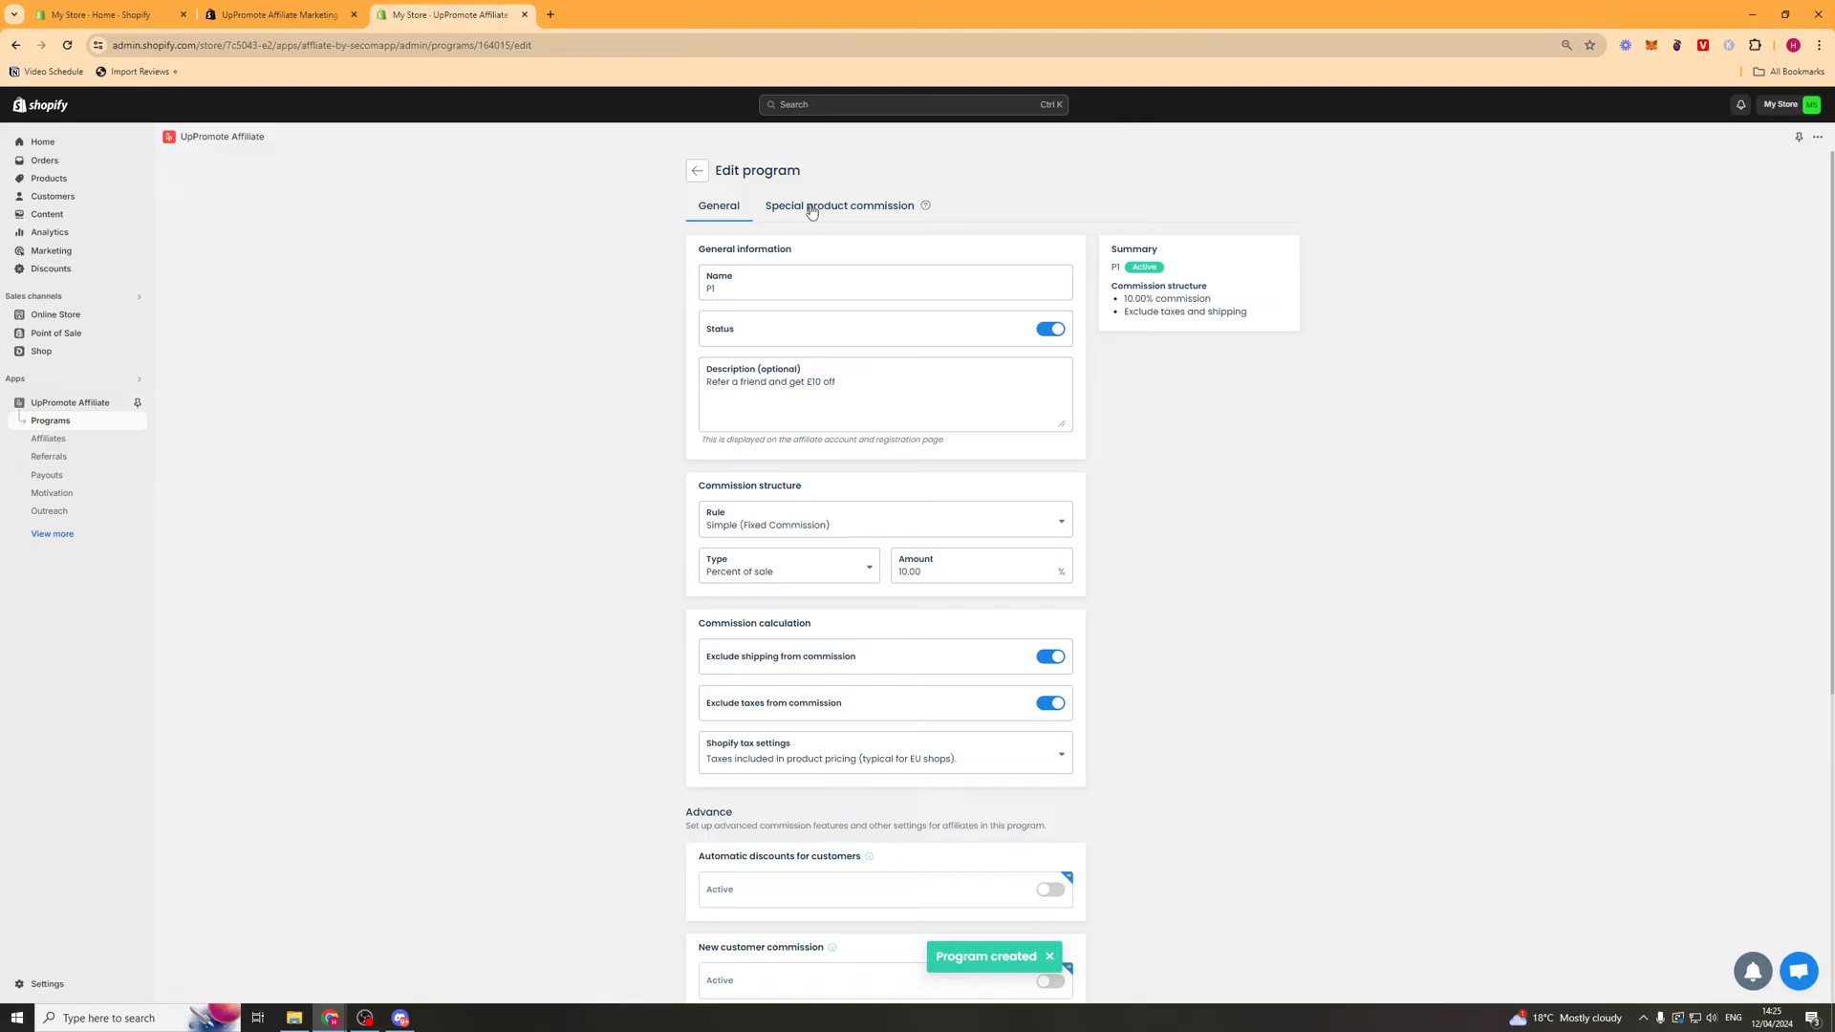
- Add a special product commission of 5% of sale for product ABCD
left_click(839, 207)
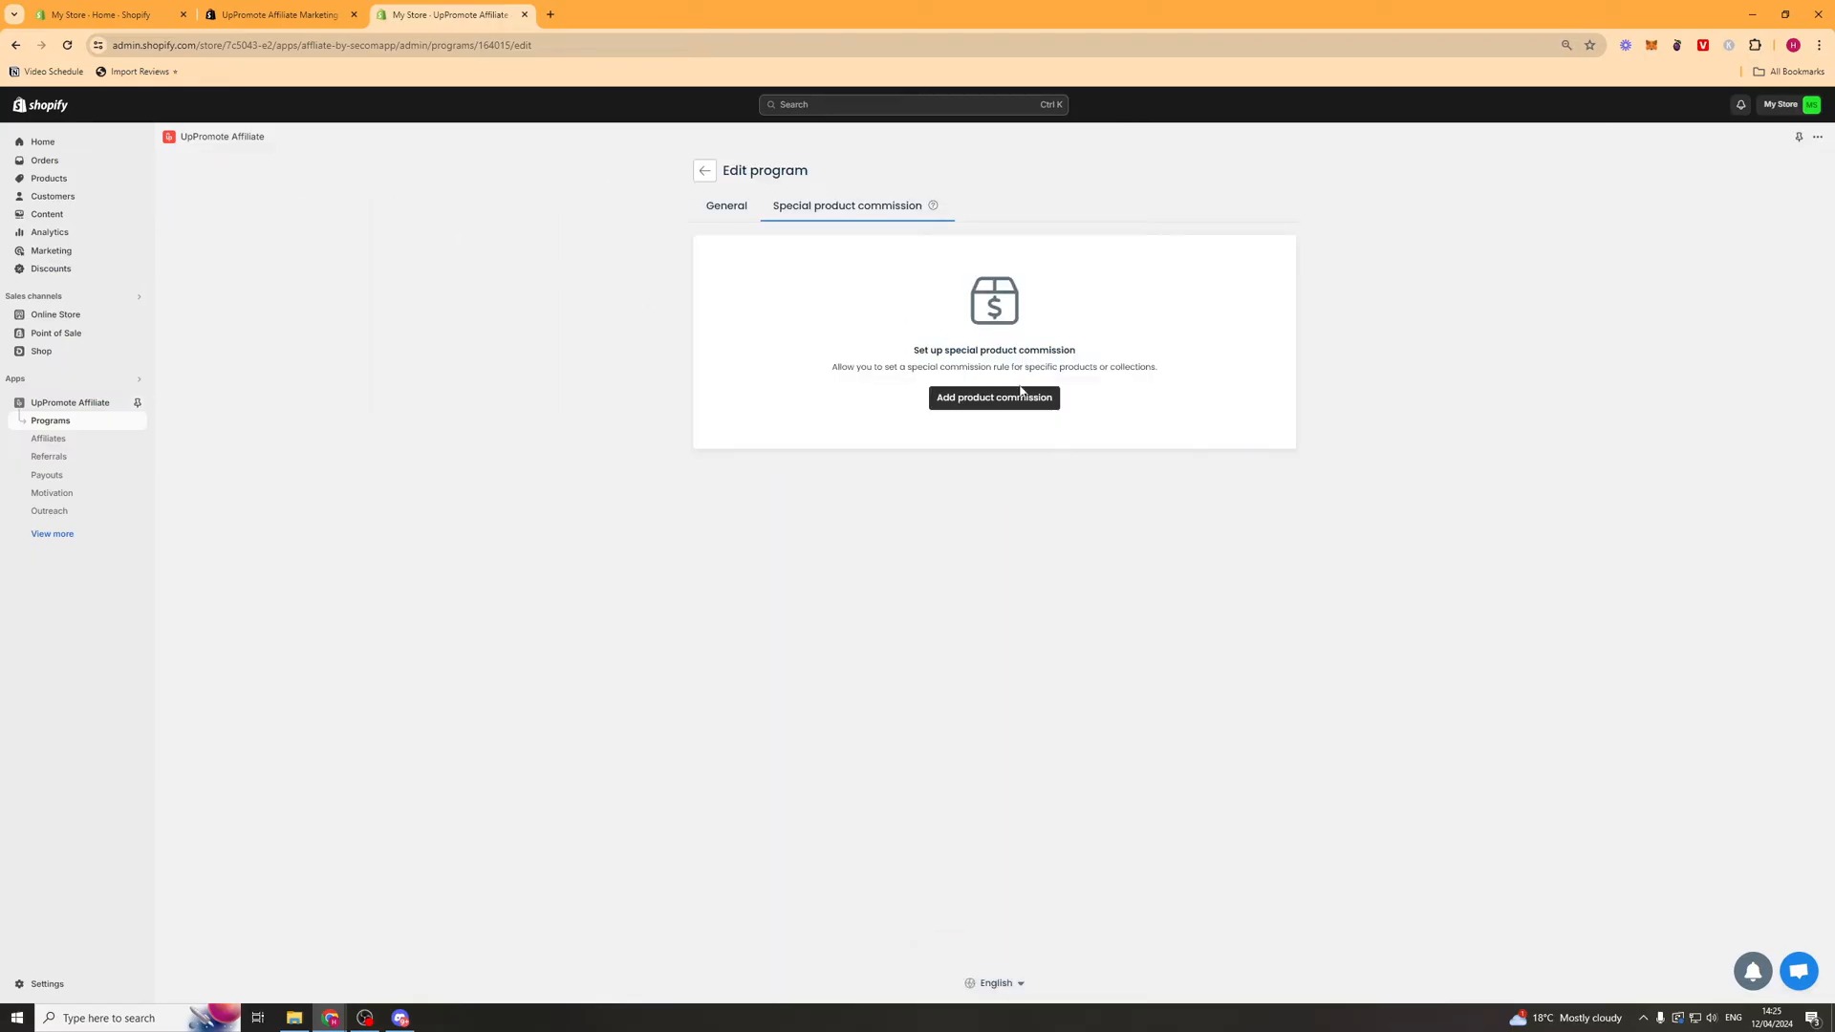
left_click(994, 397)
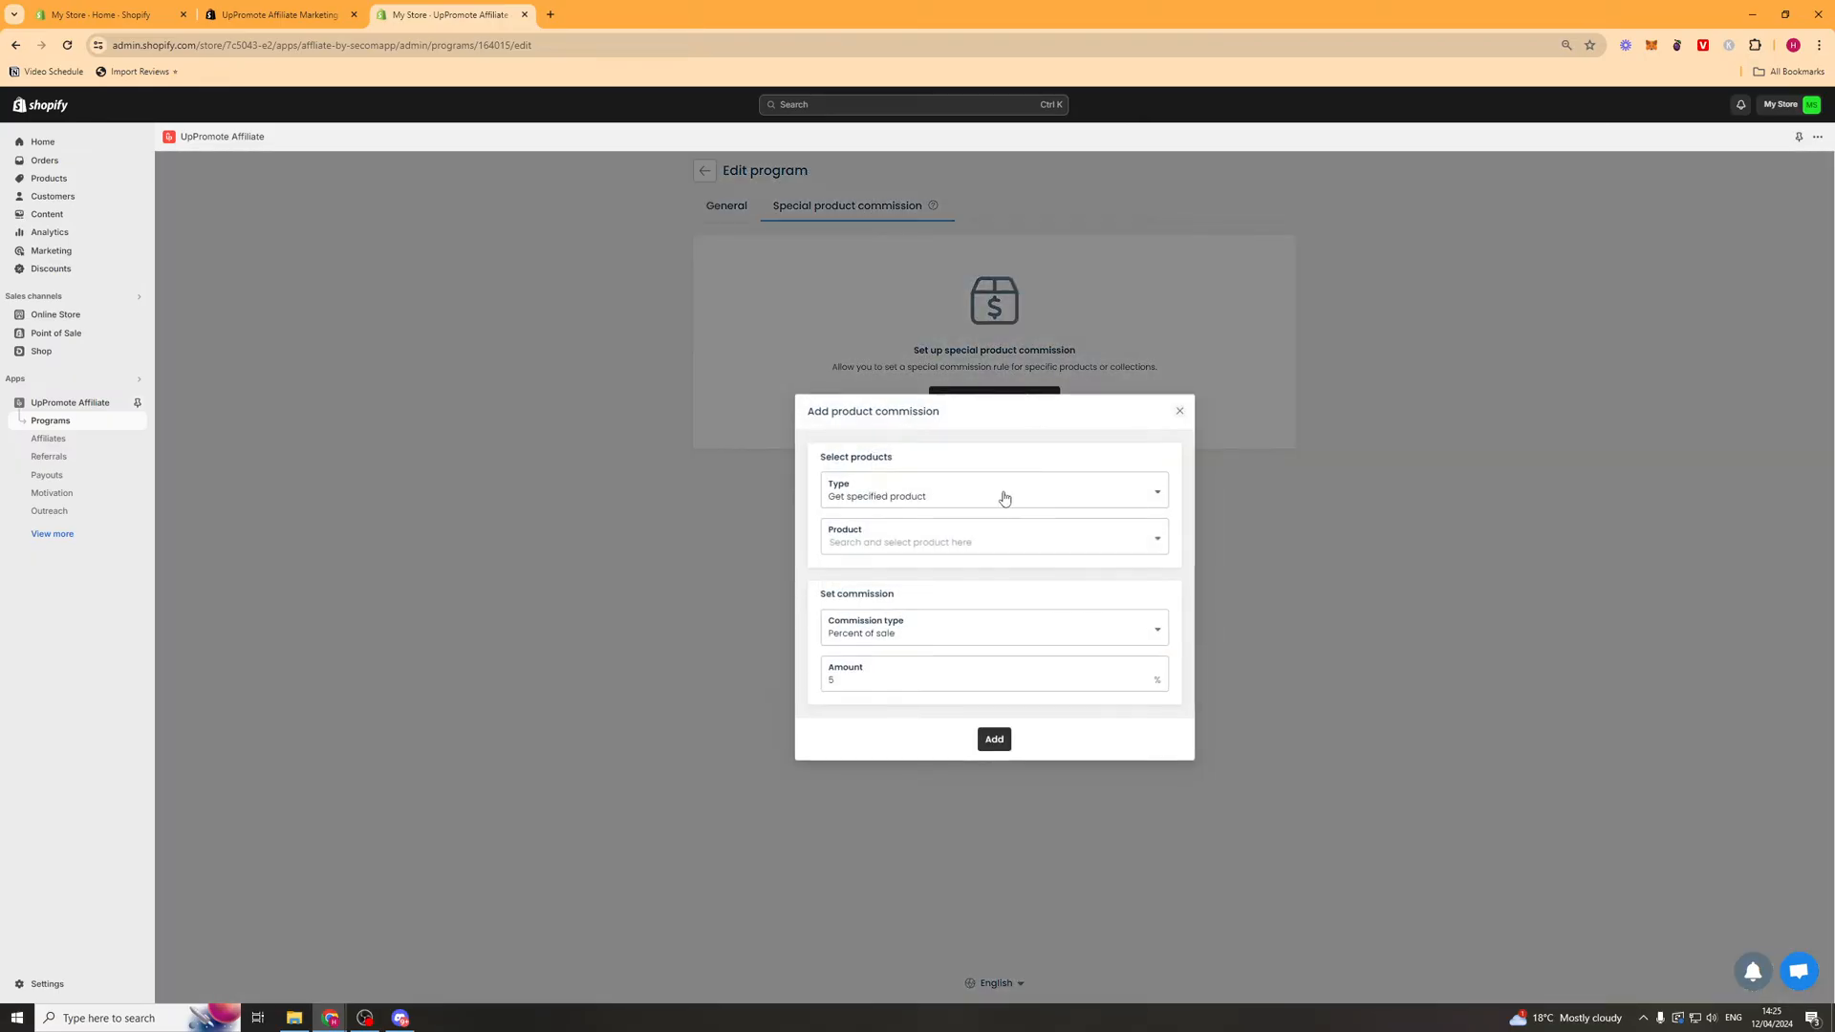
mouse_move(952, 550)
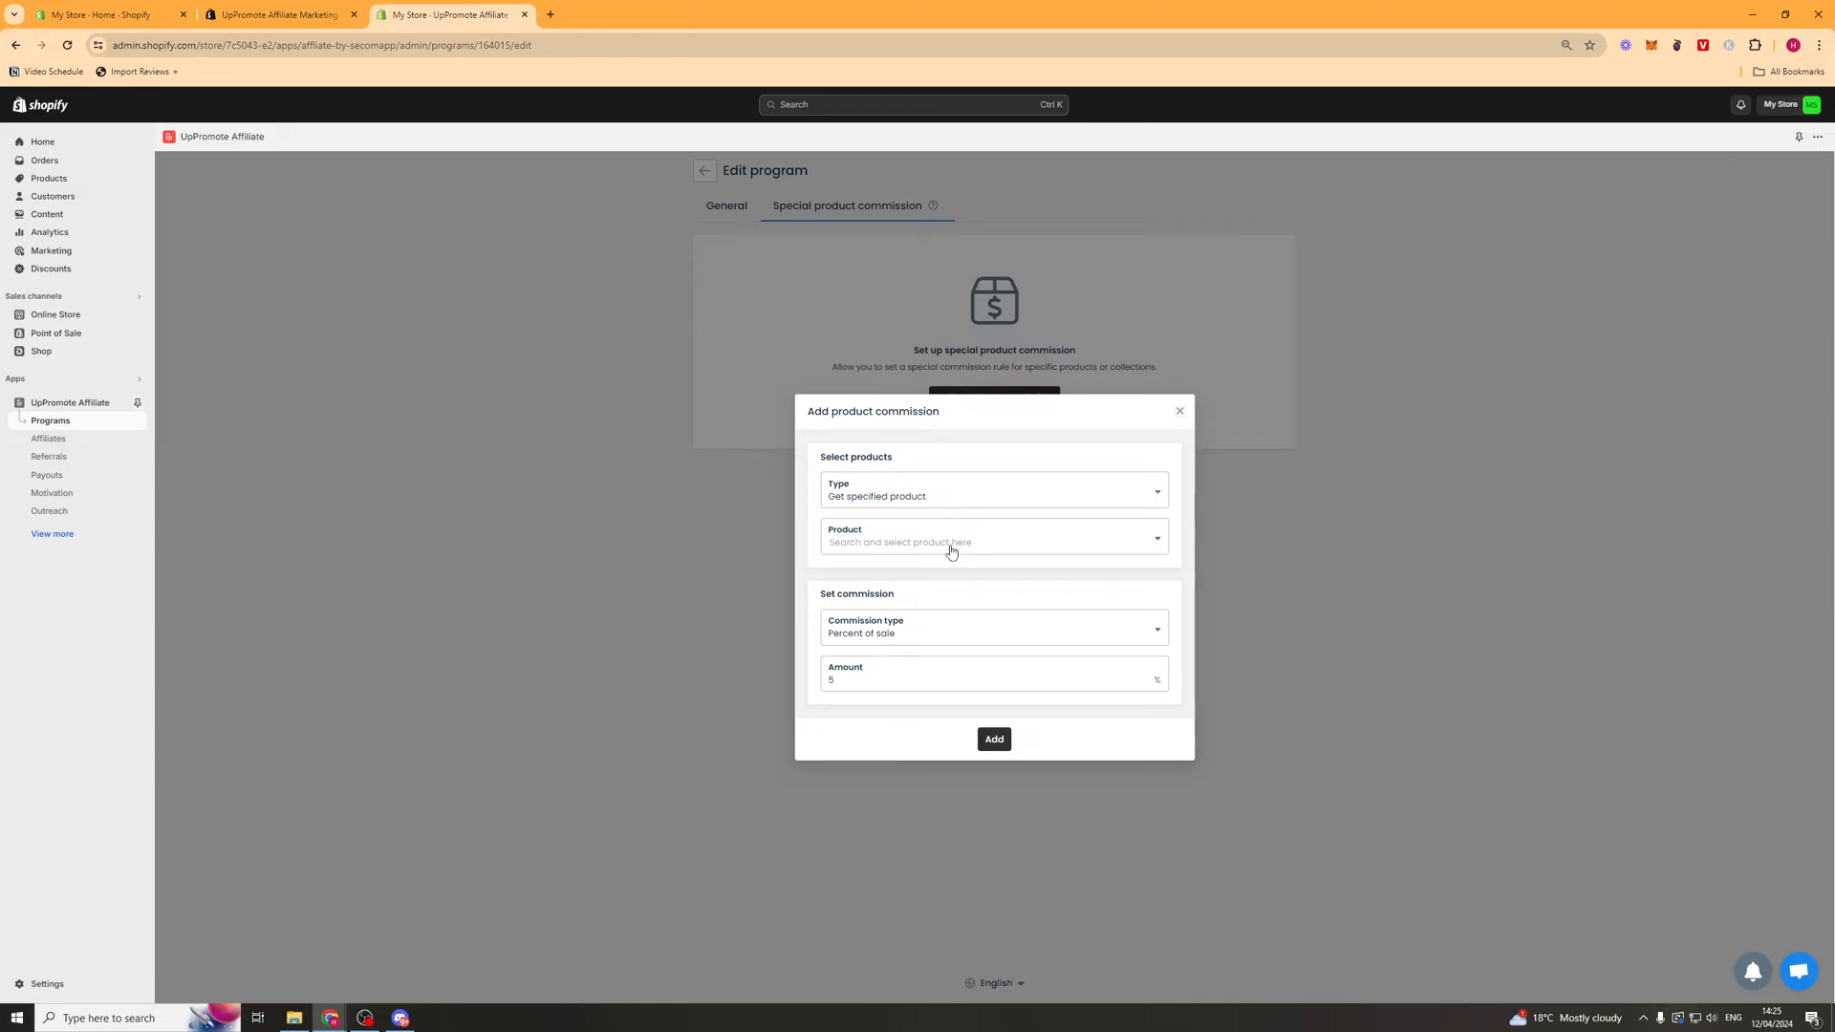
left_click(992, 541)
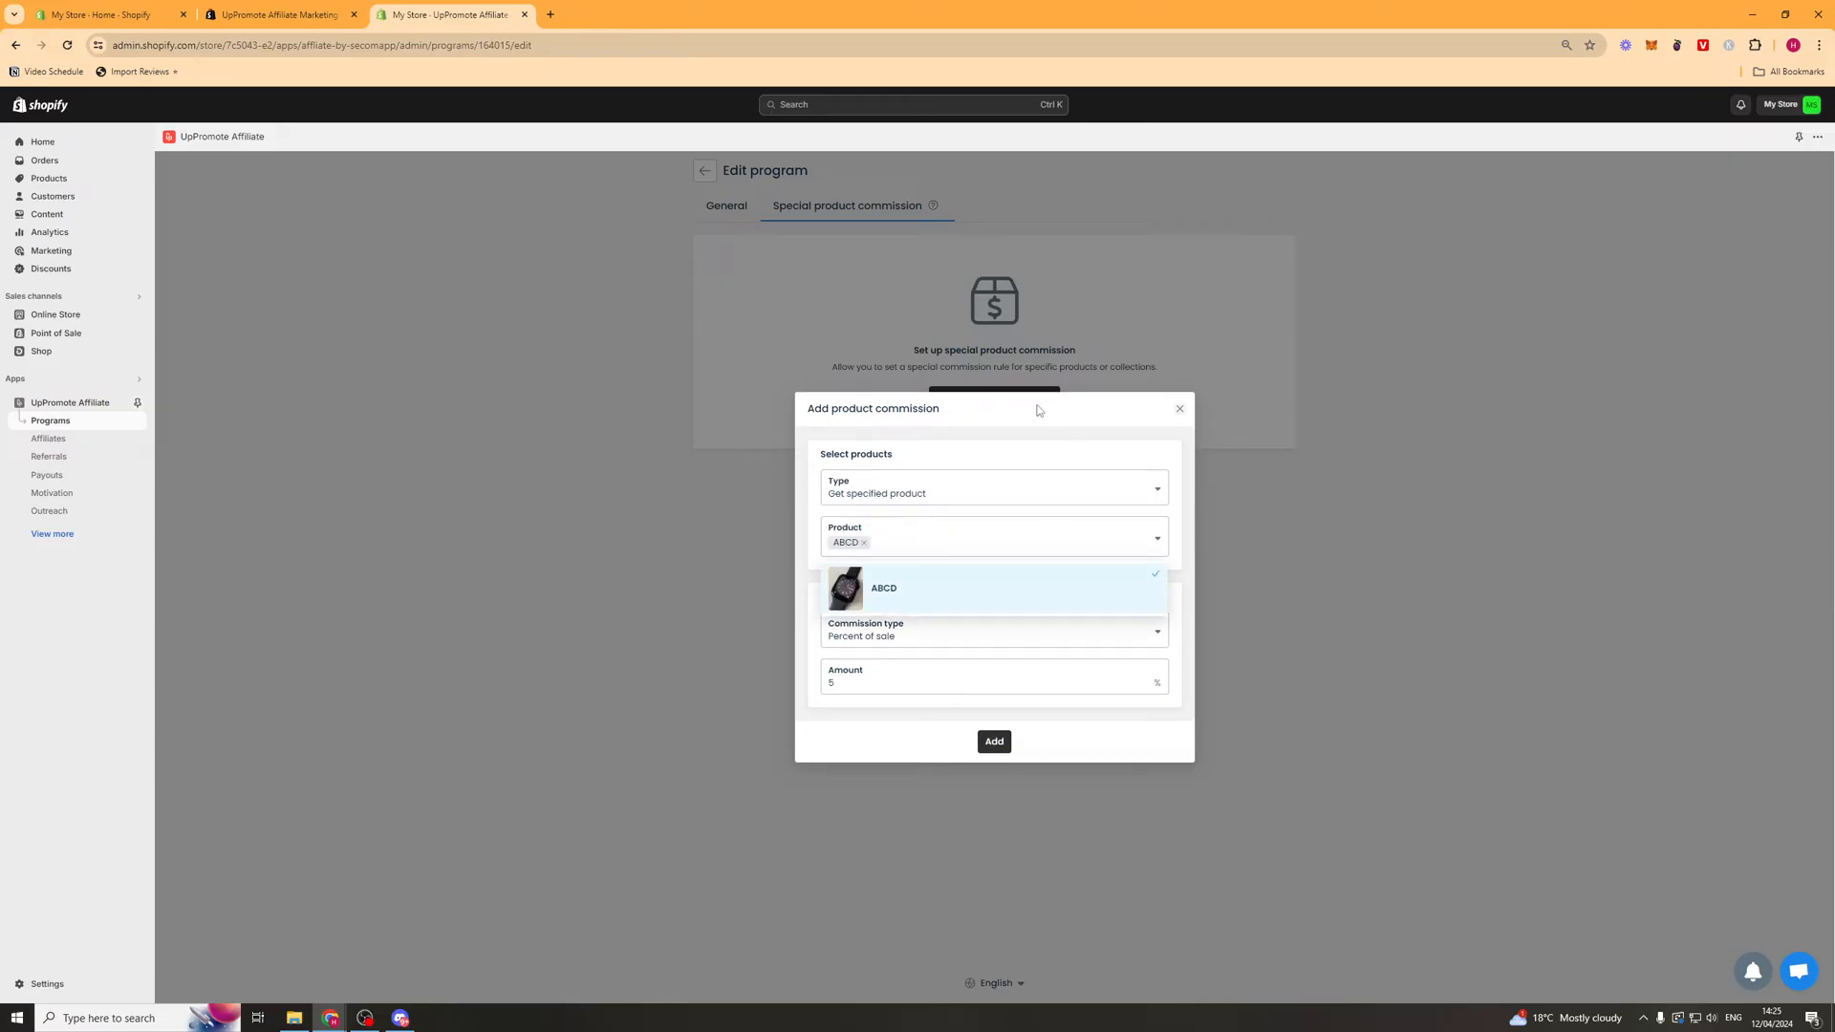
left_click(992, 537)
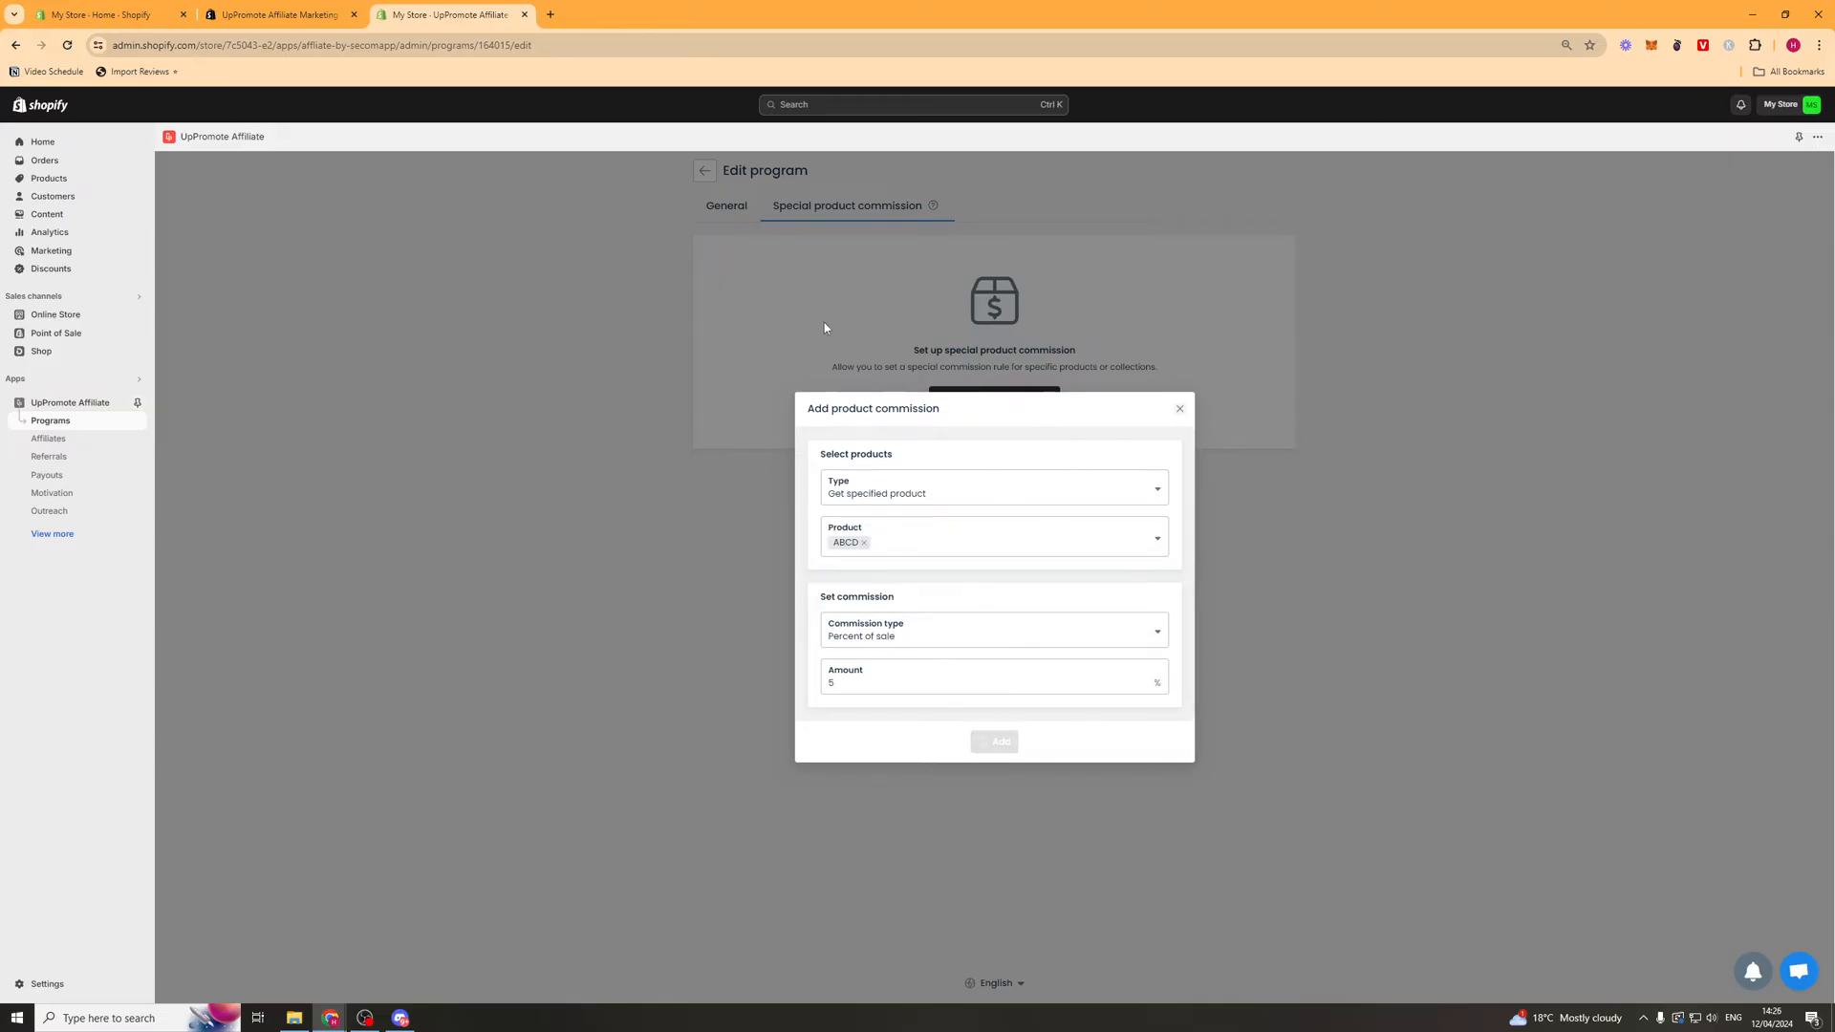
left_click(994, 741)
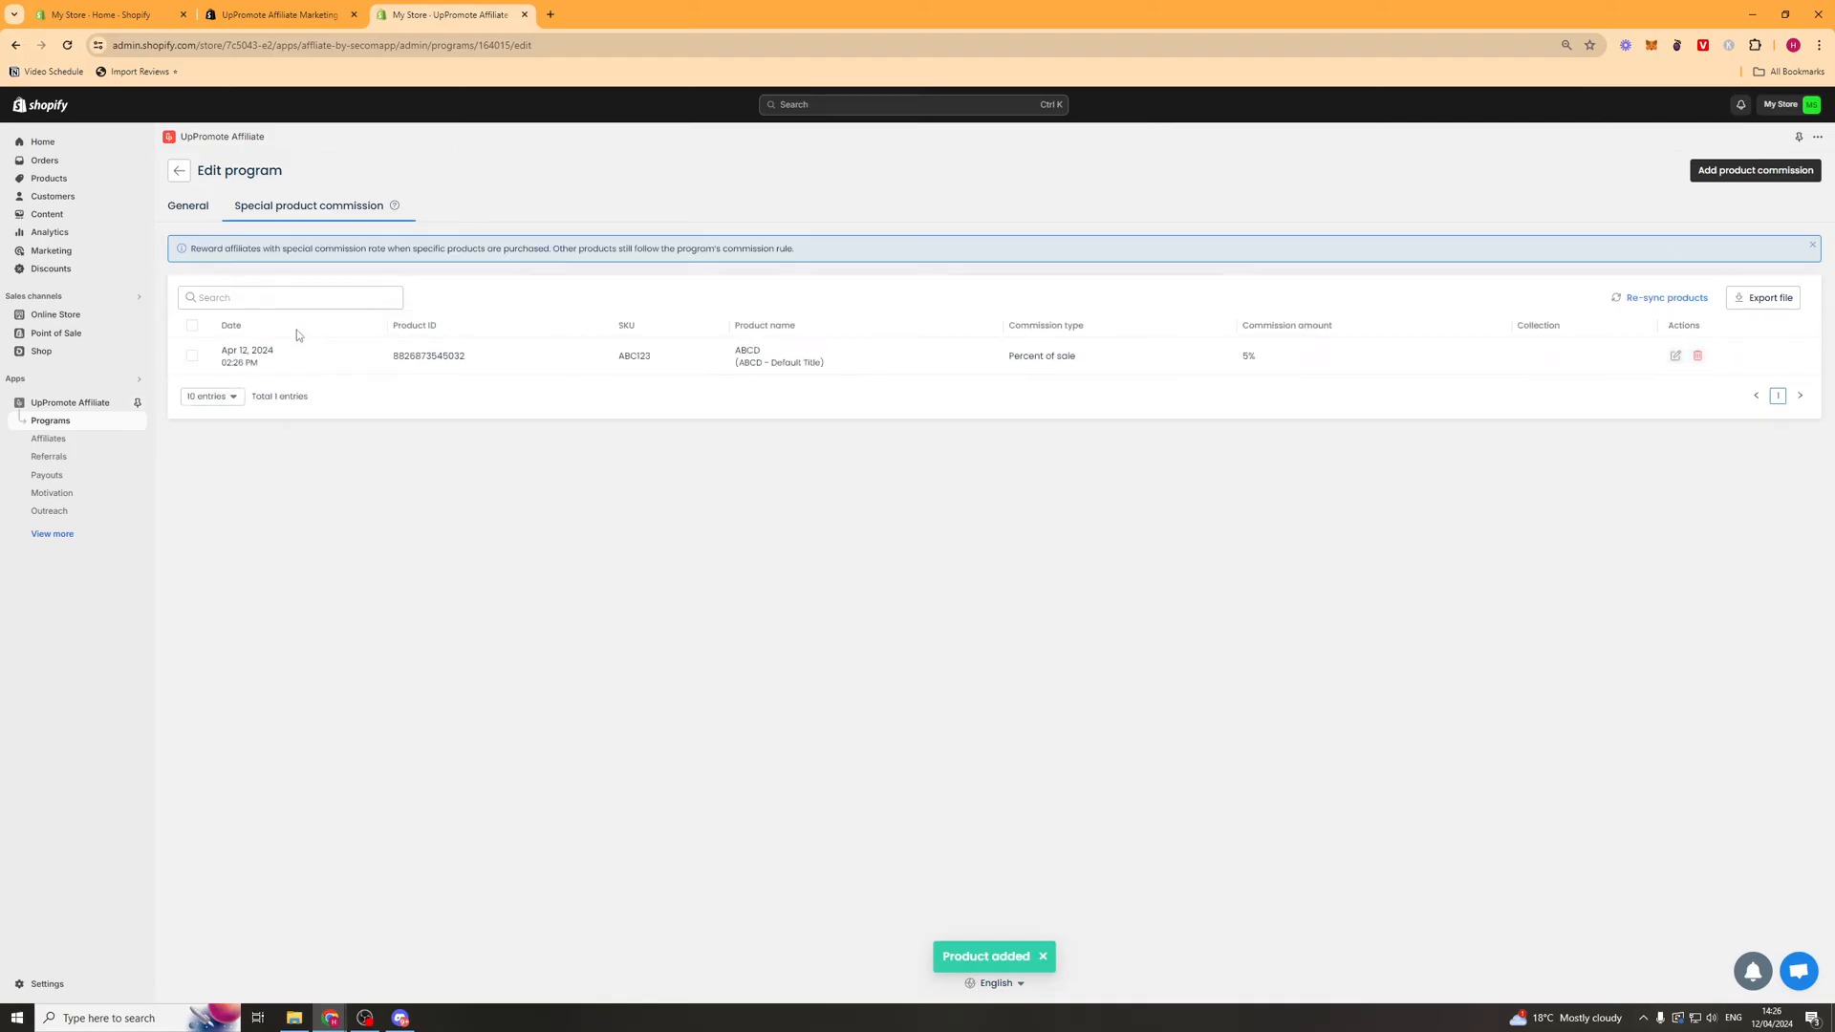
mouse_move(101, 499)
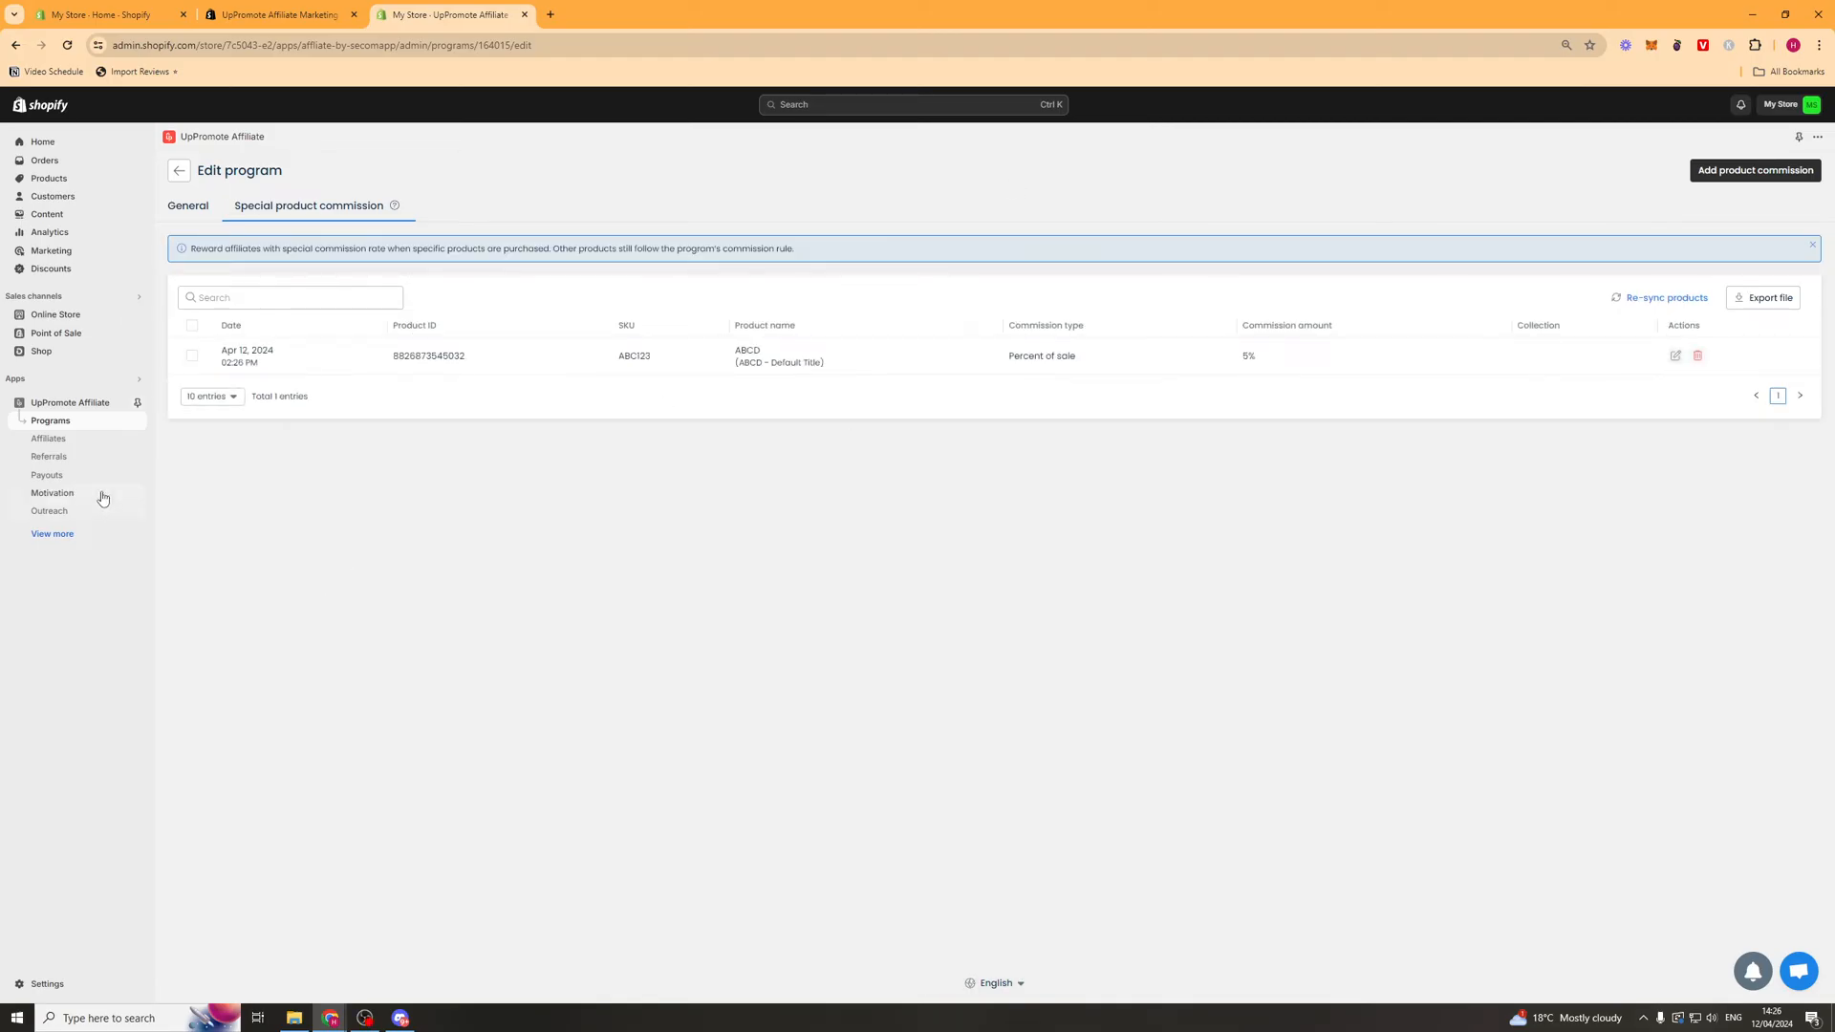
- From Affiliates, start Add affiliate, switch to Import affiliates and download the sample CSV
left_click(50, 437)
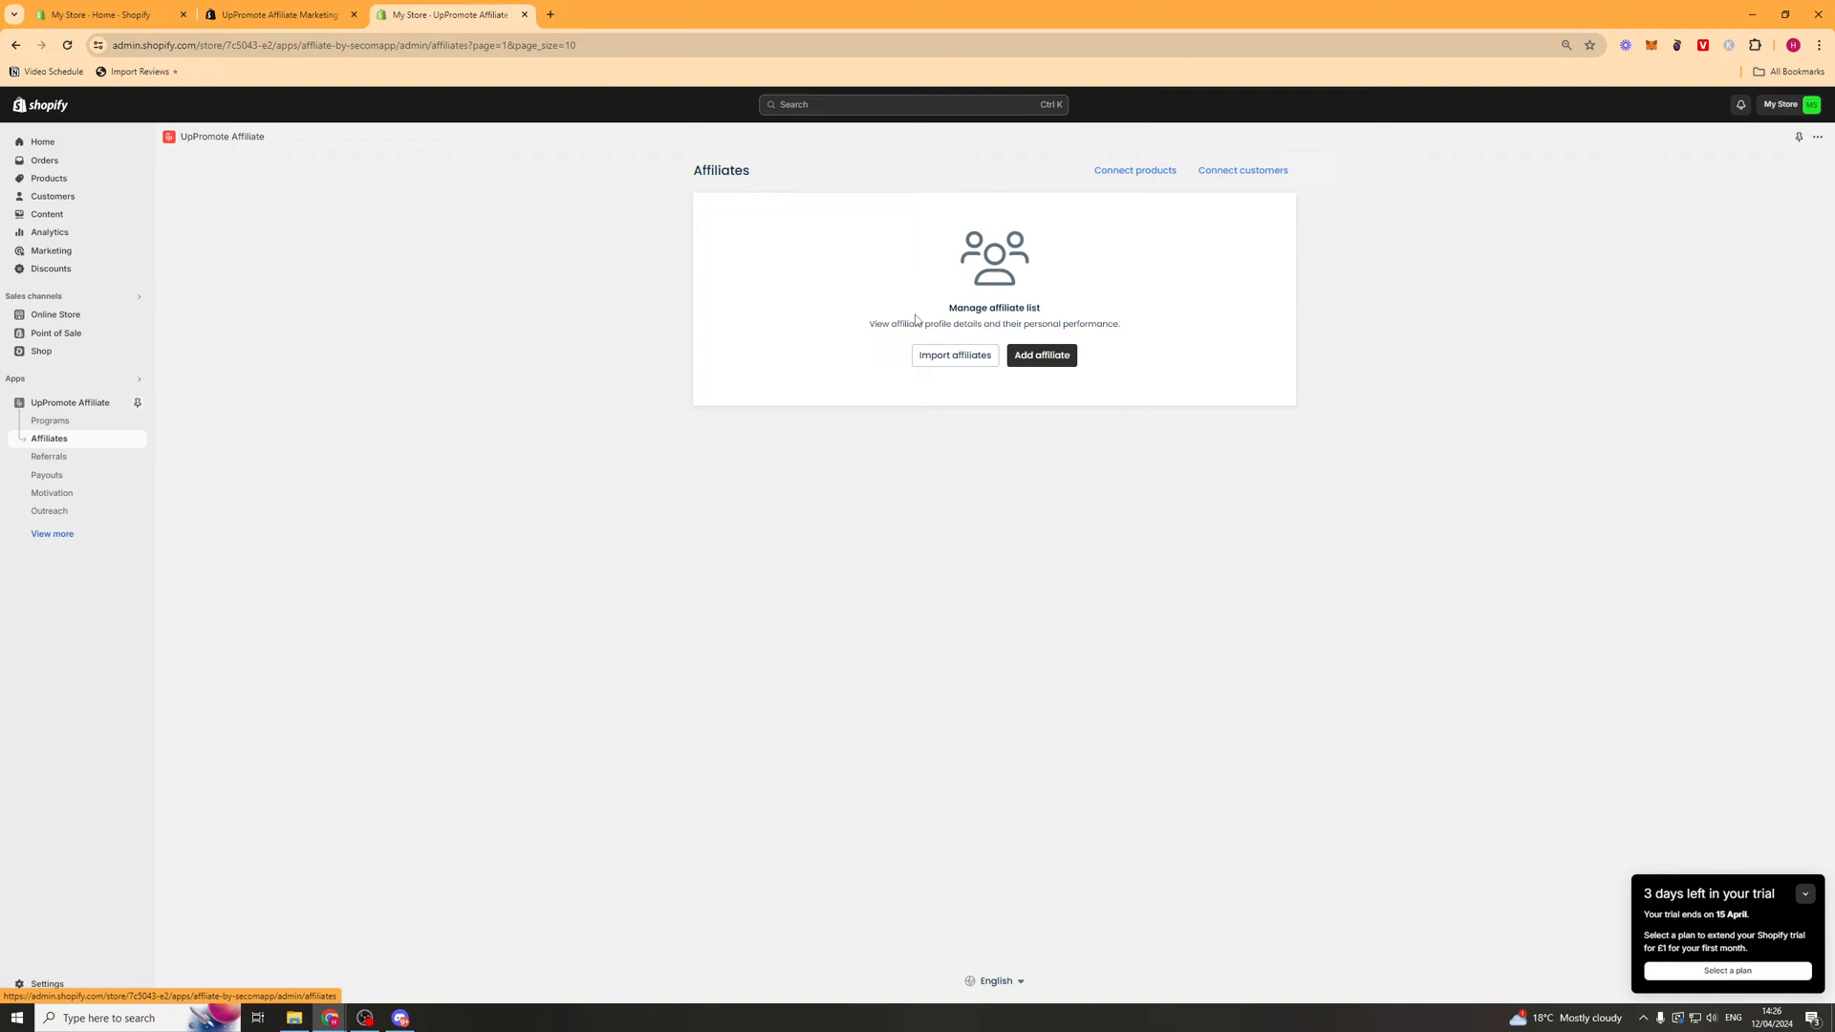
mouse_move(1013, 304)
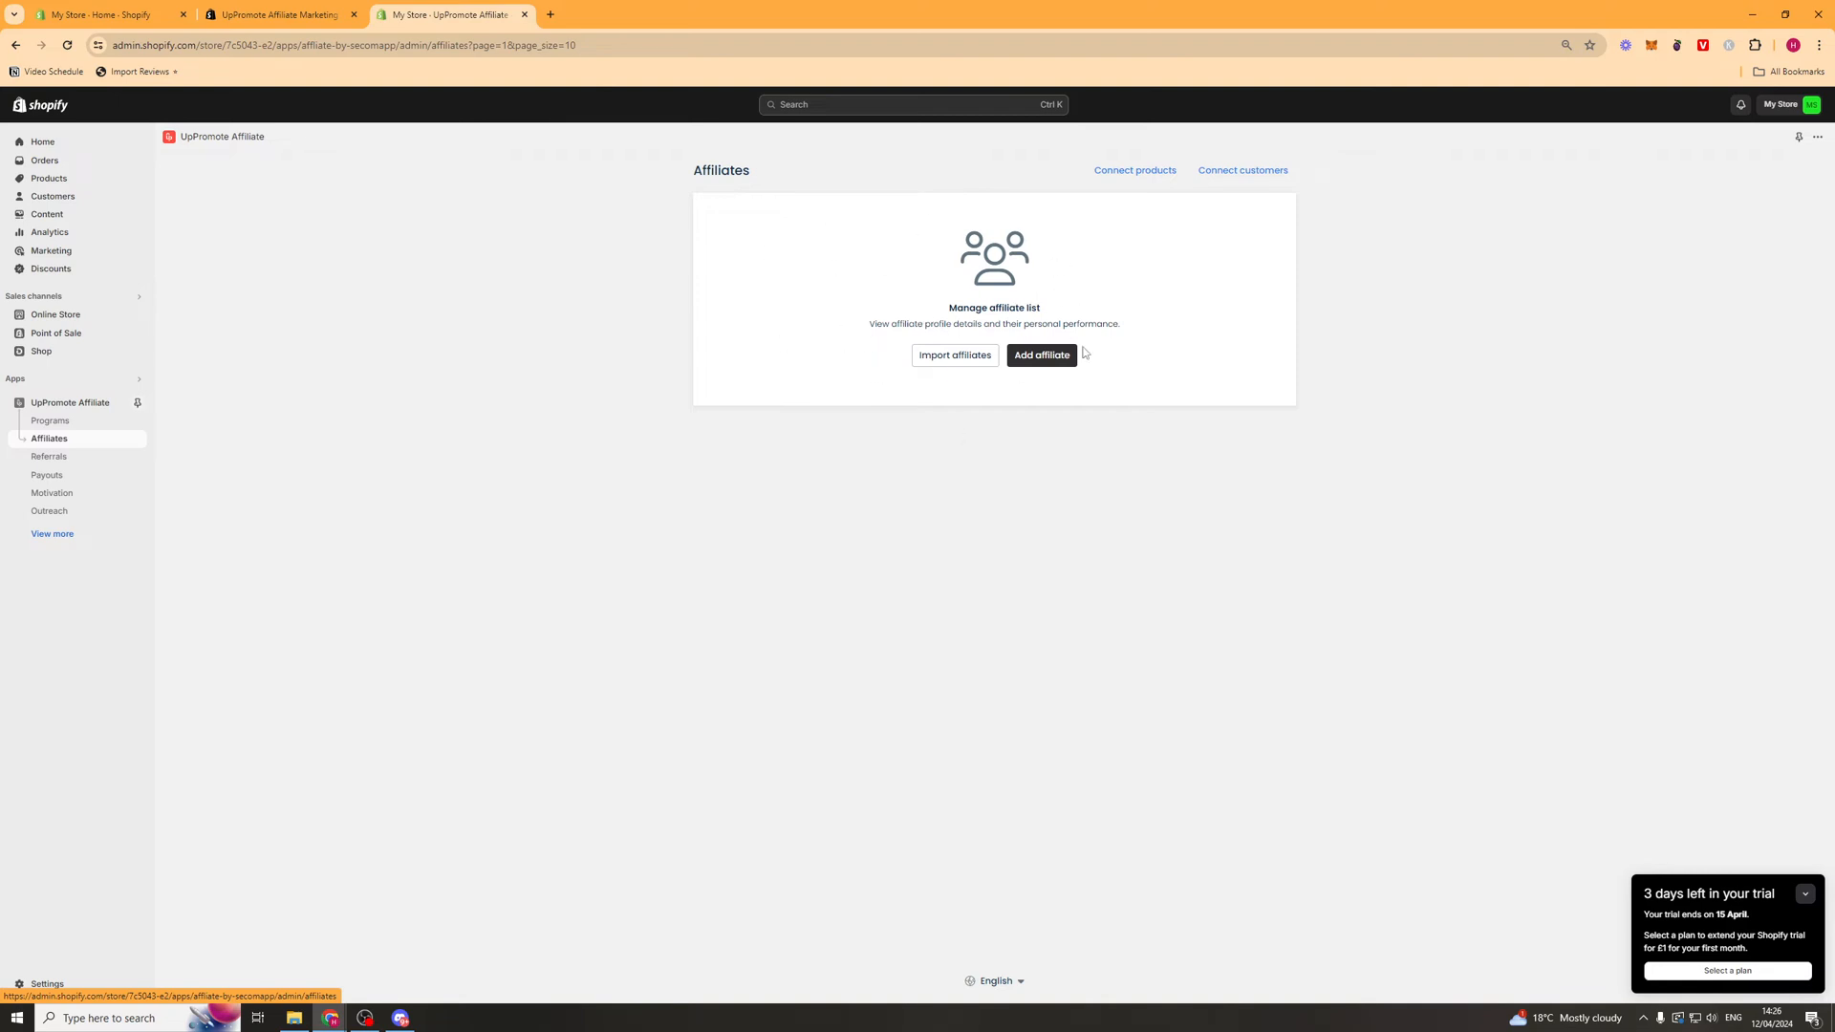
left_click(1040, 355)
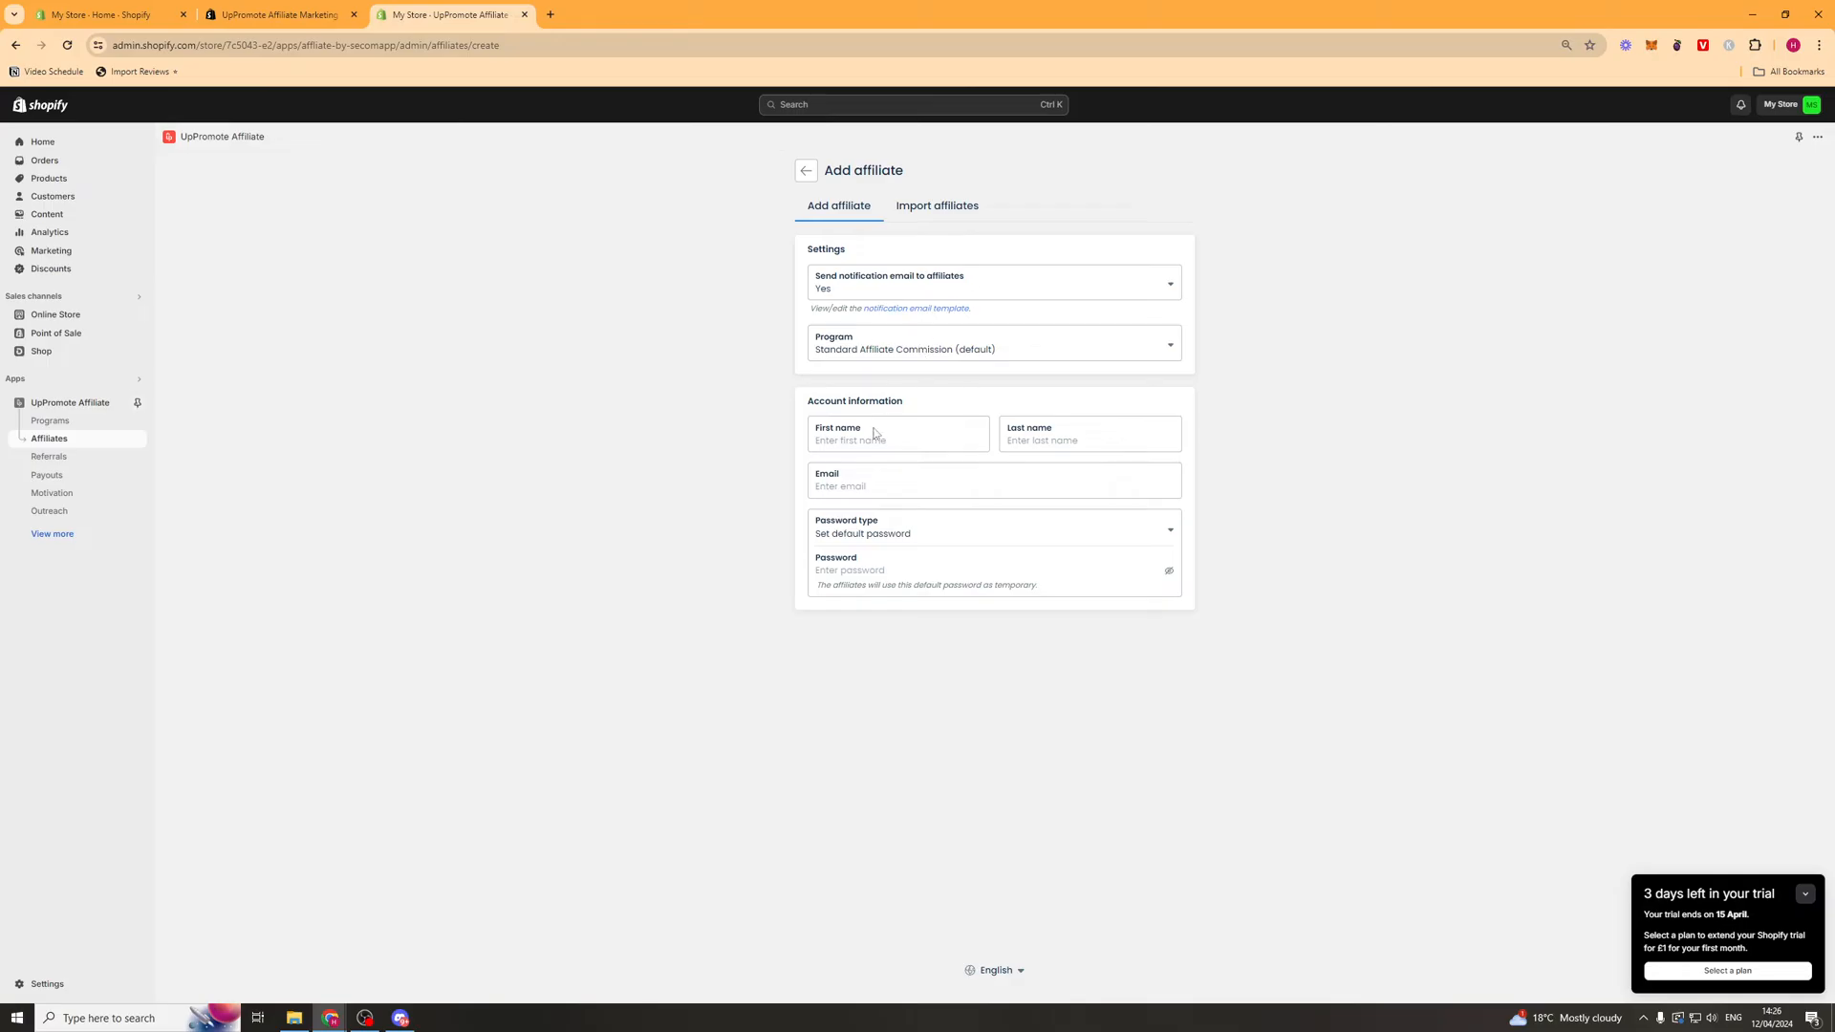
left_click(936, 206)
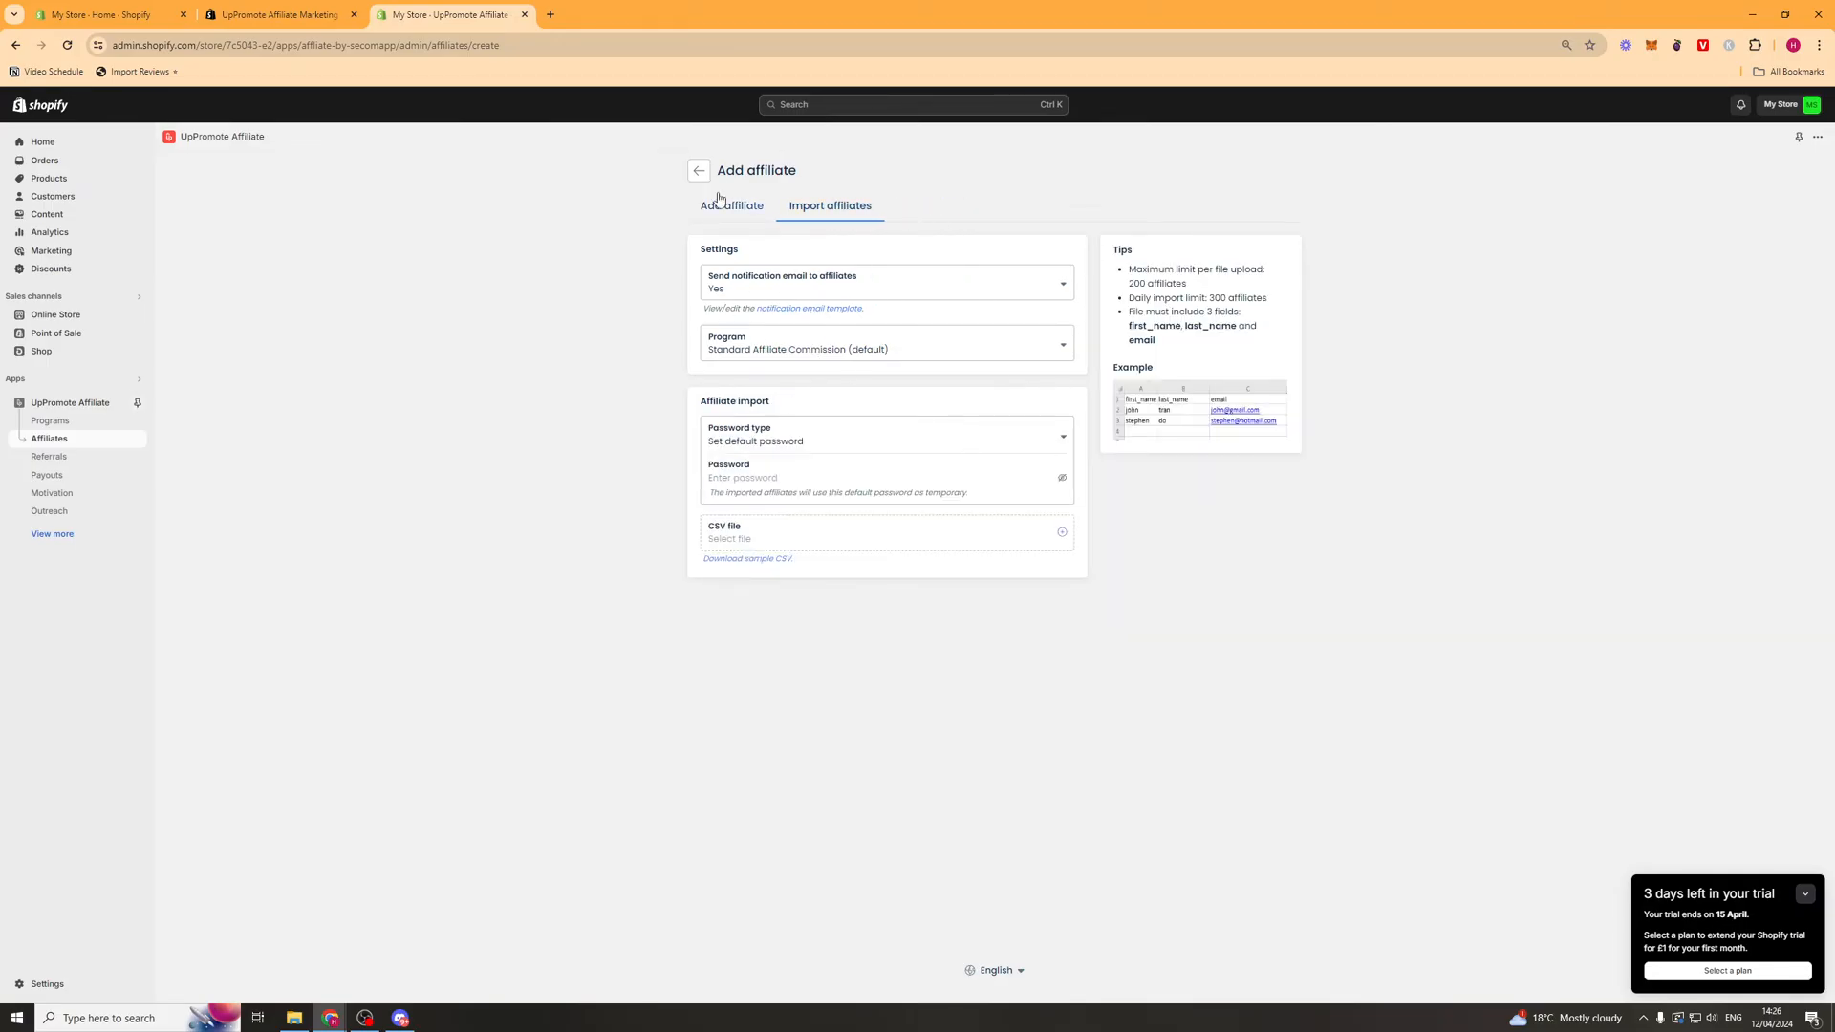
left_click(747, 560)
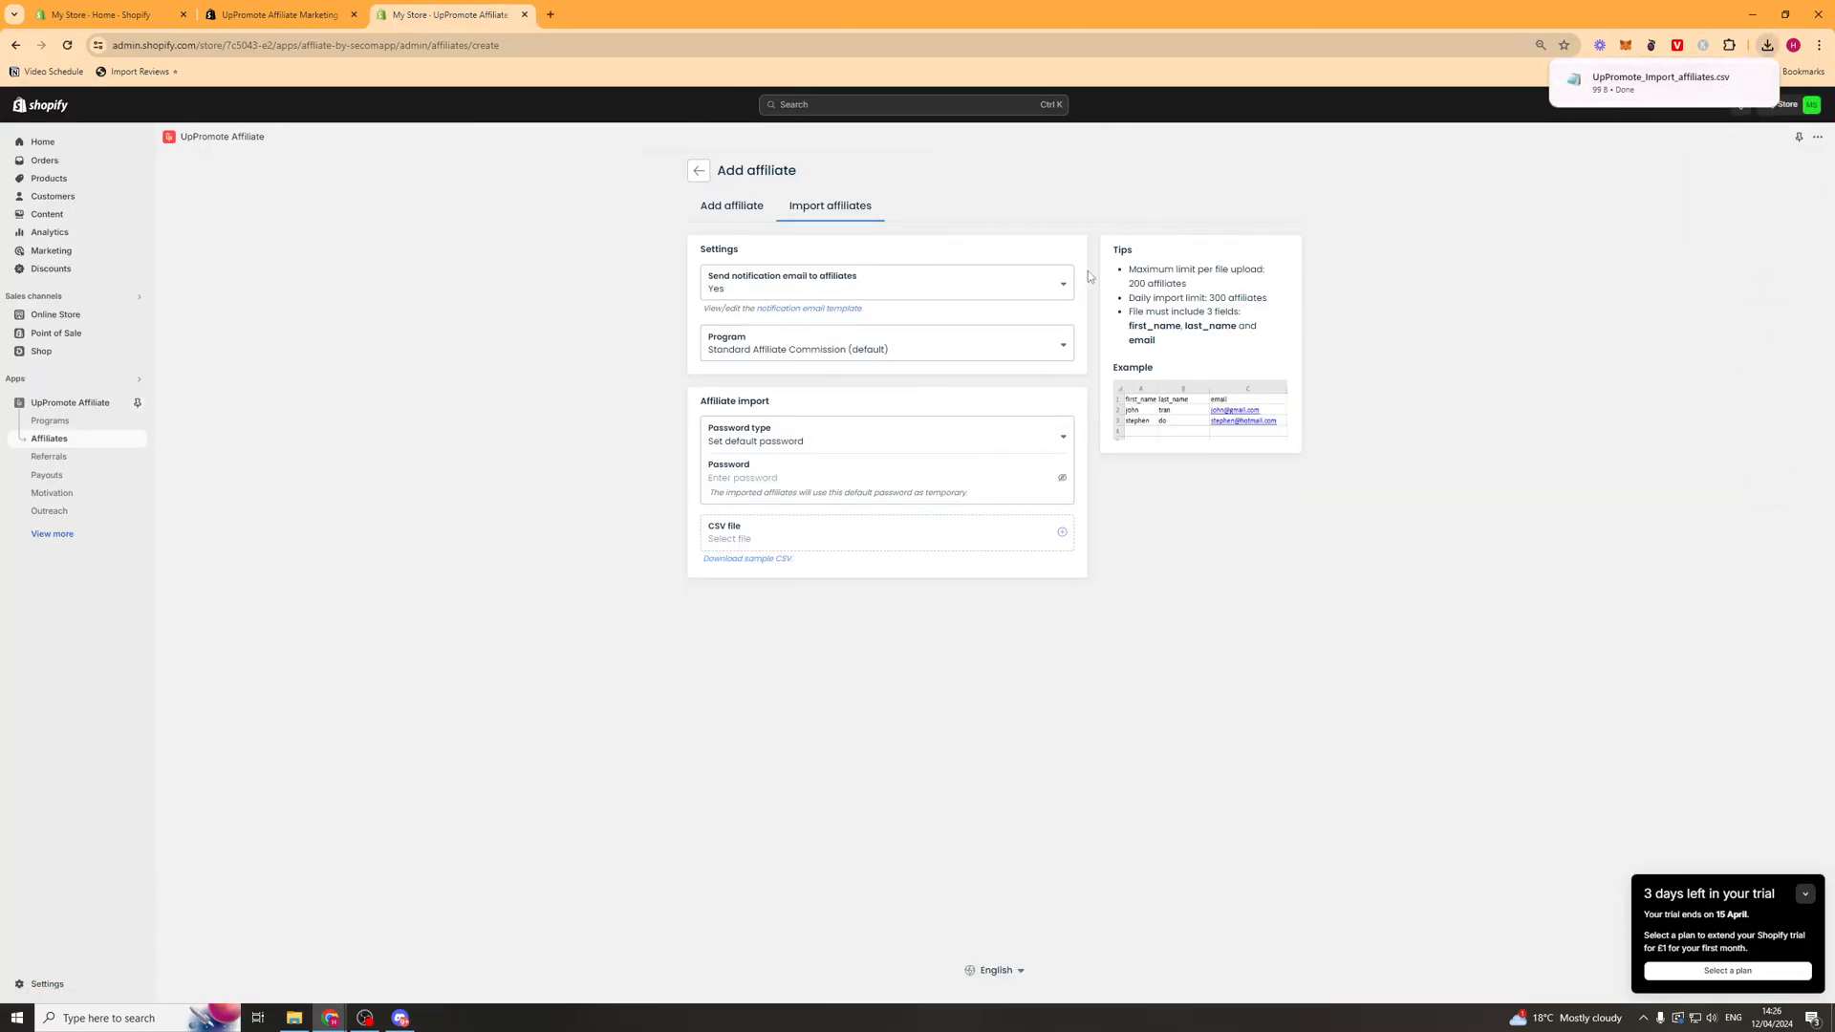
mouse_move(700, 172)
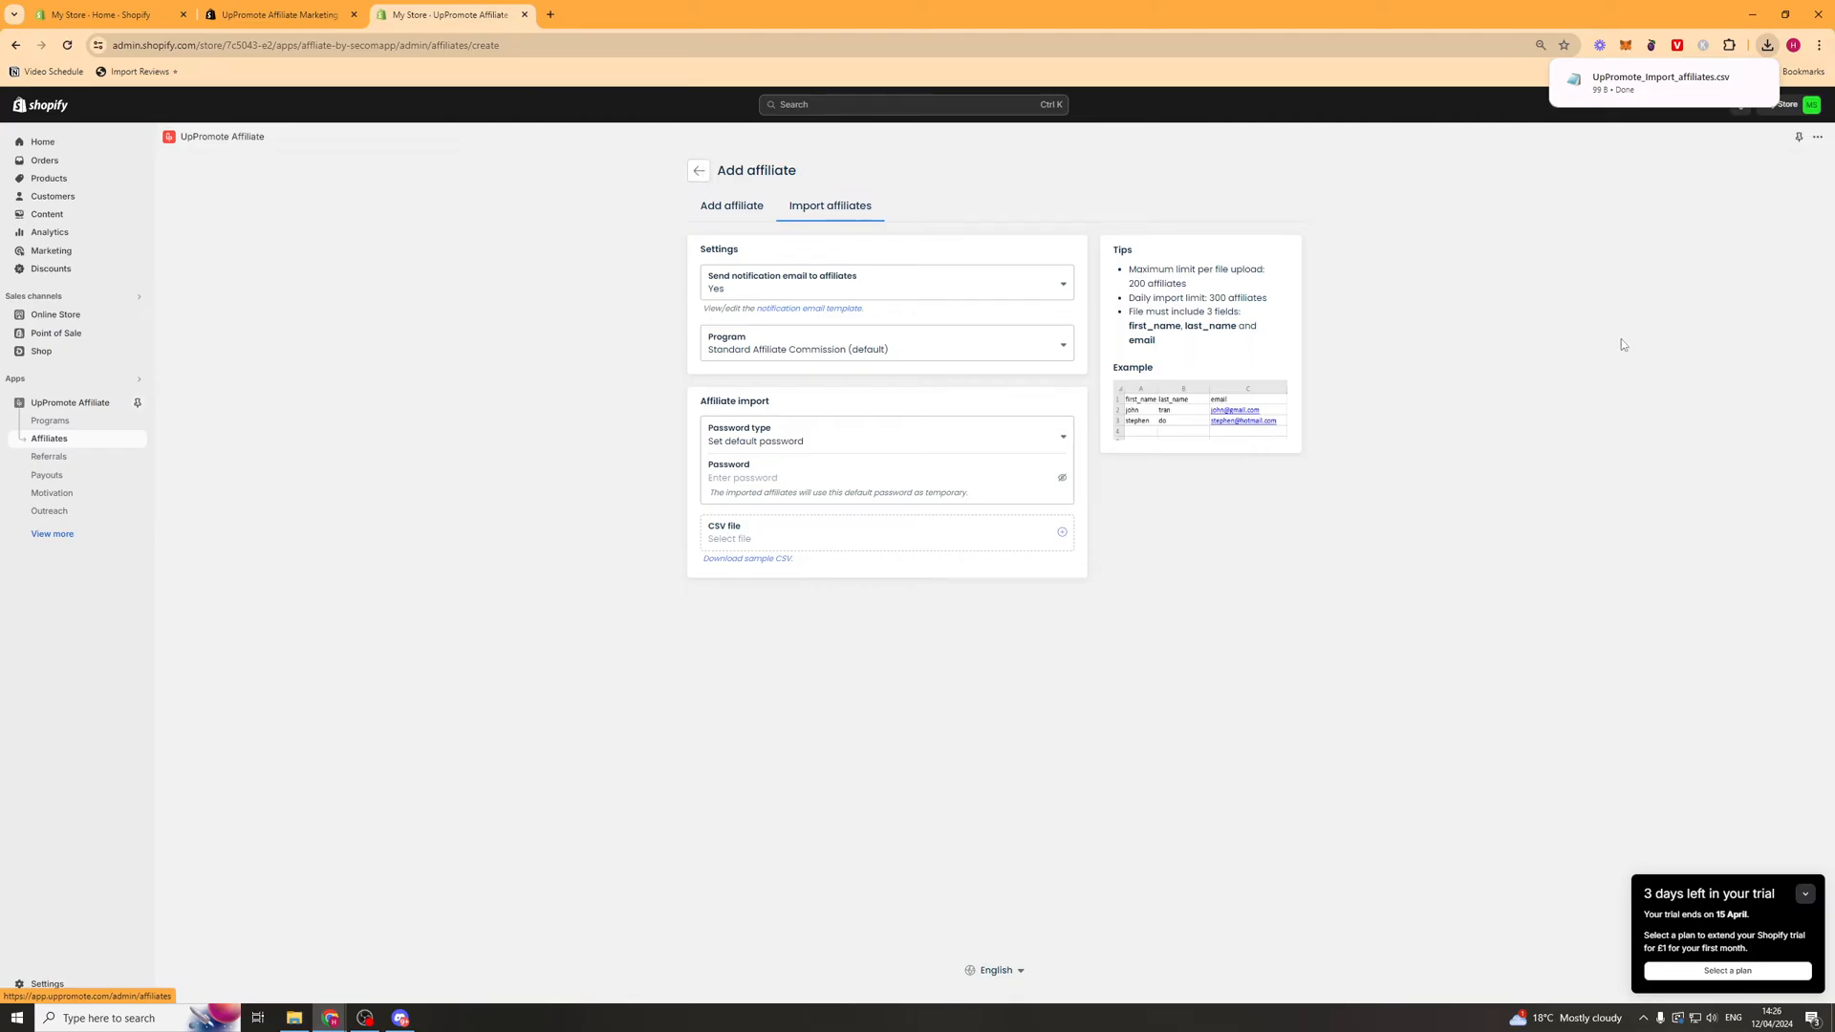
mouse_move(663, 184)
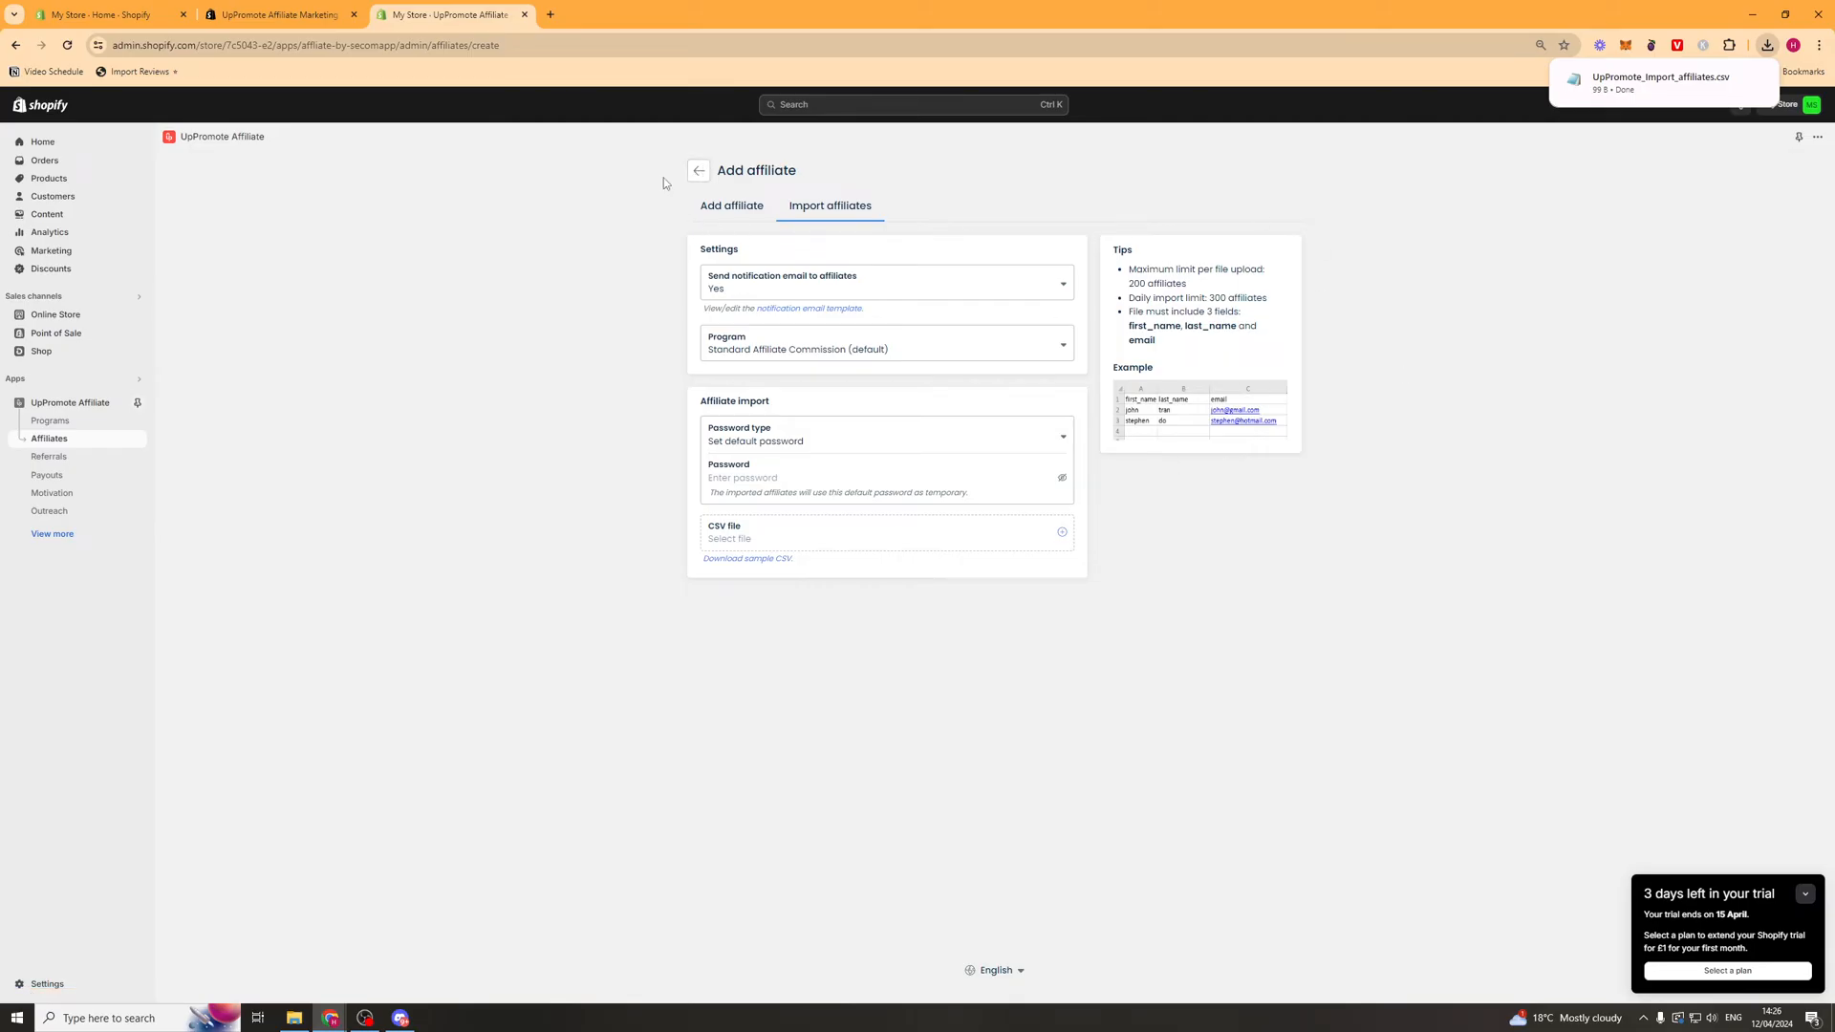
- Return to the Affiliates overview and move to the empty Referrals section
left_click(699, 170)
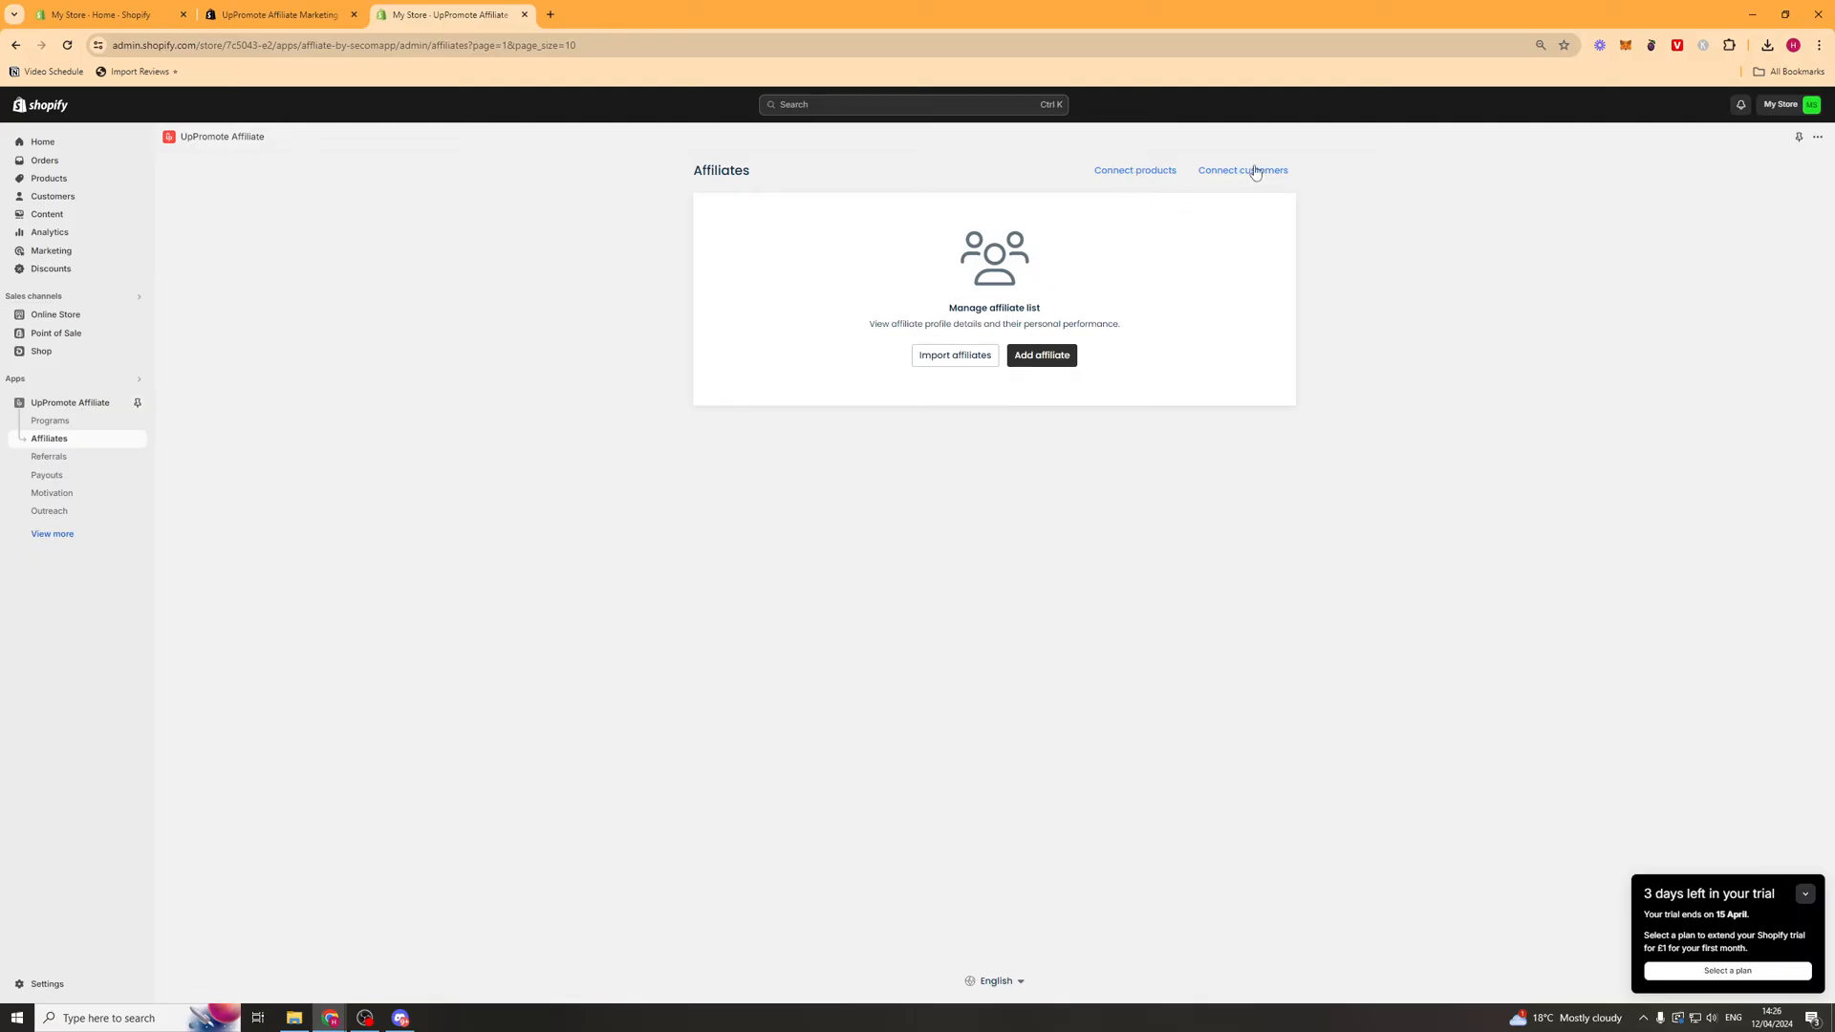
mouse_move(842, 426)
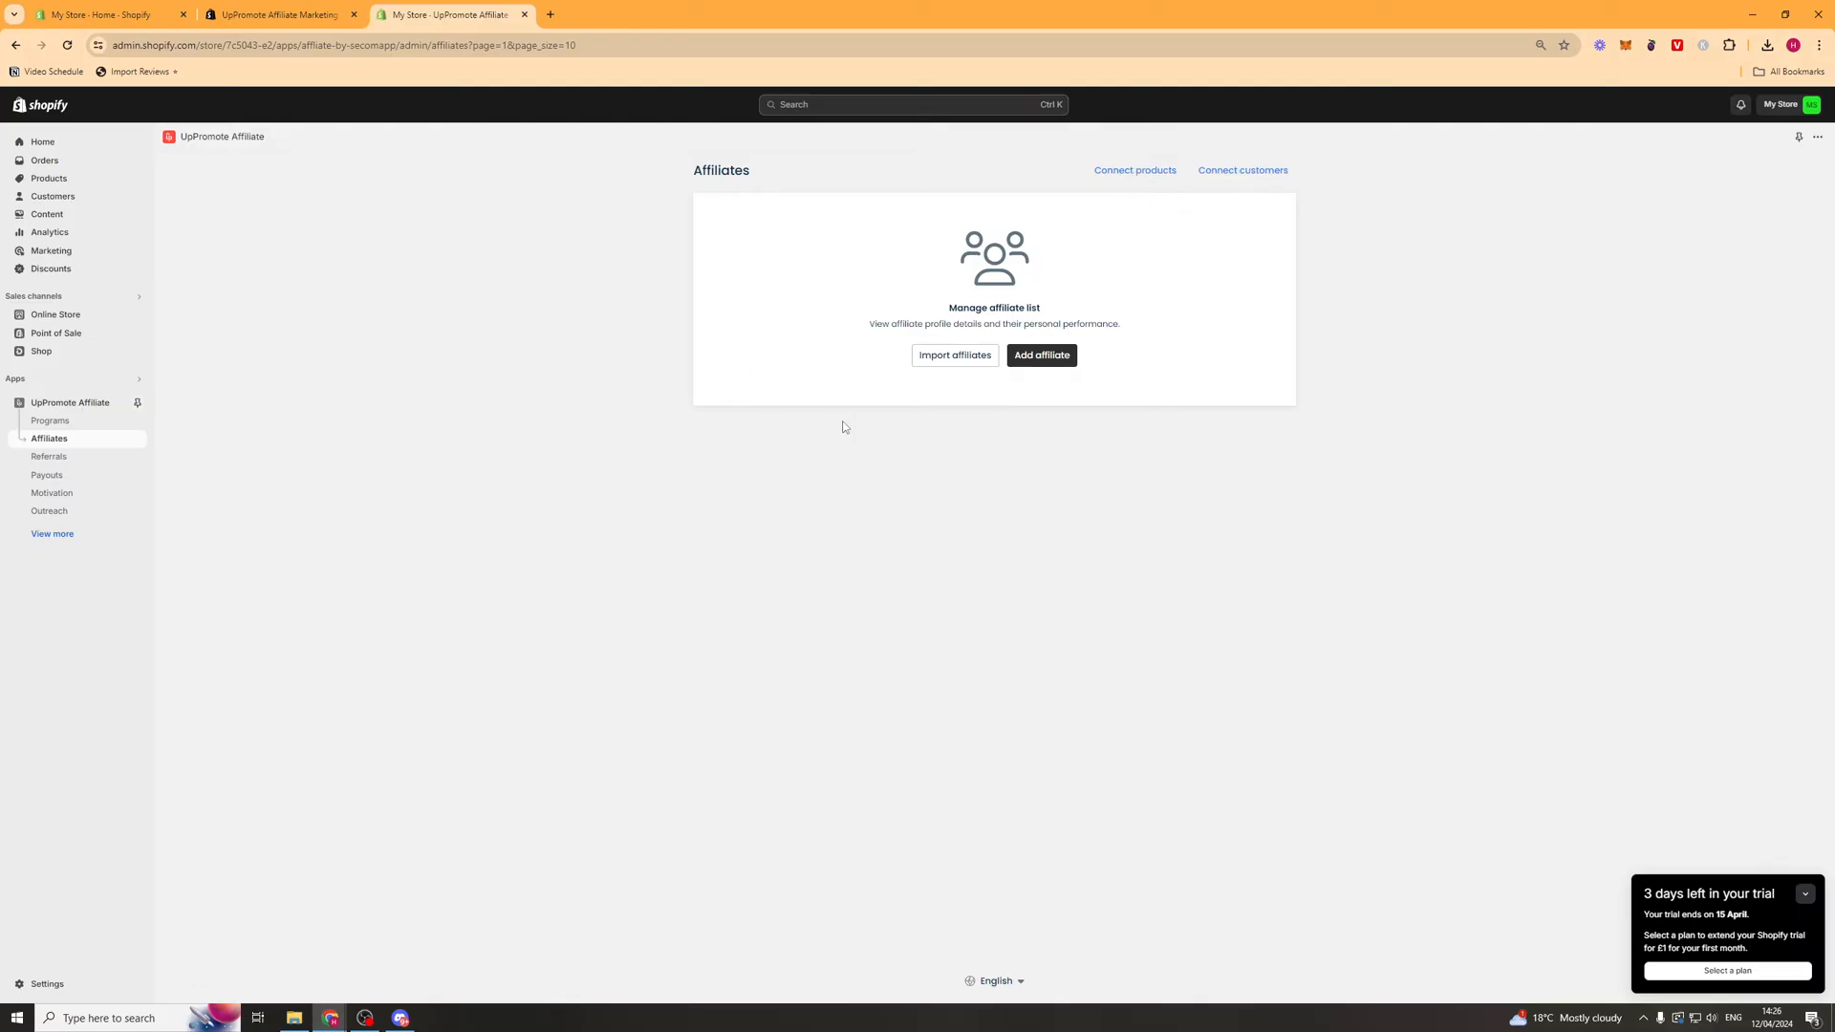
left_click(49, 457)
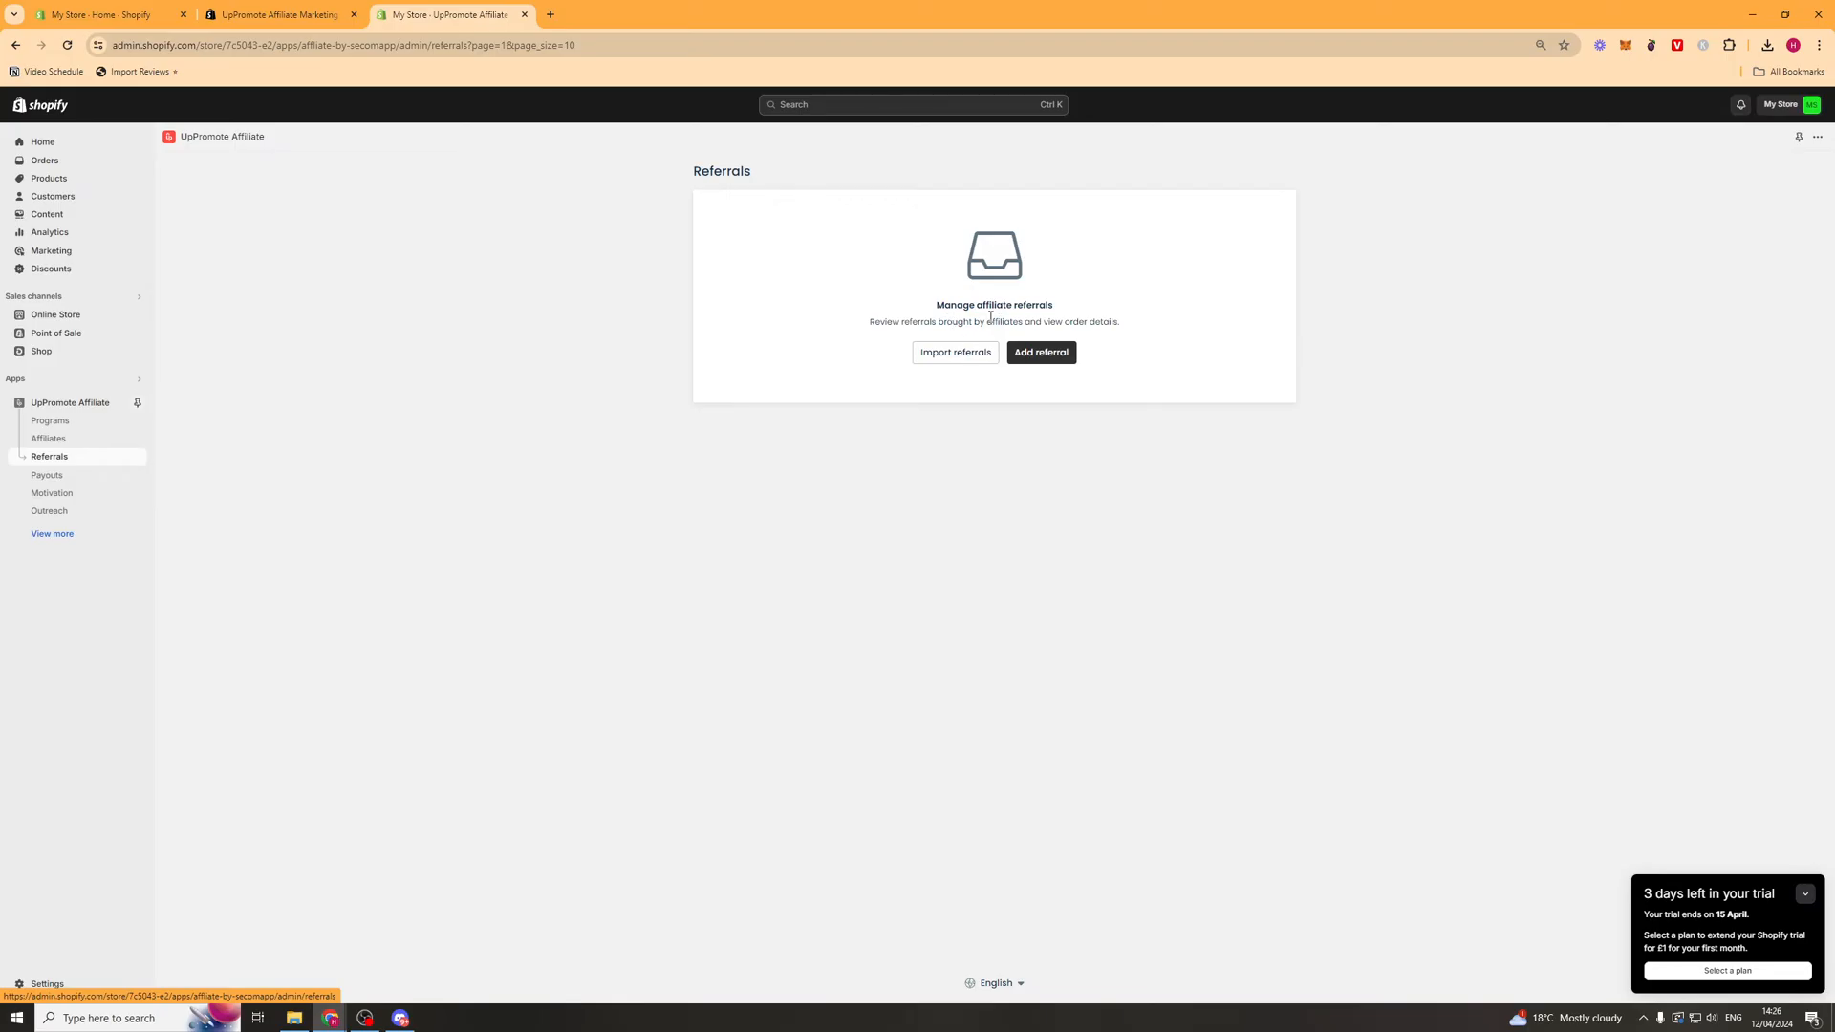
left_click(1040, 351)
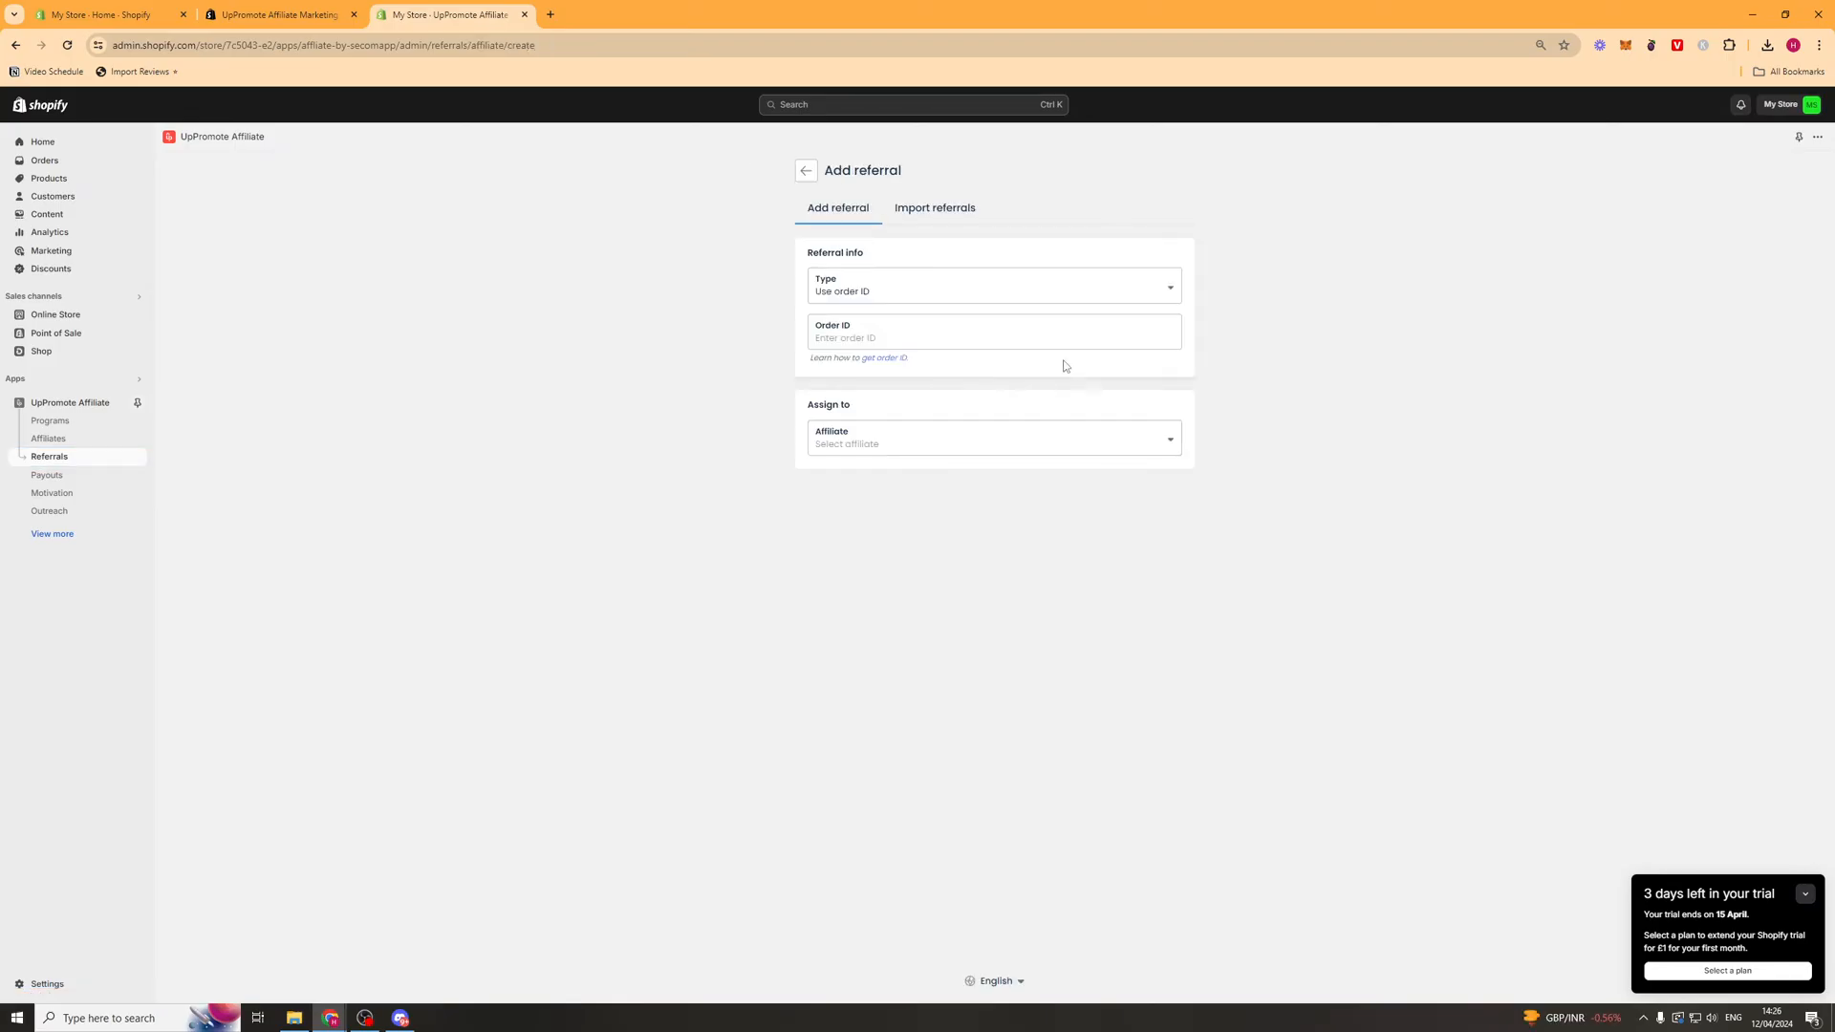
left_click(992, 287)
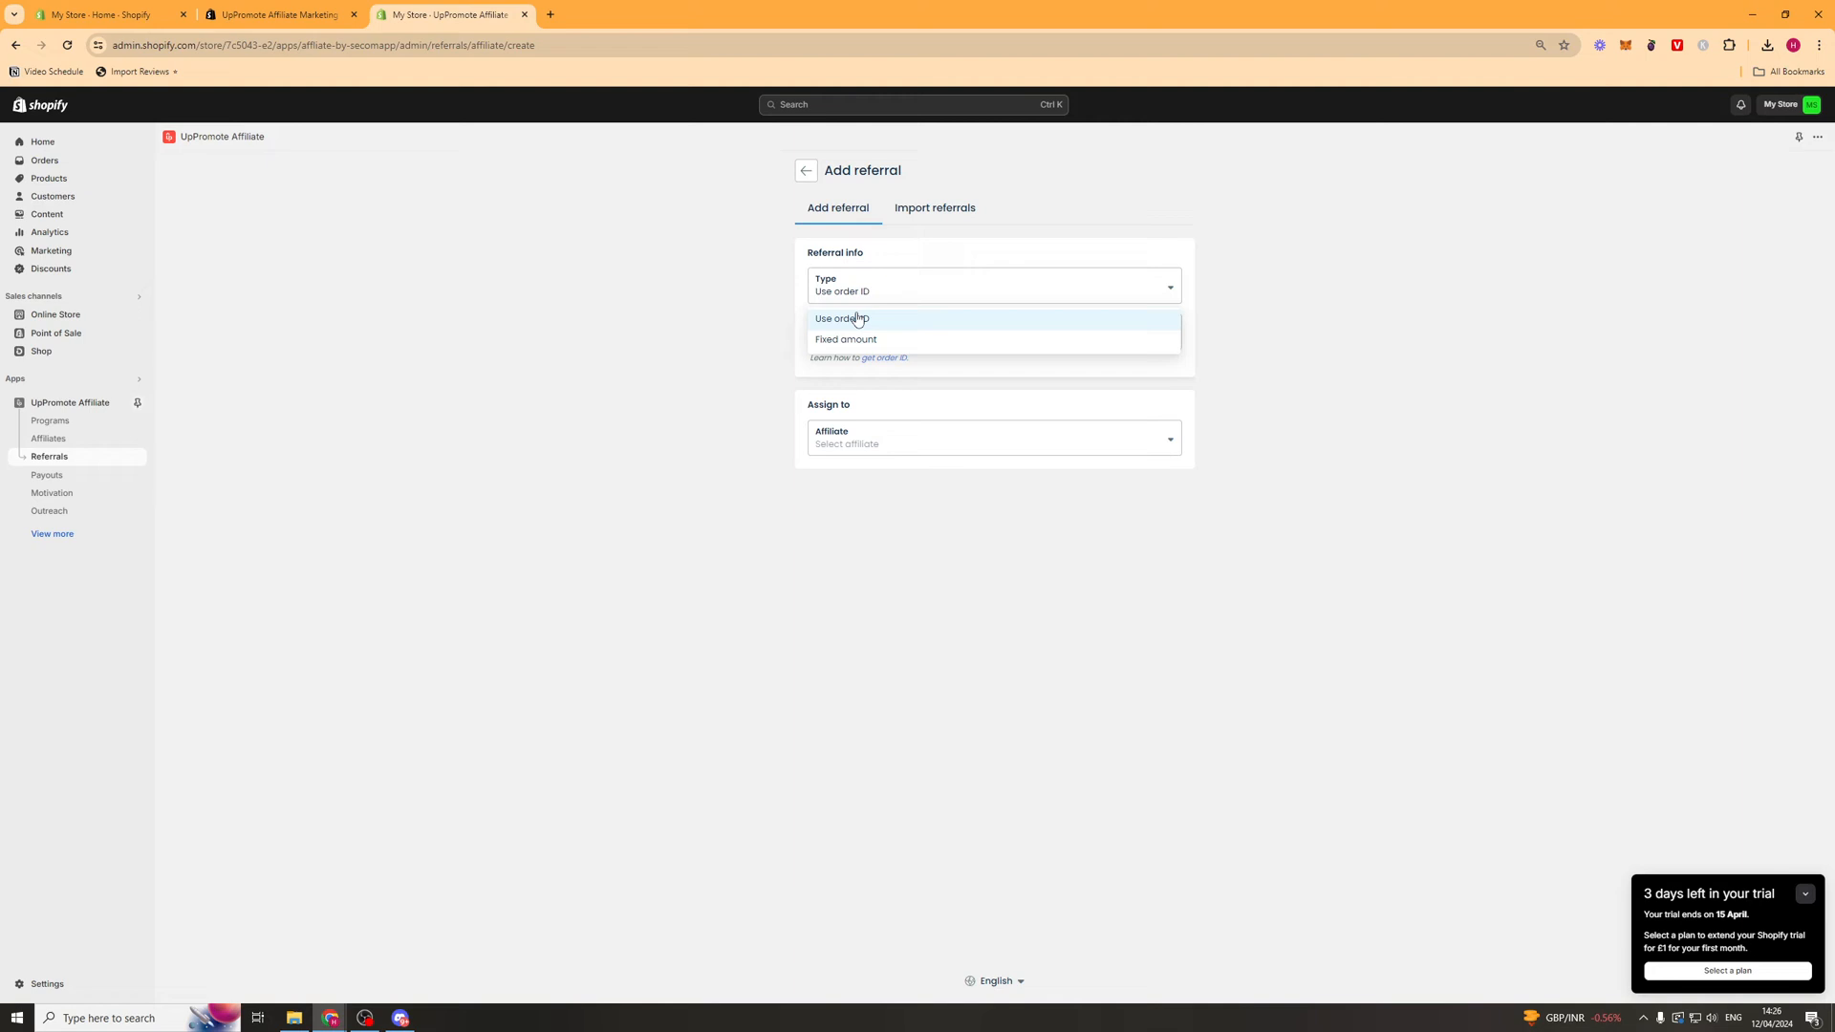
left_click(841, 319)
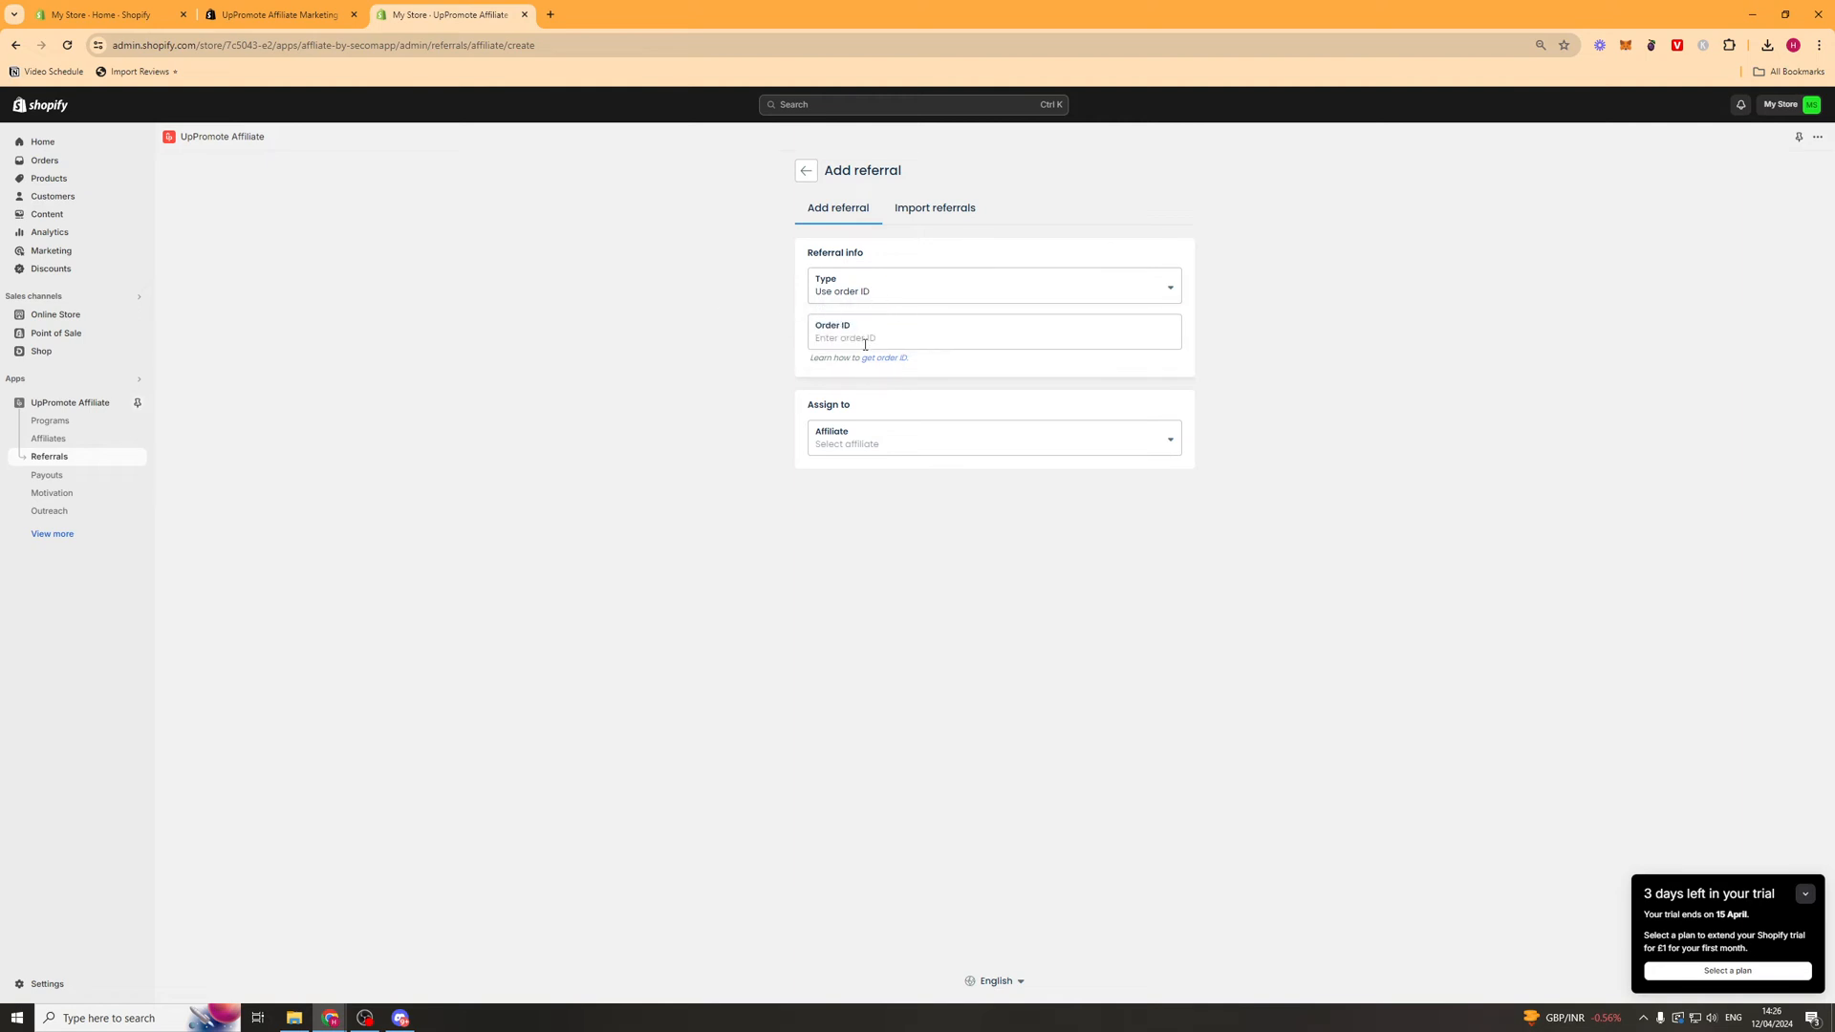
left_click(992, 443)
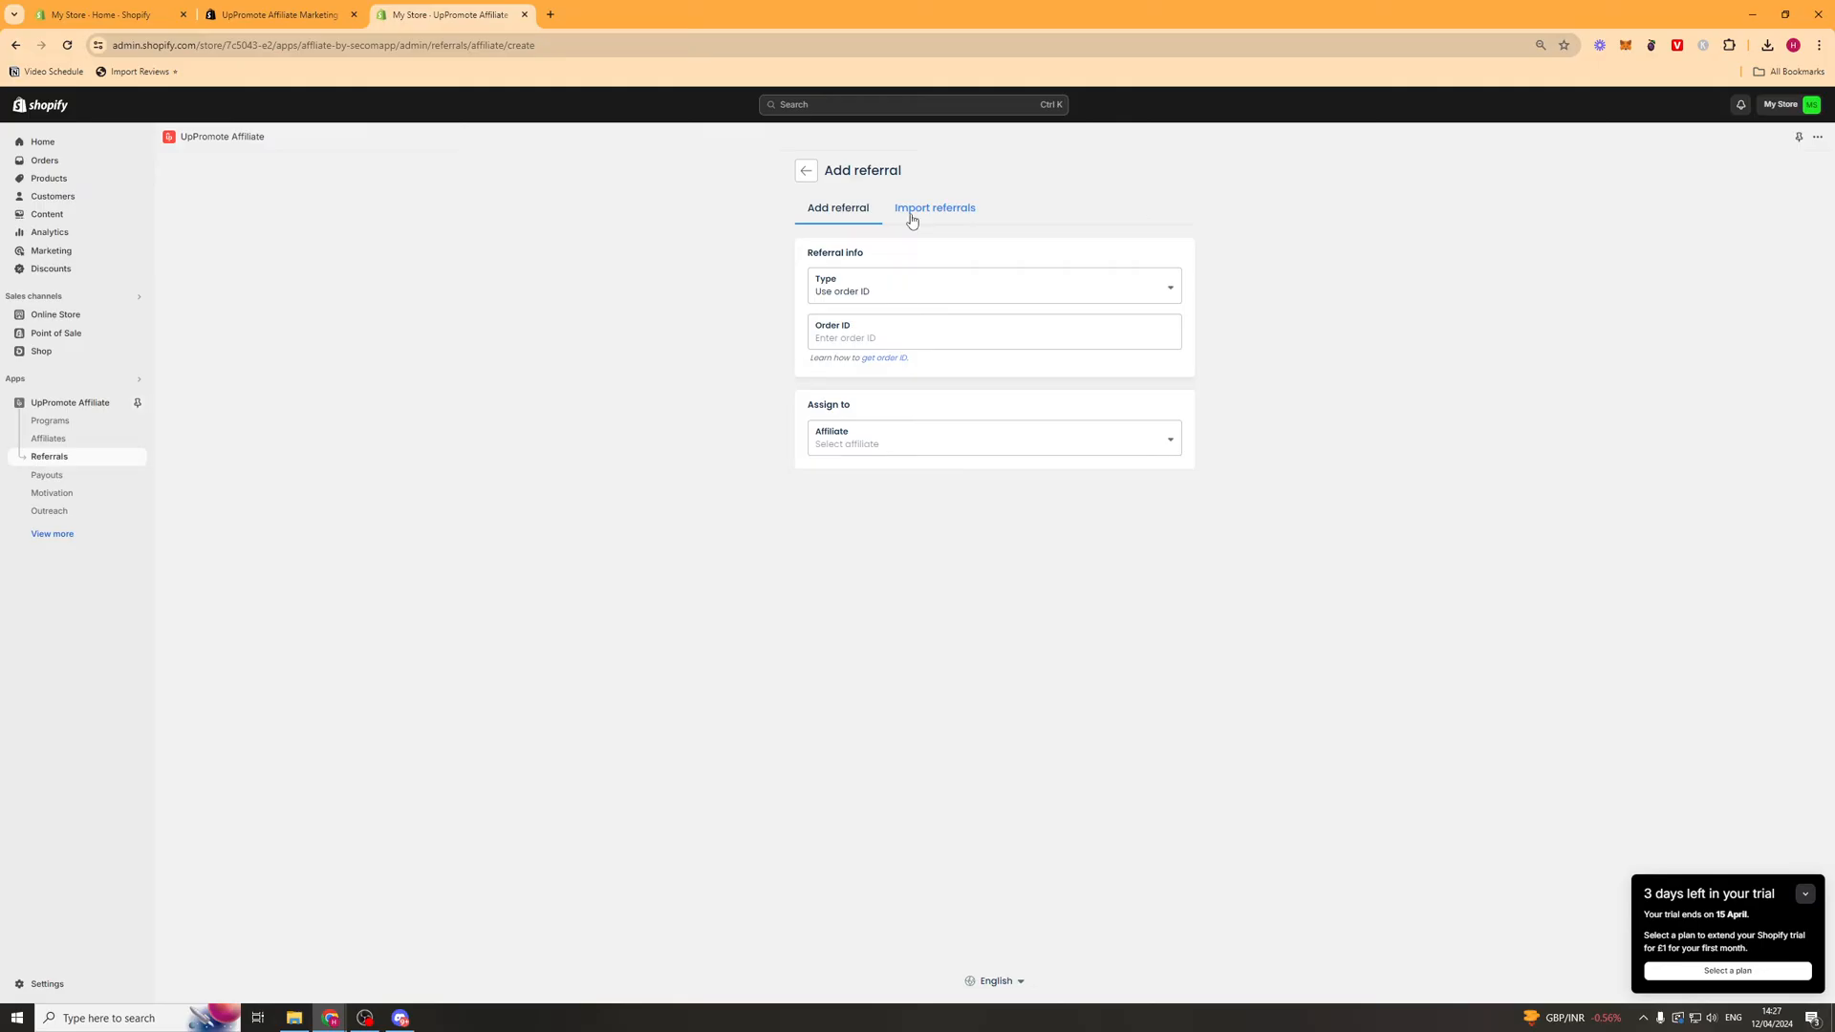
mouse_move(935, 176)
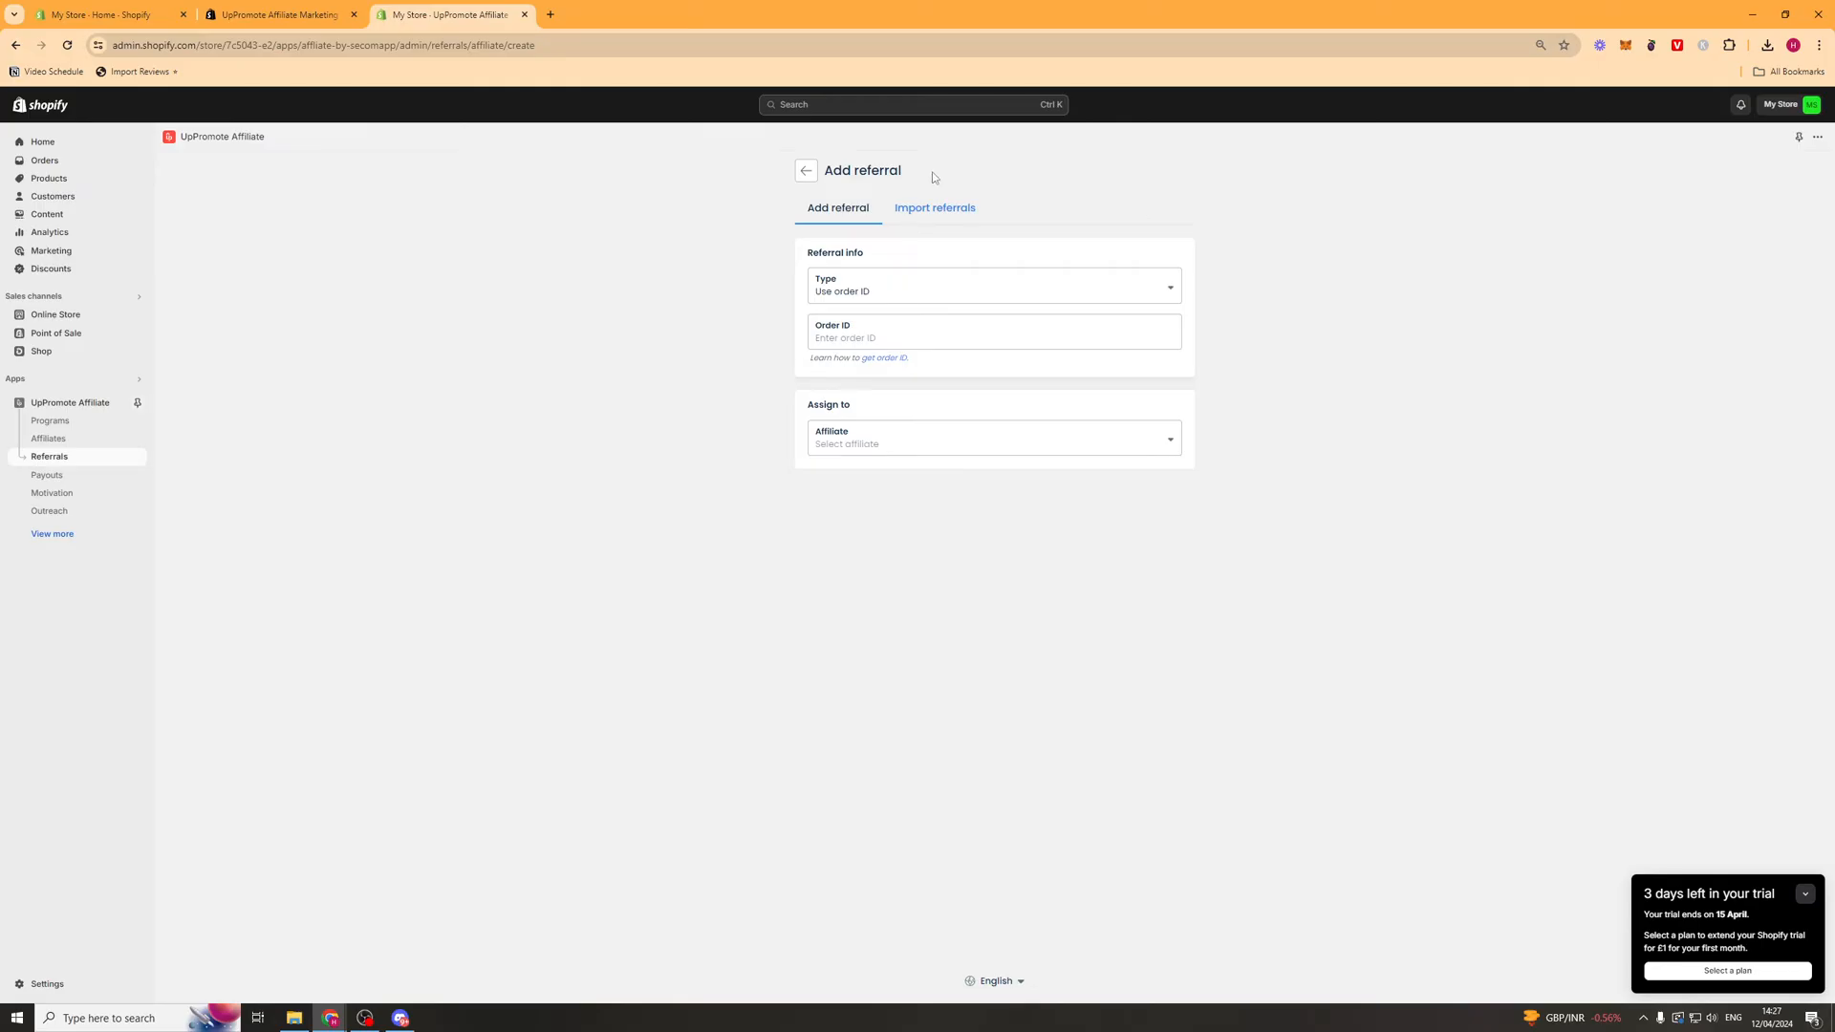
mouse_move(1680, 705)
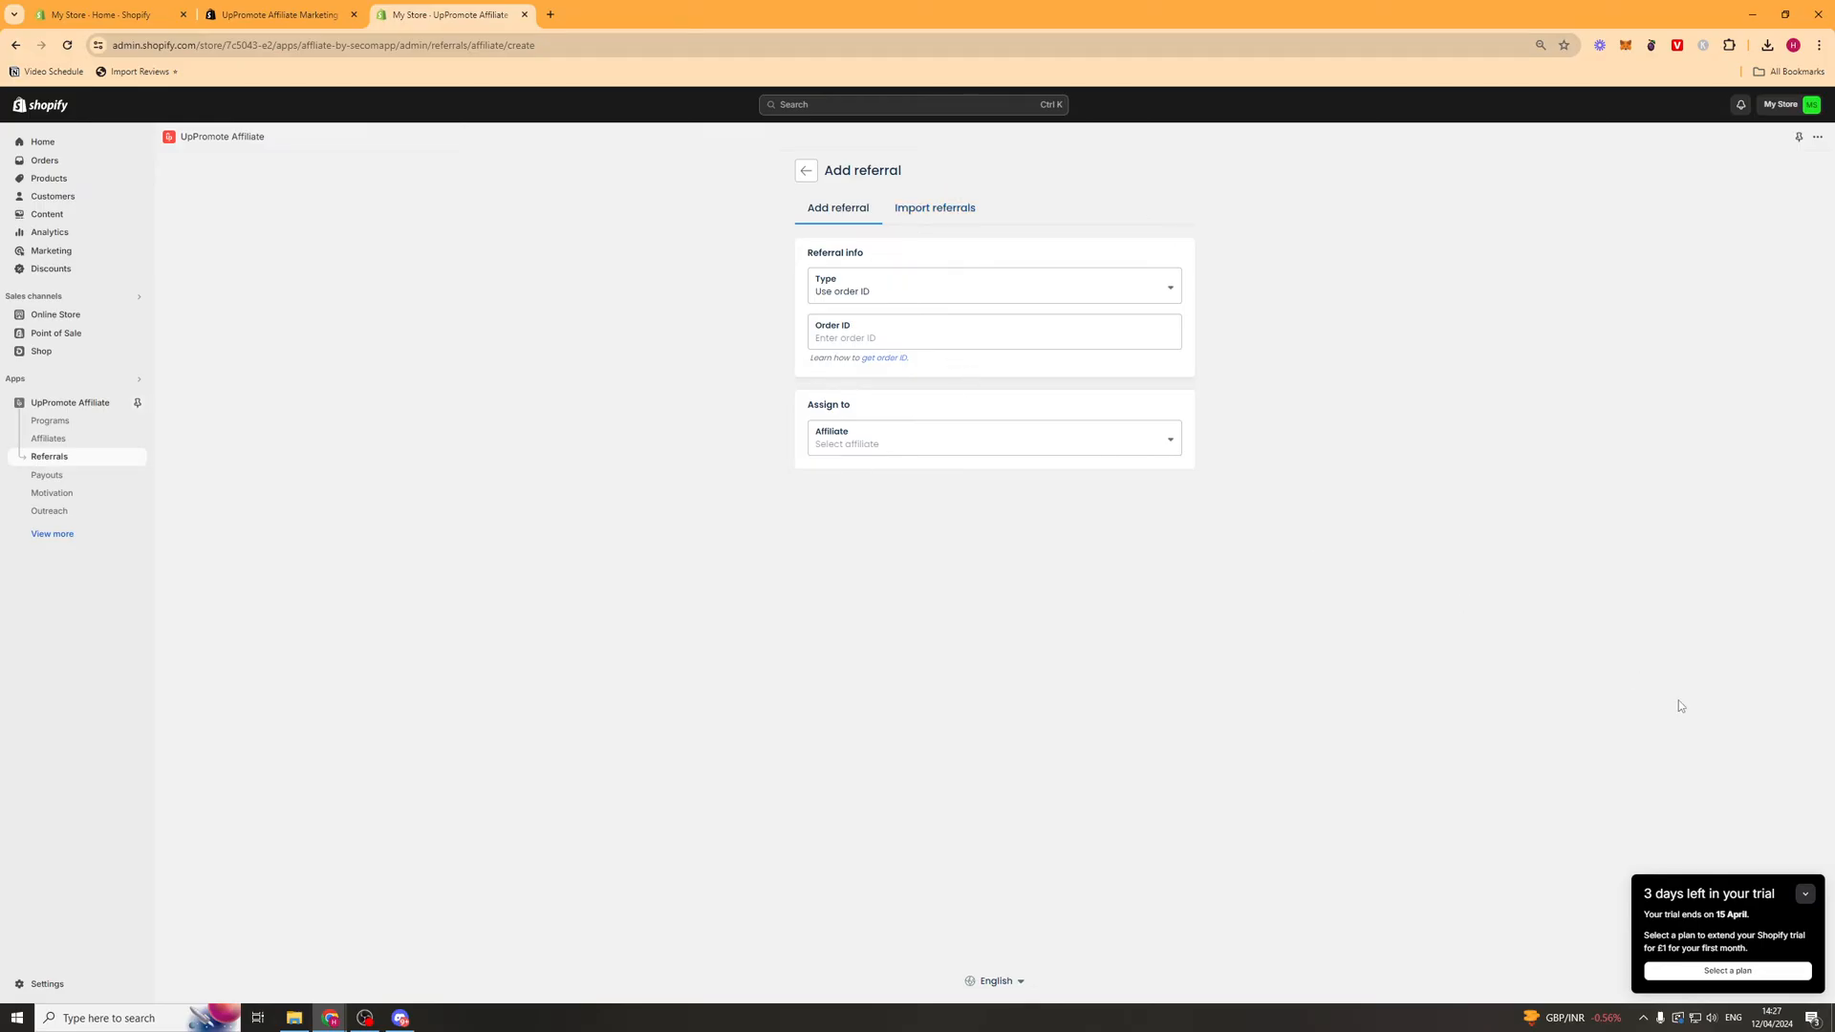
mouse_move(934, 208)
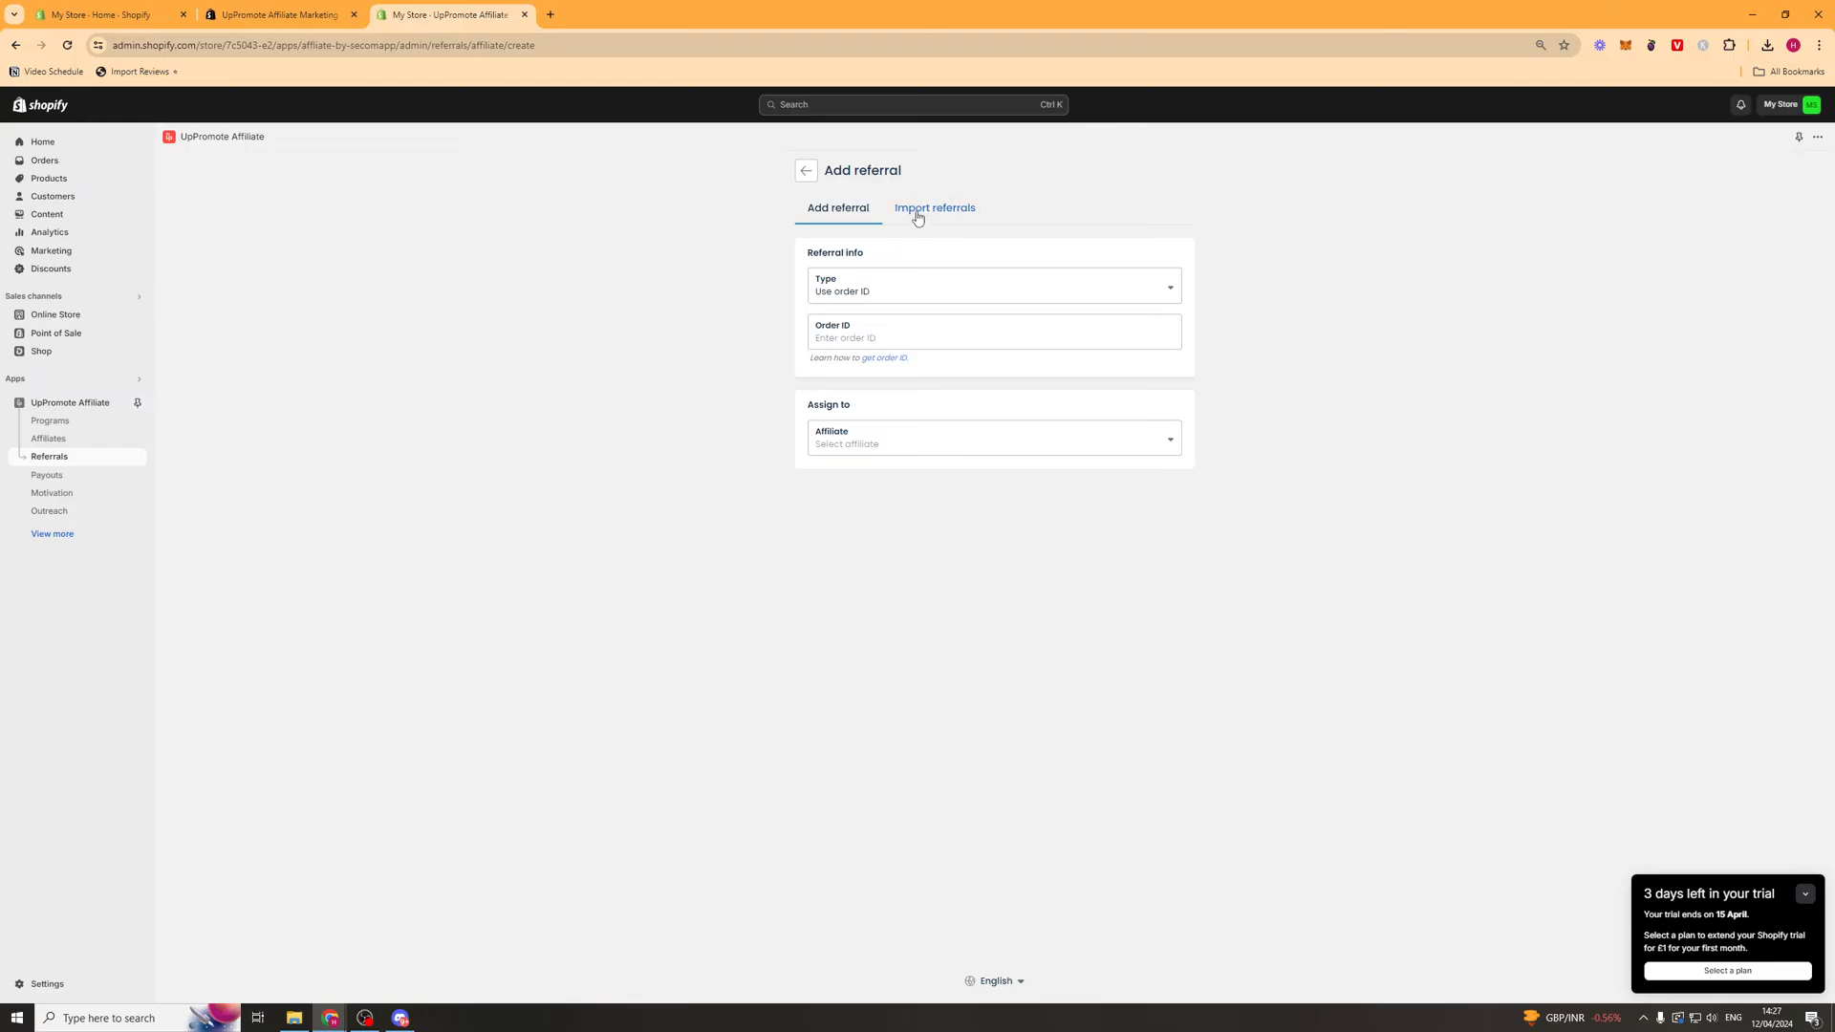
mouse_move(967, 122)
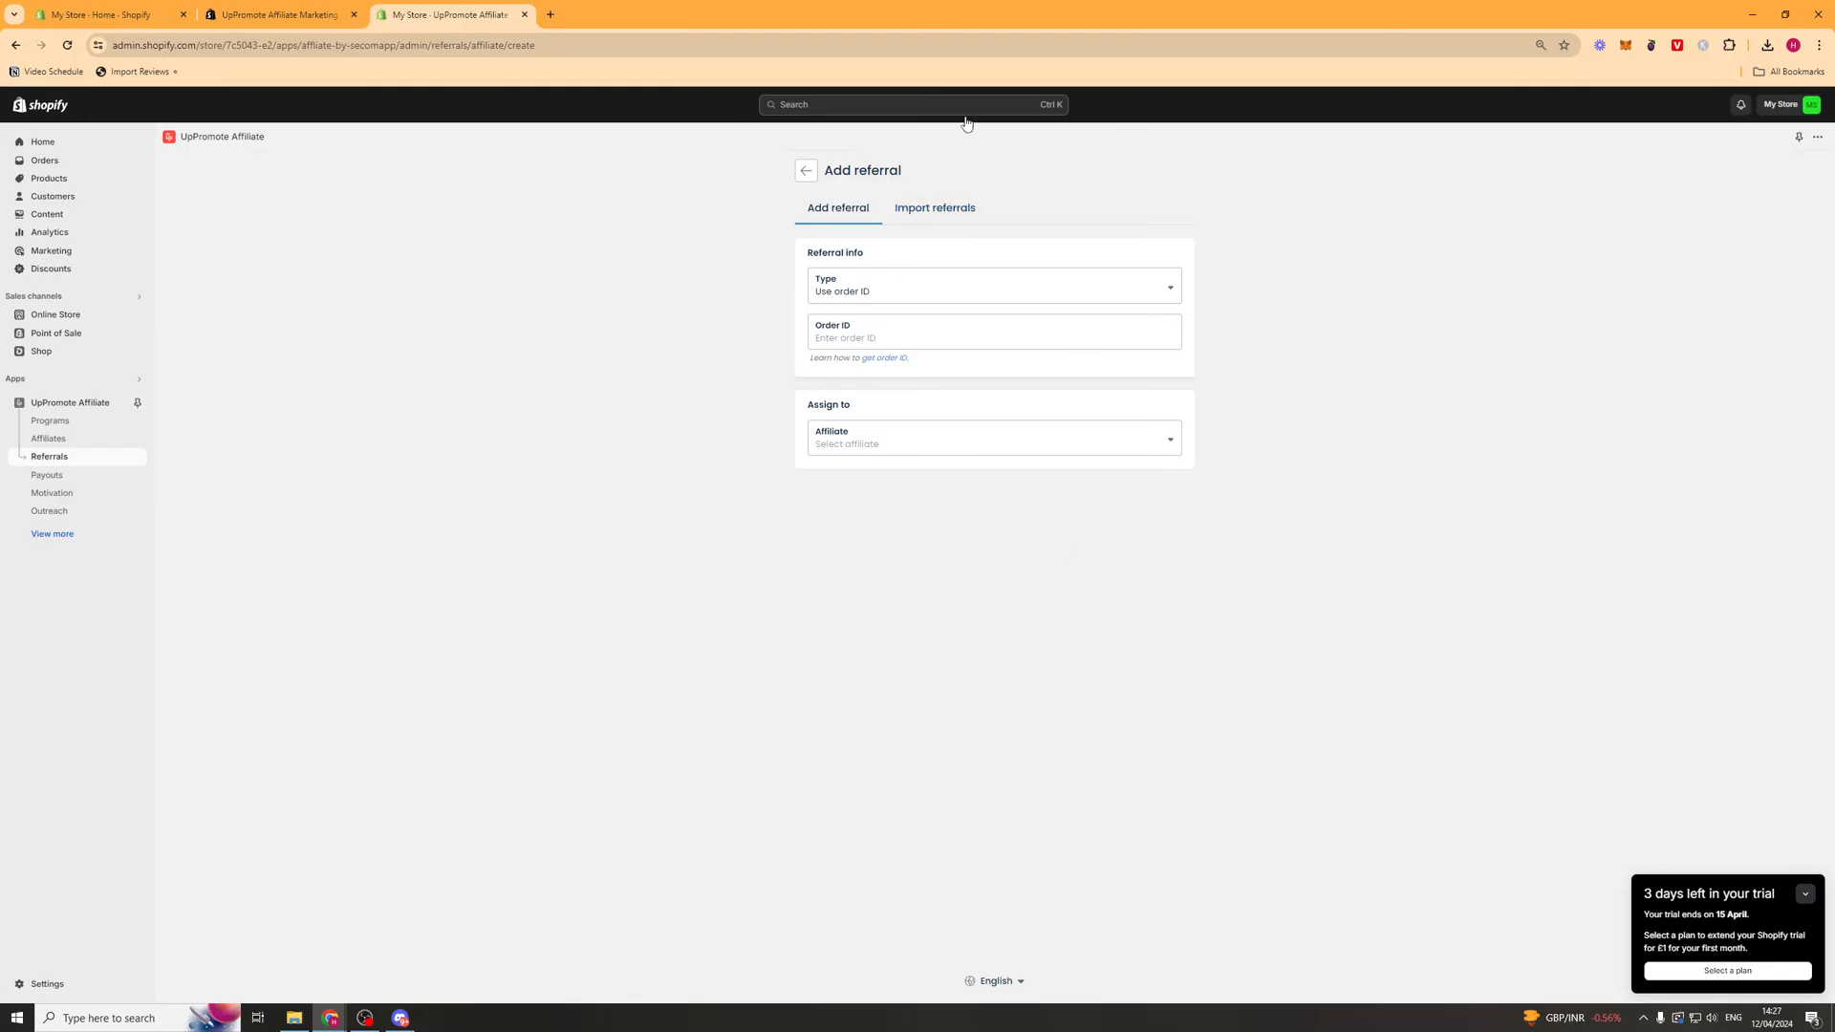
mouse_move(935, 208)
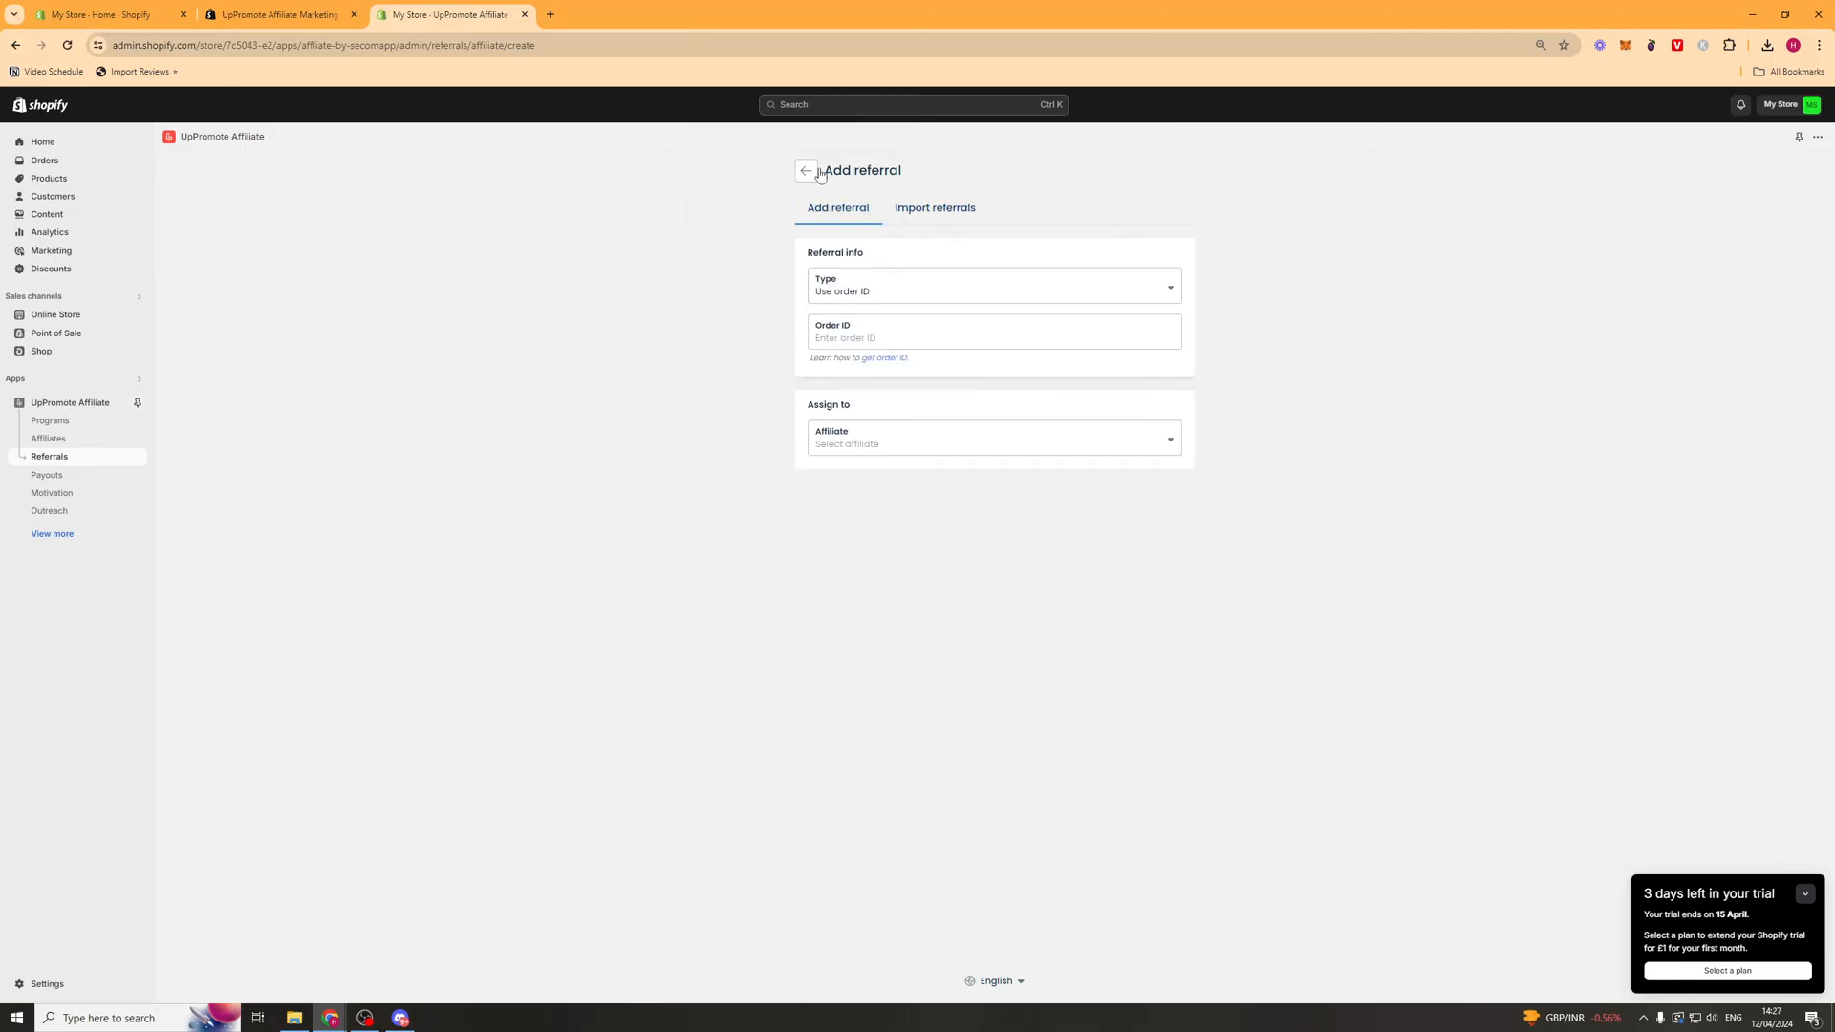
left_click(46, 476)
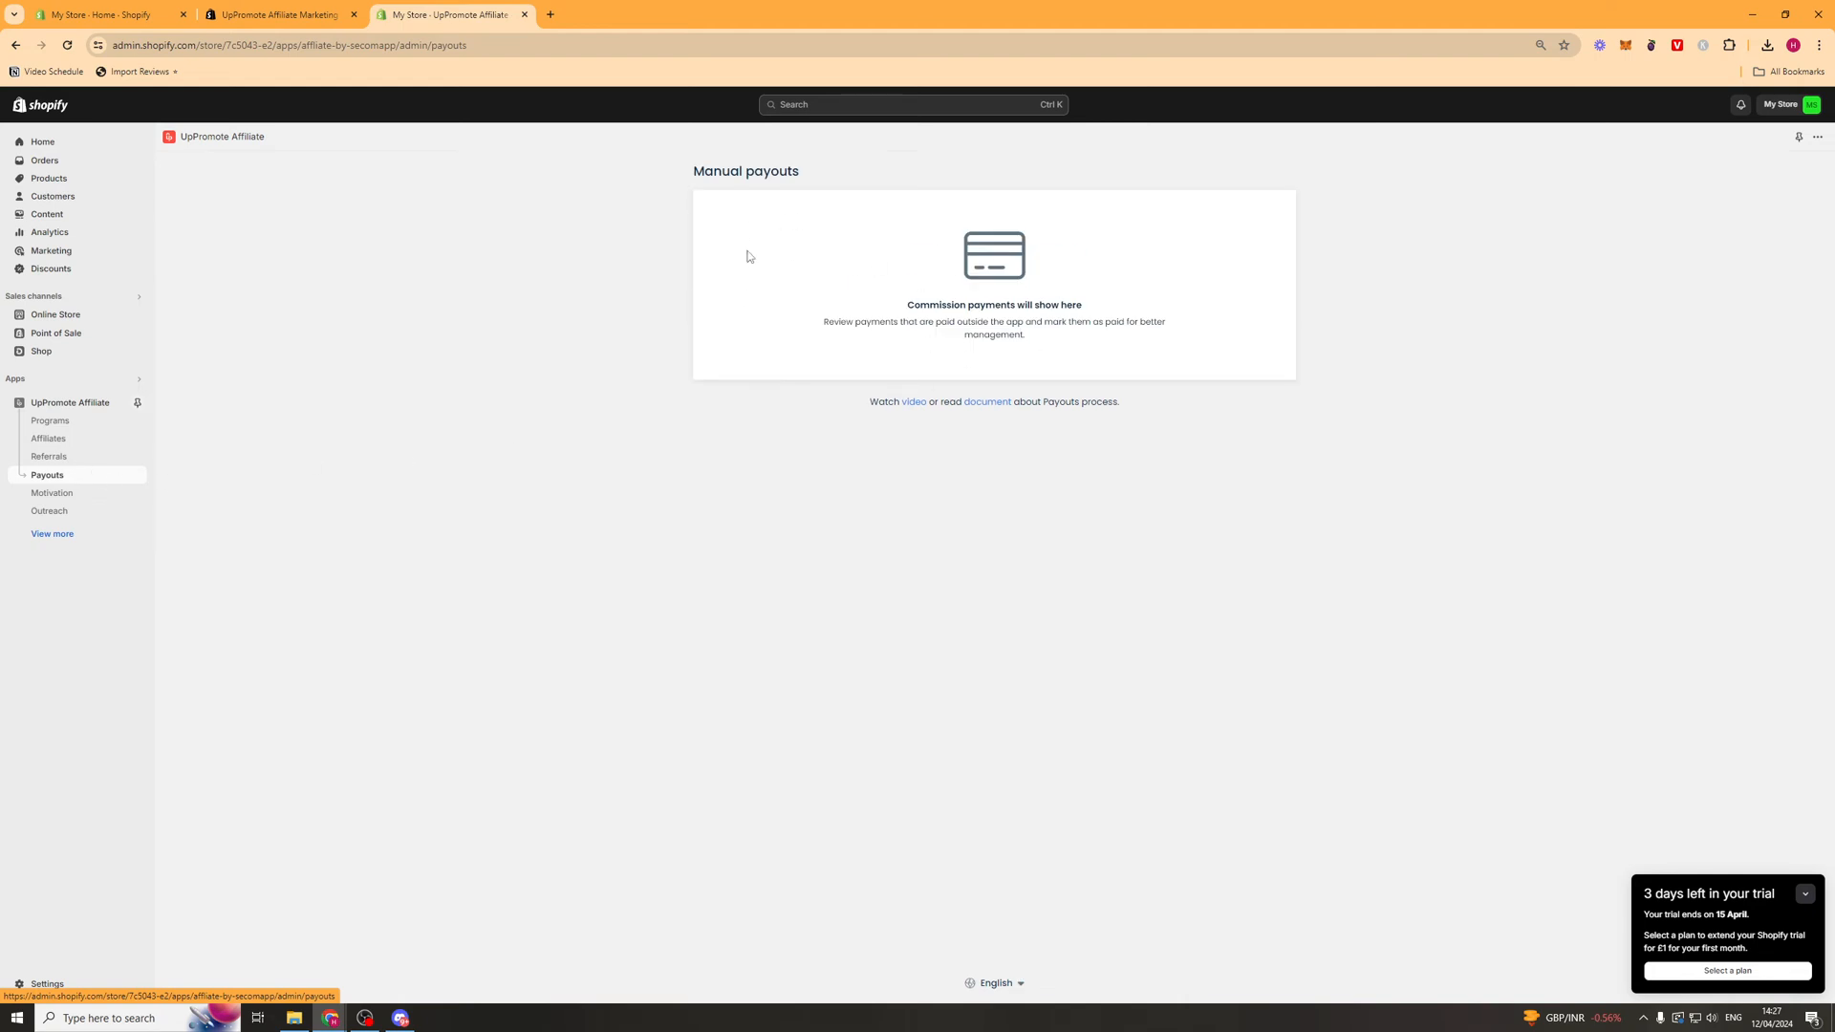
mouse_move(1055, 279)
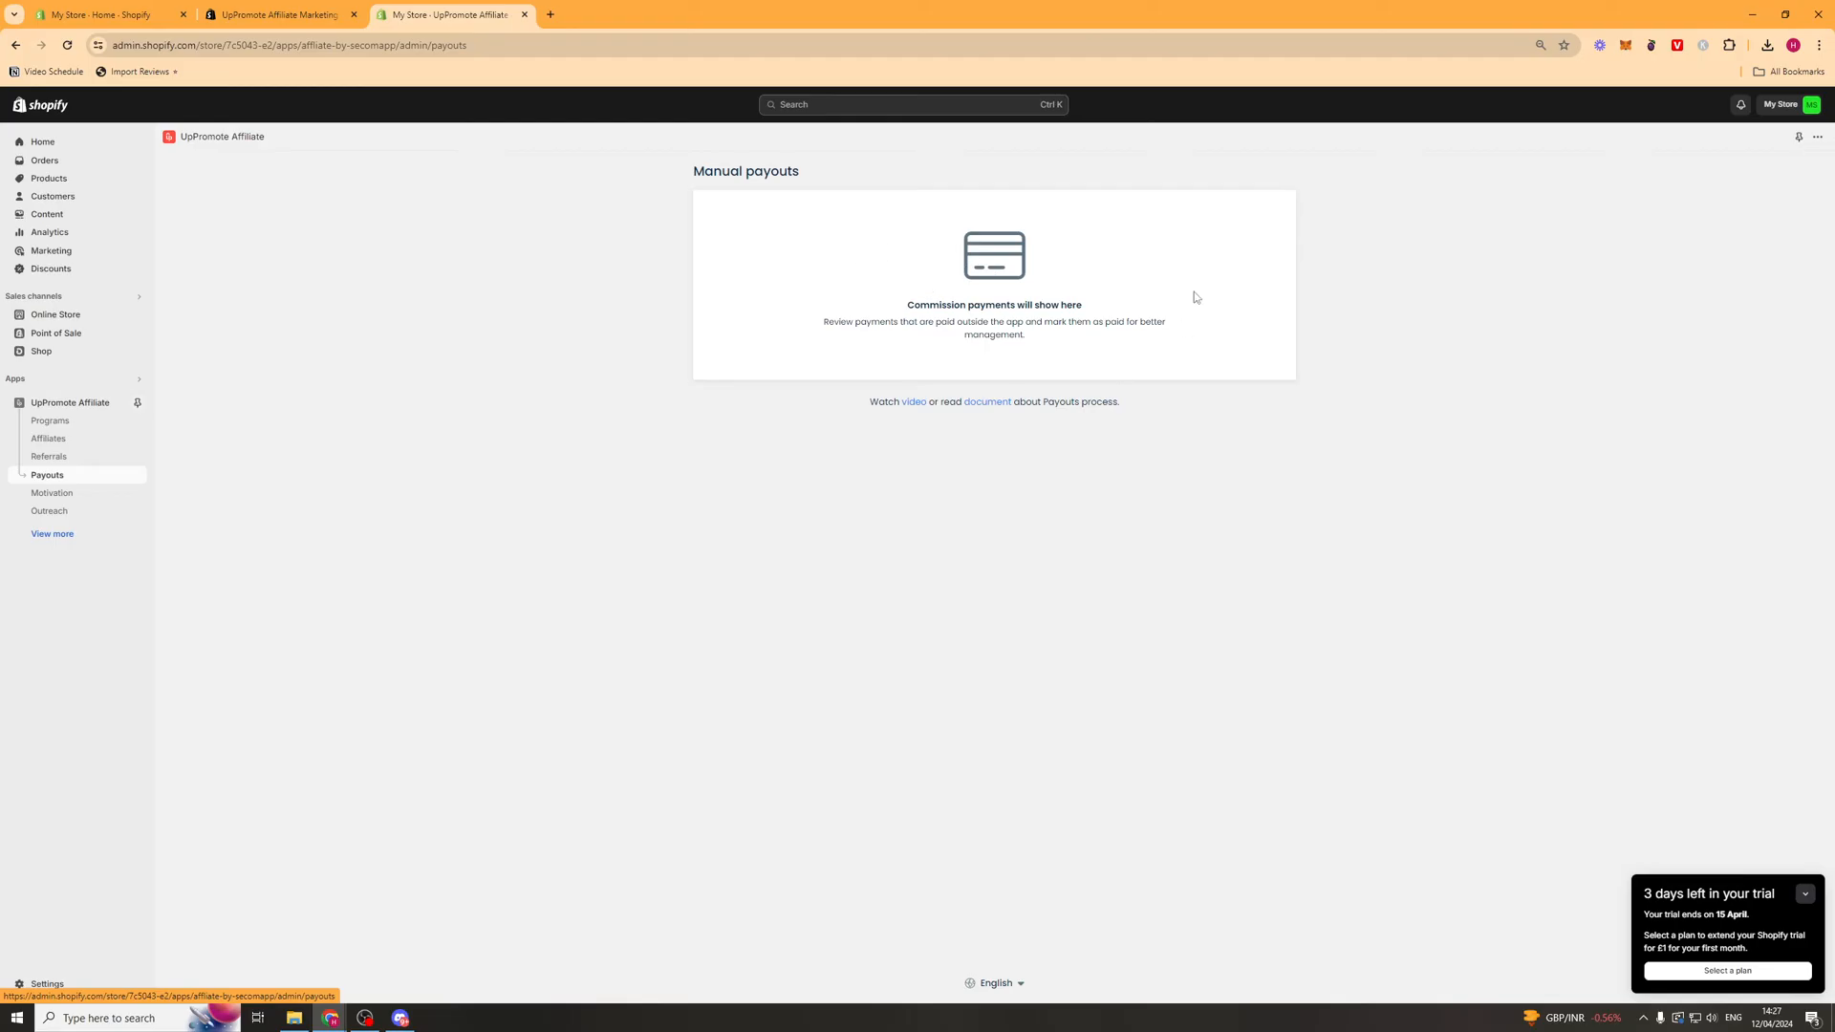
mouse_move(841, 306)
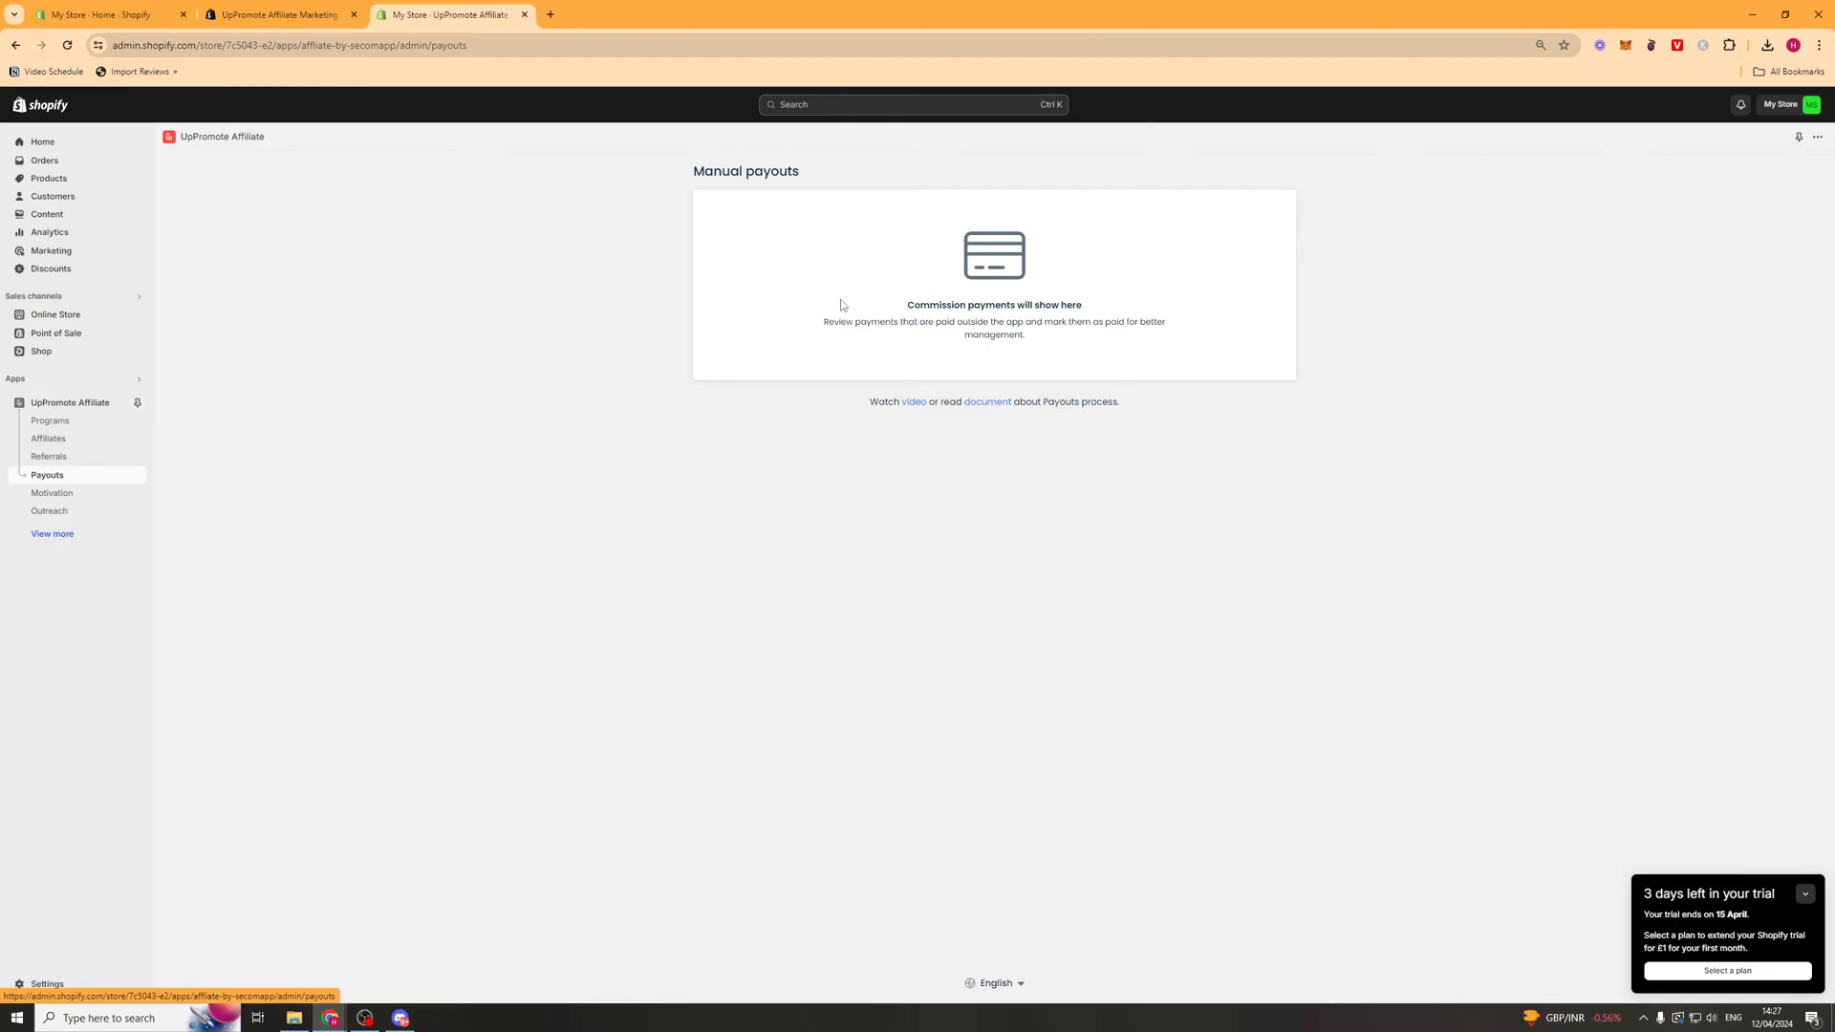
- Open the Motivation section from the Shopify admin sidebar
left_click(52, 494)
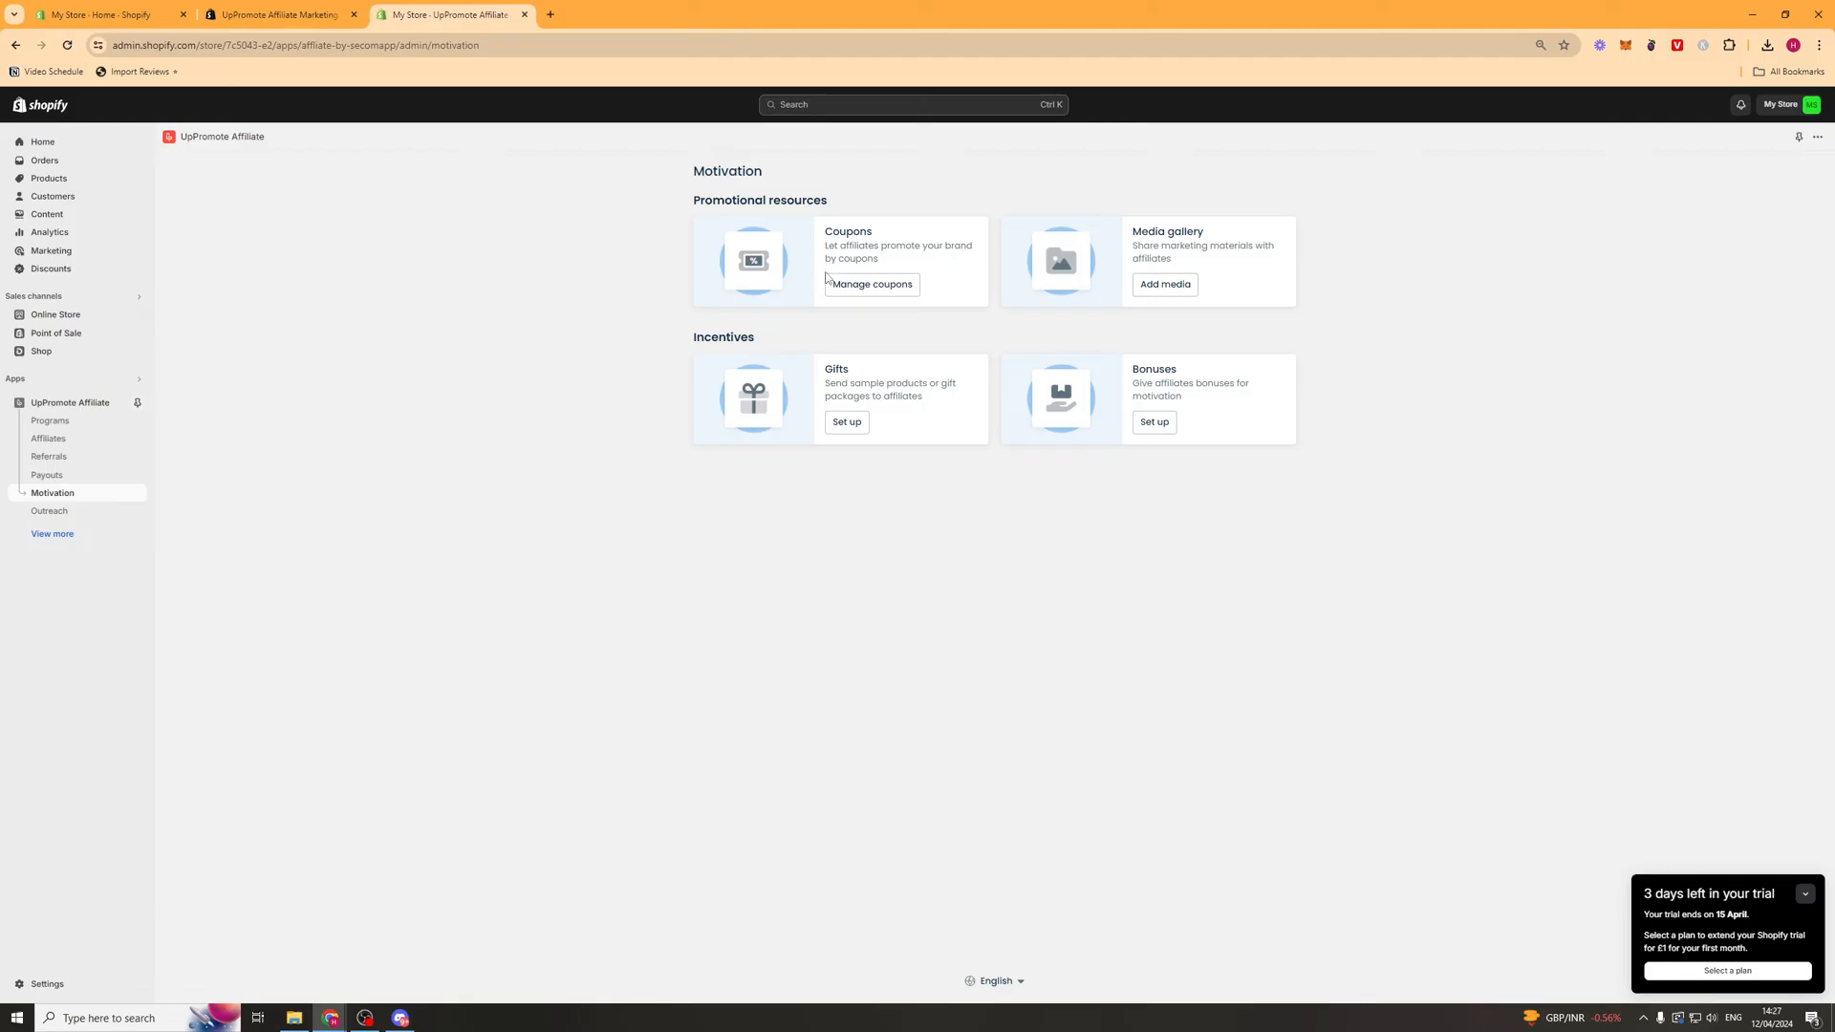
- Browse coupon management, toggling between existing discount code and new coupon, leaving it unchanged
left_click(871, 284)
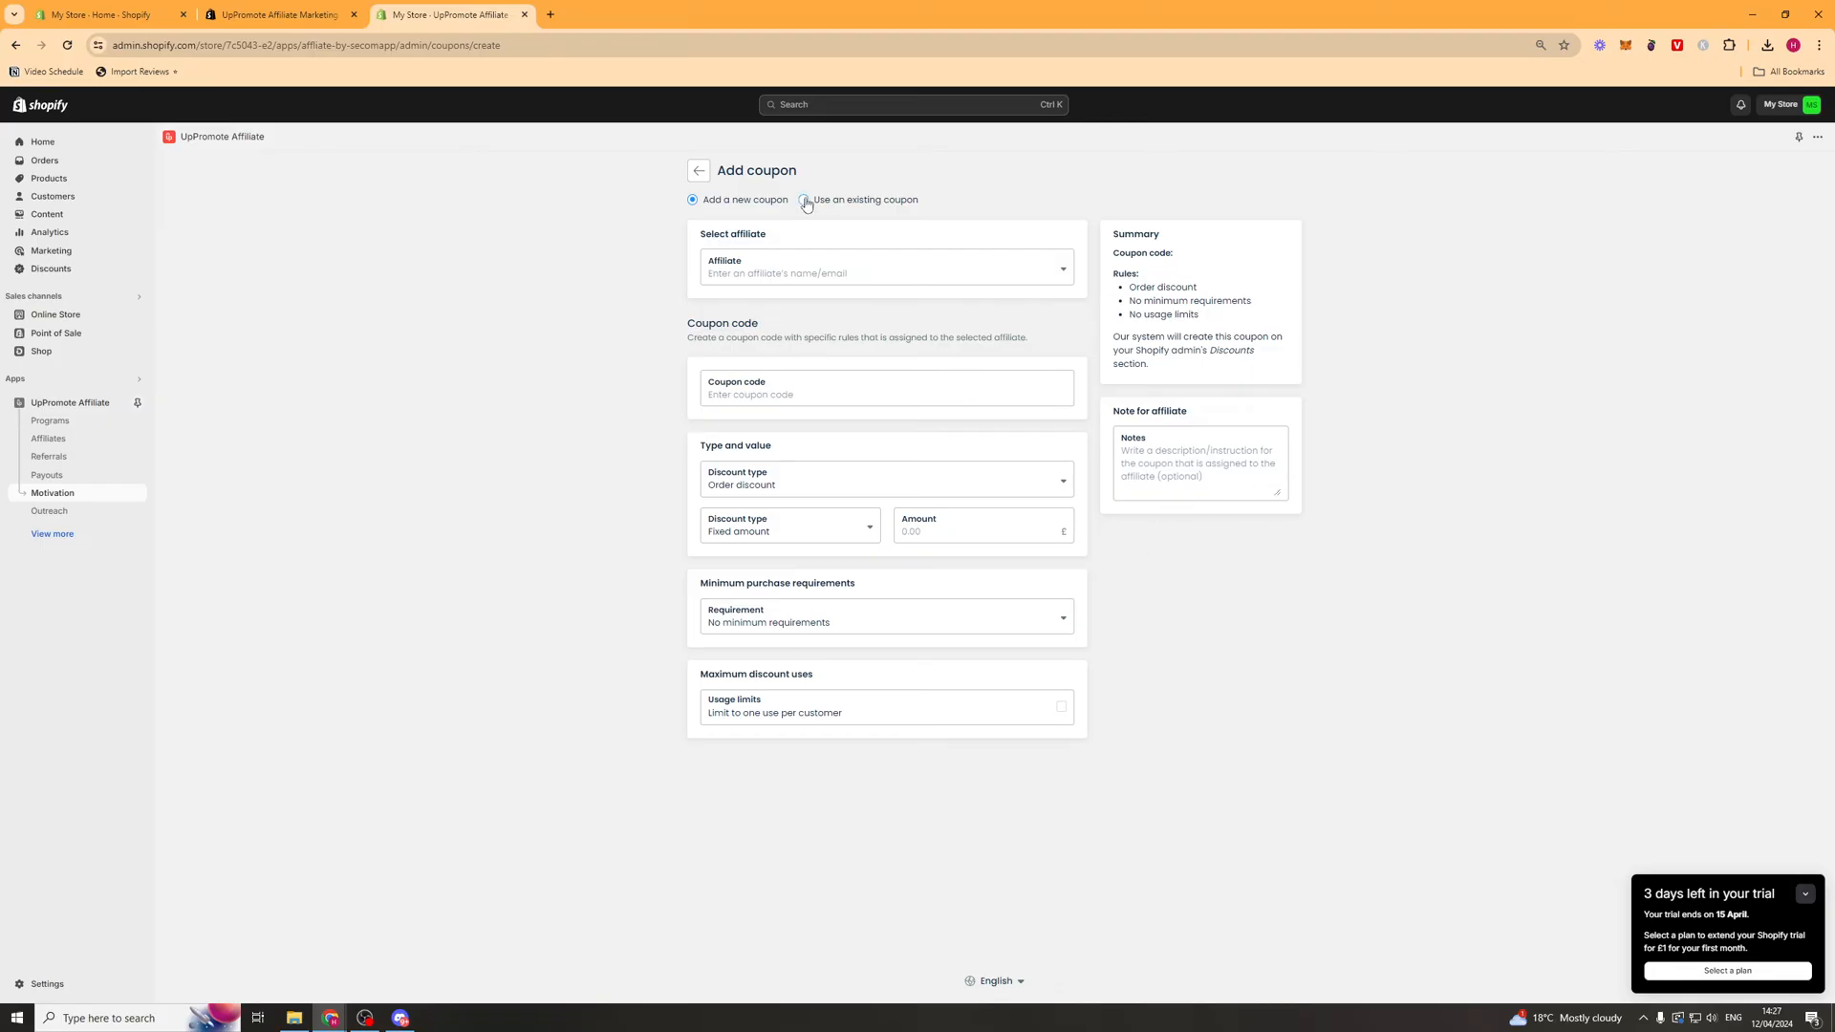
left_click(805, 199)
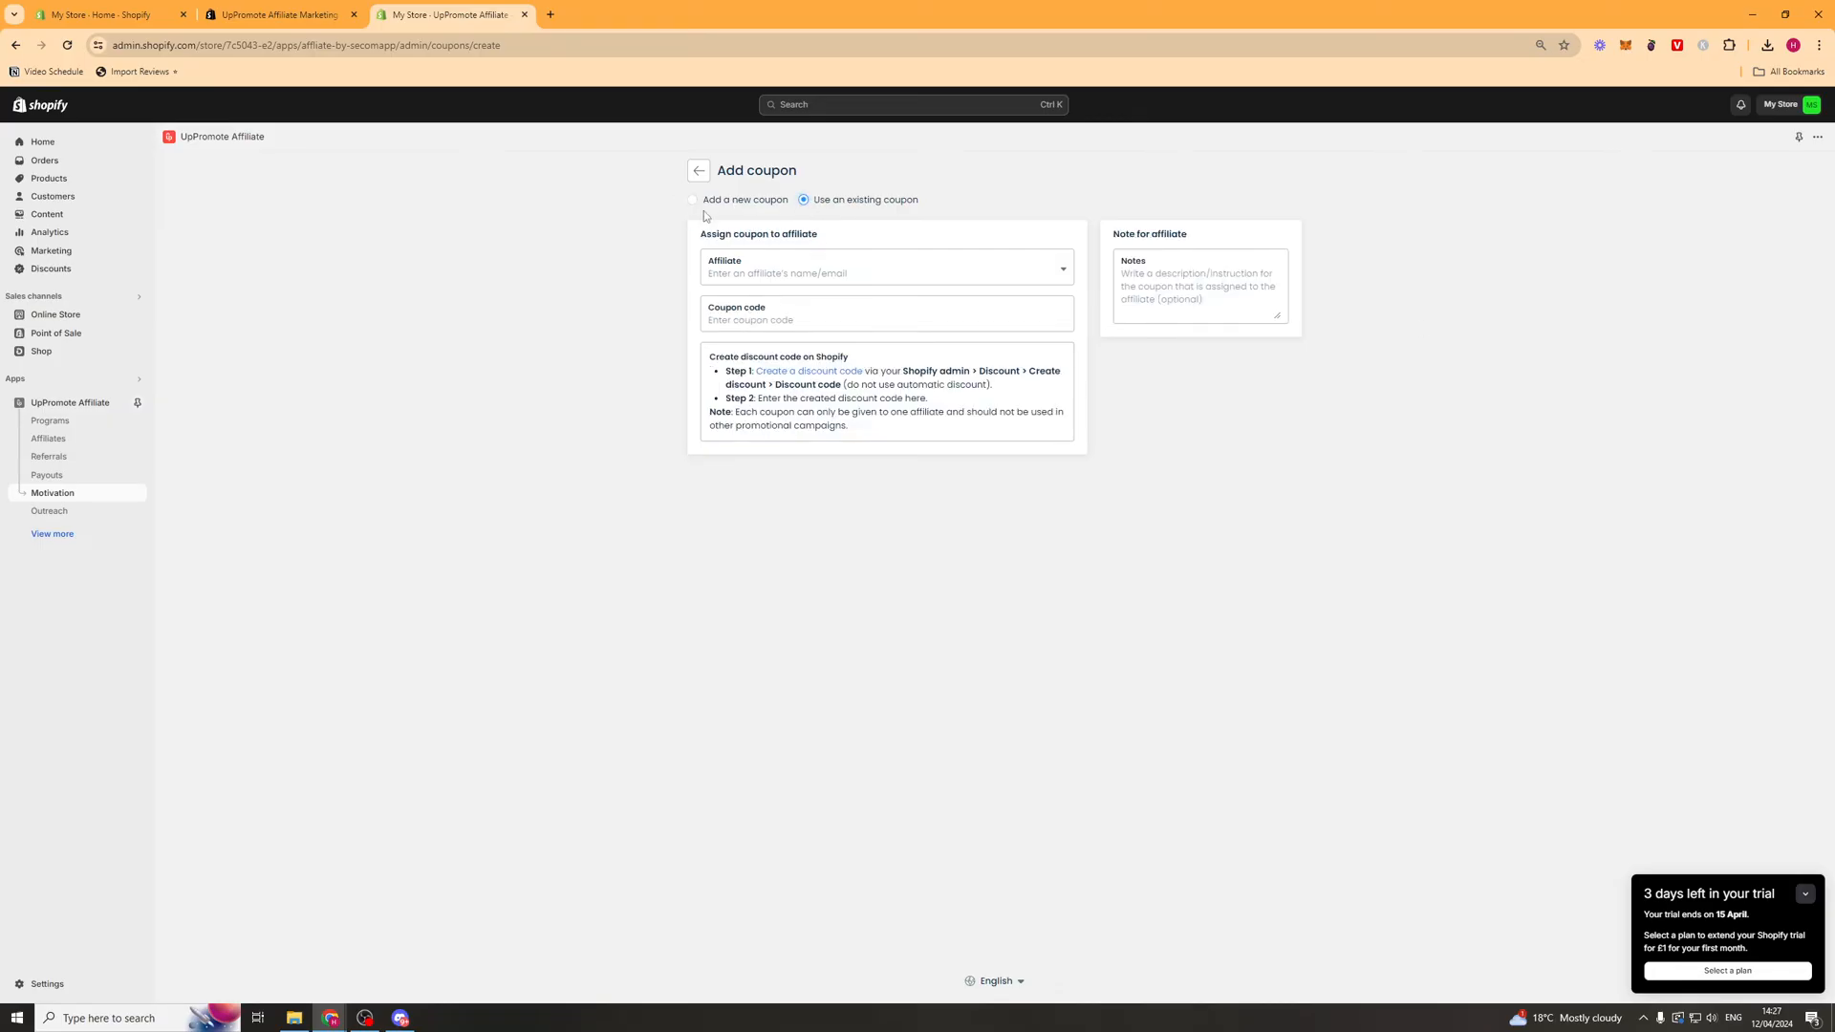
left_click(692, 200)
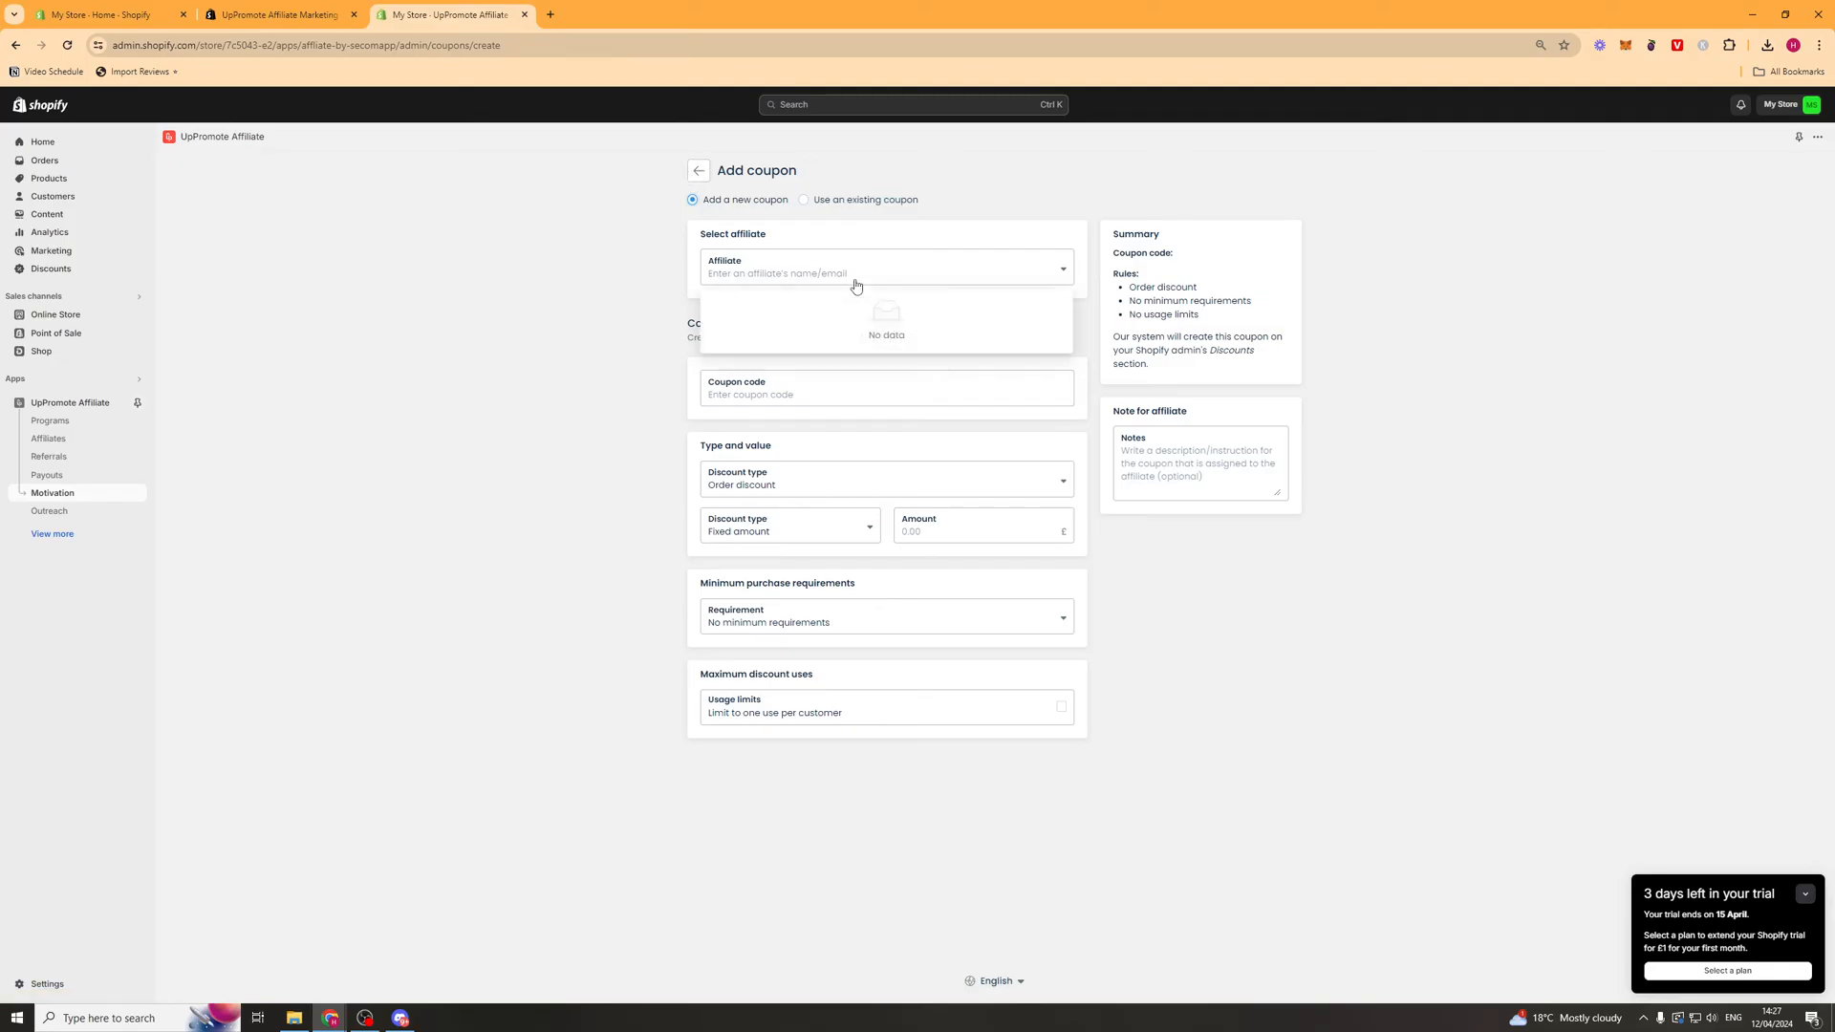
left_click(700, 170)
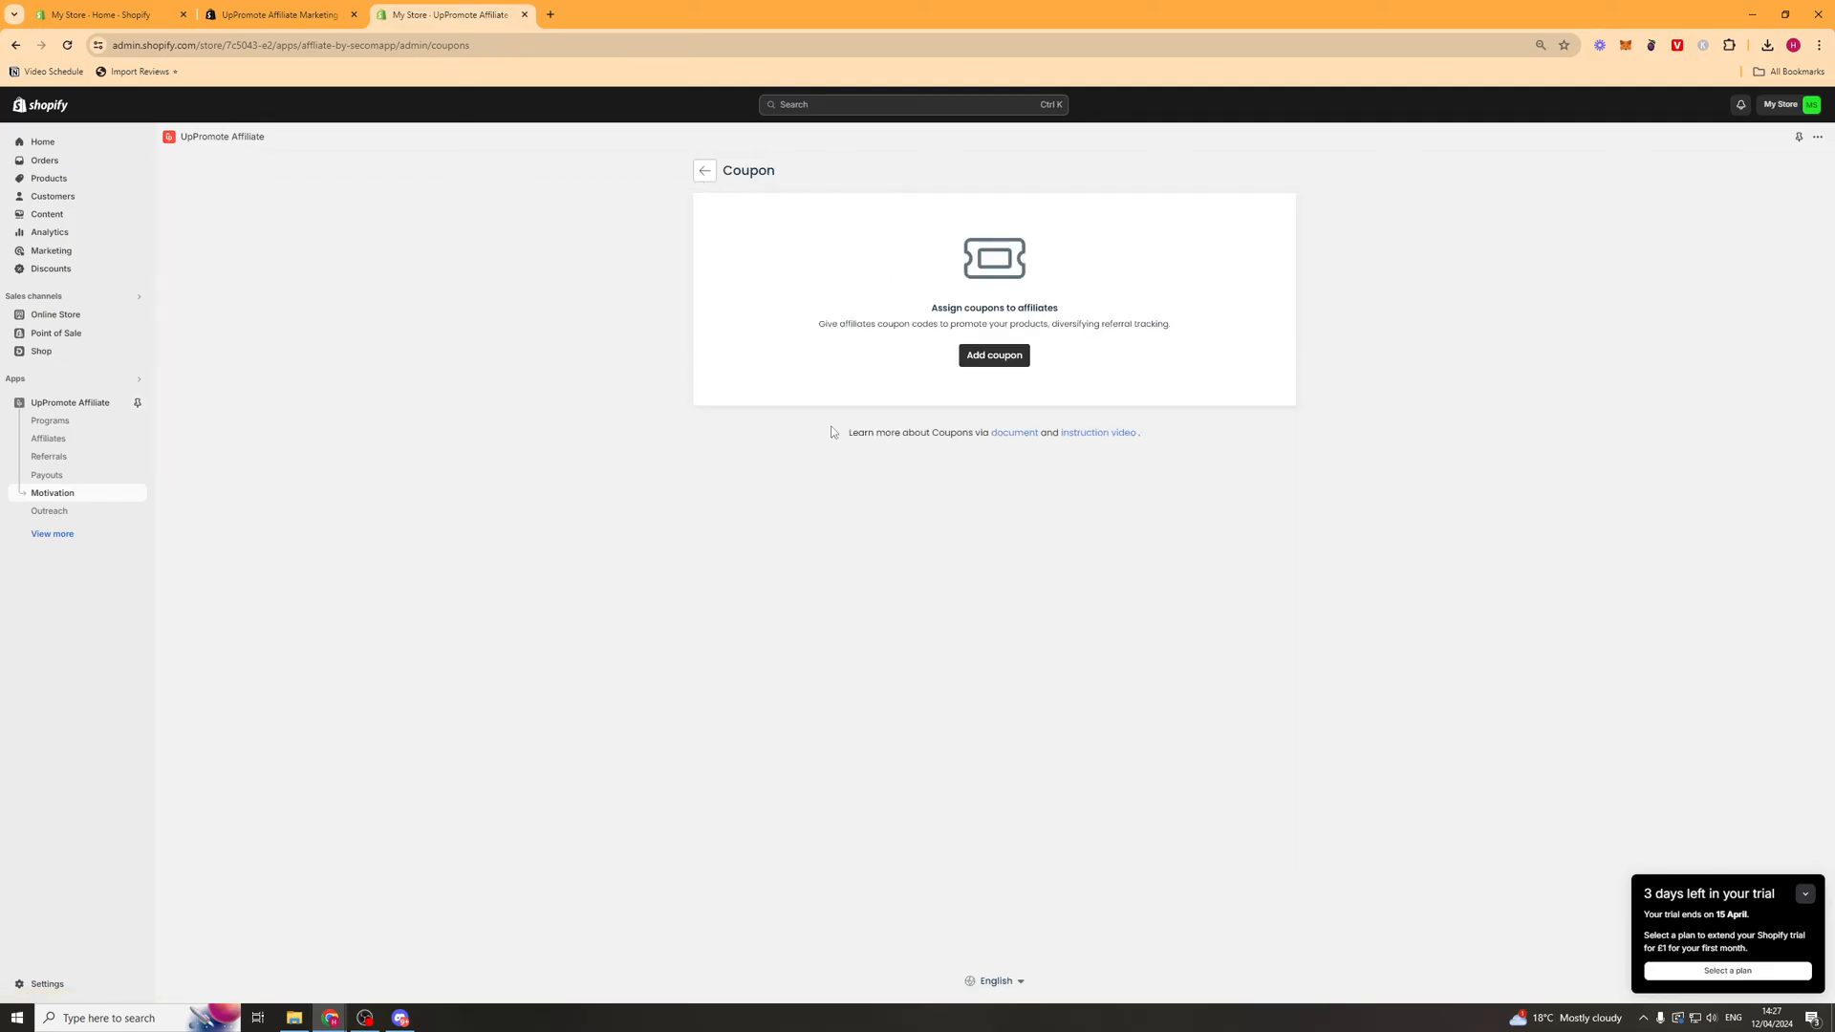
left_click(54, 493)
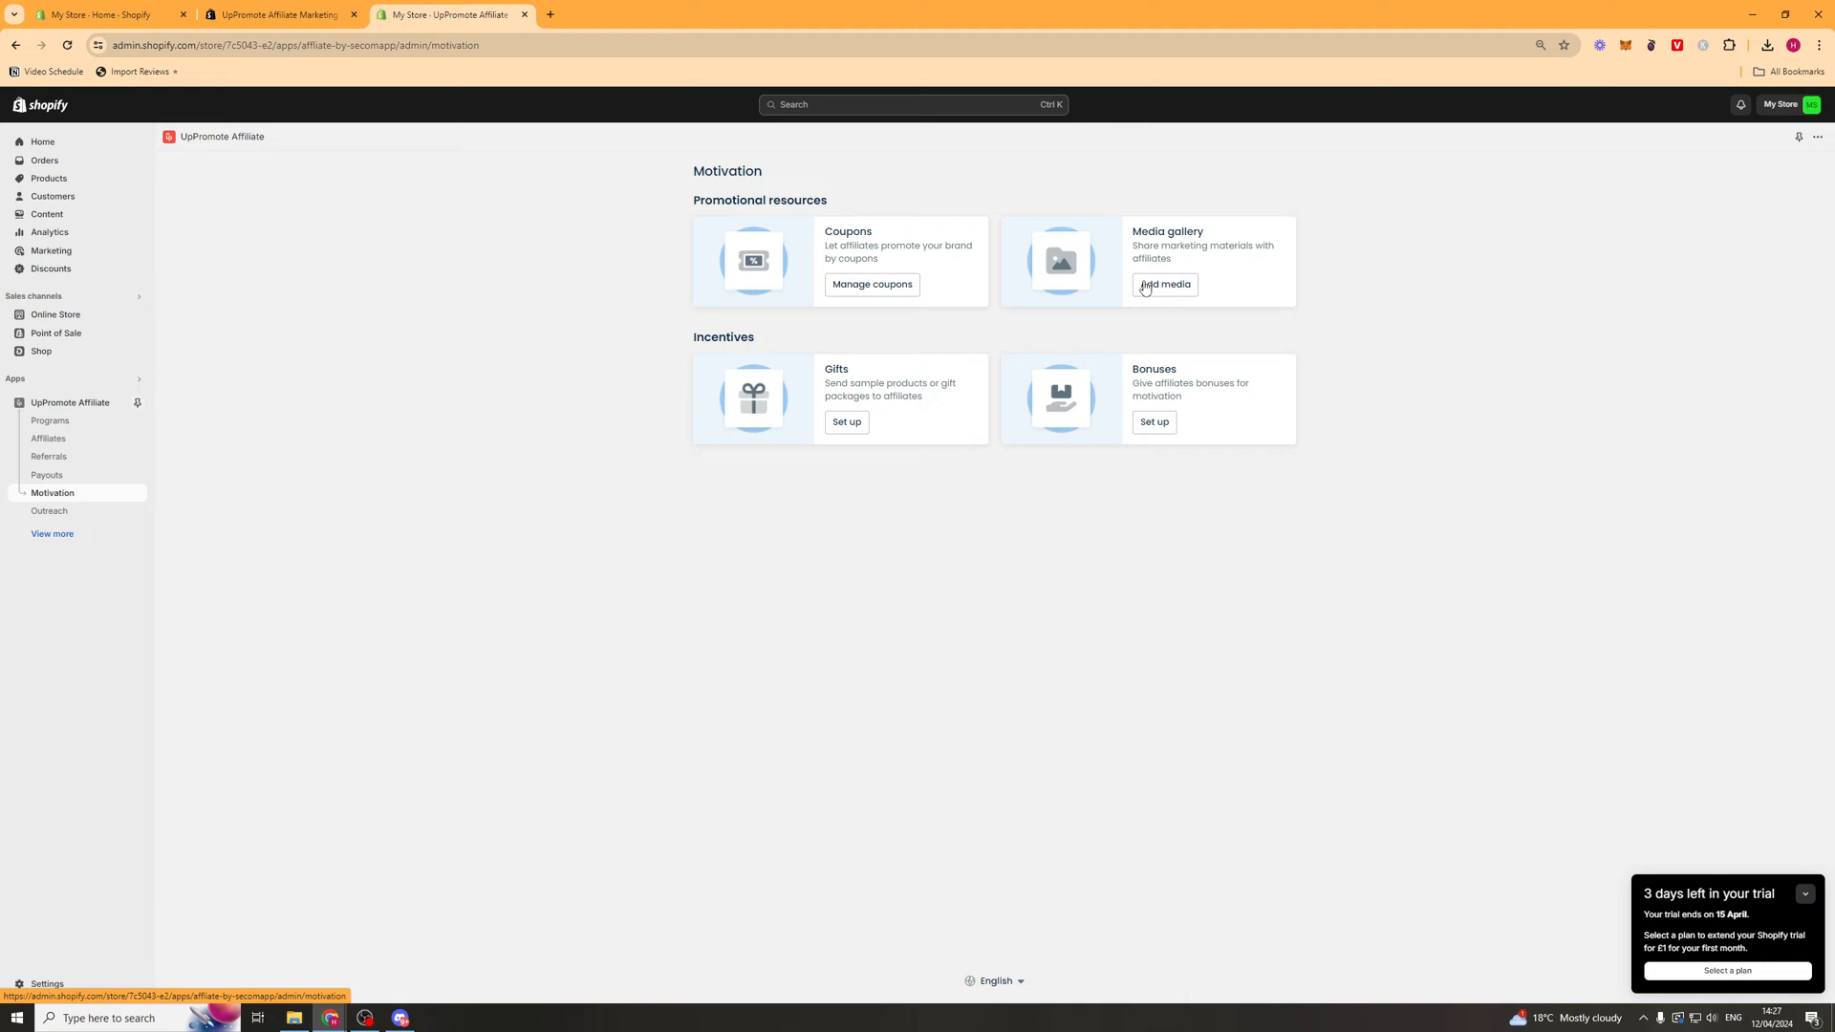
- Look over the Media gallery and Gifts pages unchanged, then move to Outreach
left_click(1164, 285)
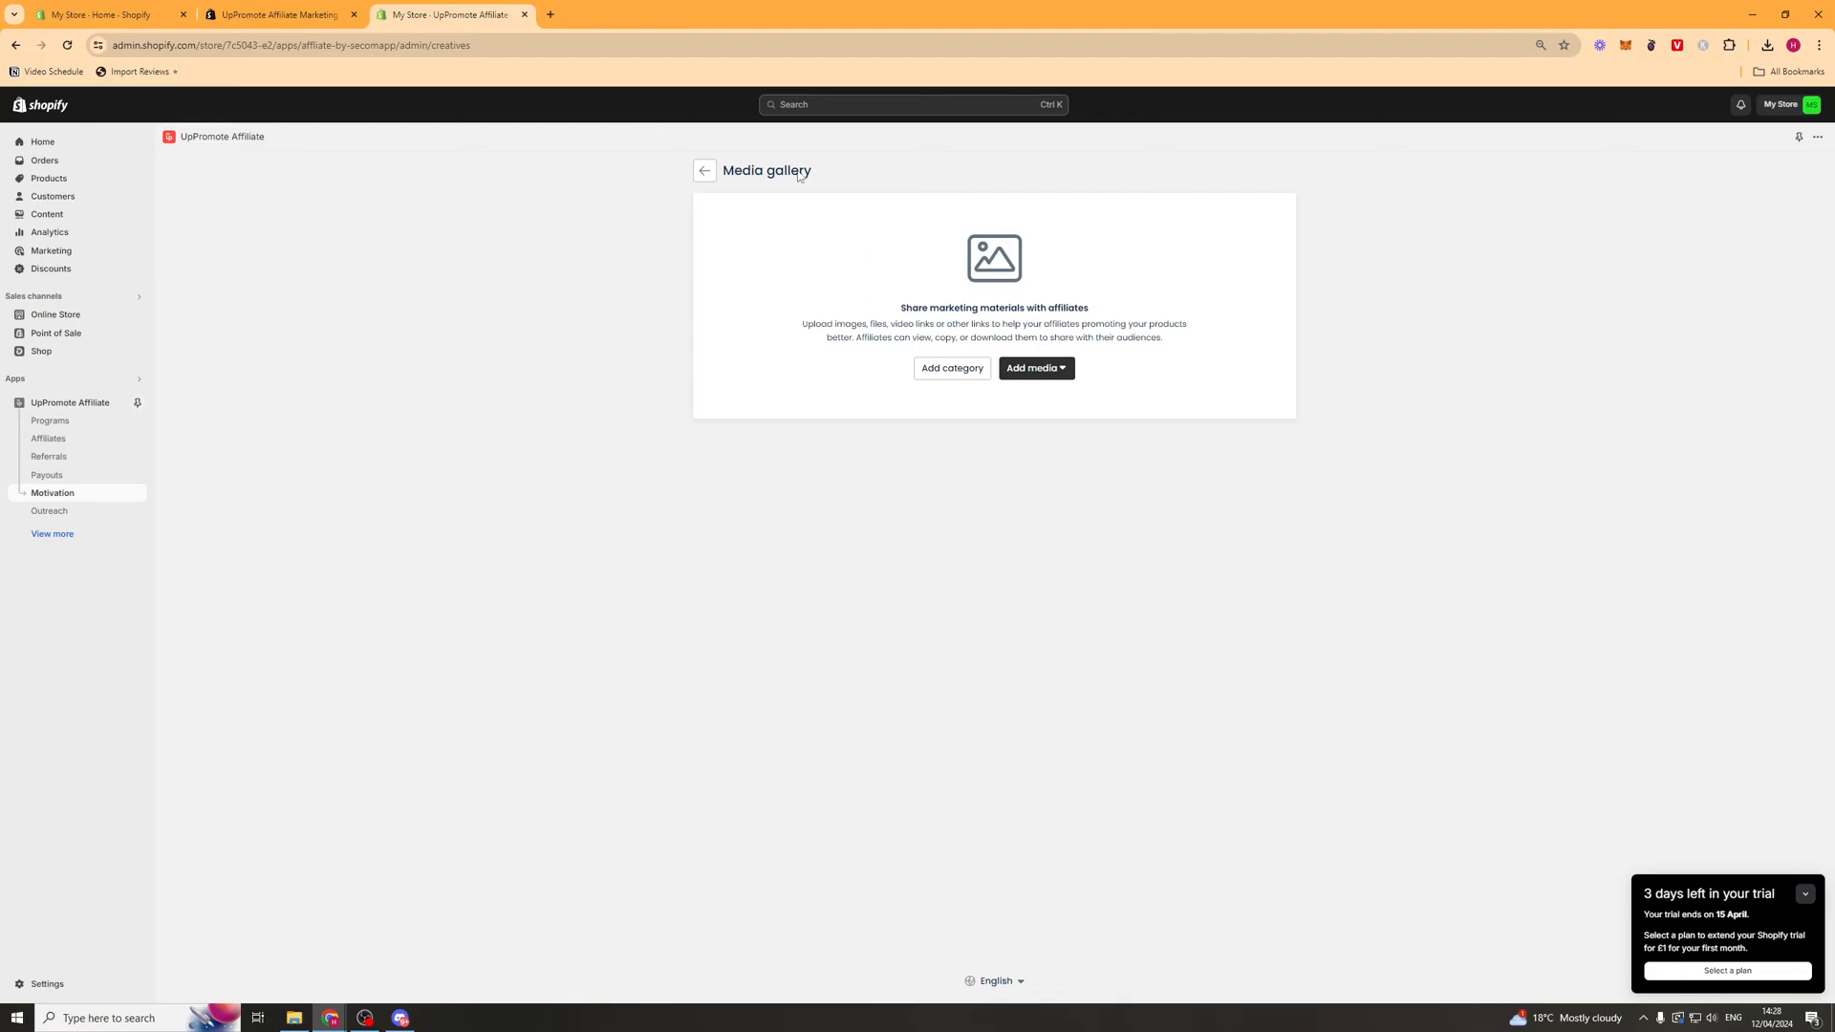
left_click(704, 170)
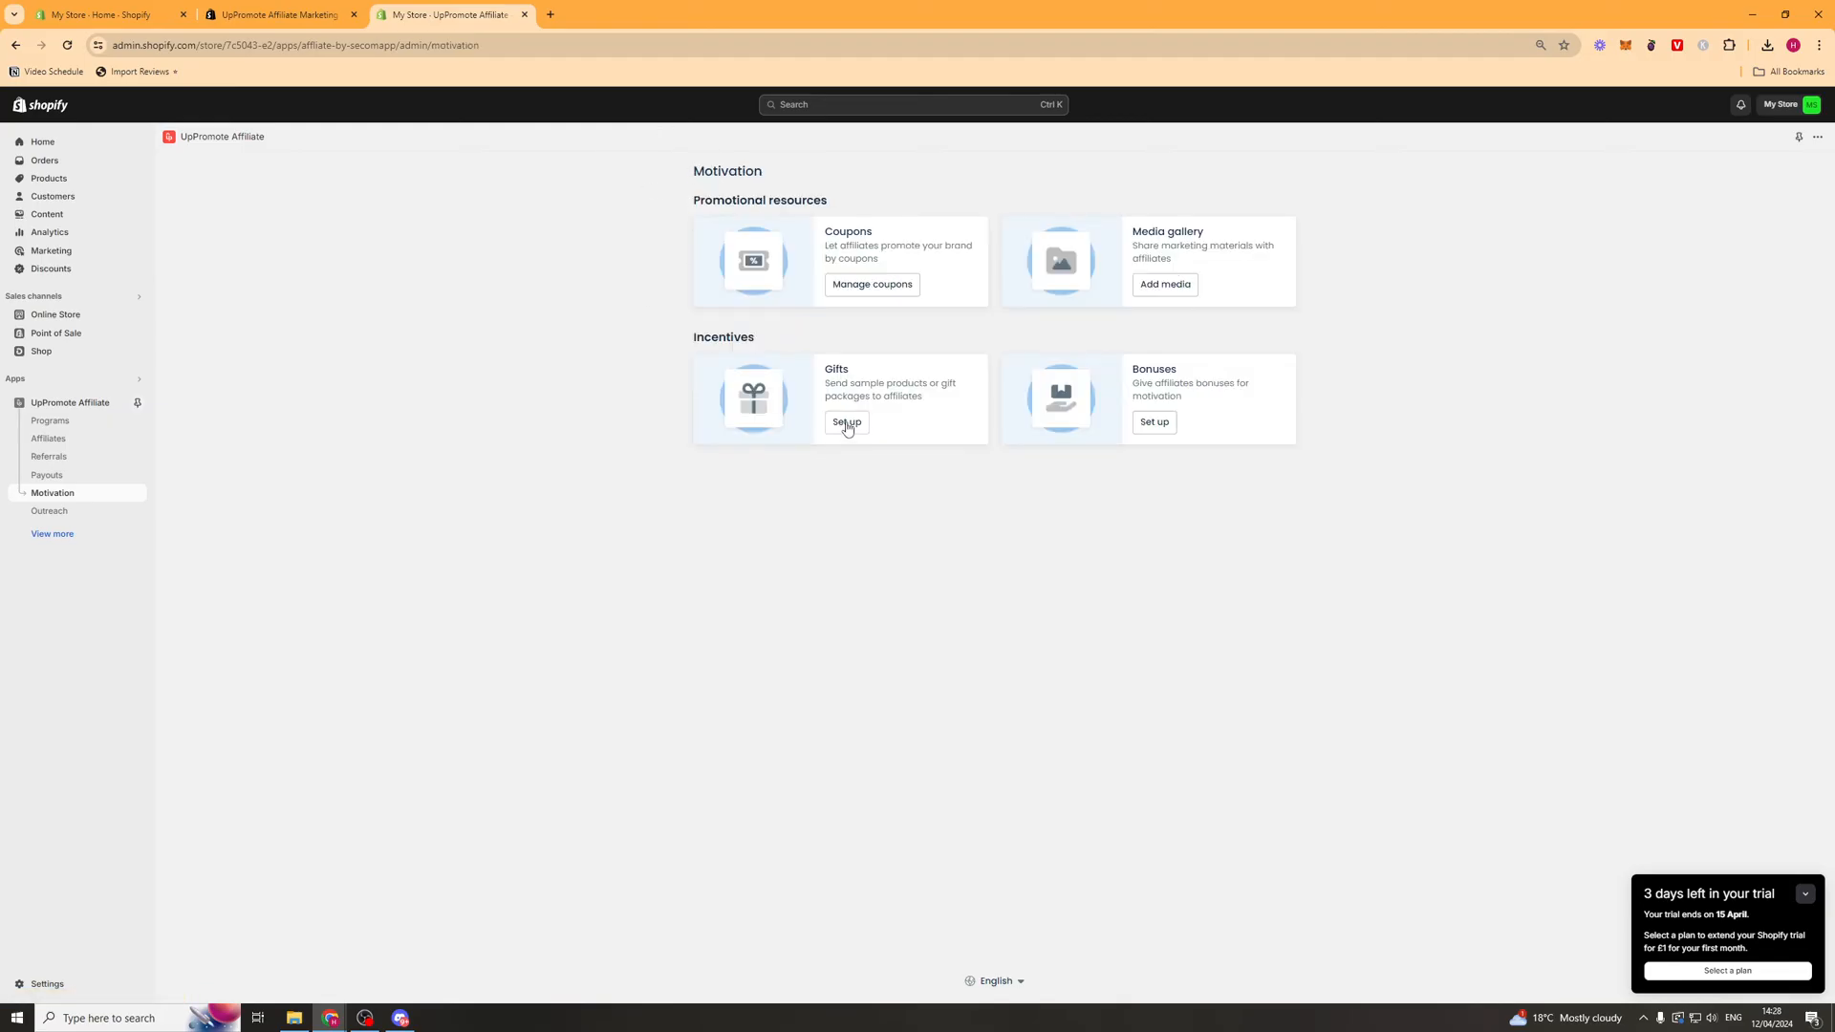
left_click(847, 424)
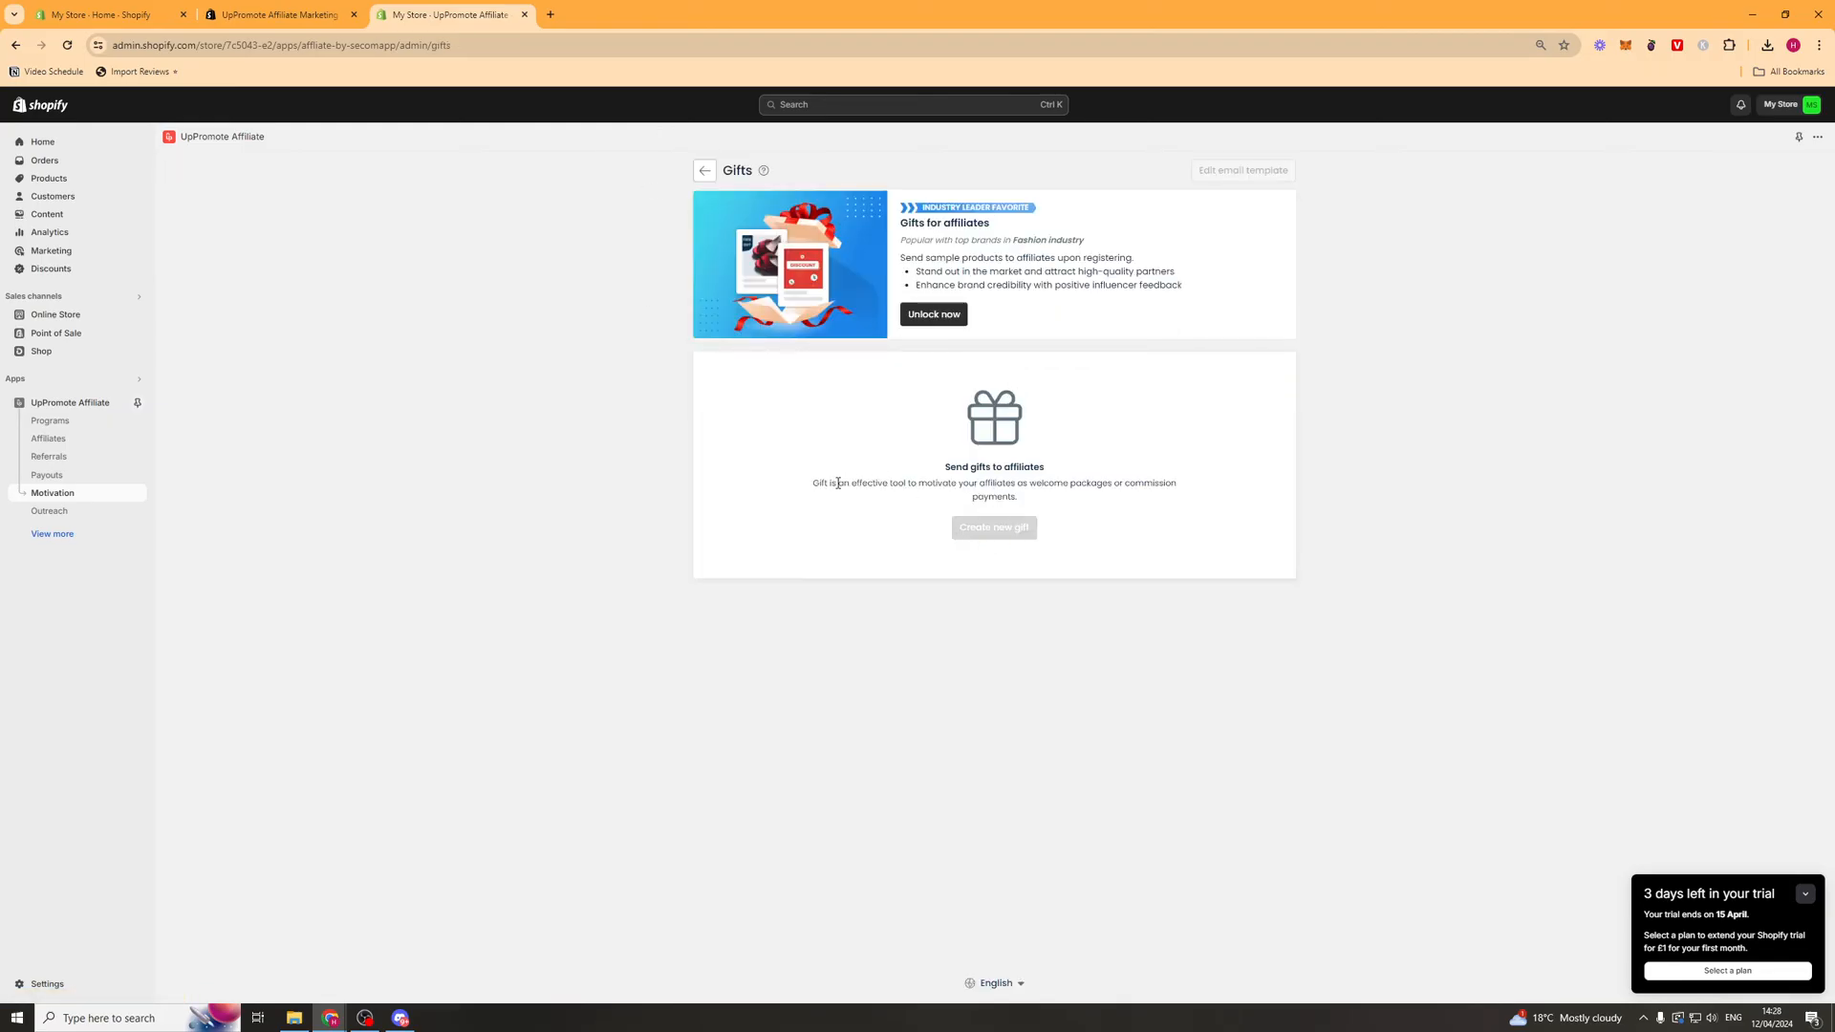
mouse_move(937, 337)
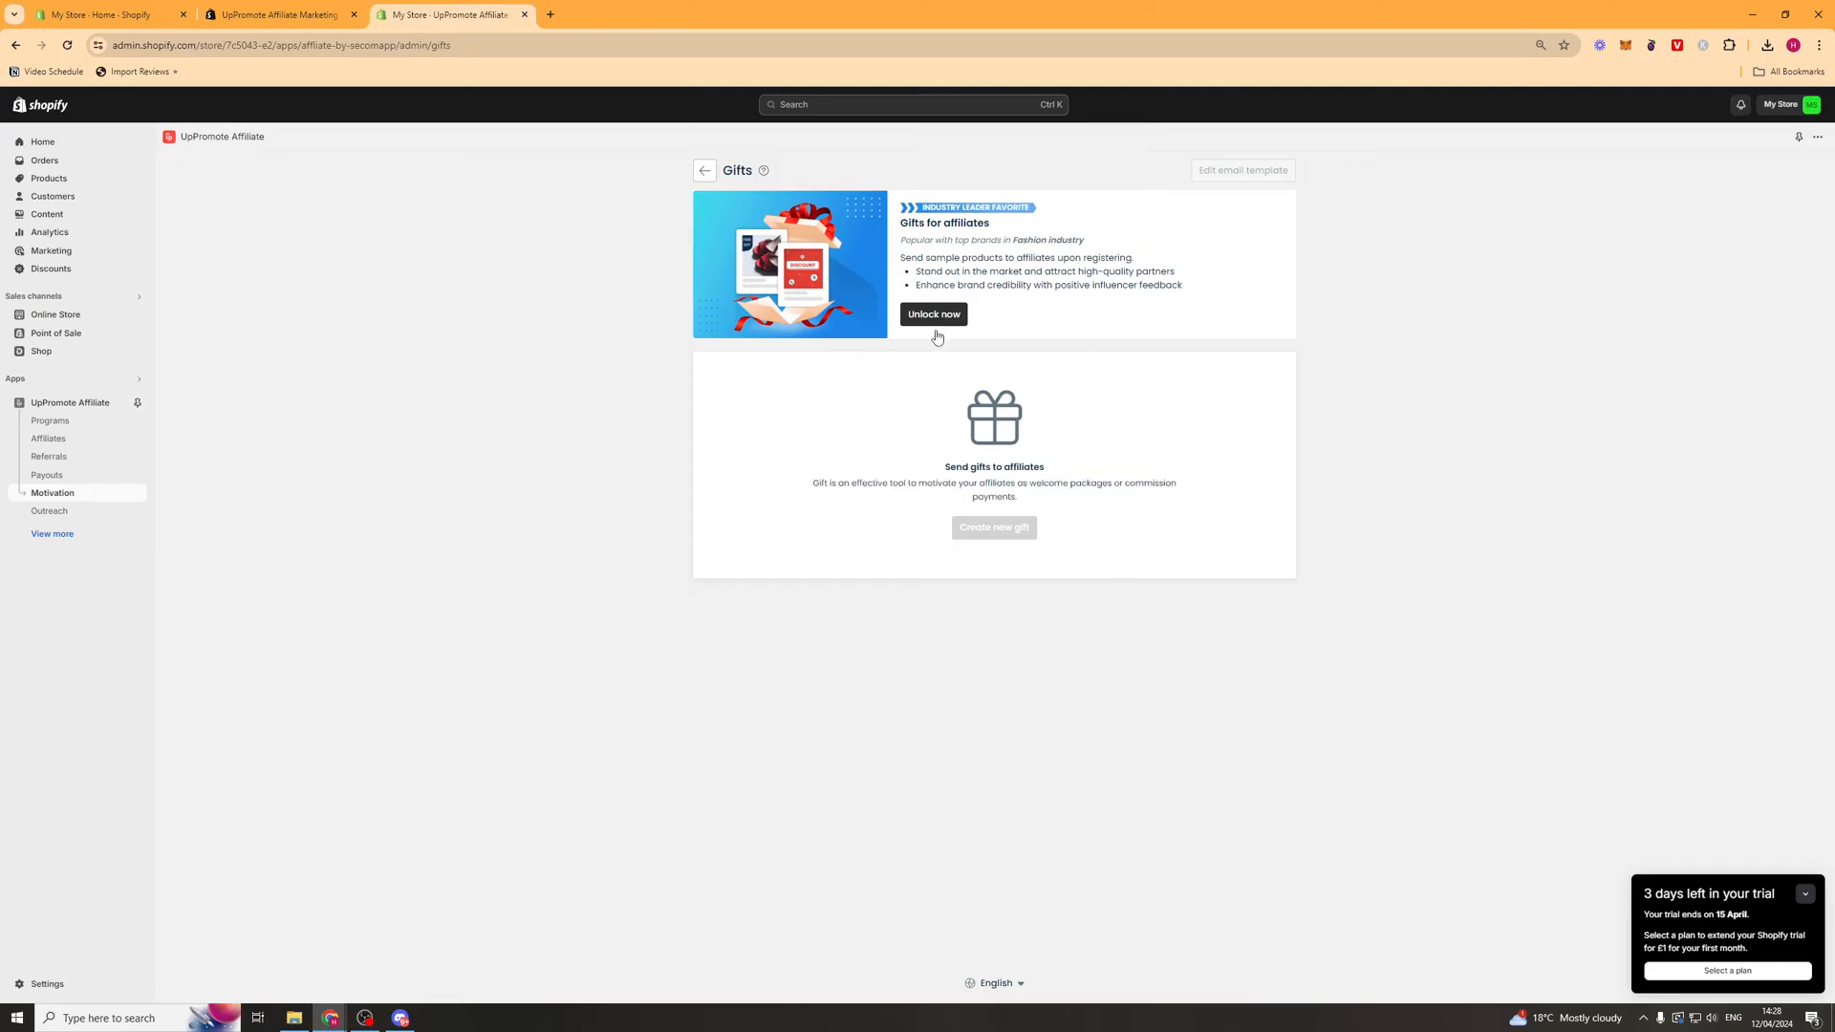
left_click_drag(906, 482, 1015, 497)
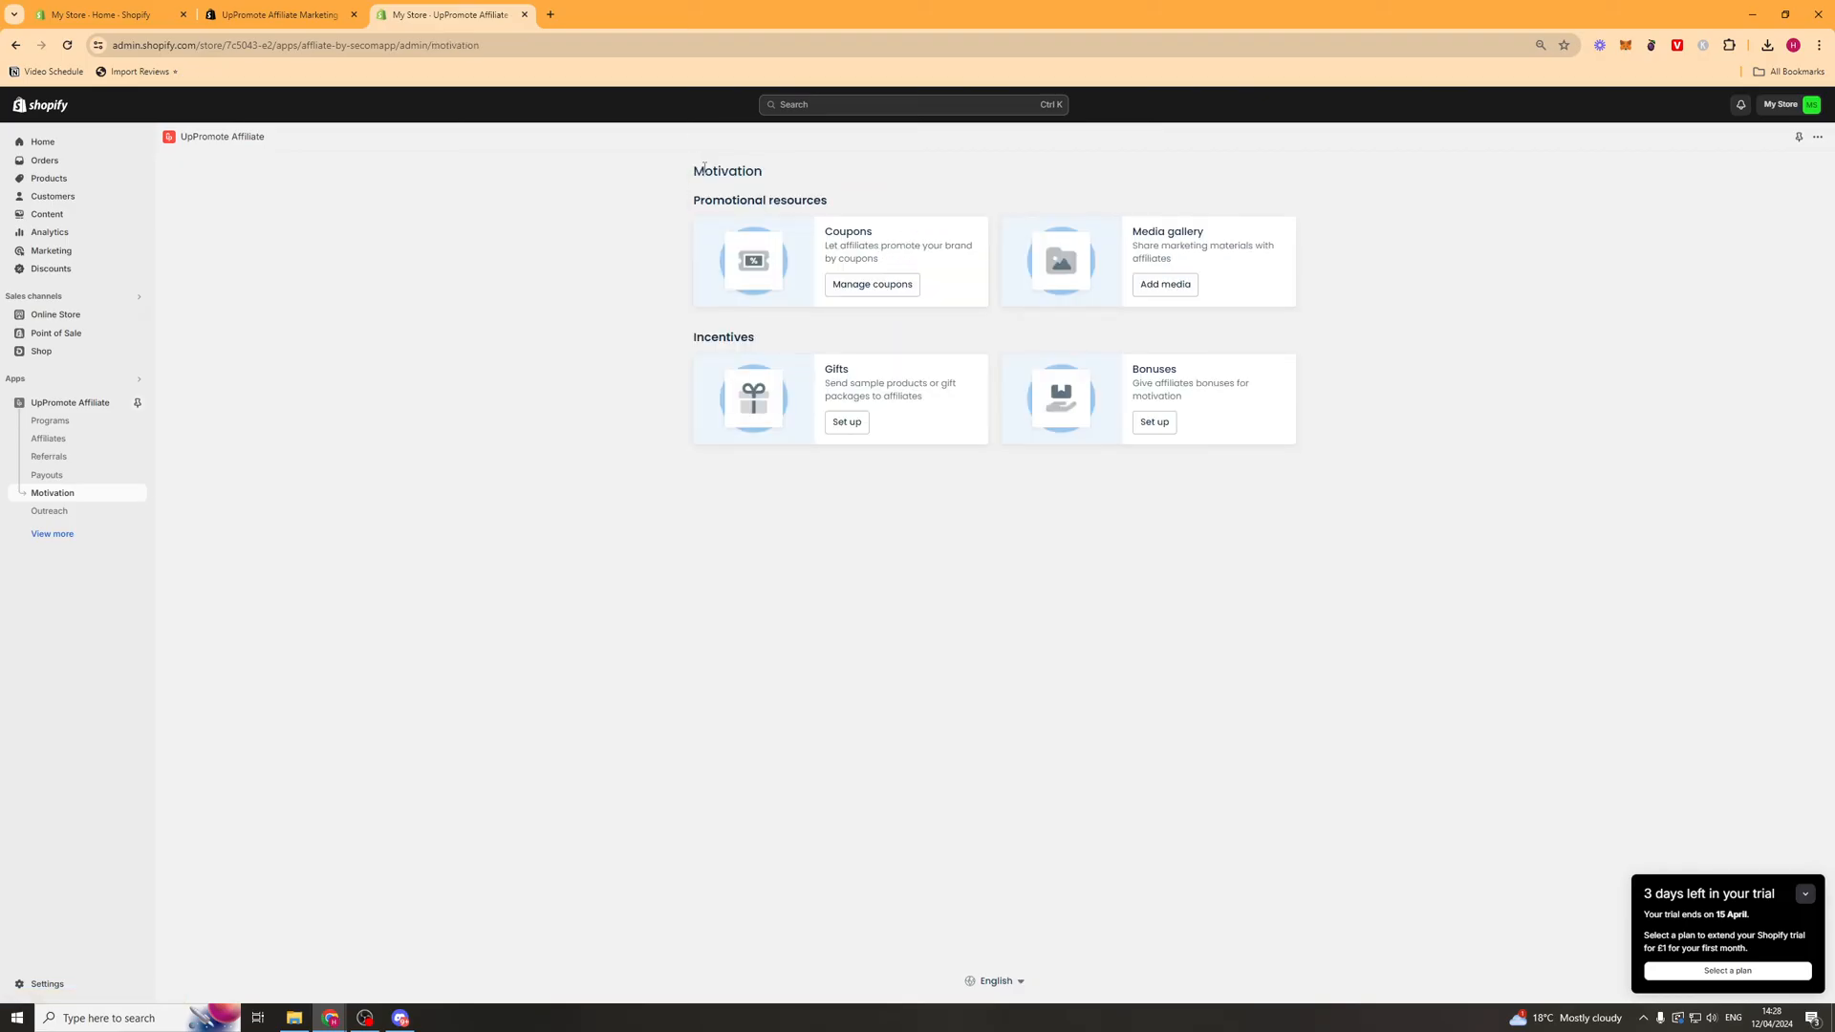
mouse_move(660, 209)
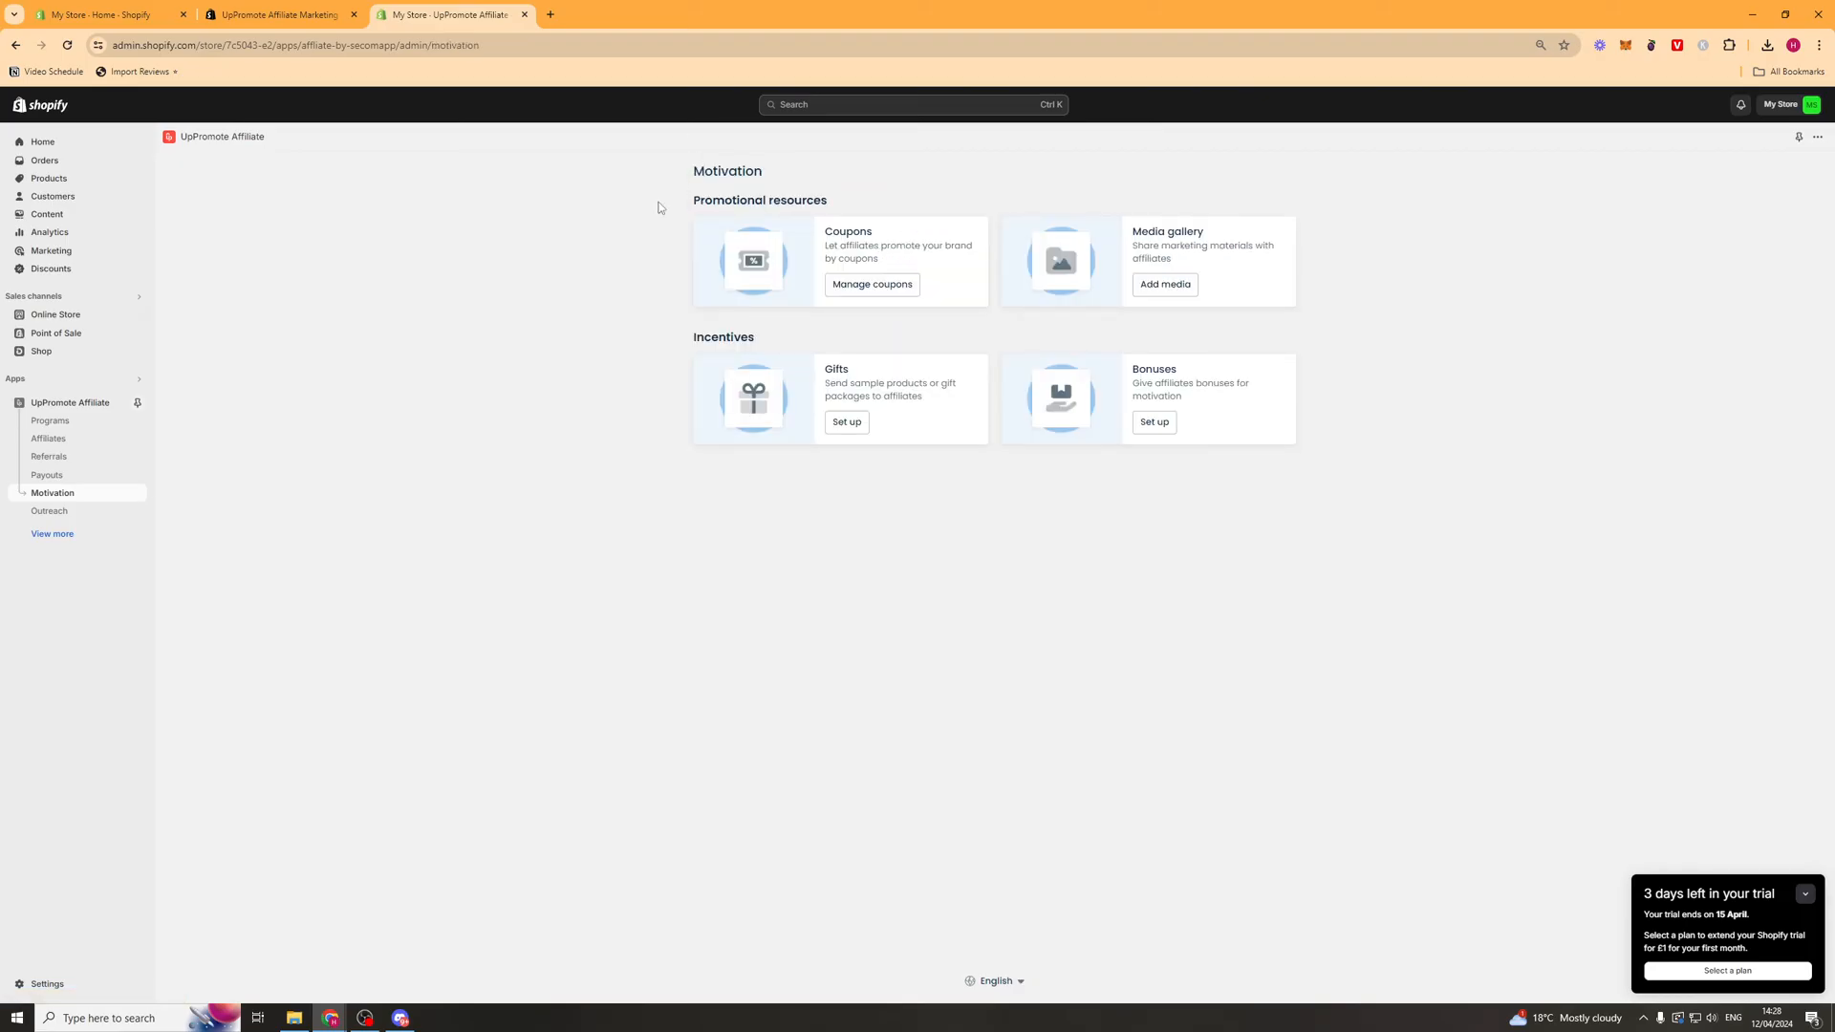
left_click(50, 512)
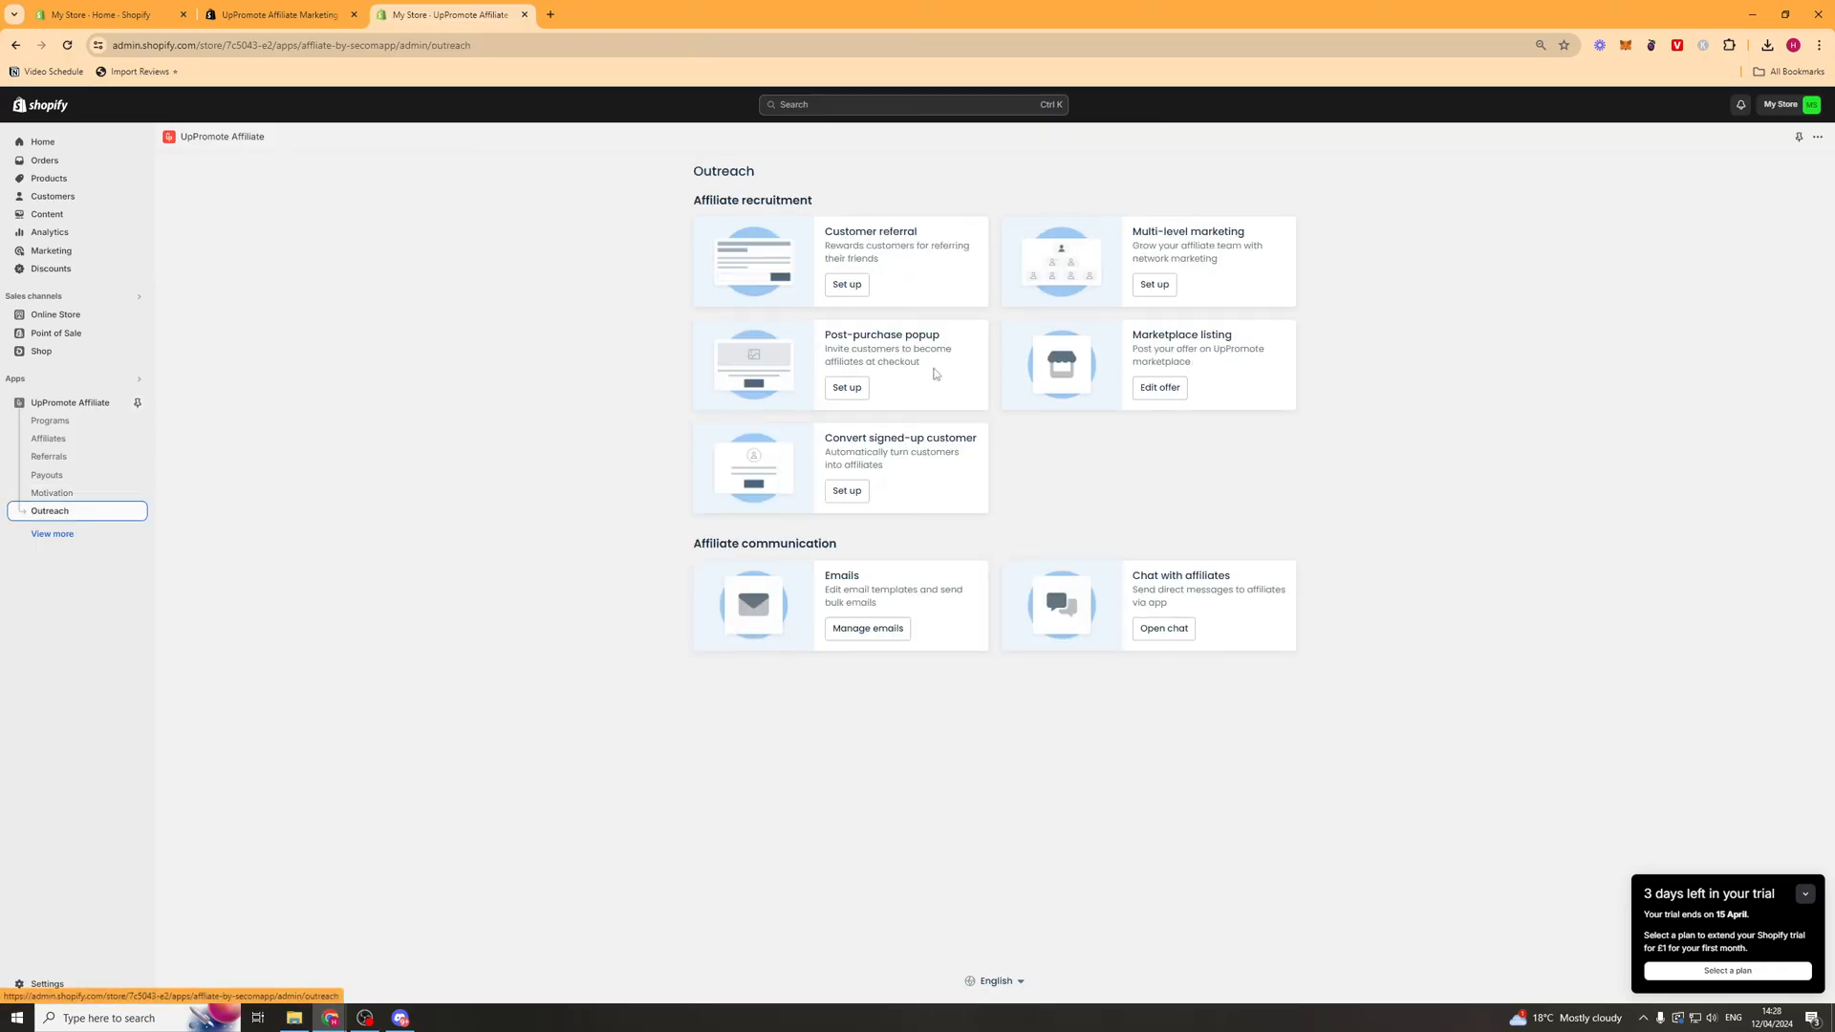
mouse_move(780, 218)
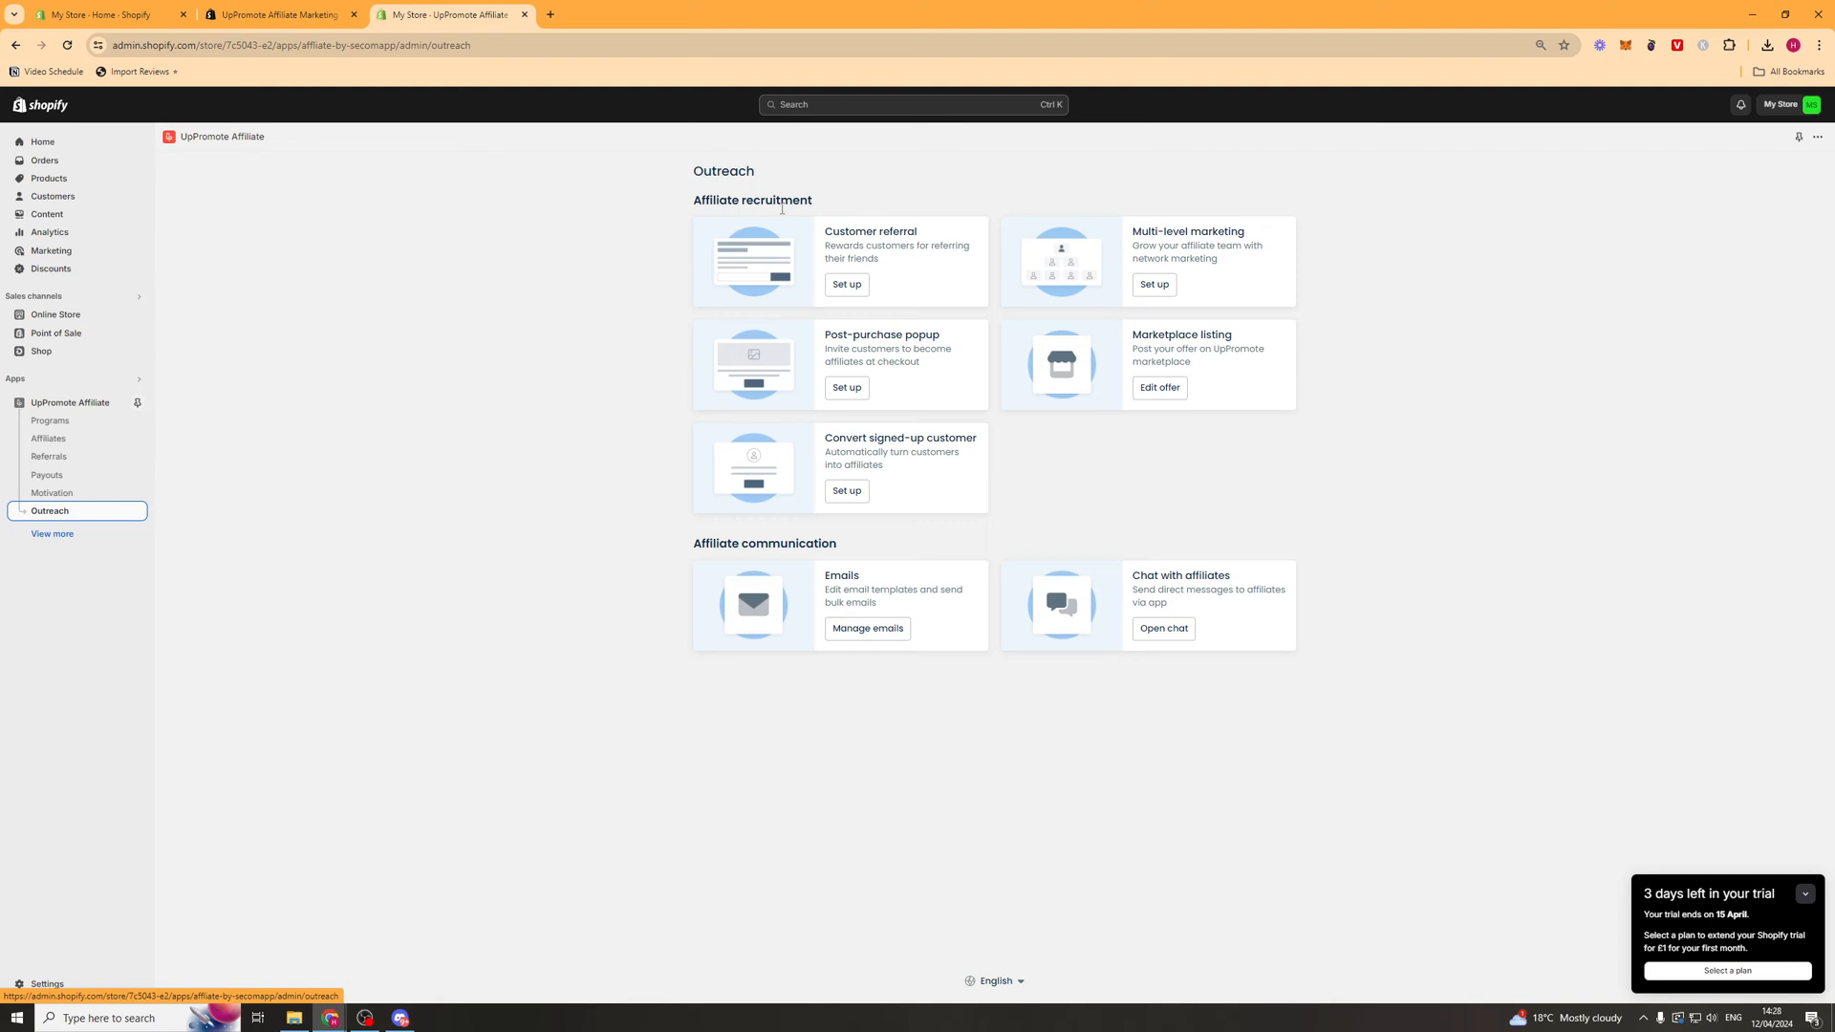
mouse_move(782, 209)
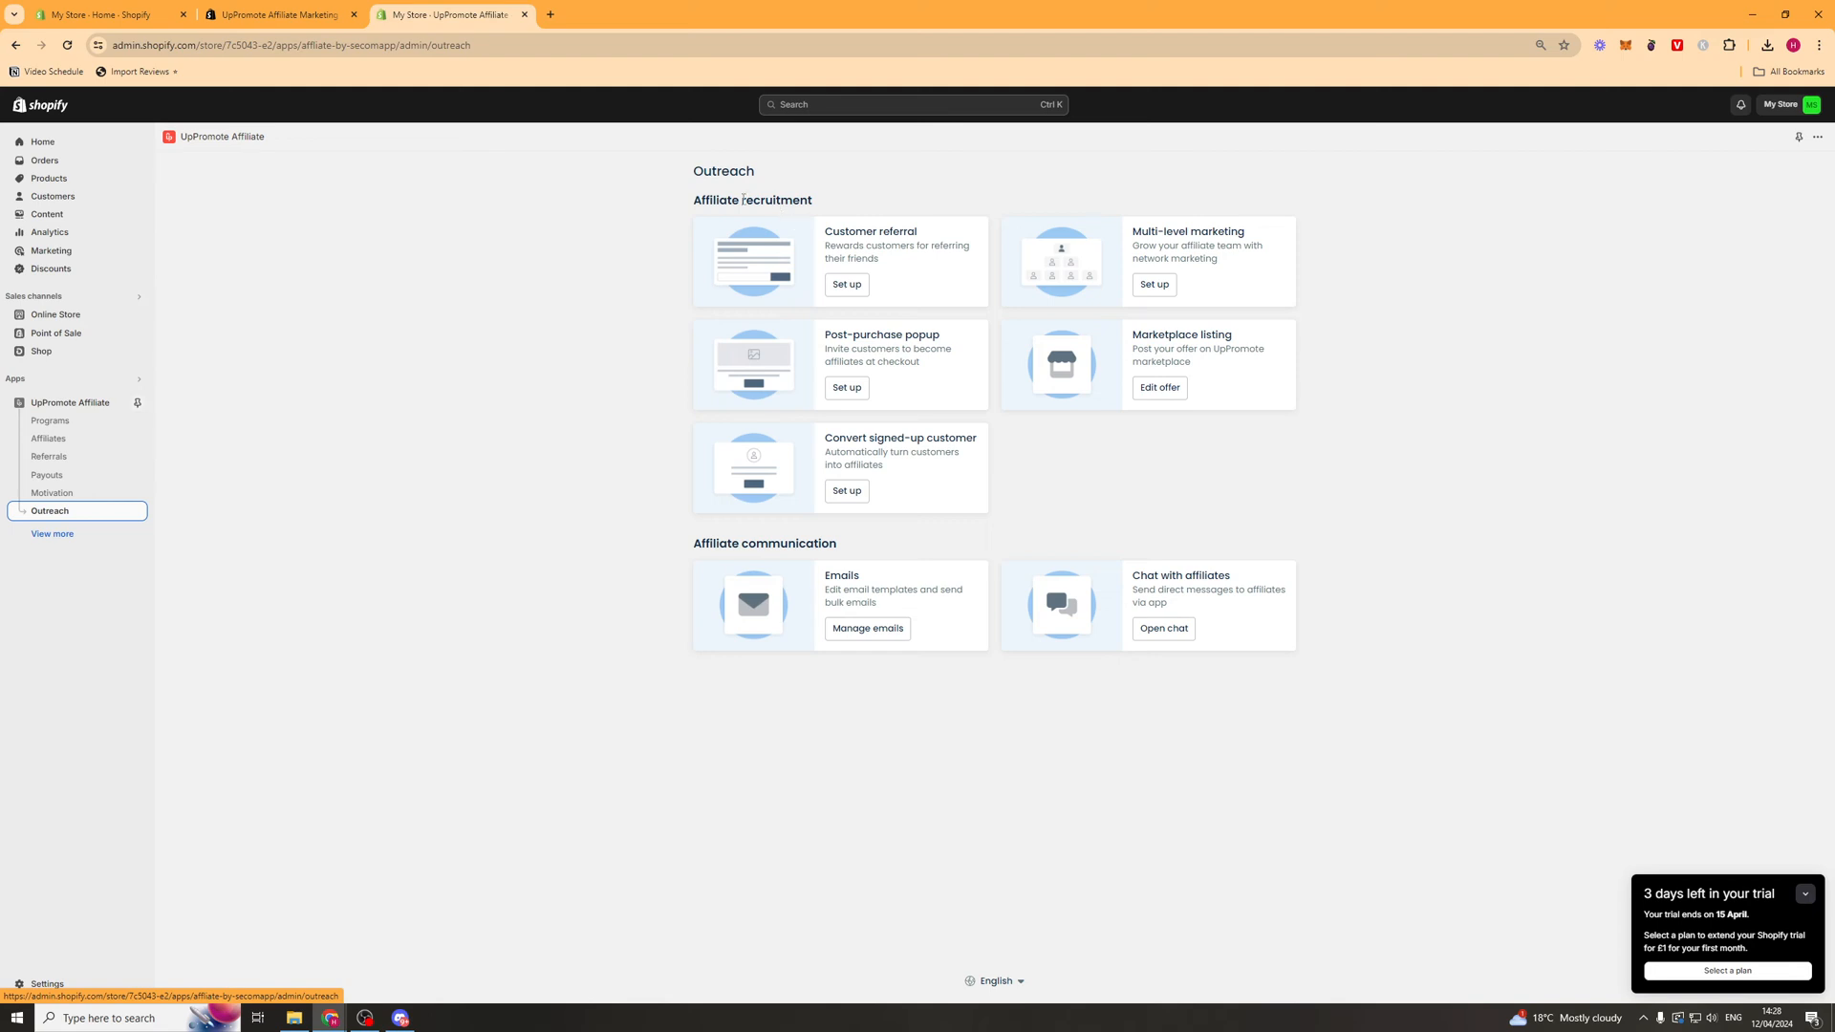
mouse_move(819, 309)
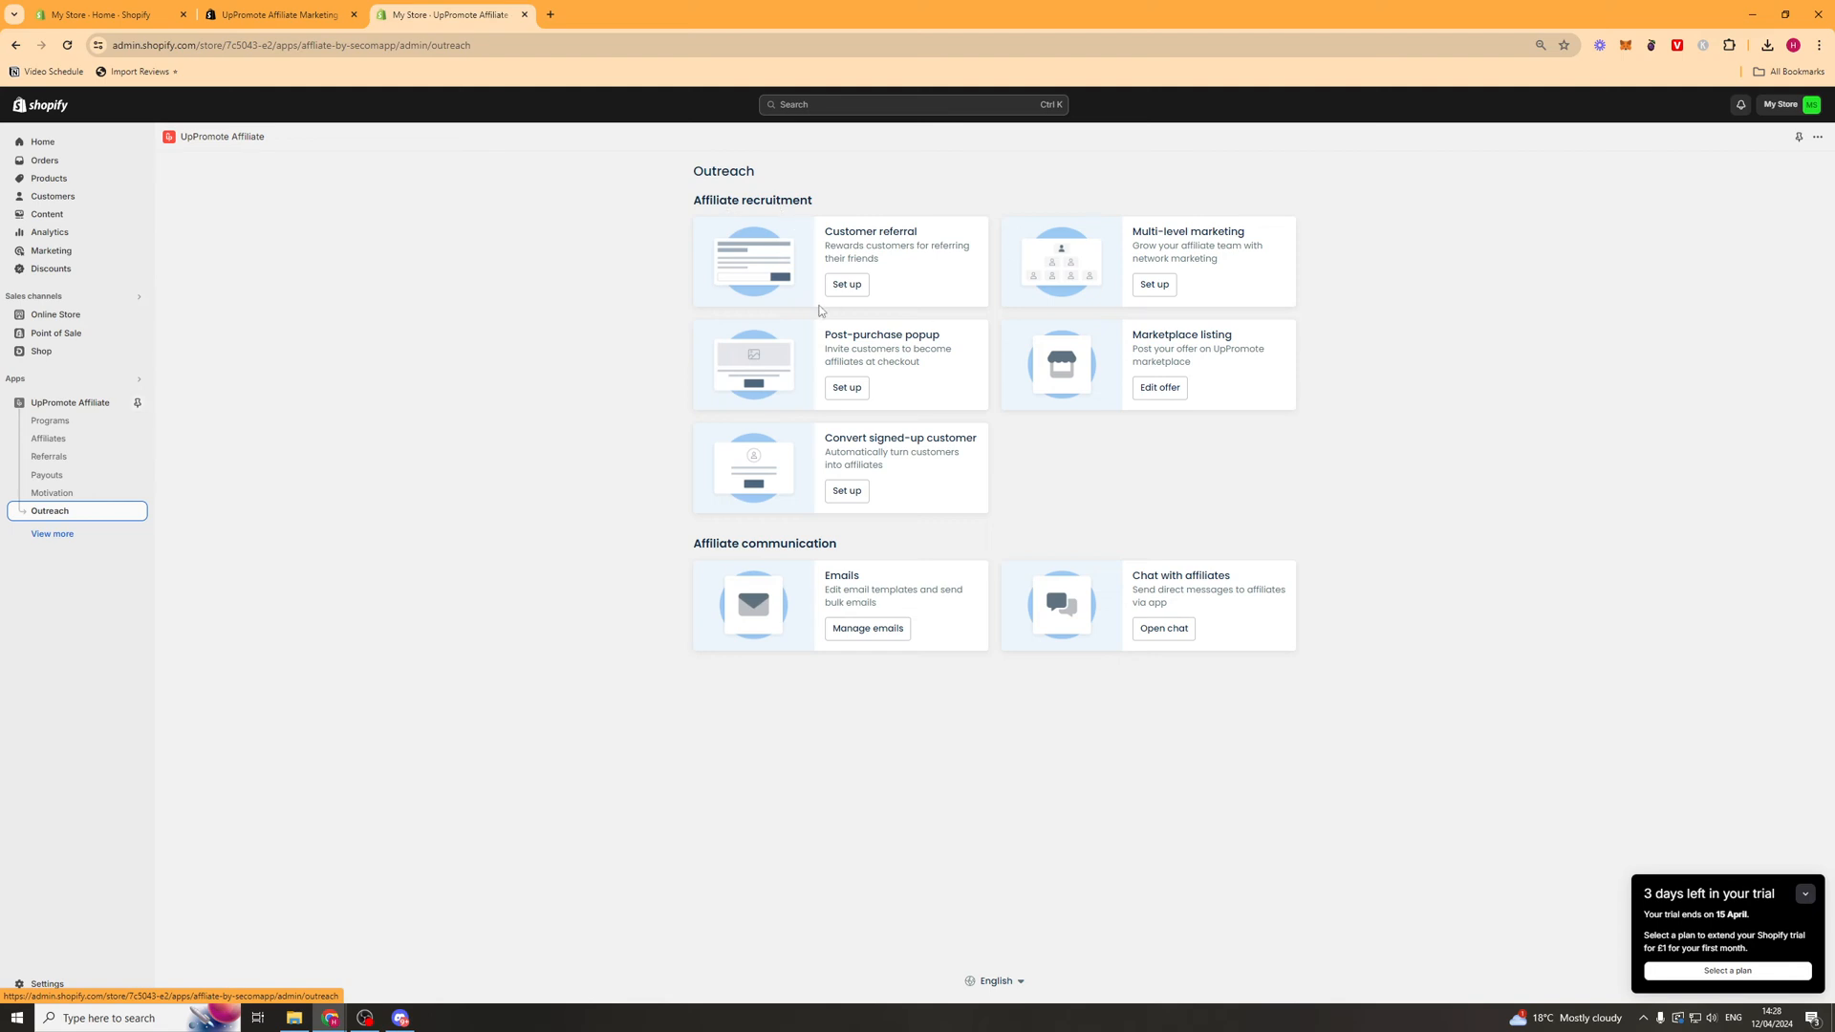
- View the Customer referral and Multi-level marketing setup pages unchanged
left_click(846, 284)
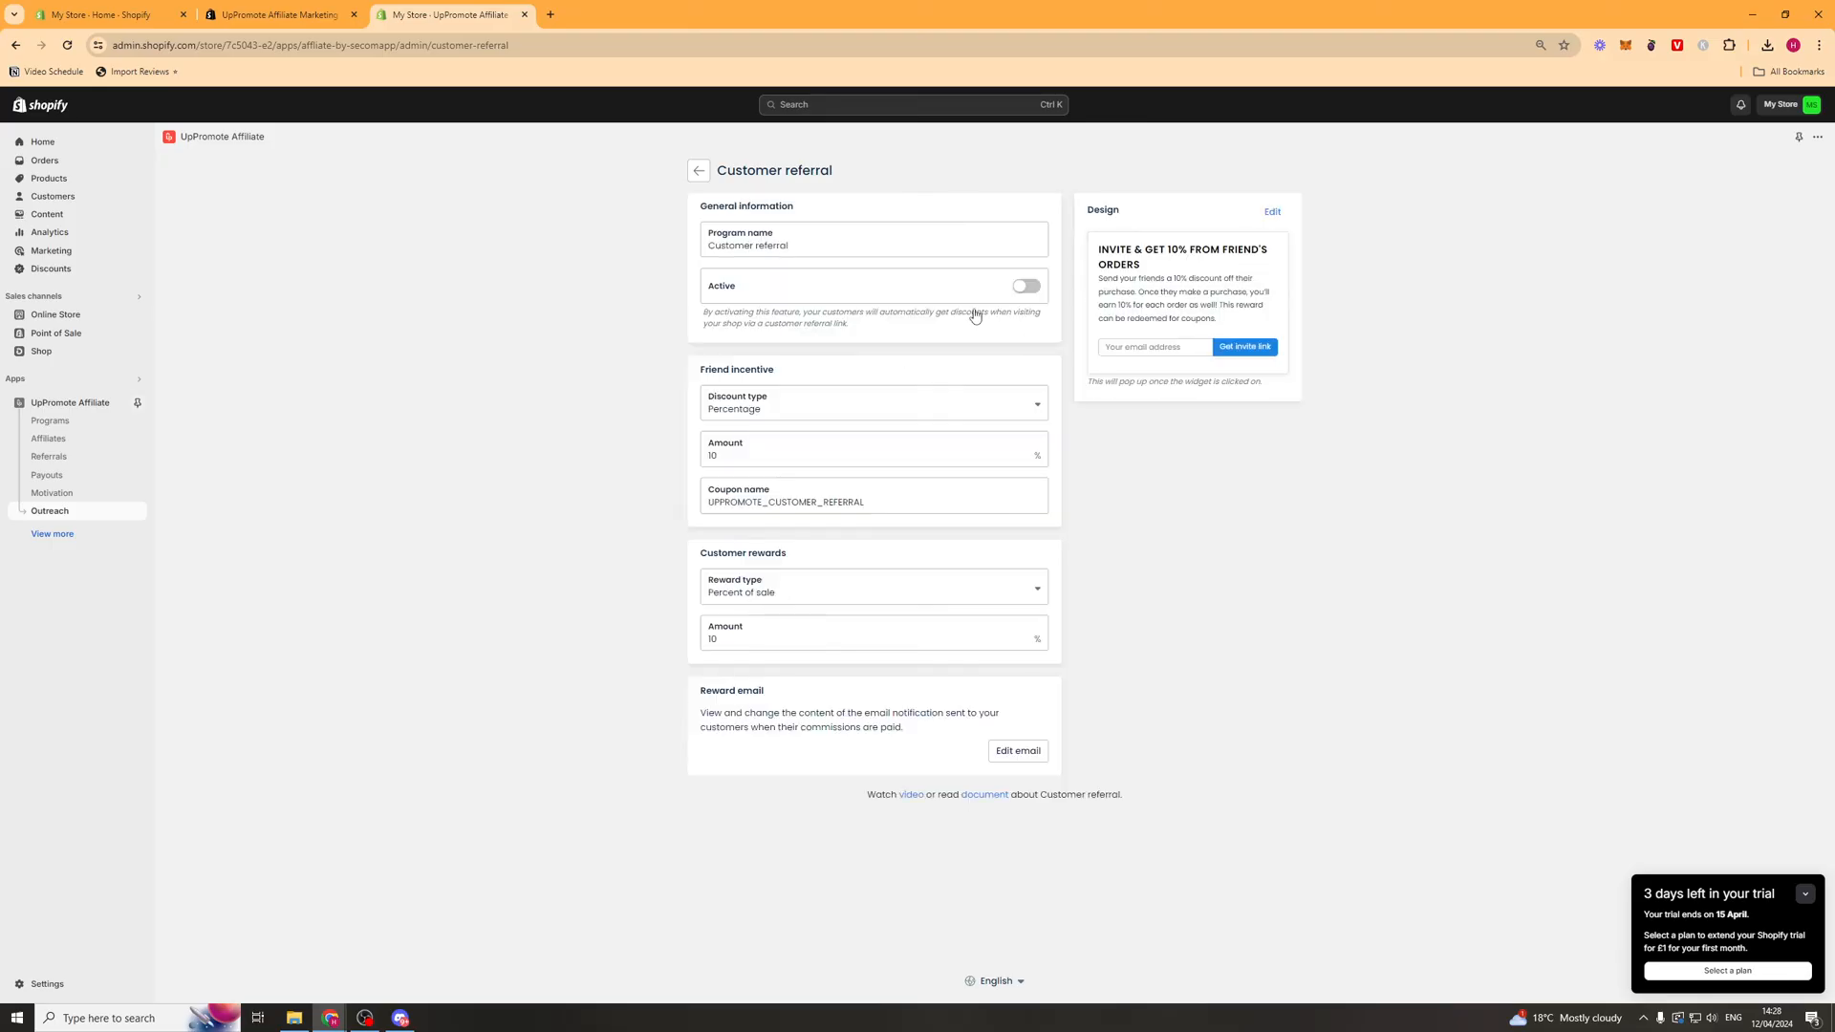
mouse_move(1036, 283)
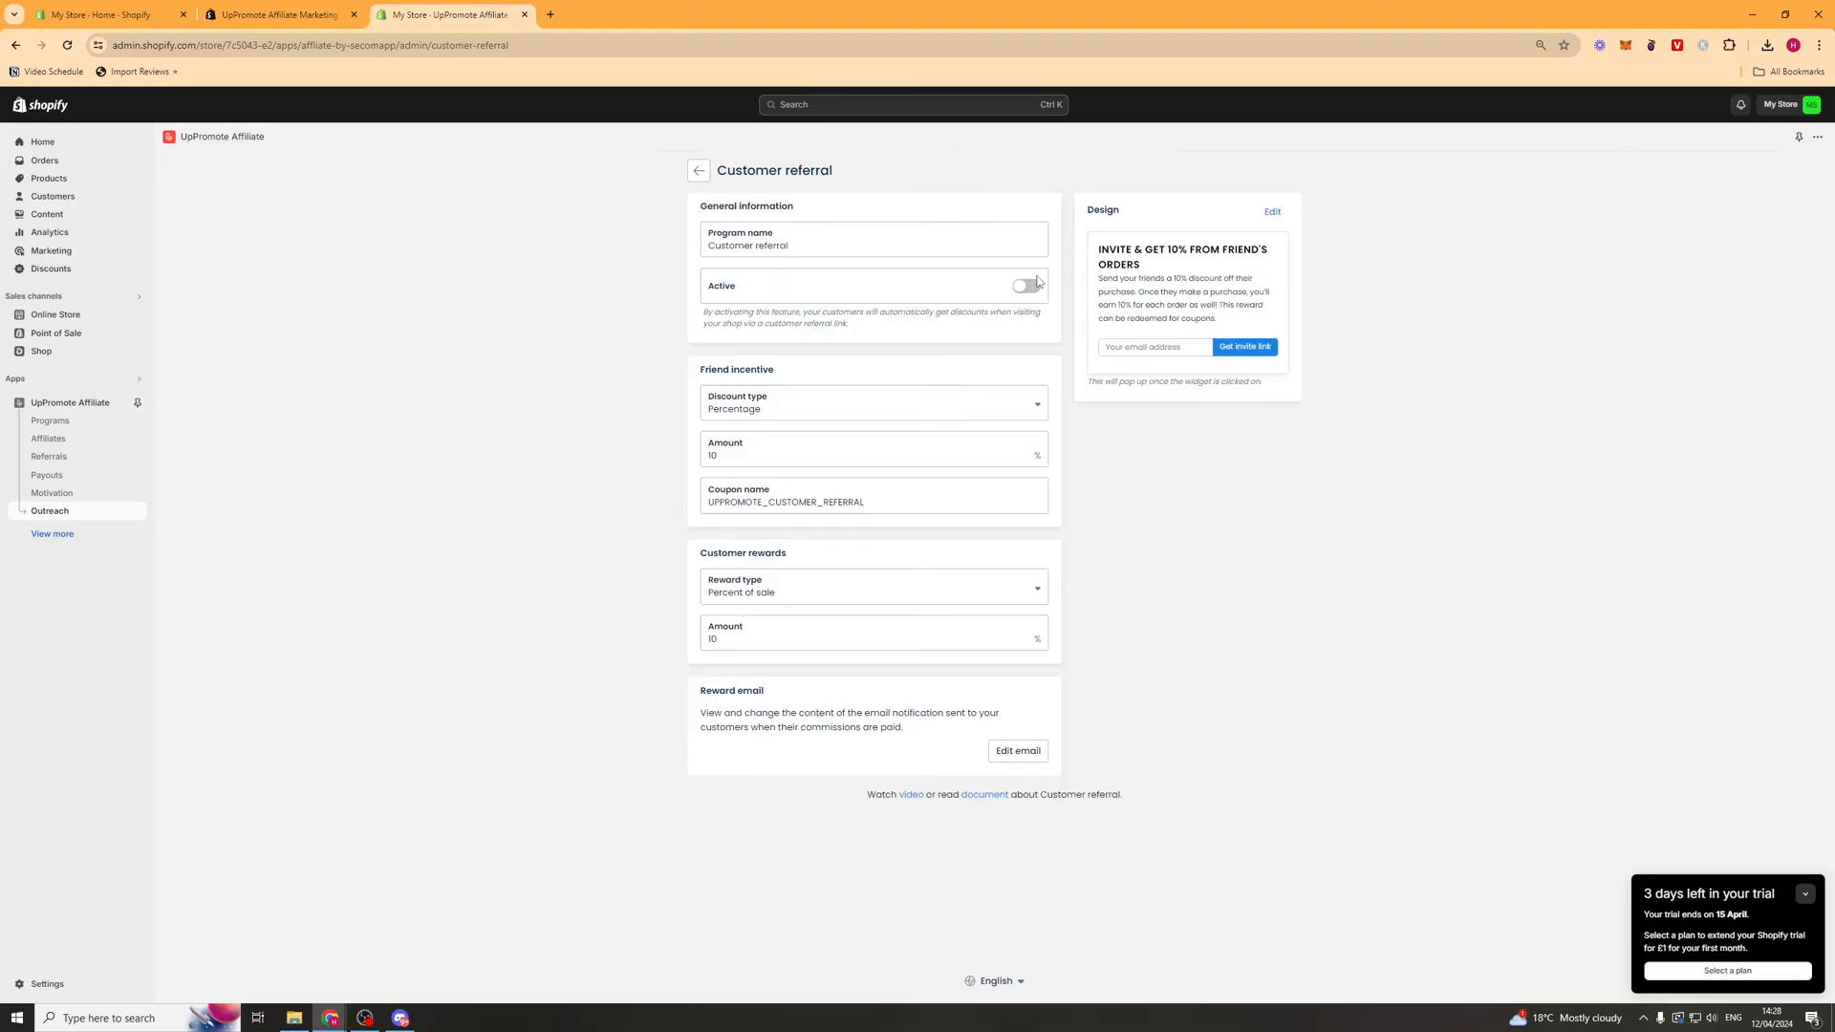
mouse_move(1047, 340)
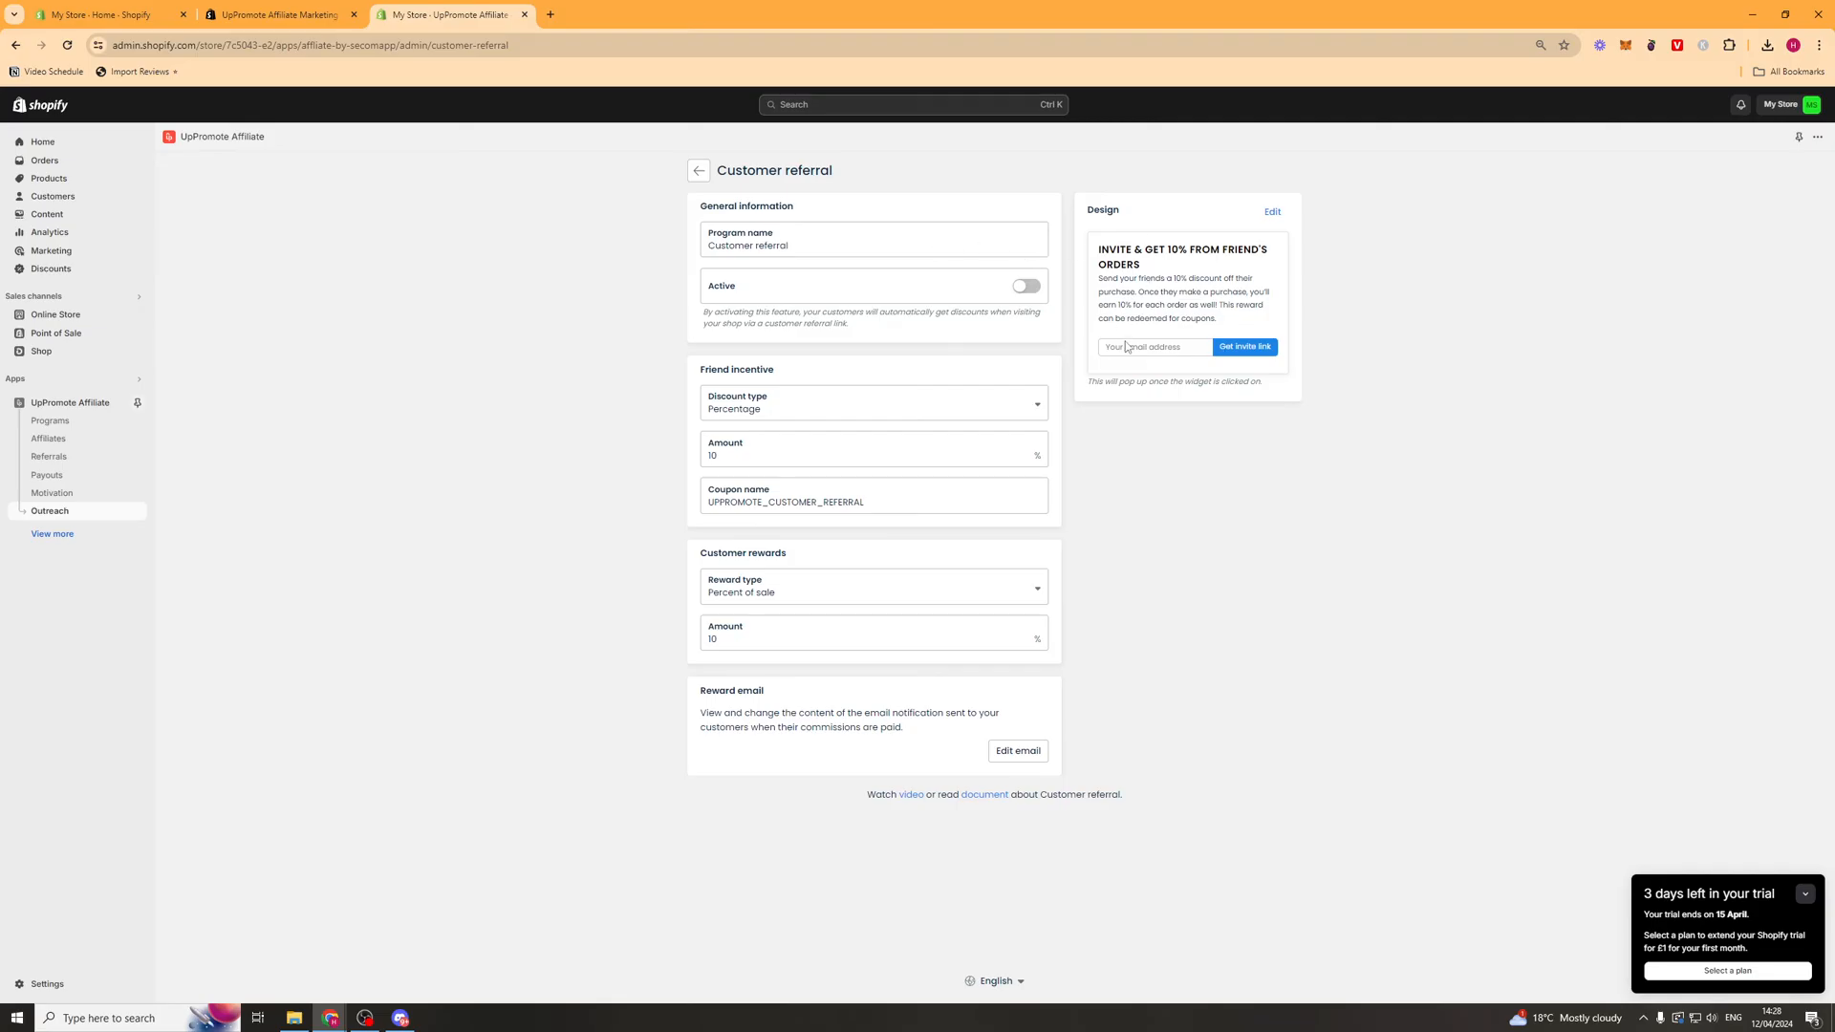
mouse_move(1078, 279)
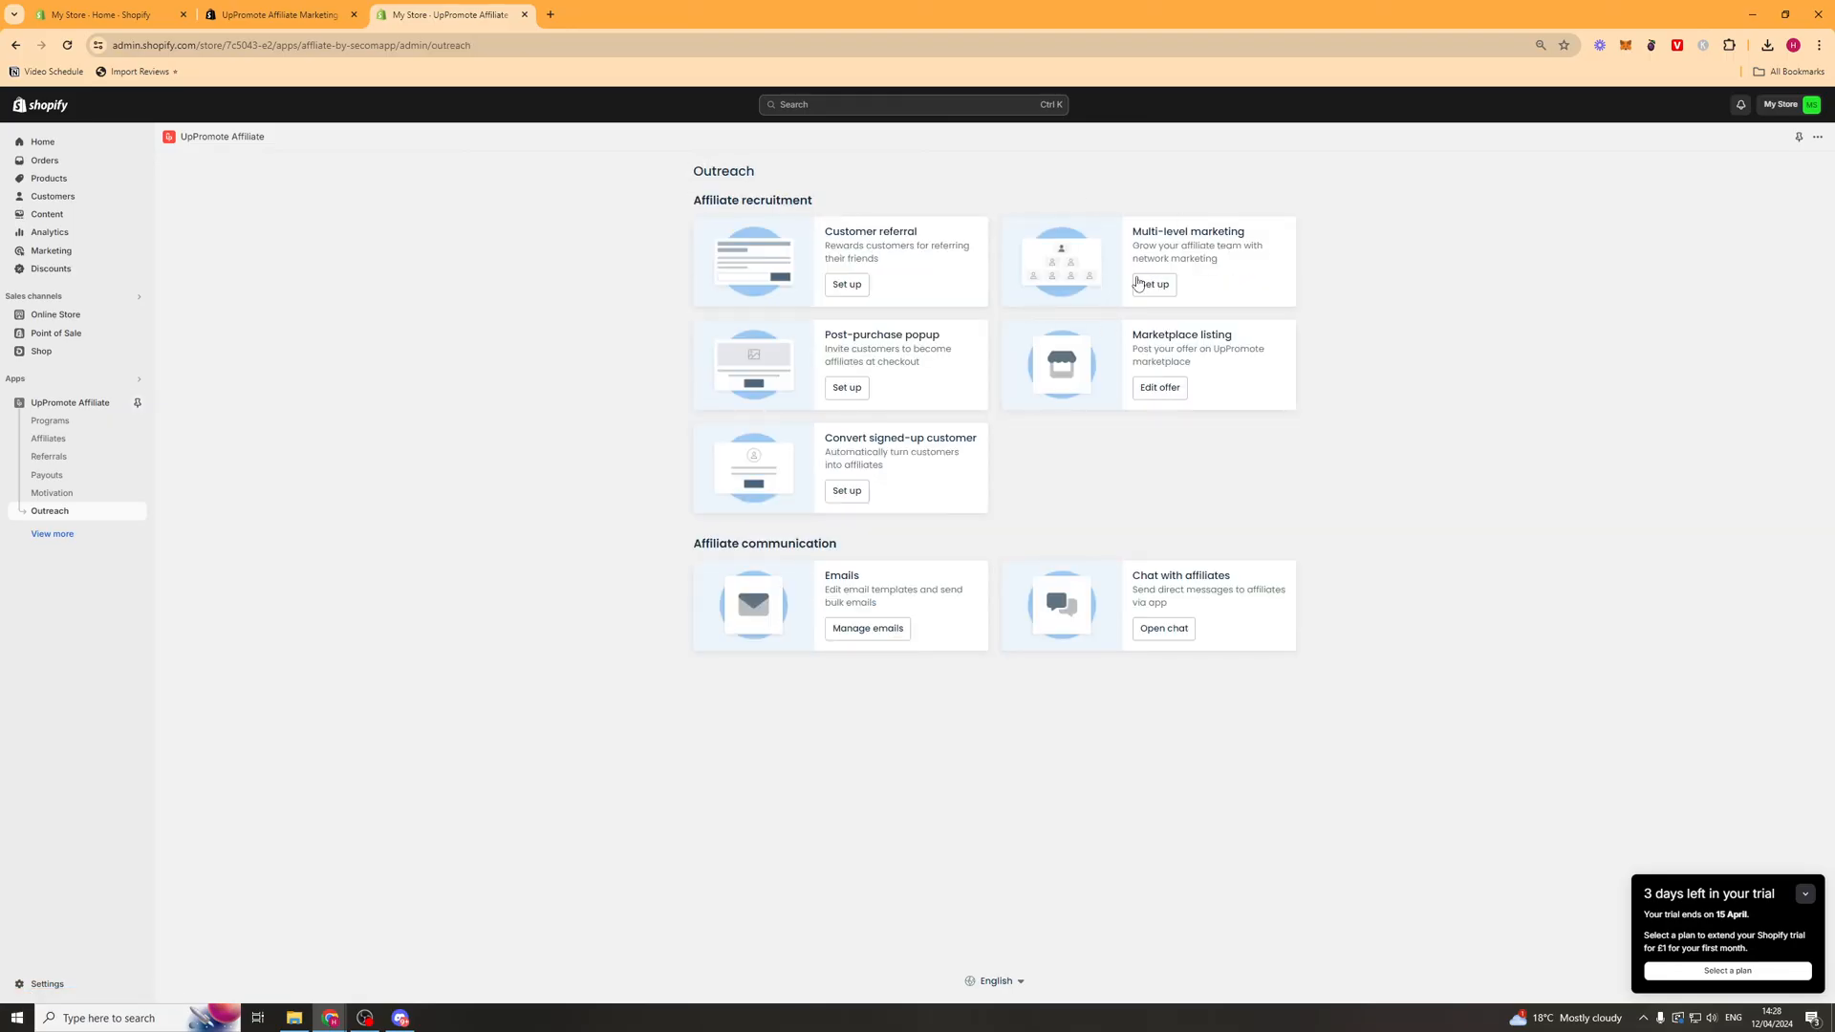
left_click(1151, 284)
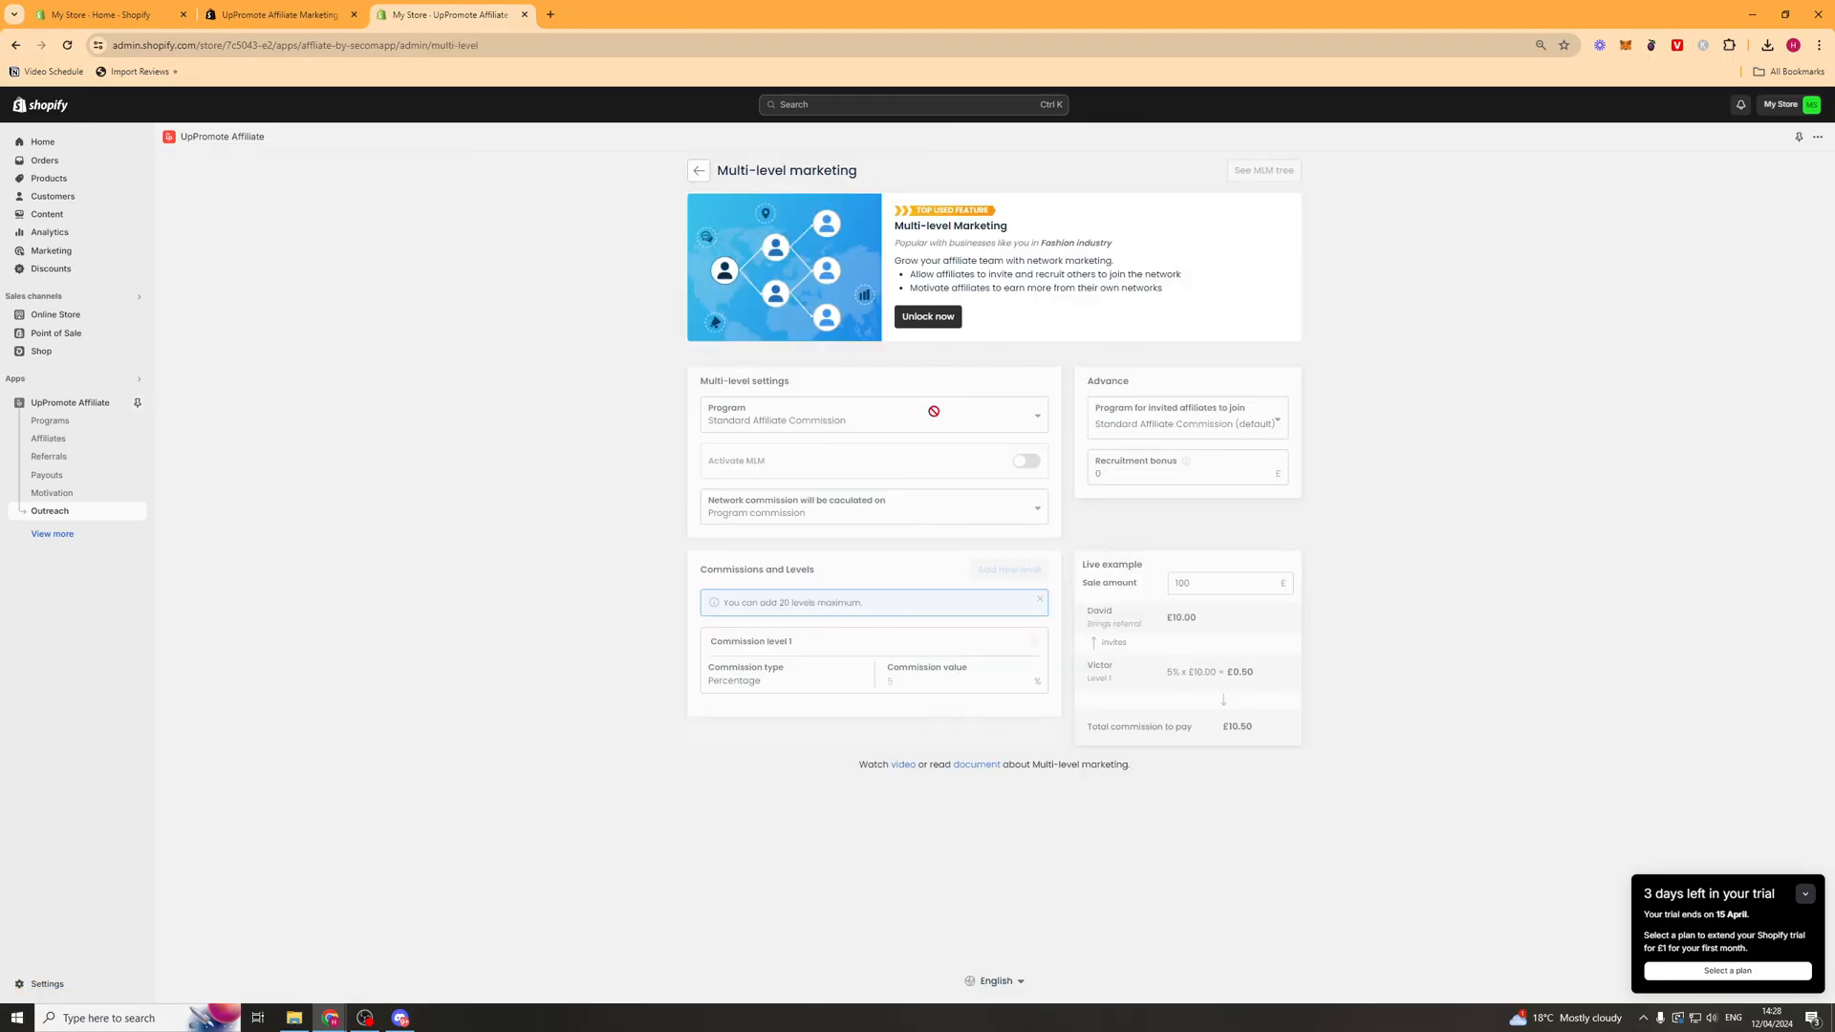
left_click(697, 170)
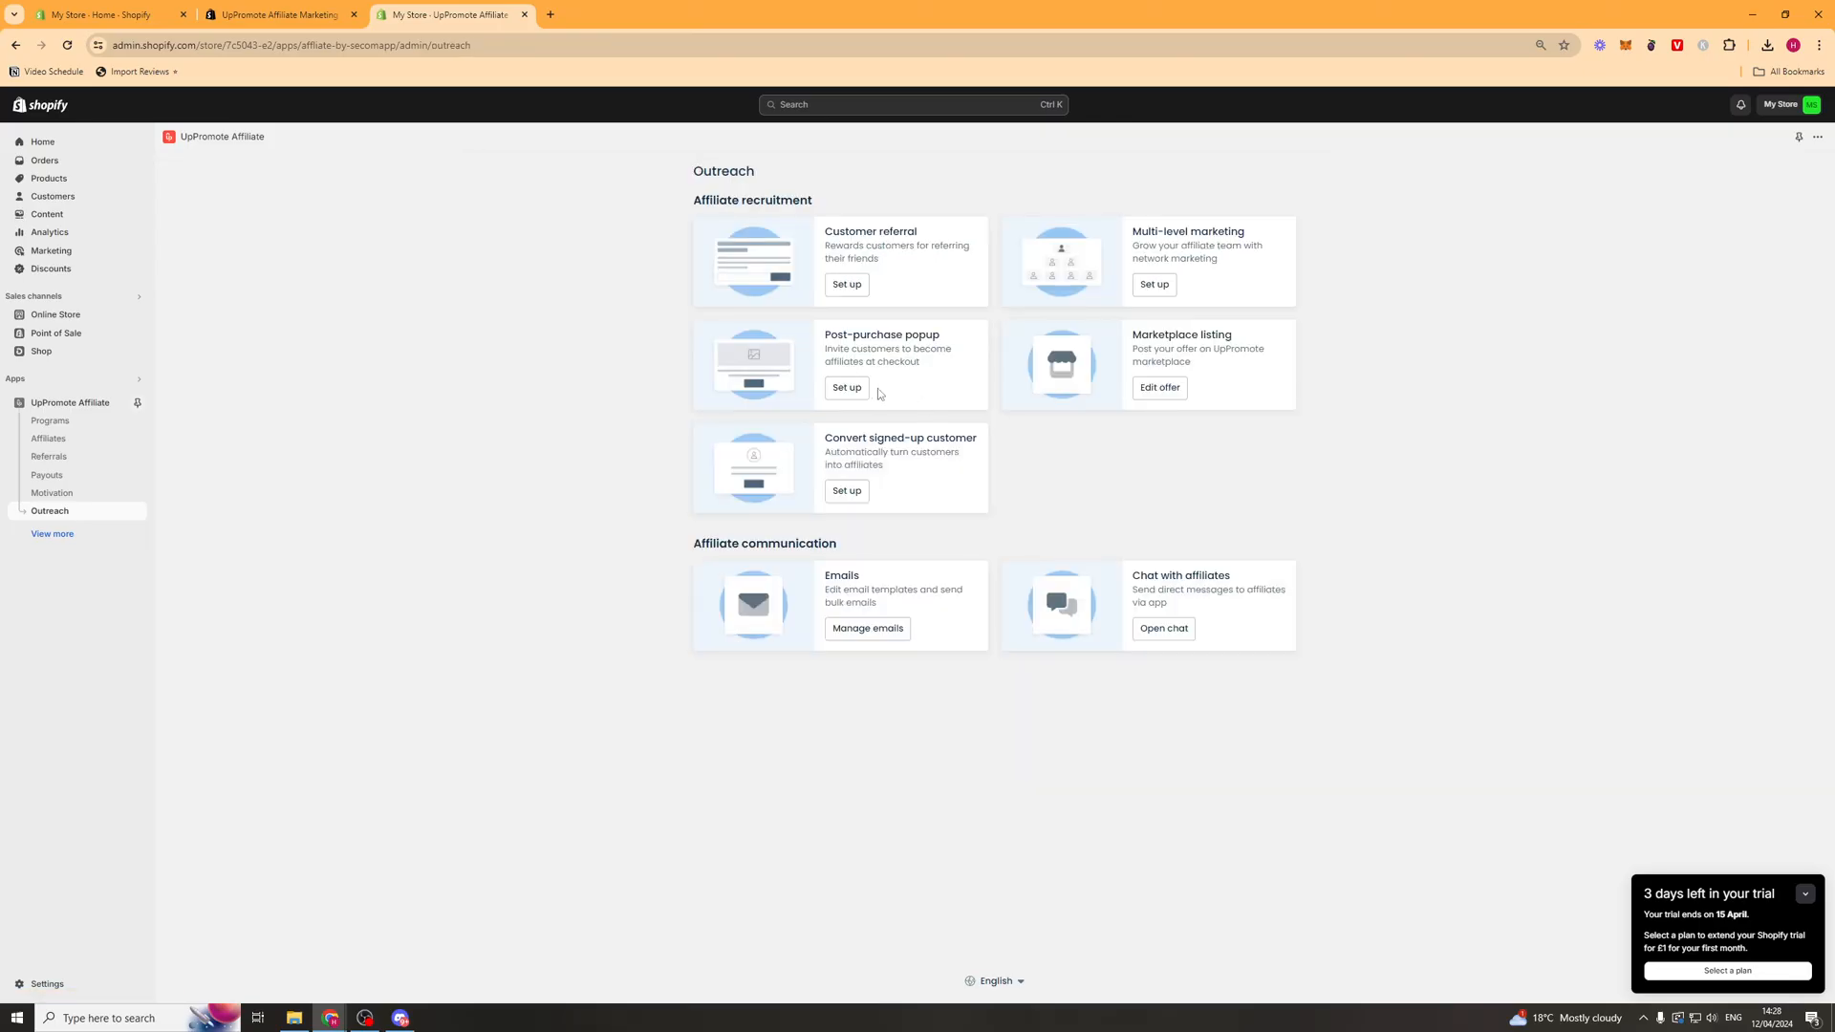
- View the Post-purchase popup settings, then bring up the Marketplace listing offer form
left_click(845, 388)
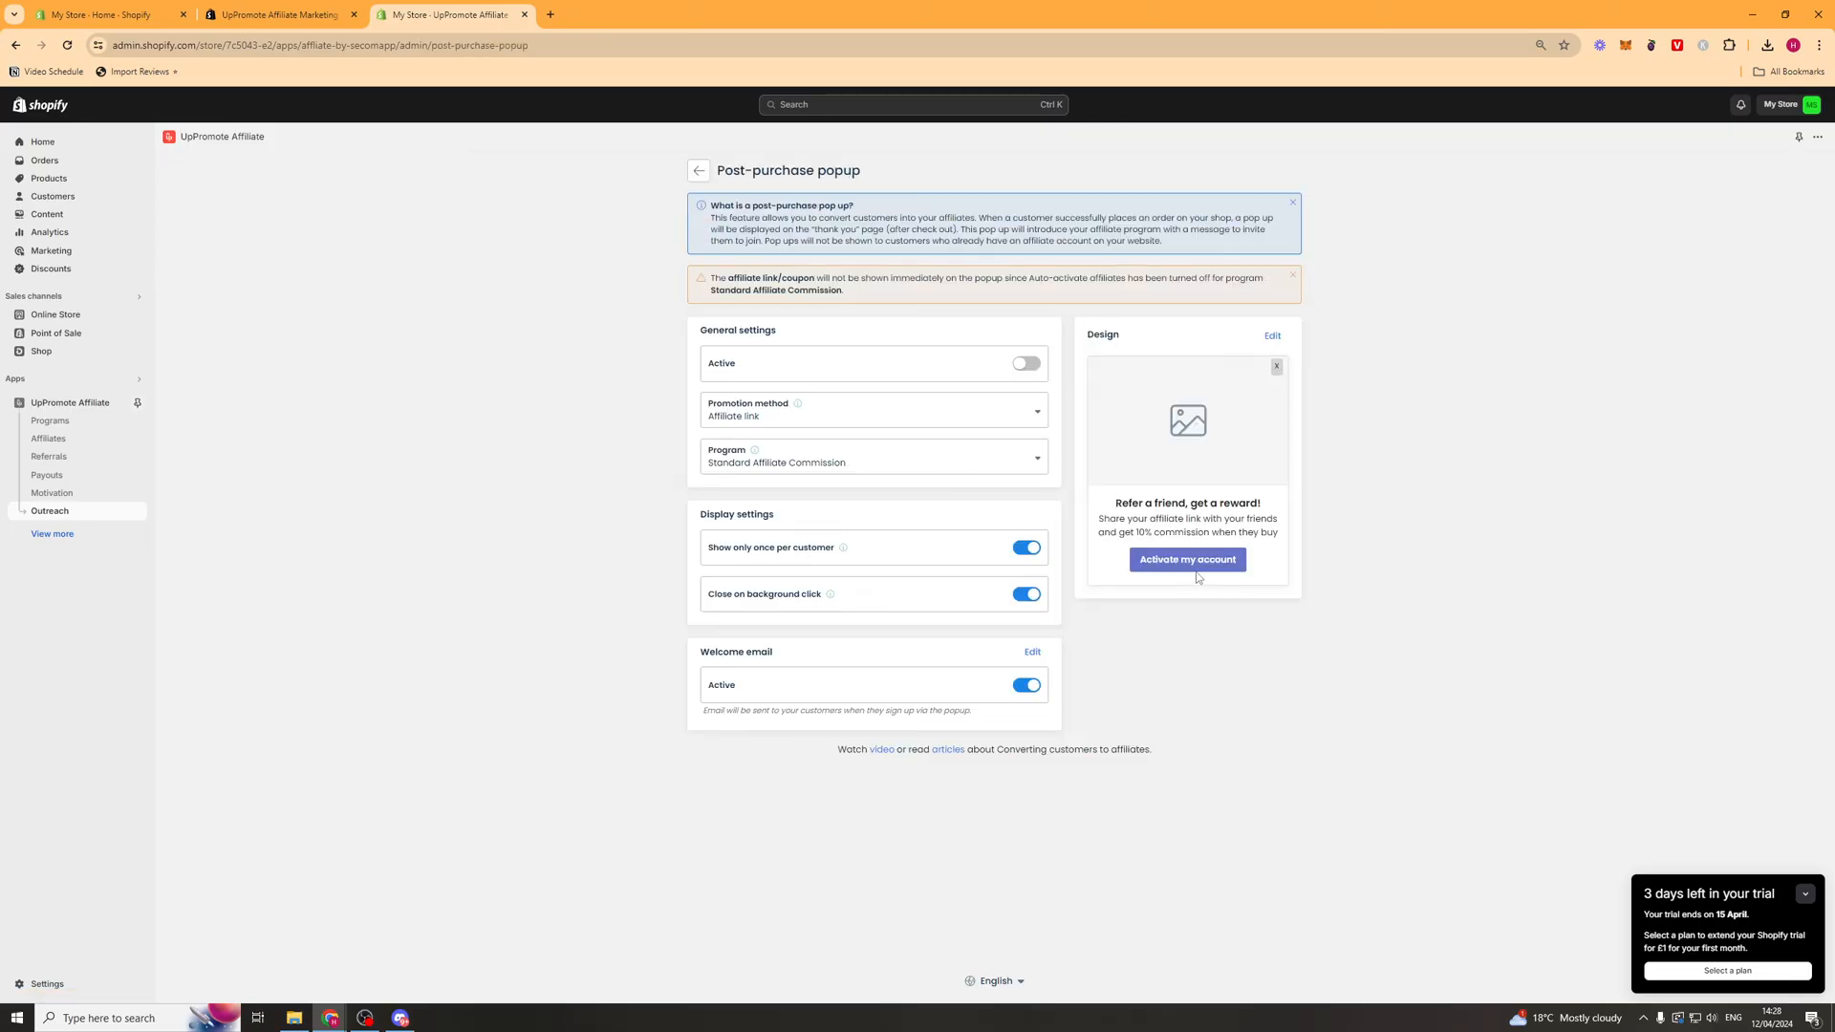
mouse_move(1492, 388)
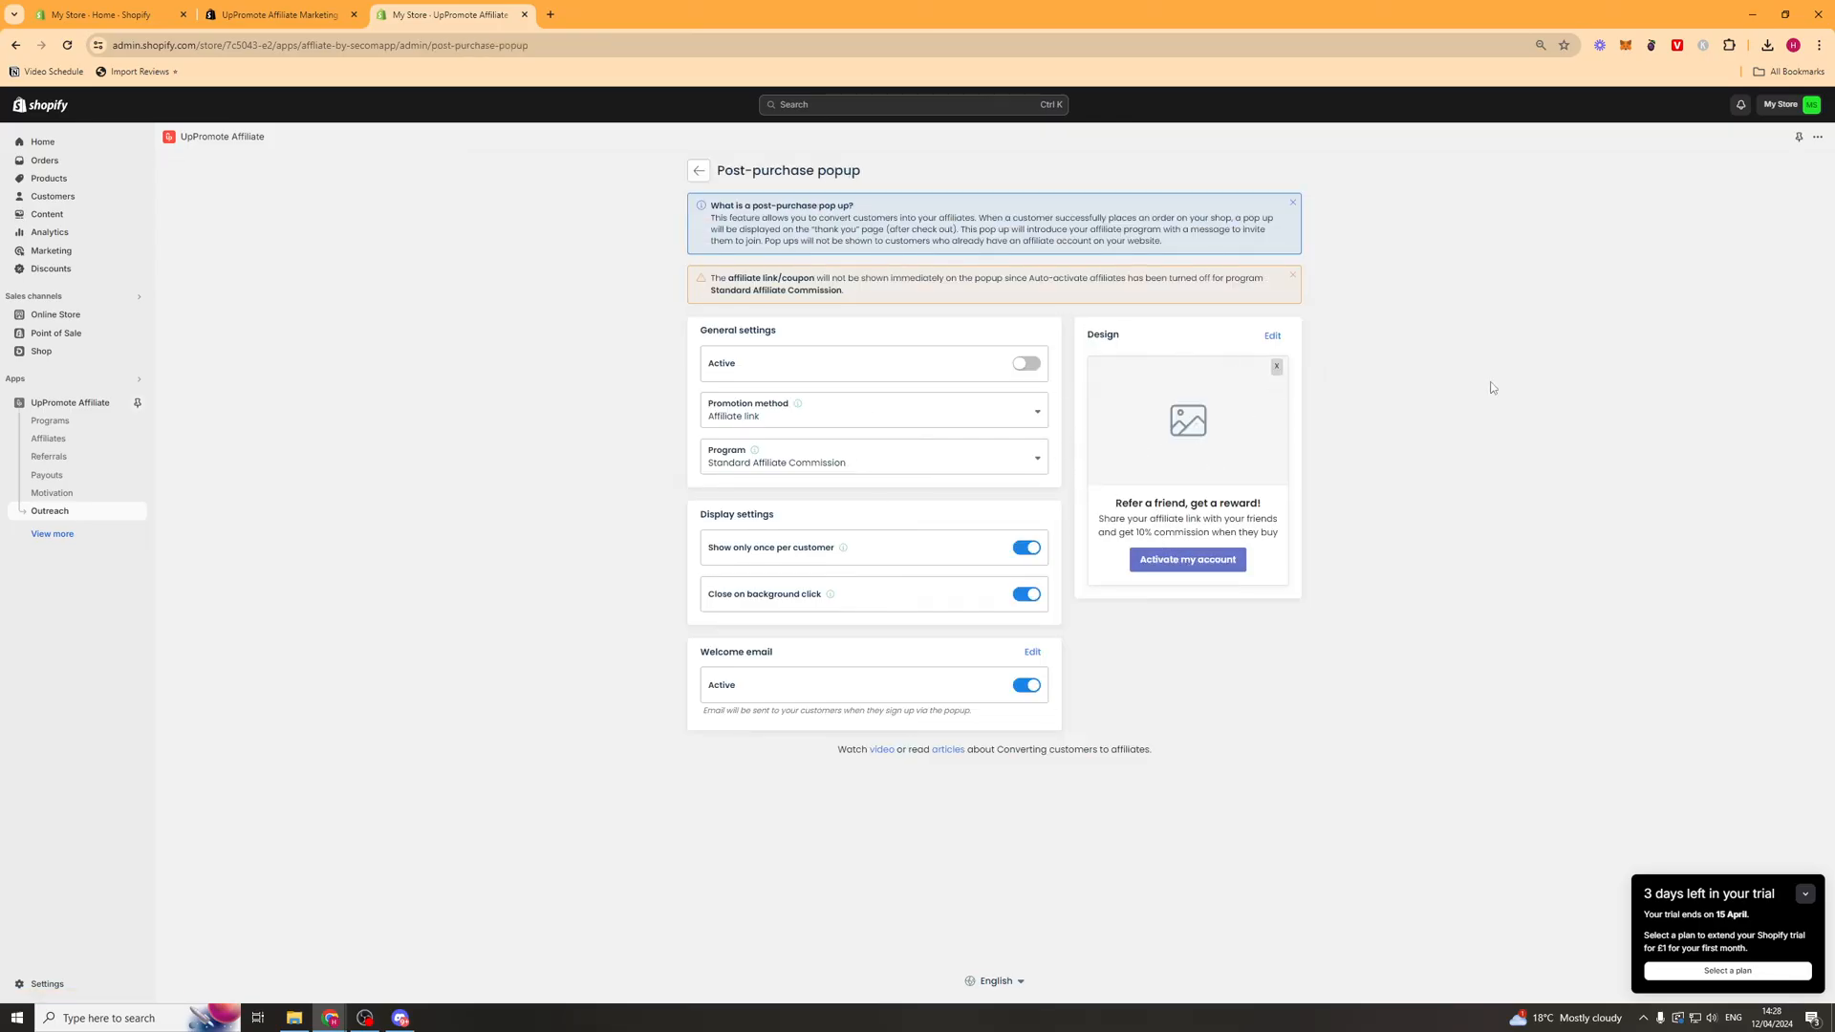
left_click(699, 170)
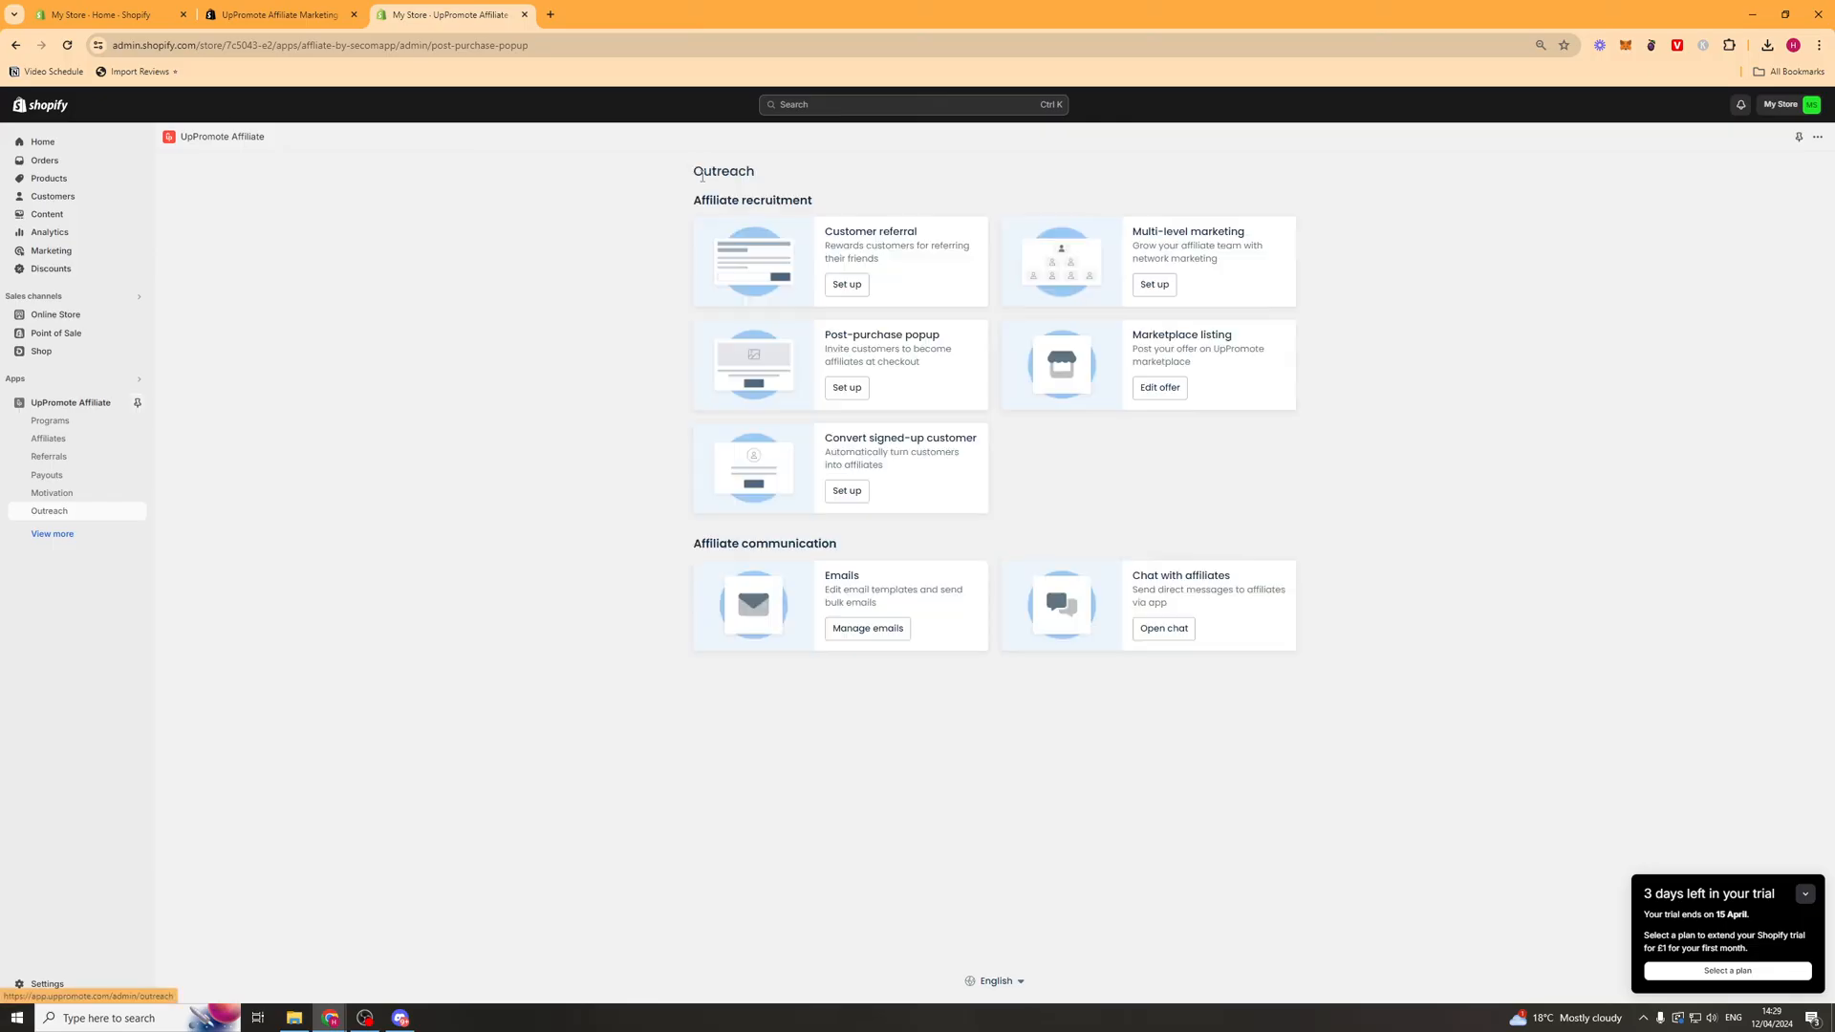
left_click(1158, 388)
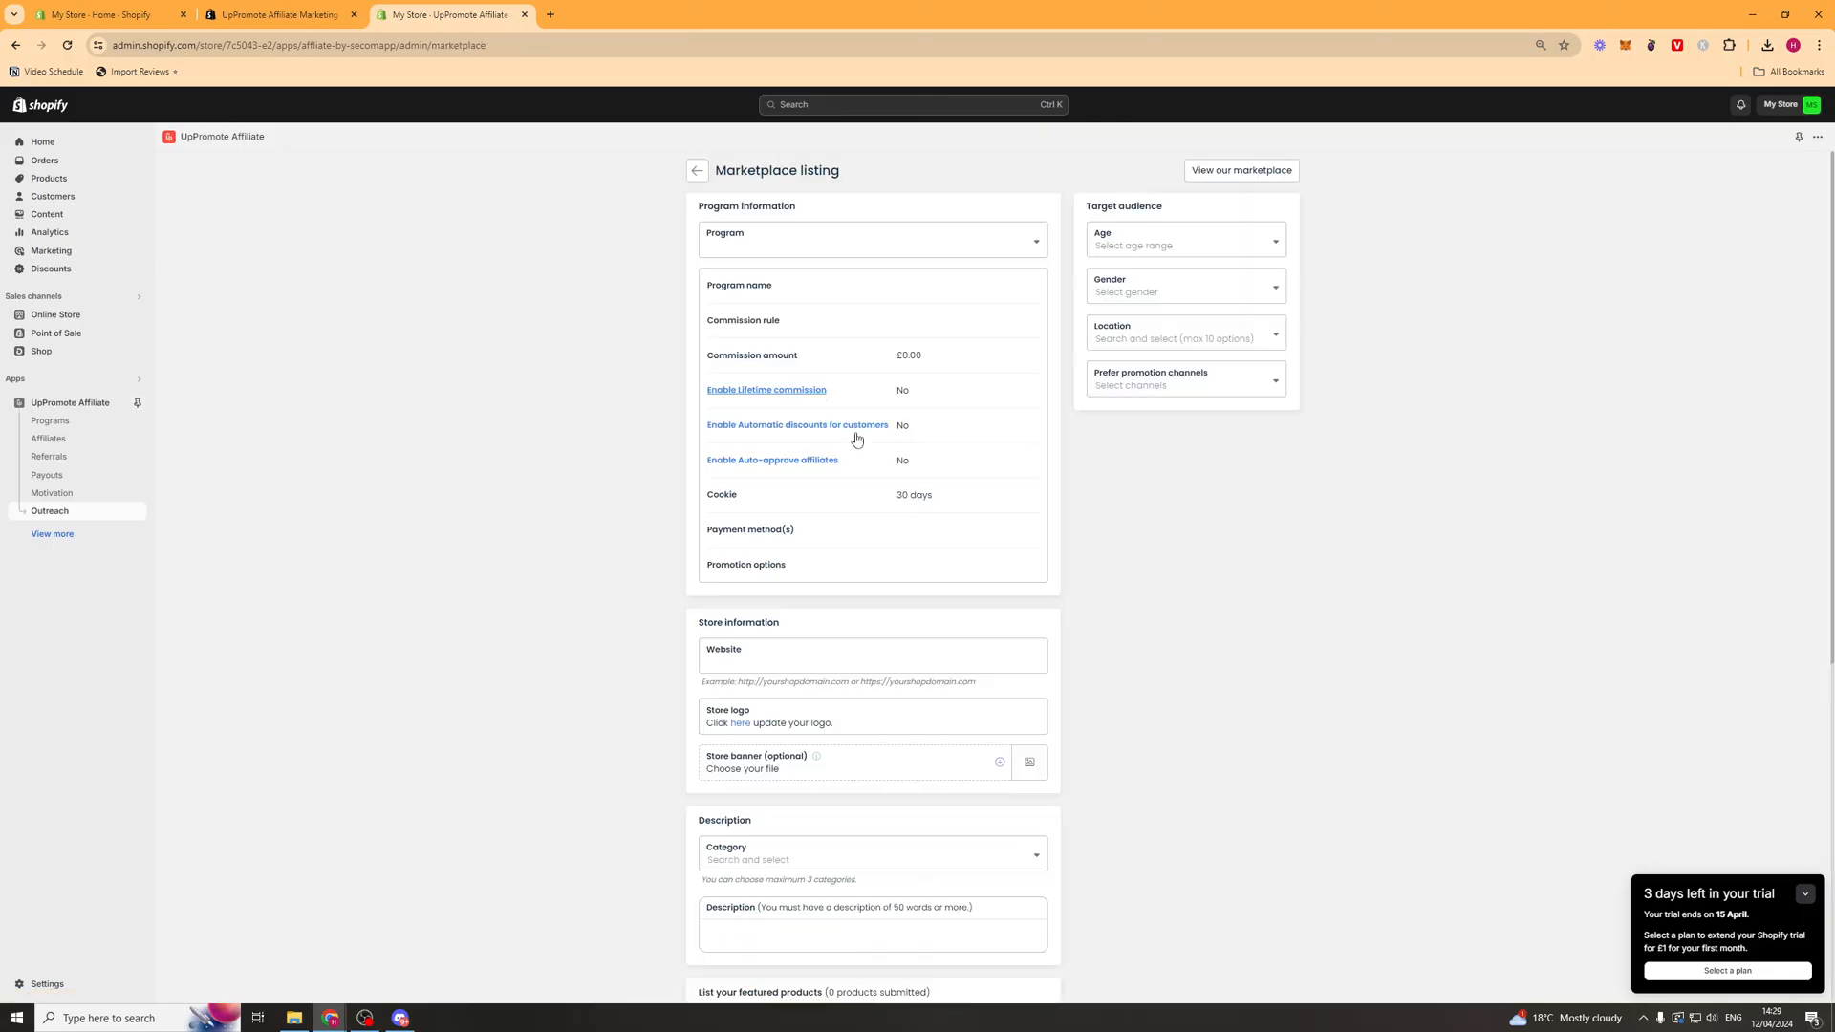
- Browse the public UpPromote marketplace of offers and return to the admin Outreach page
scroll("down", 3)
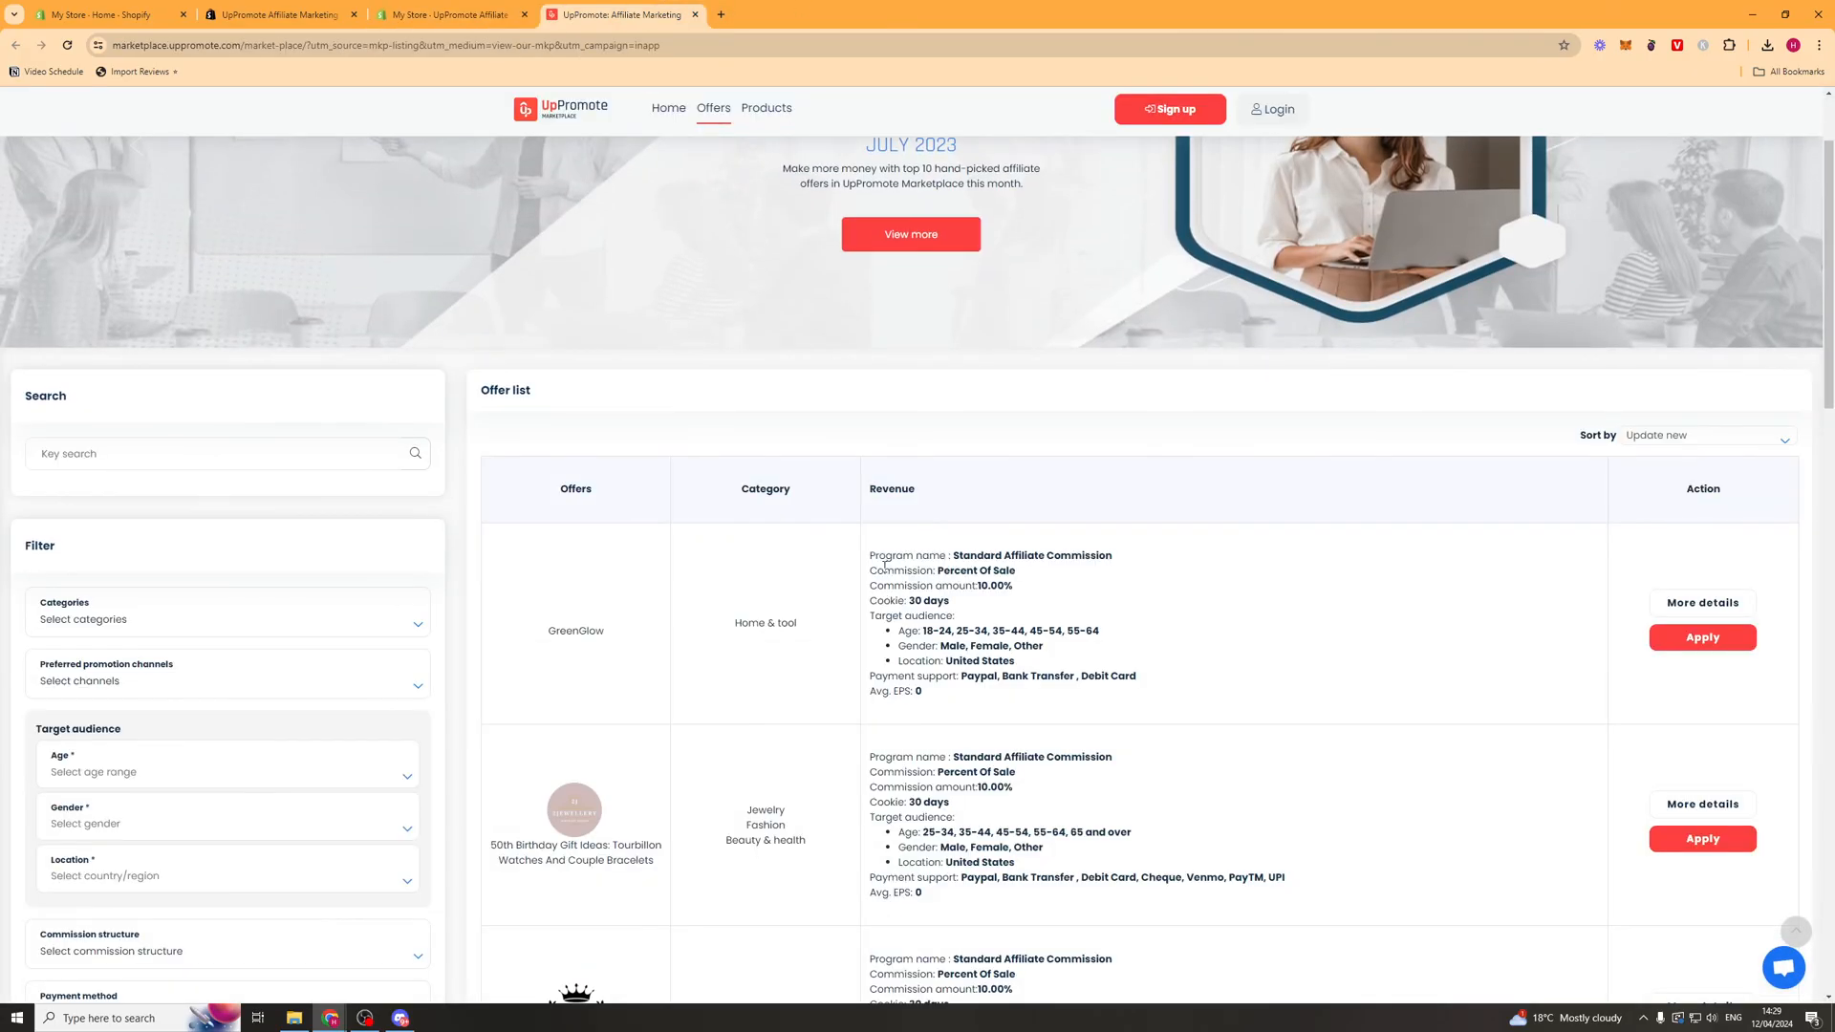
scroll("down", 3)
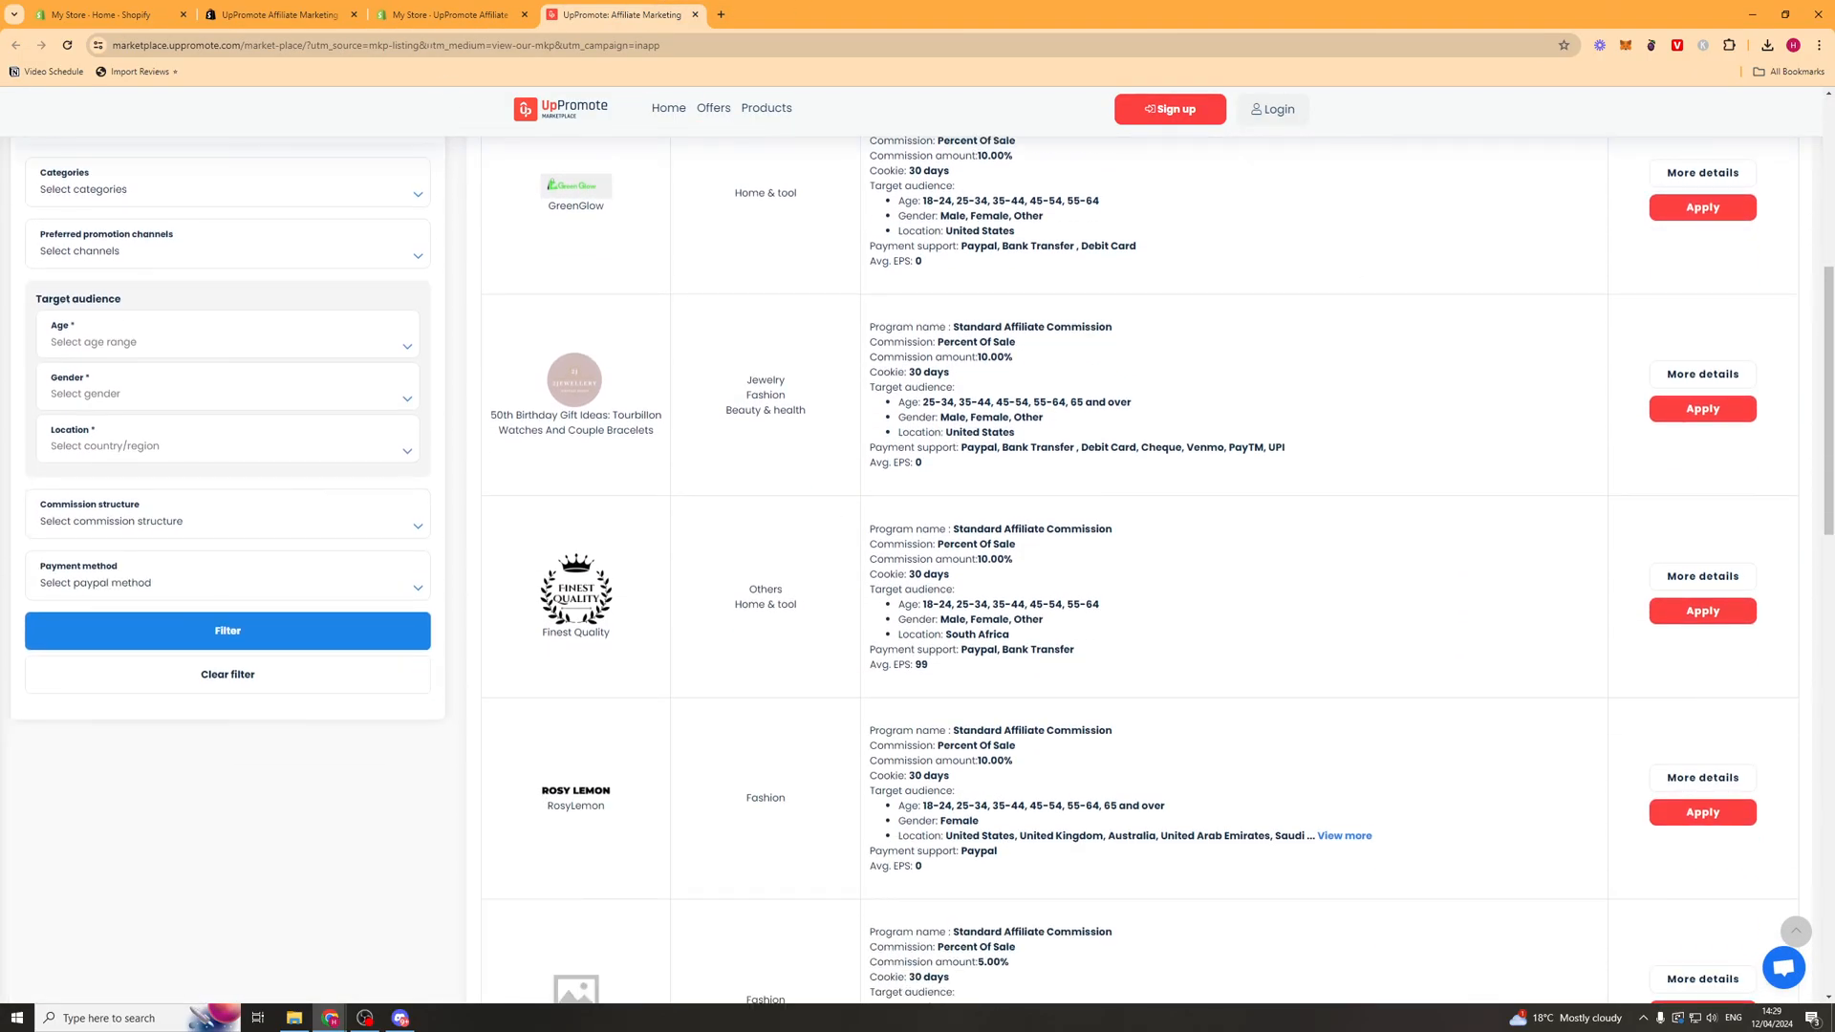
left_click(451, 13)
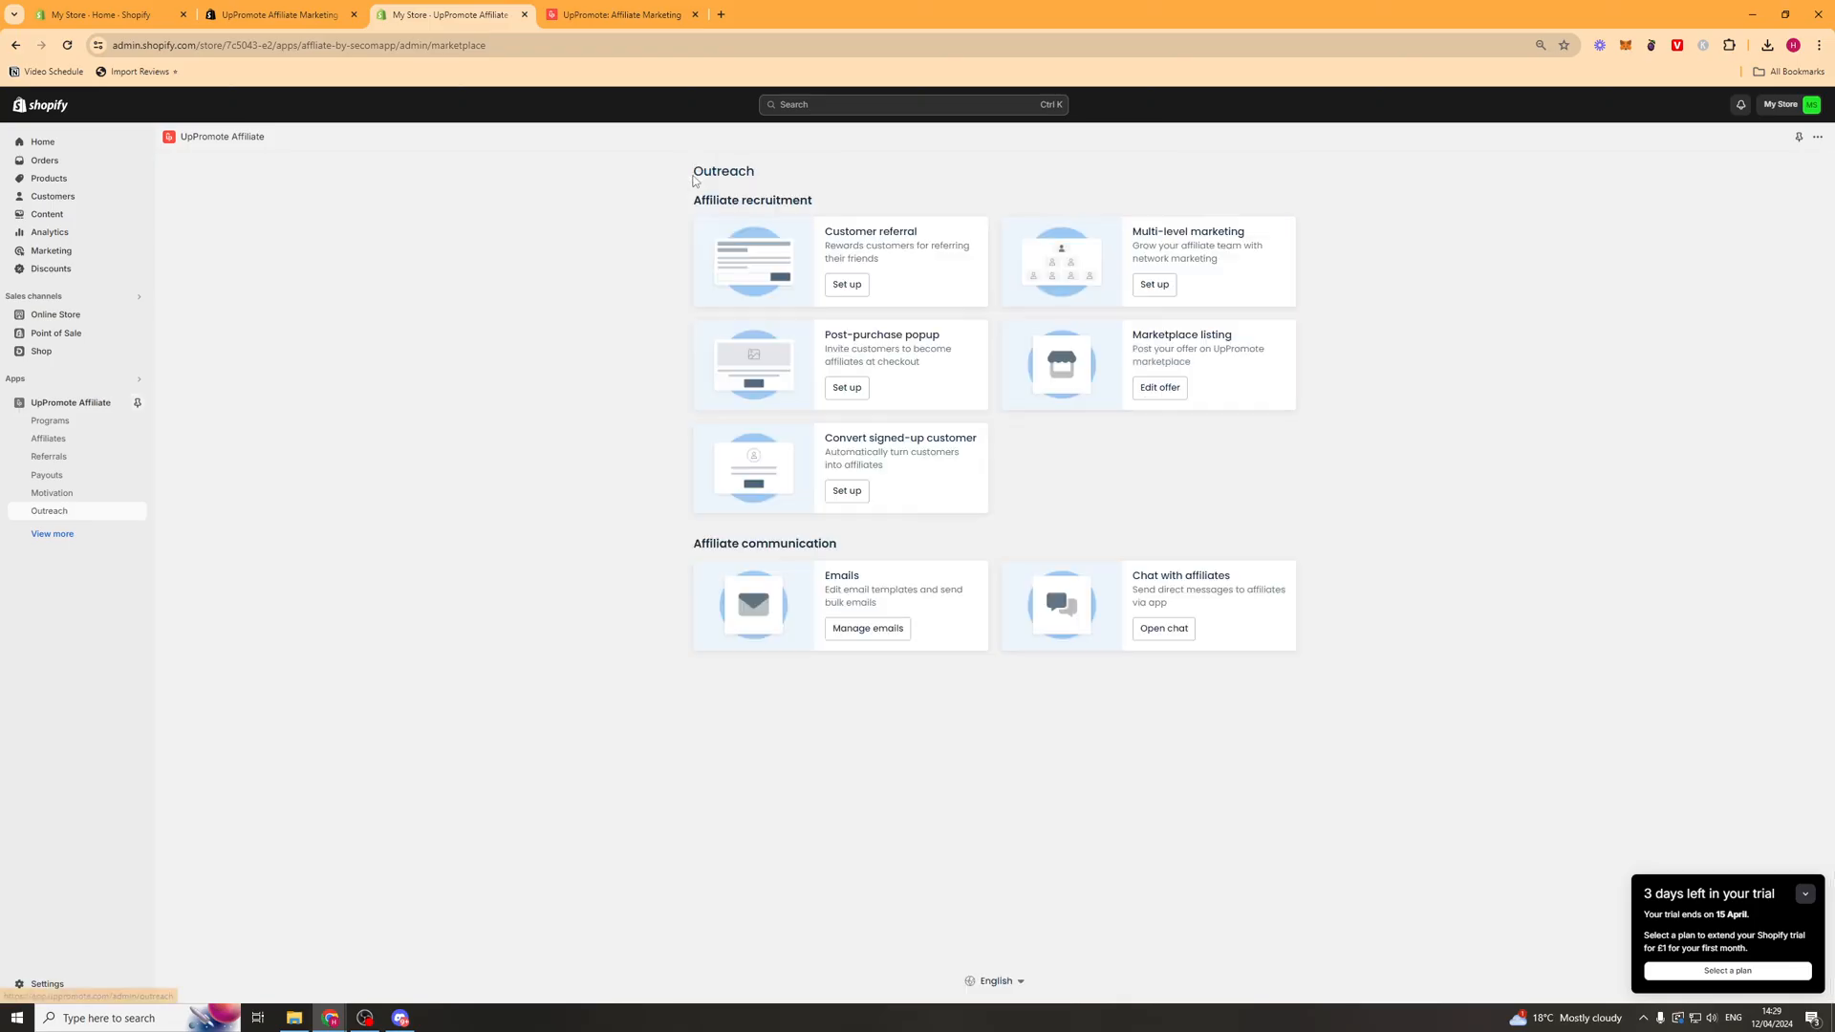
- View the Convert signed-up customer setup unchanged, then reveal the remaining sidebar sections
left_click(845, 492)
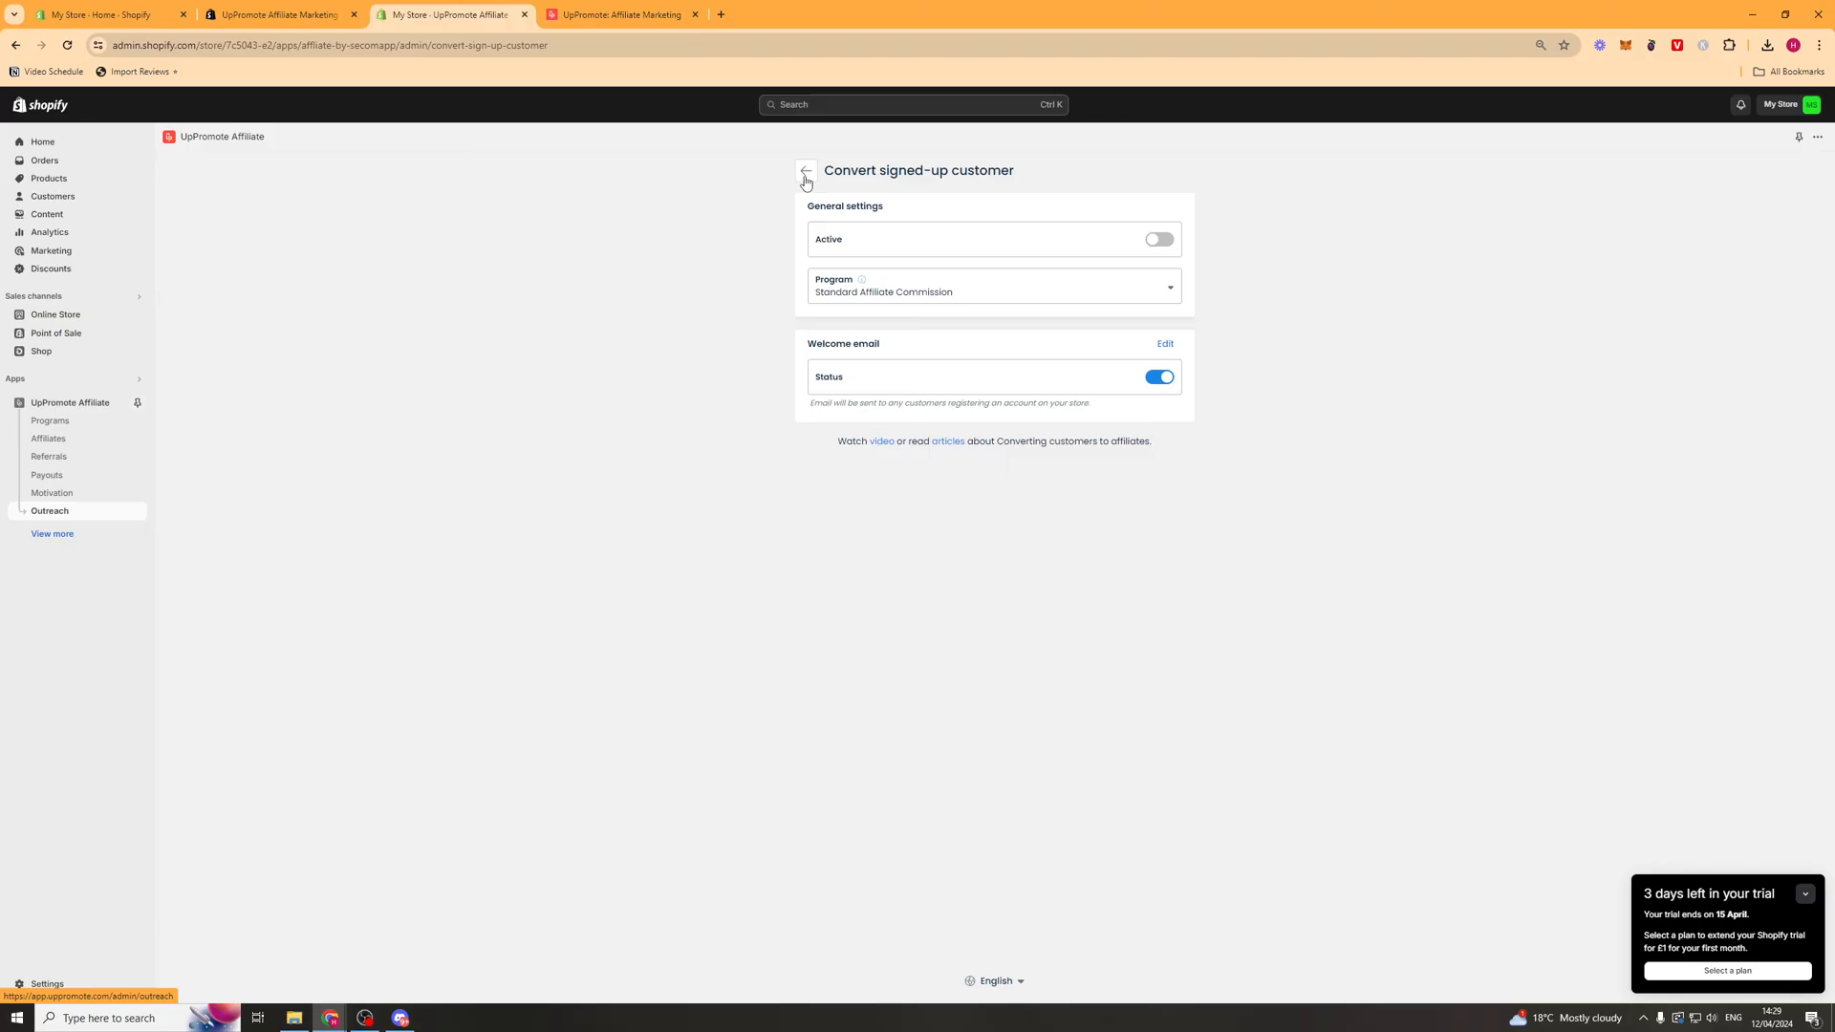
left_click(805, 174)
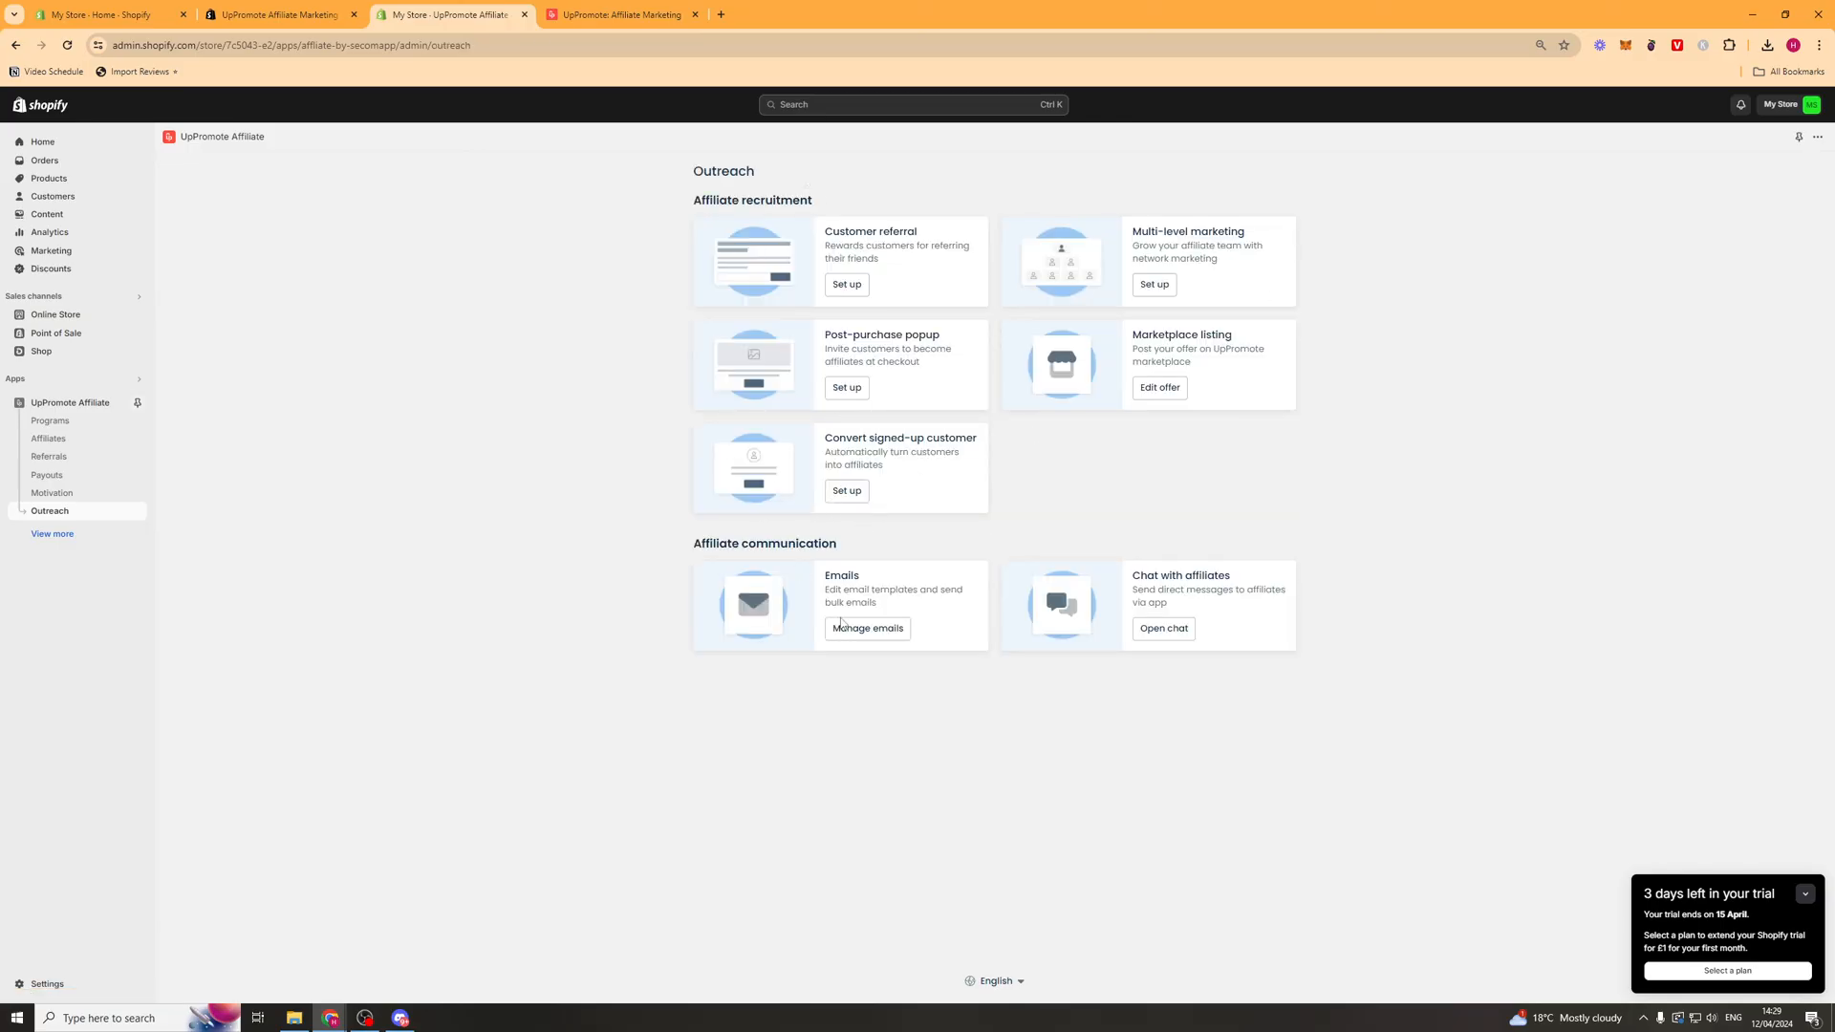
mouse_move(705, 560)
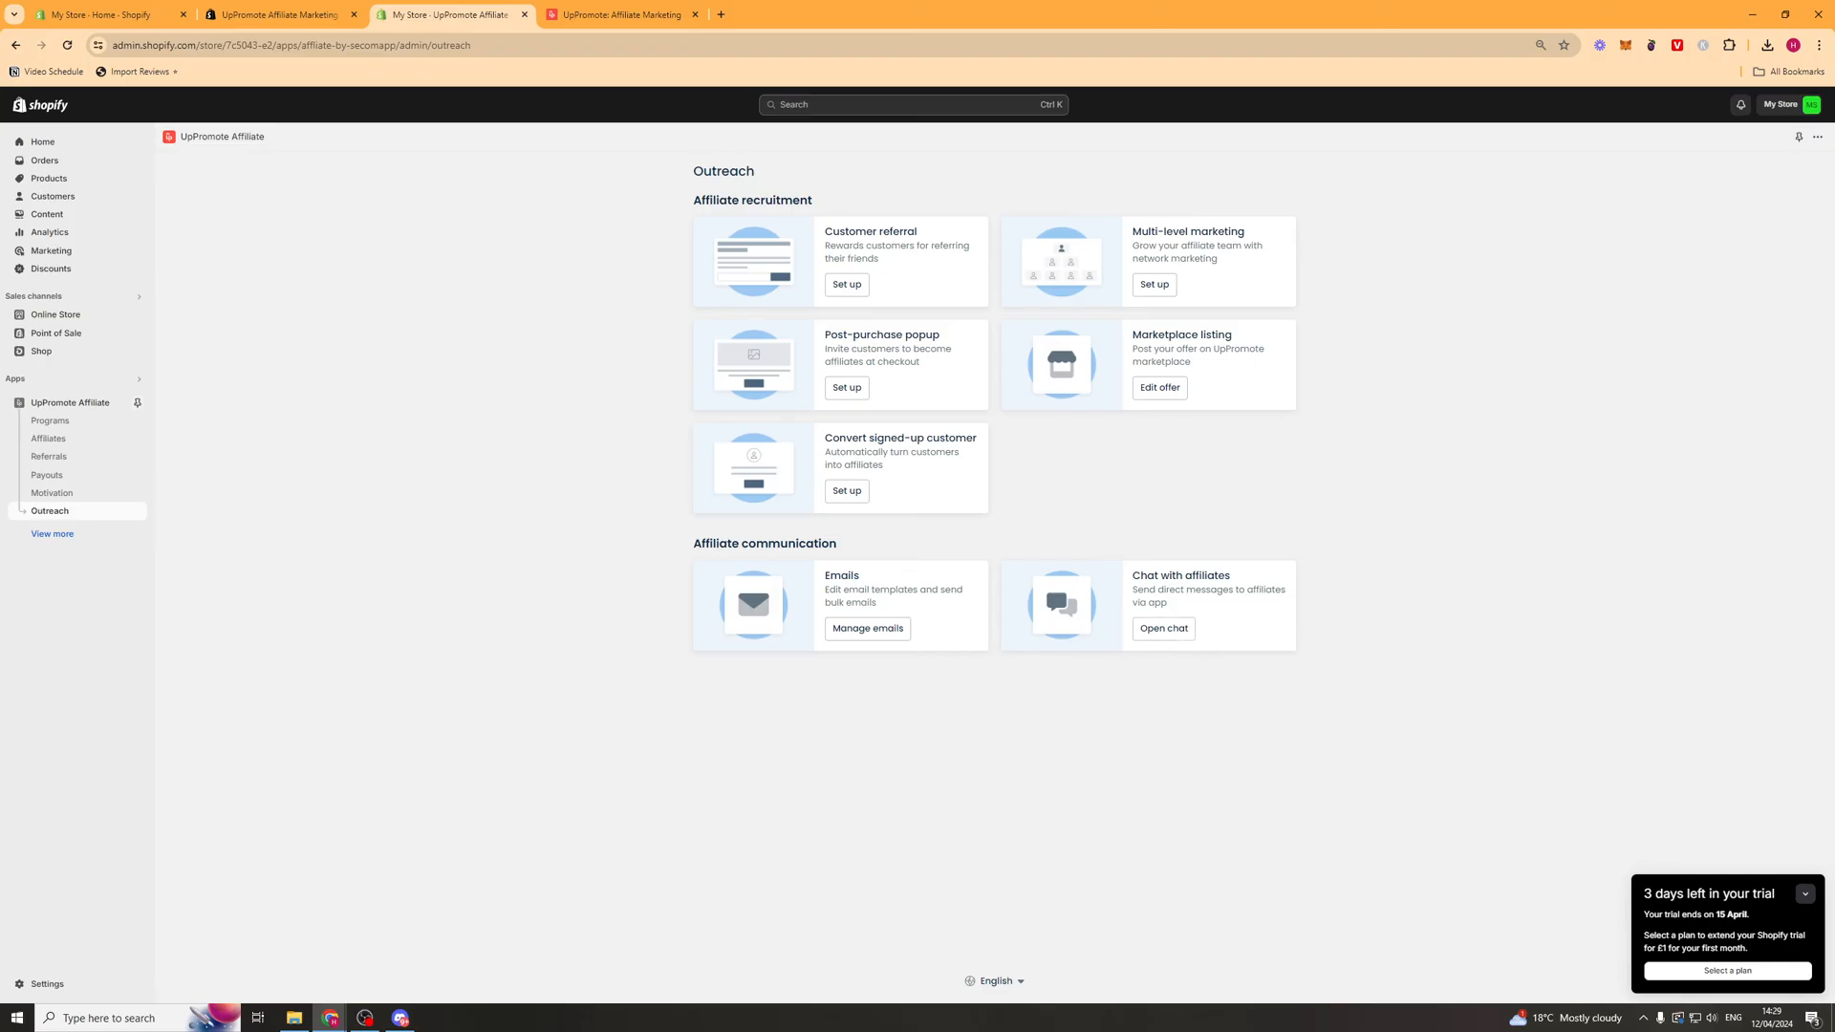
left_click(51, 535)
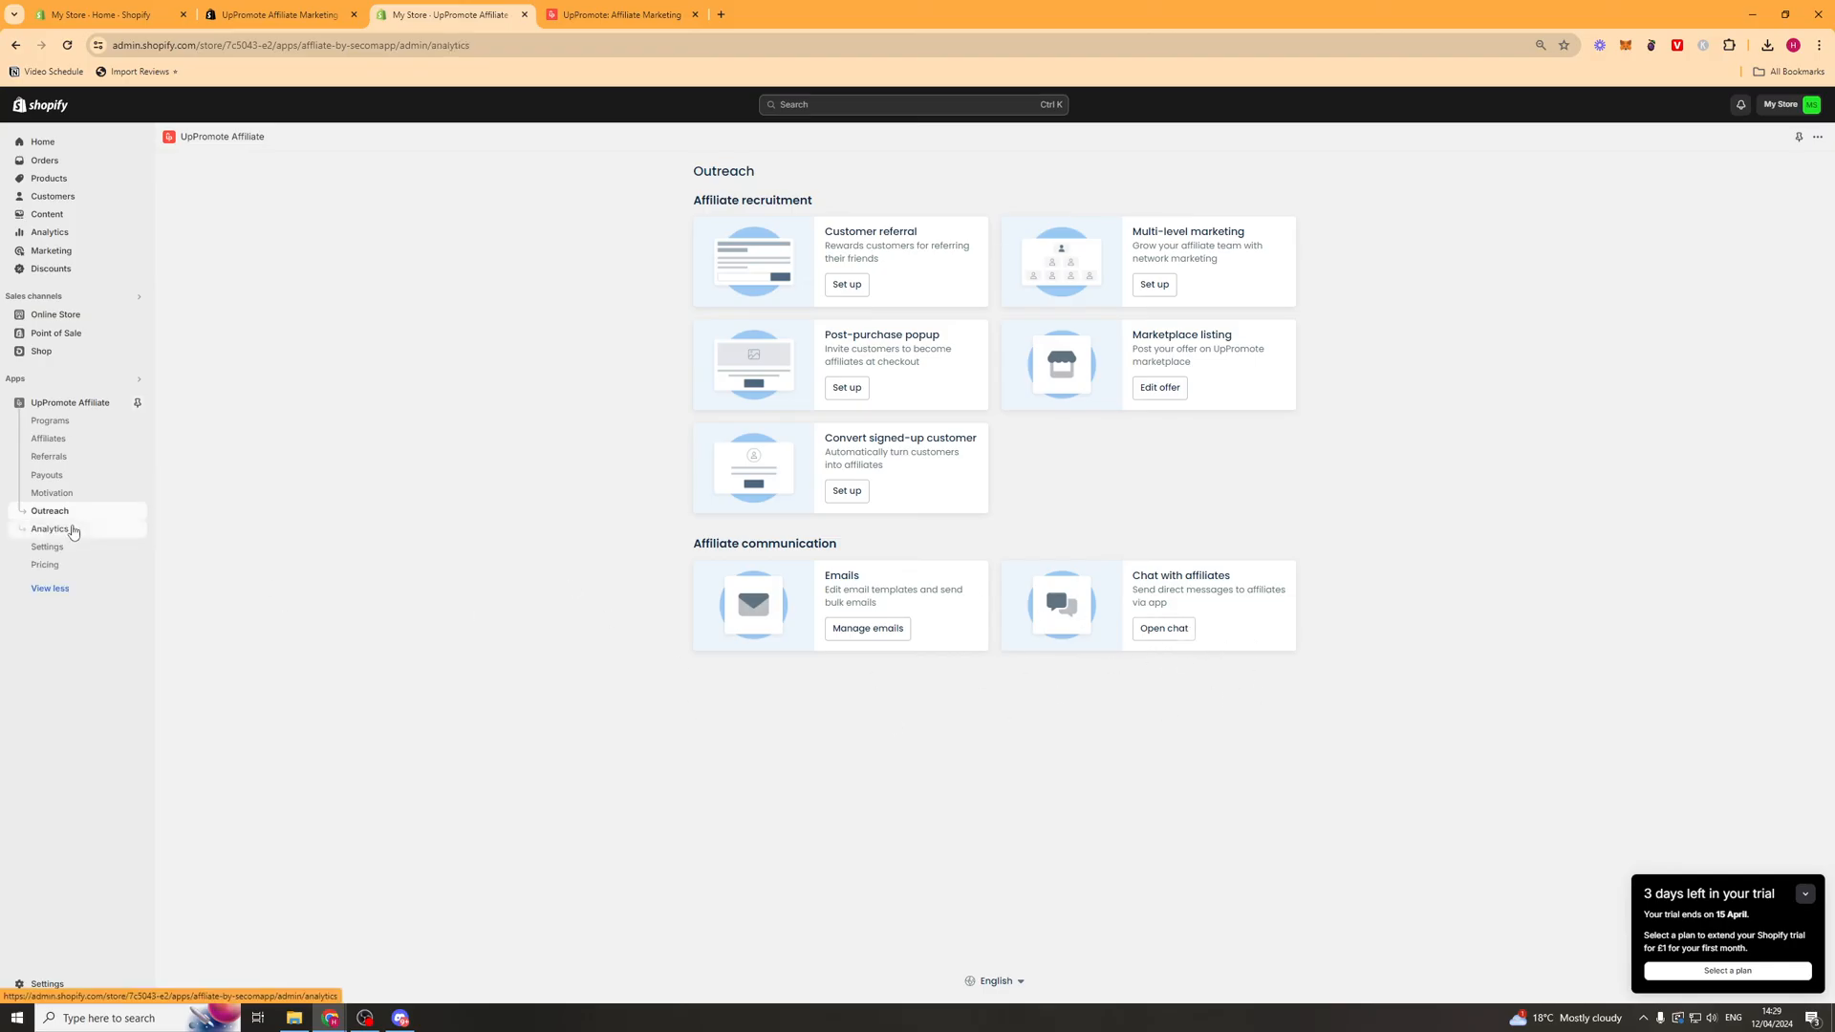
- Review the Analytics charts showing zero affiliates, referrals, sales and commissions, then go to Settings
left_click(50, 530)
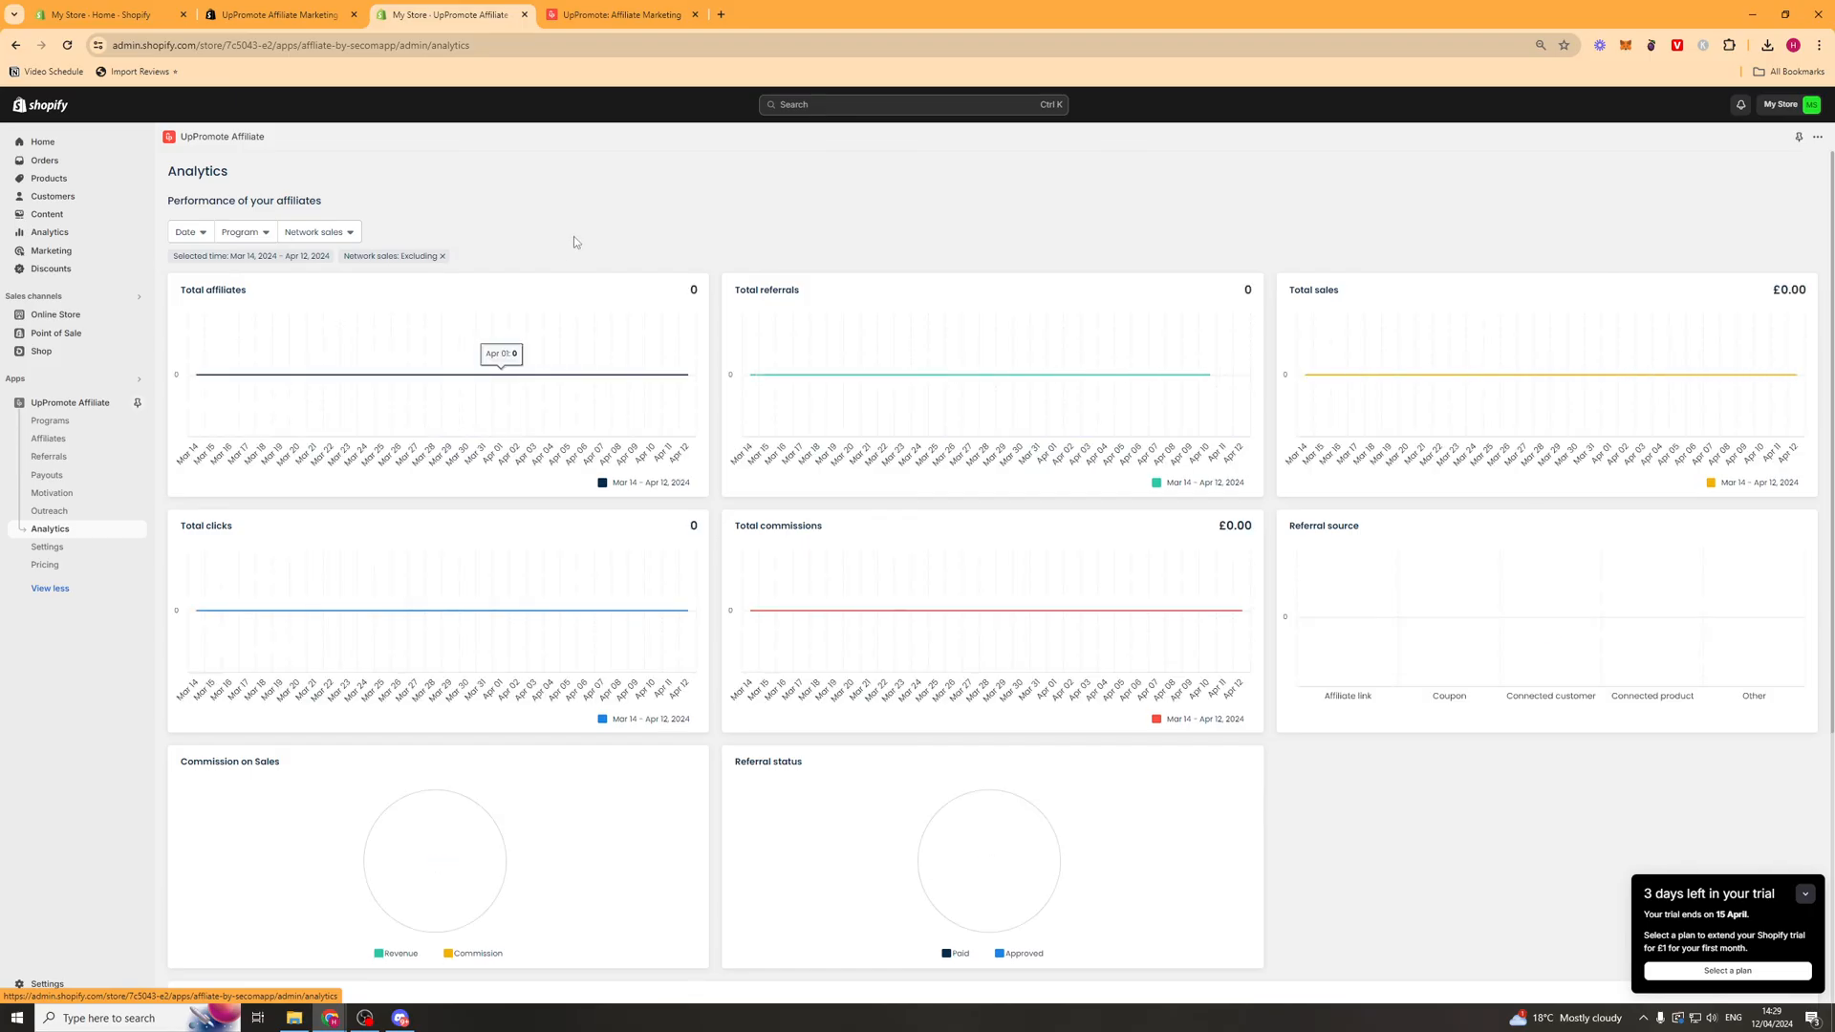
scroll("down", 3)
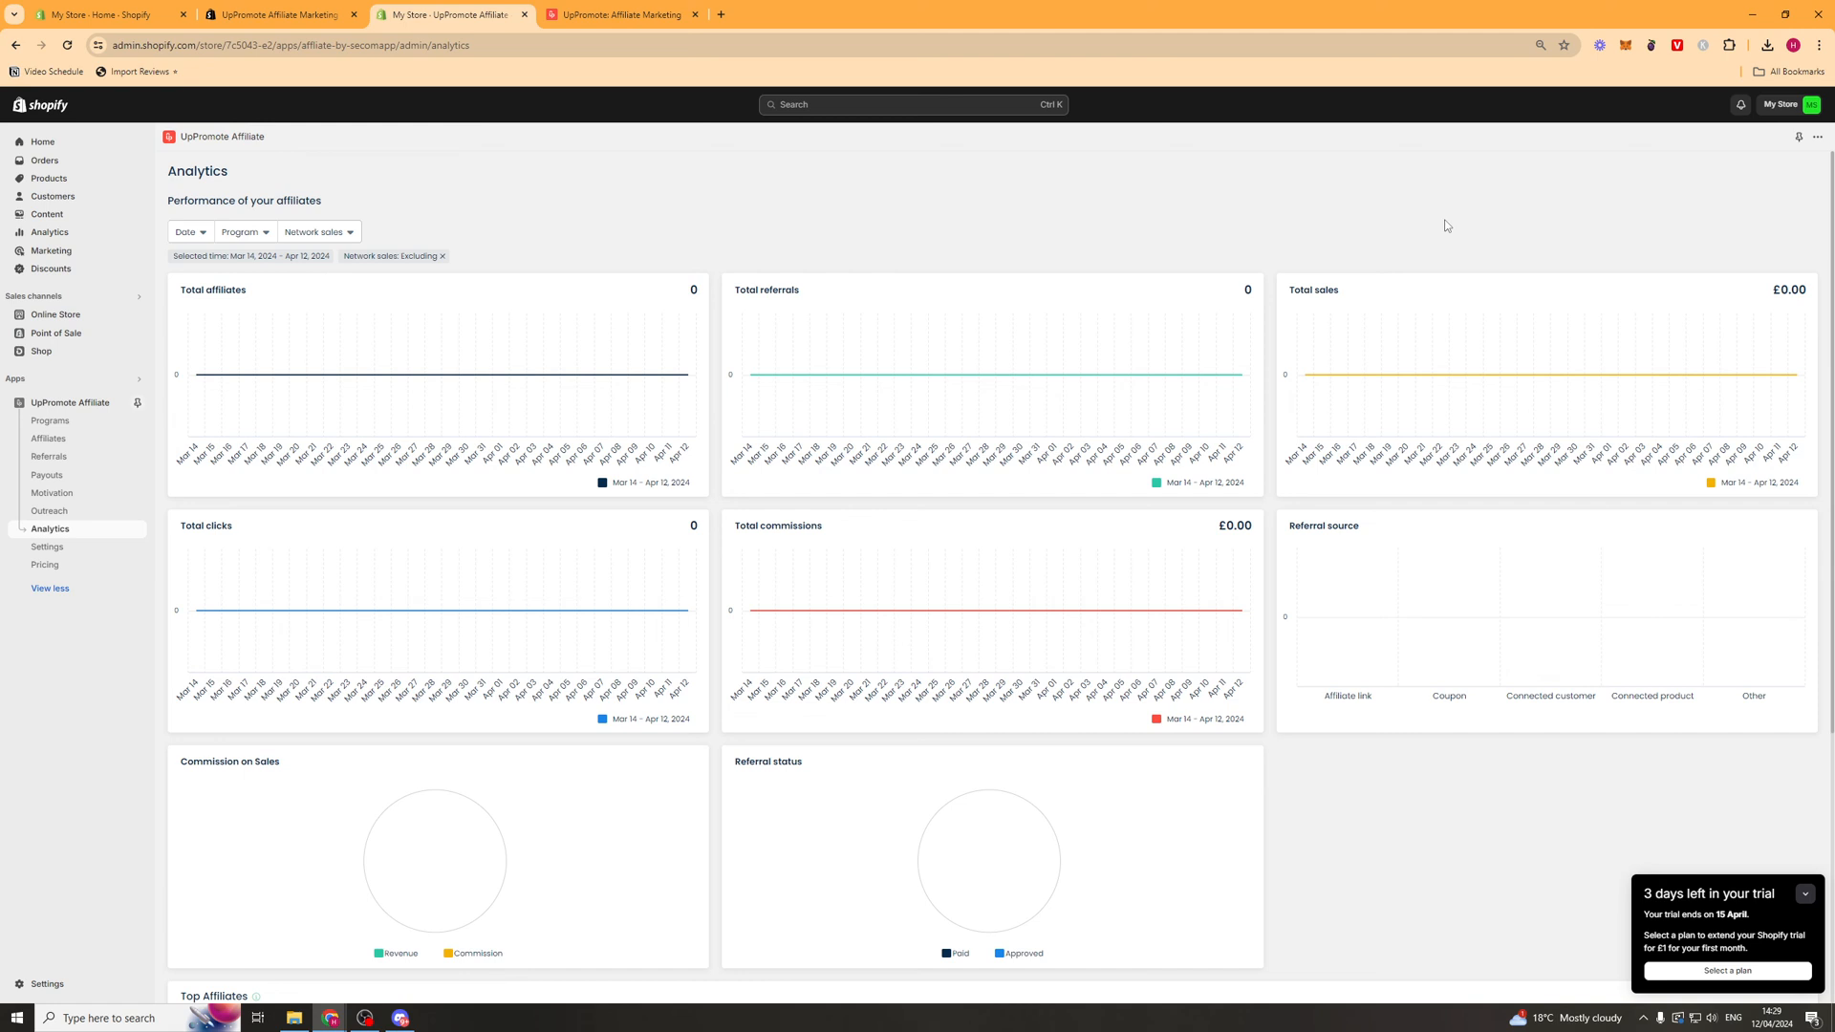
mouse_move(264, 611)
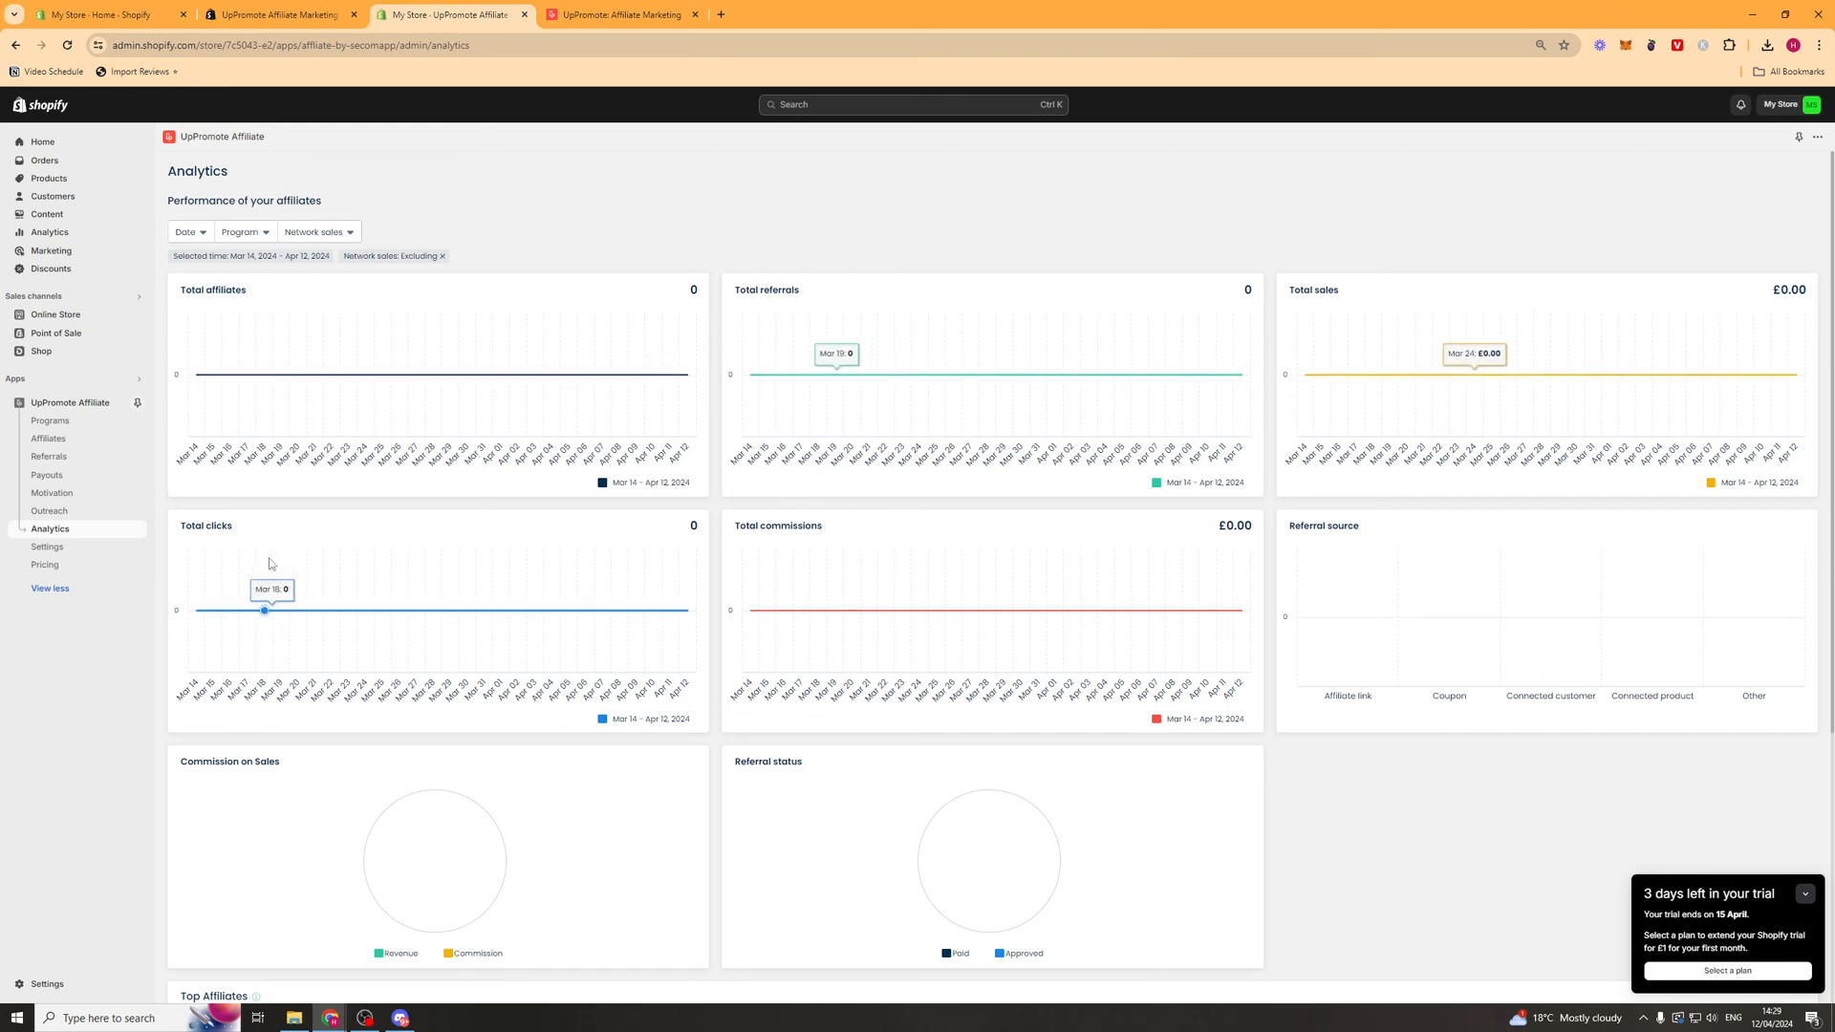
scroll("down", 3)
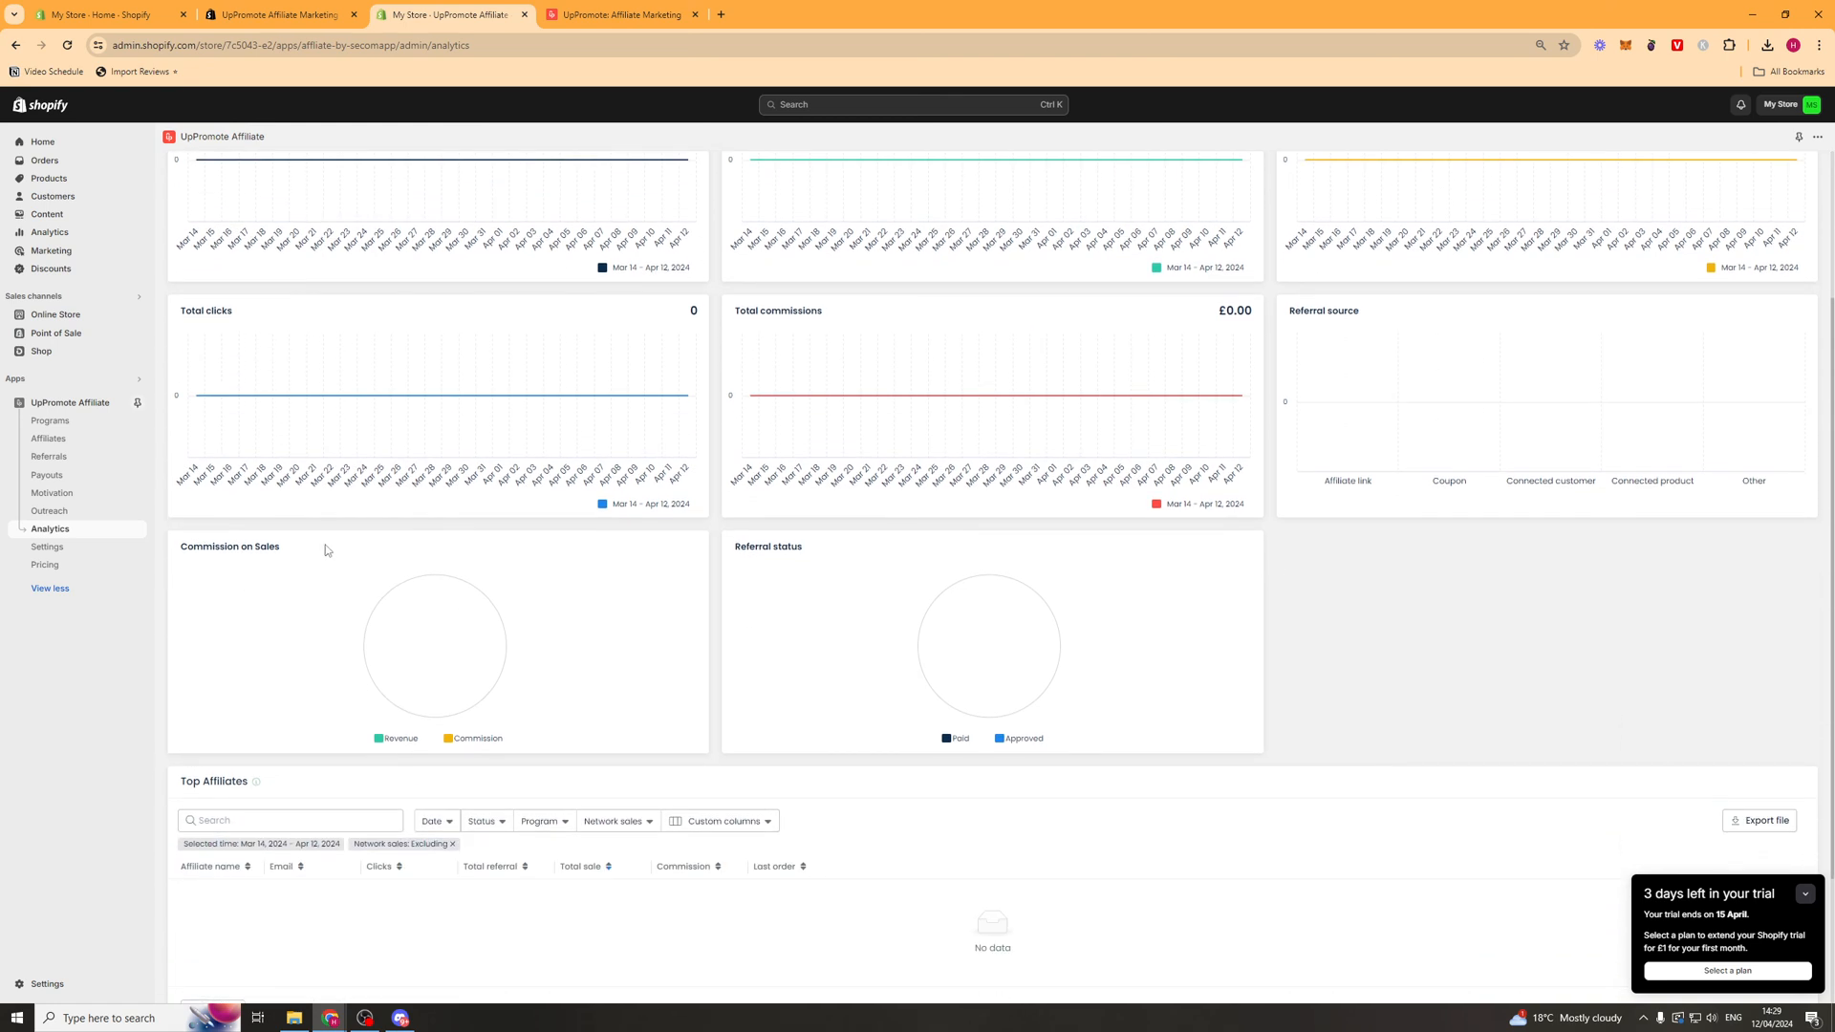
scroll("down", 3)
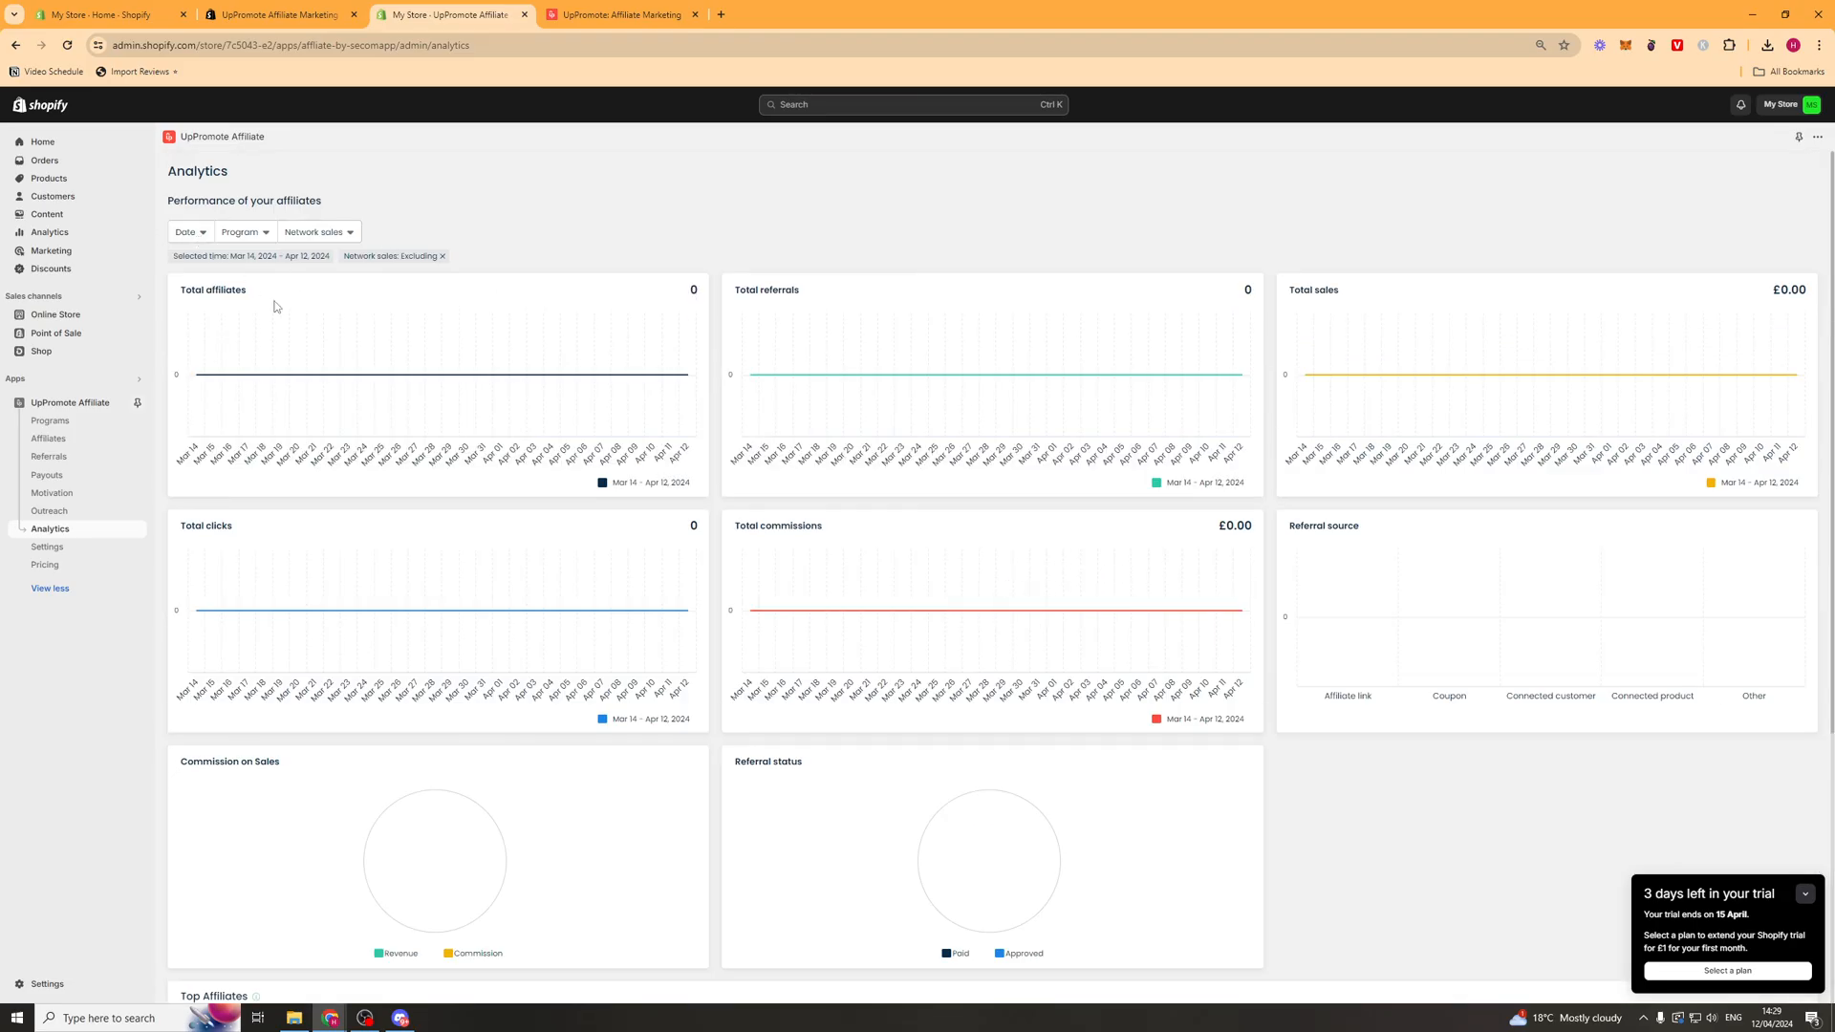
left_click(47, 547)
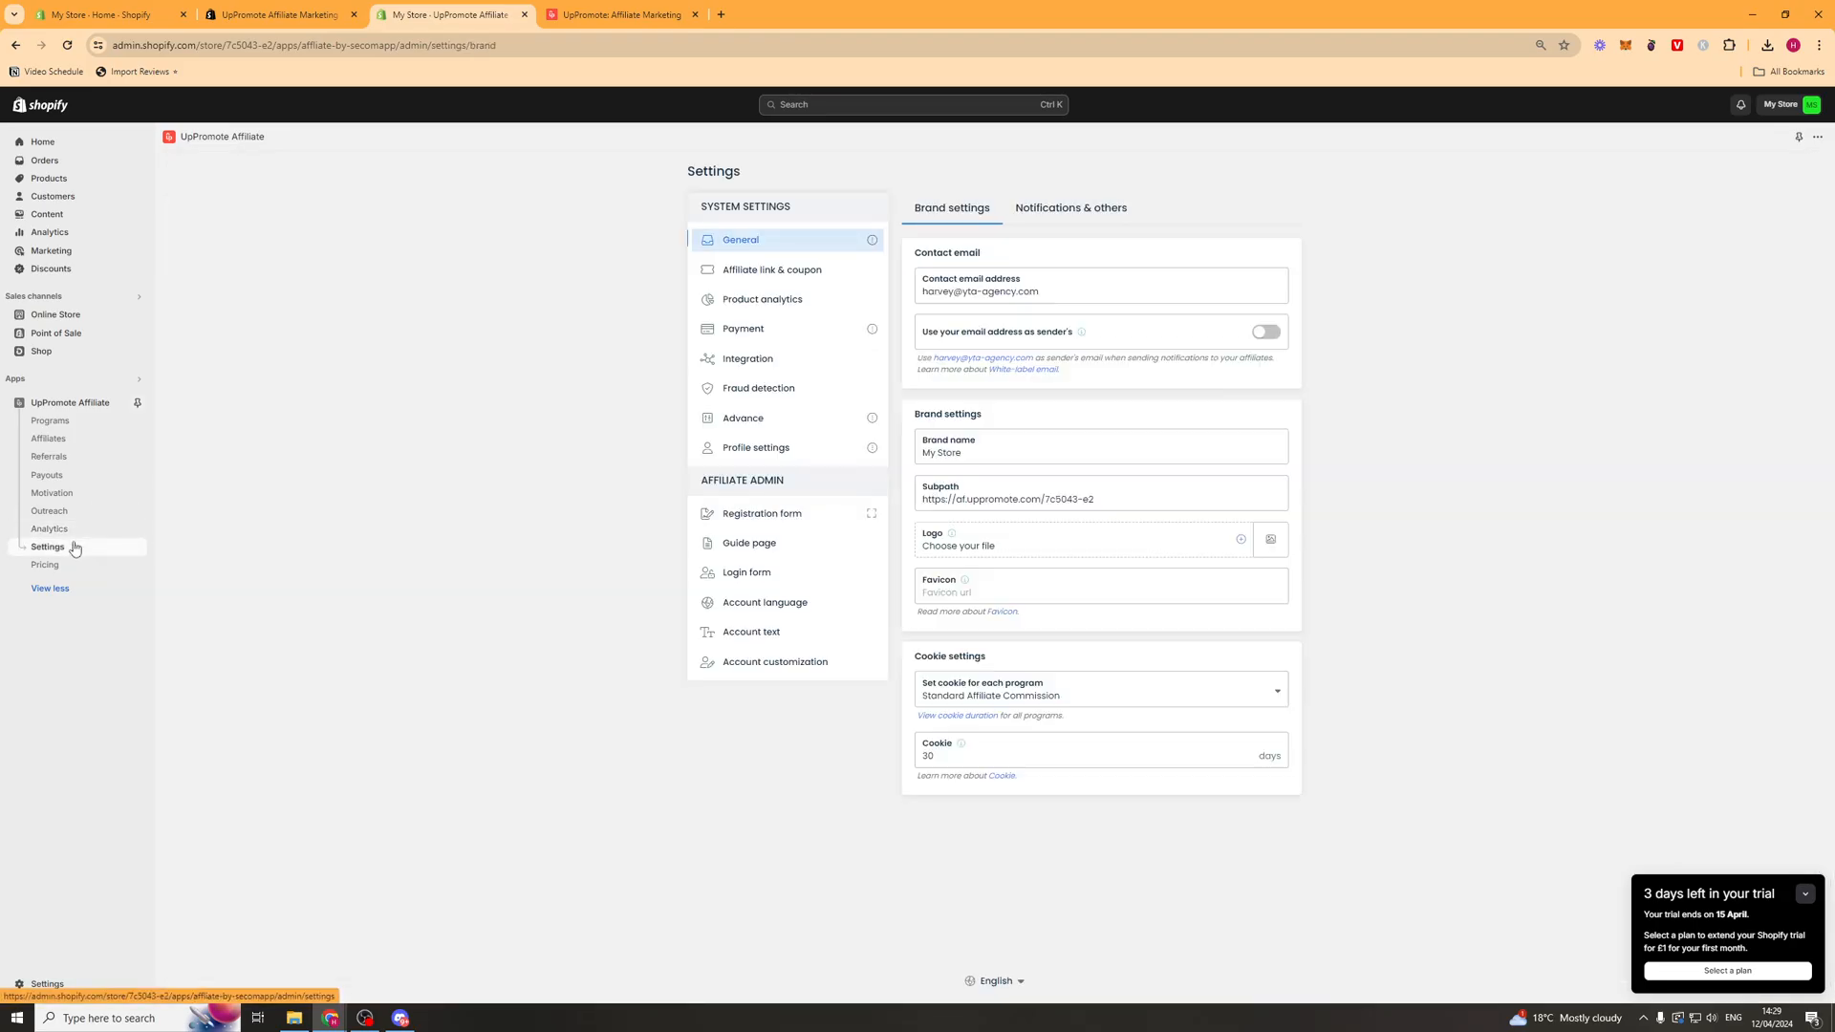
mouse_move(1070, 208)
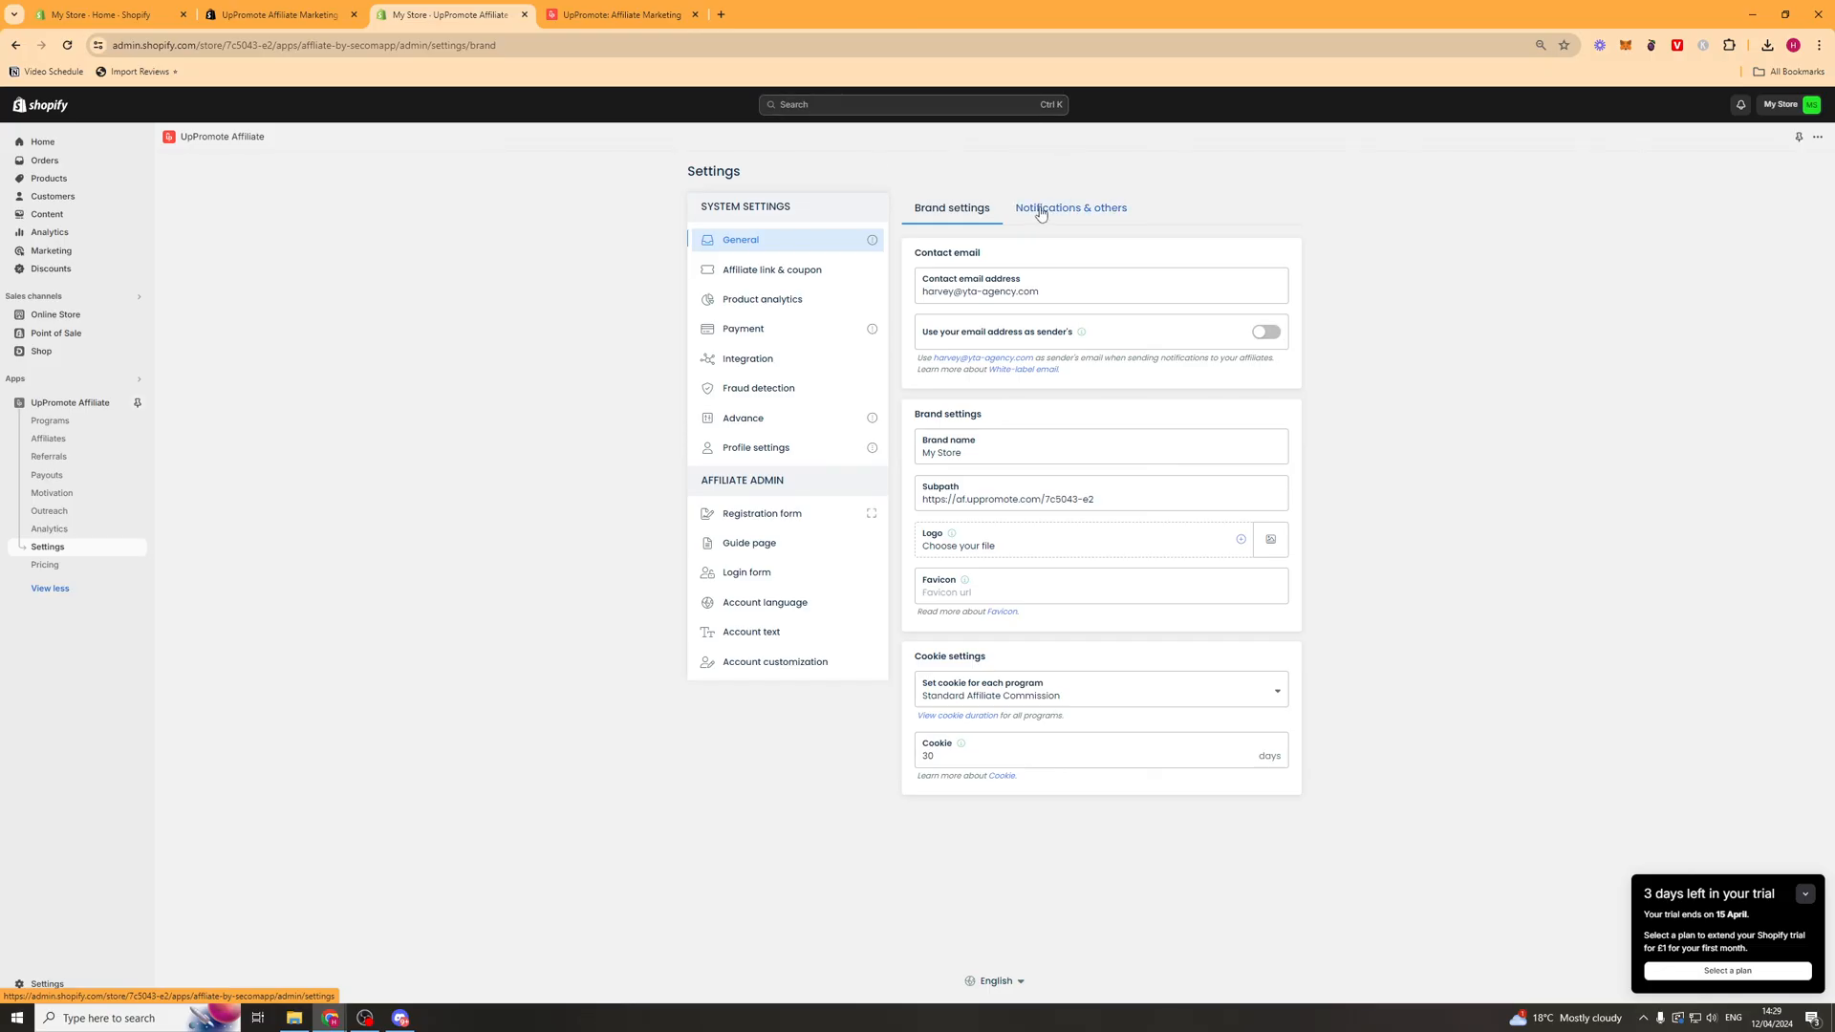
- View the notification, affiliate link and coupon, product analytics and integration settings unchanged
left_click(1068, 208)
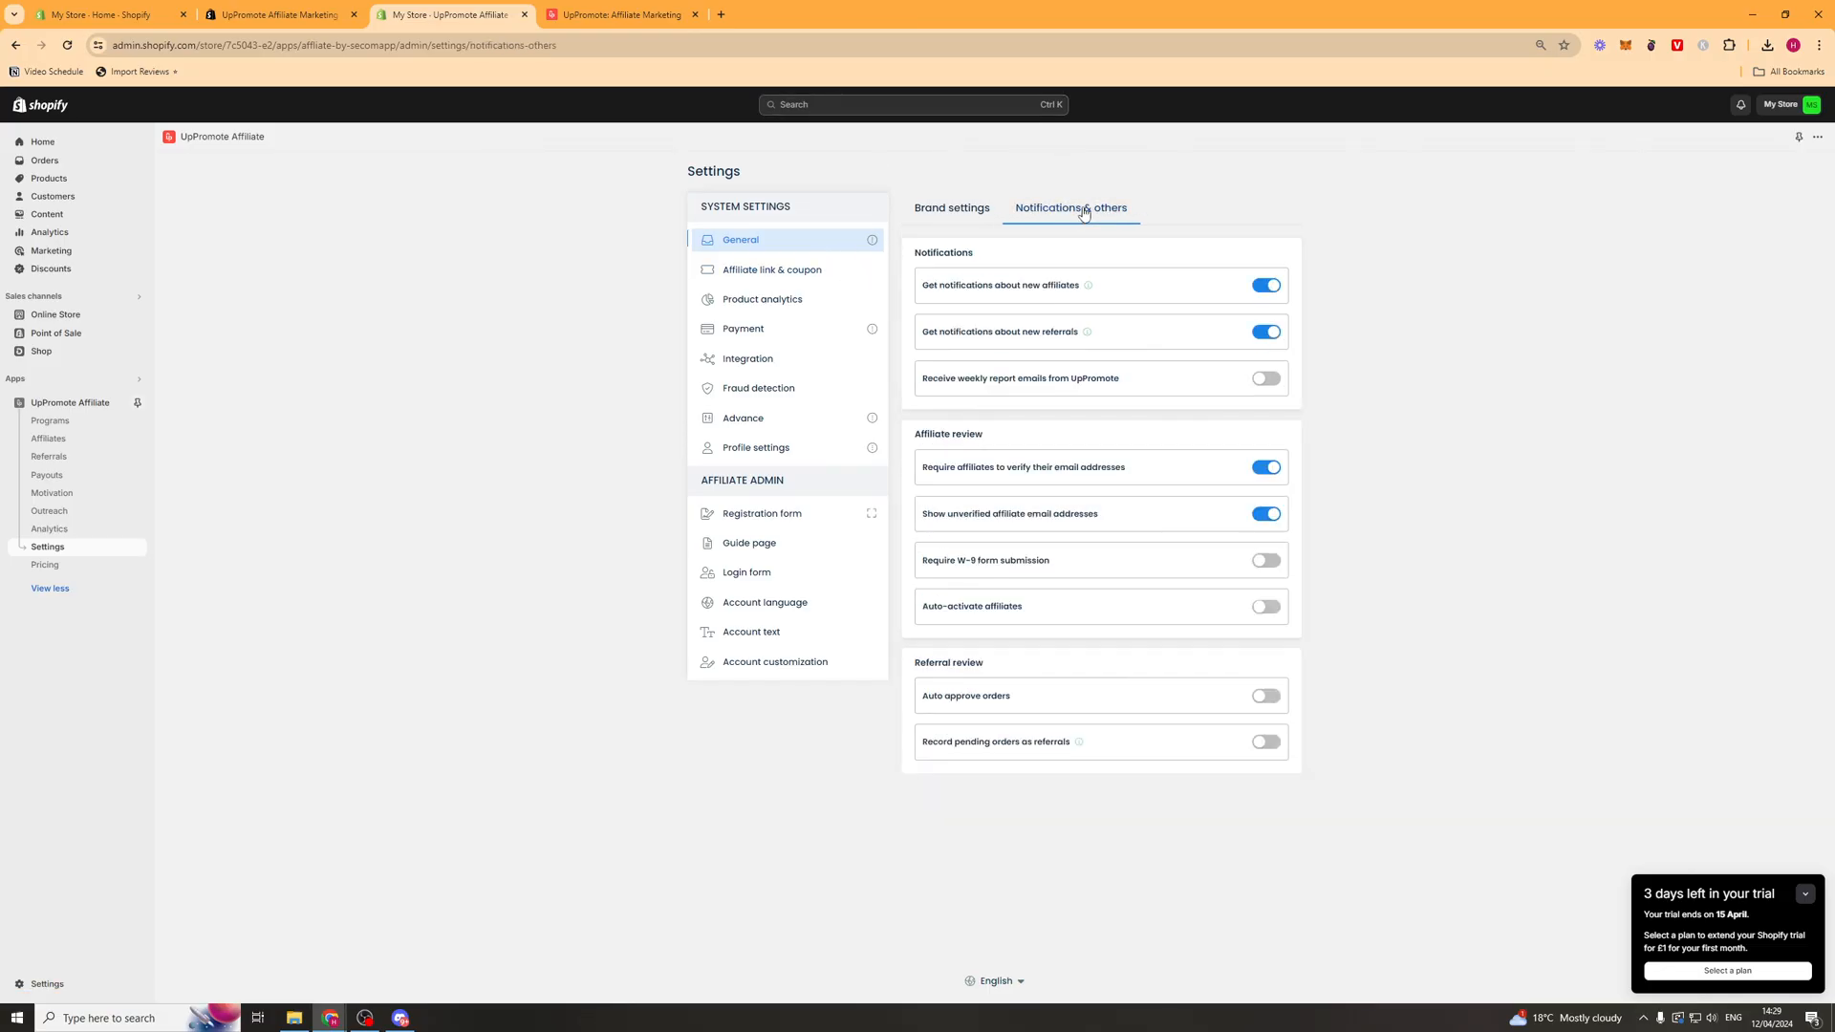
left_click(770, 270)
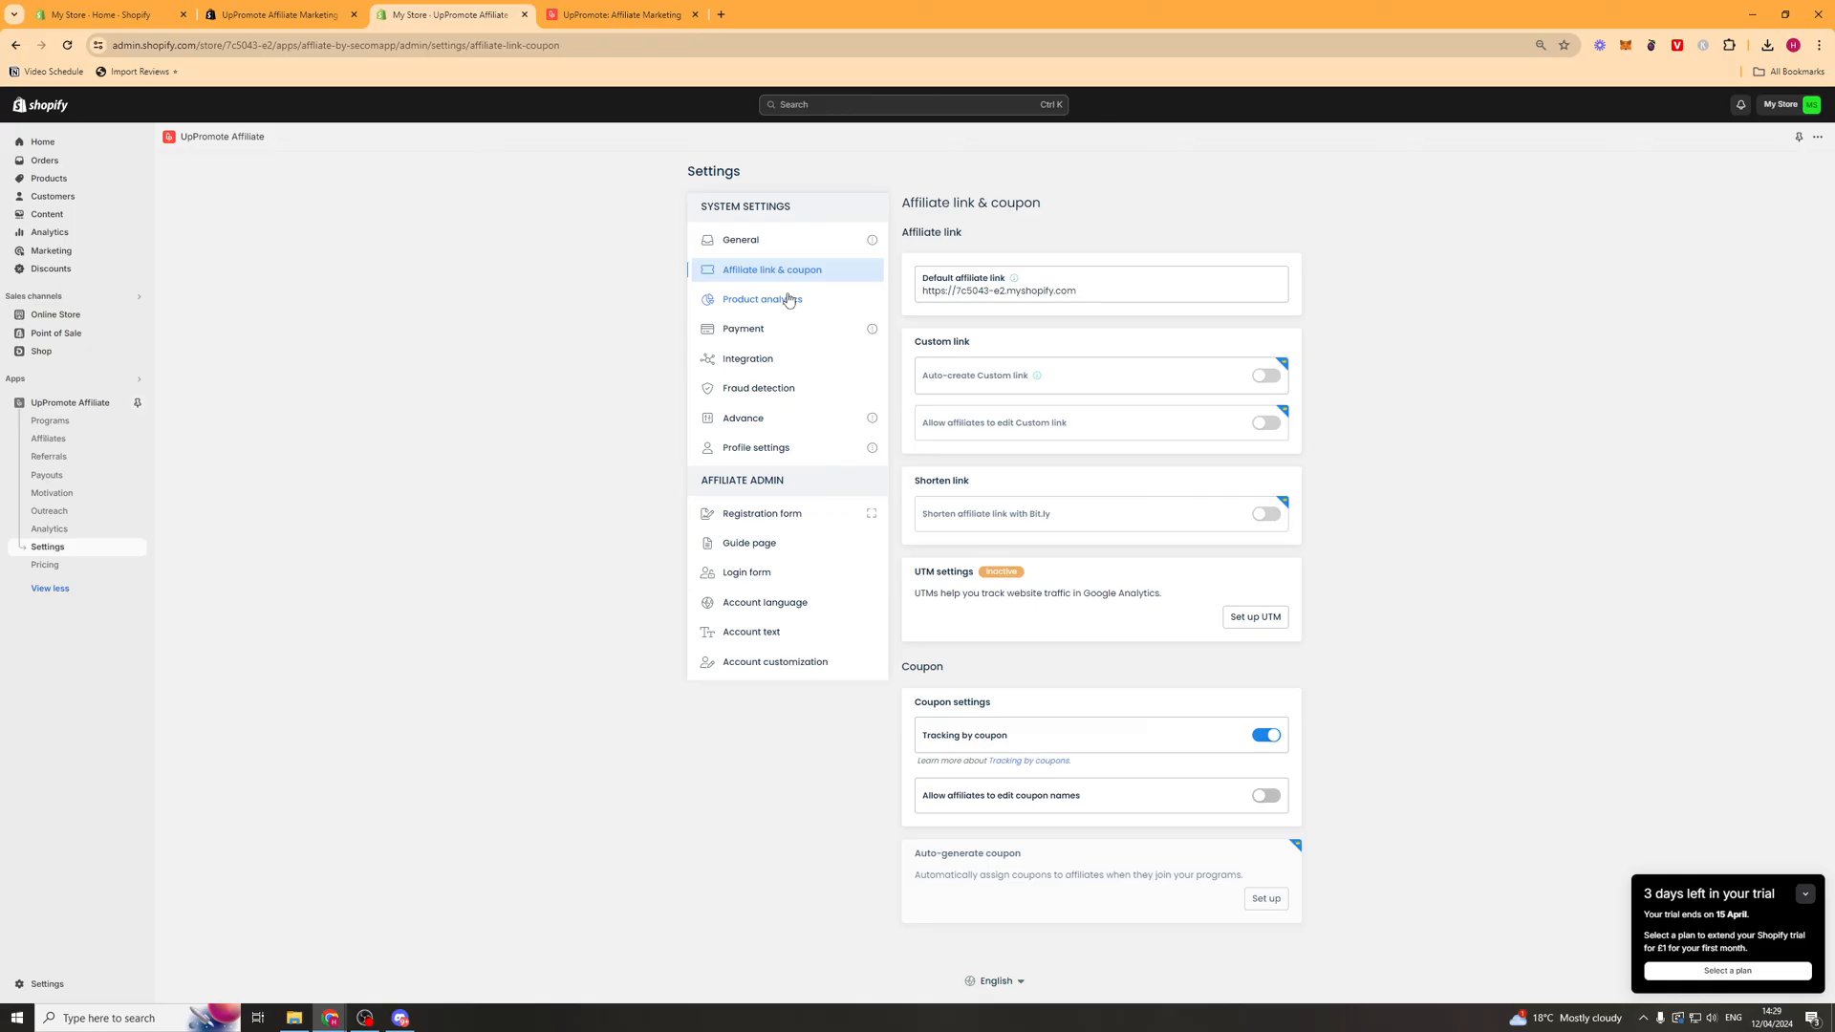
left_click(762, 298)
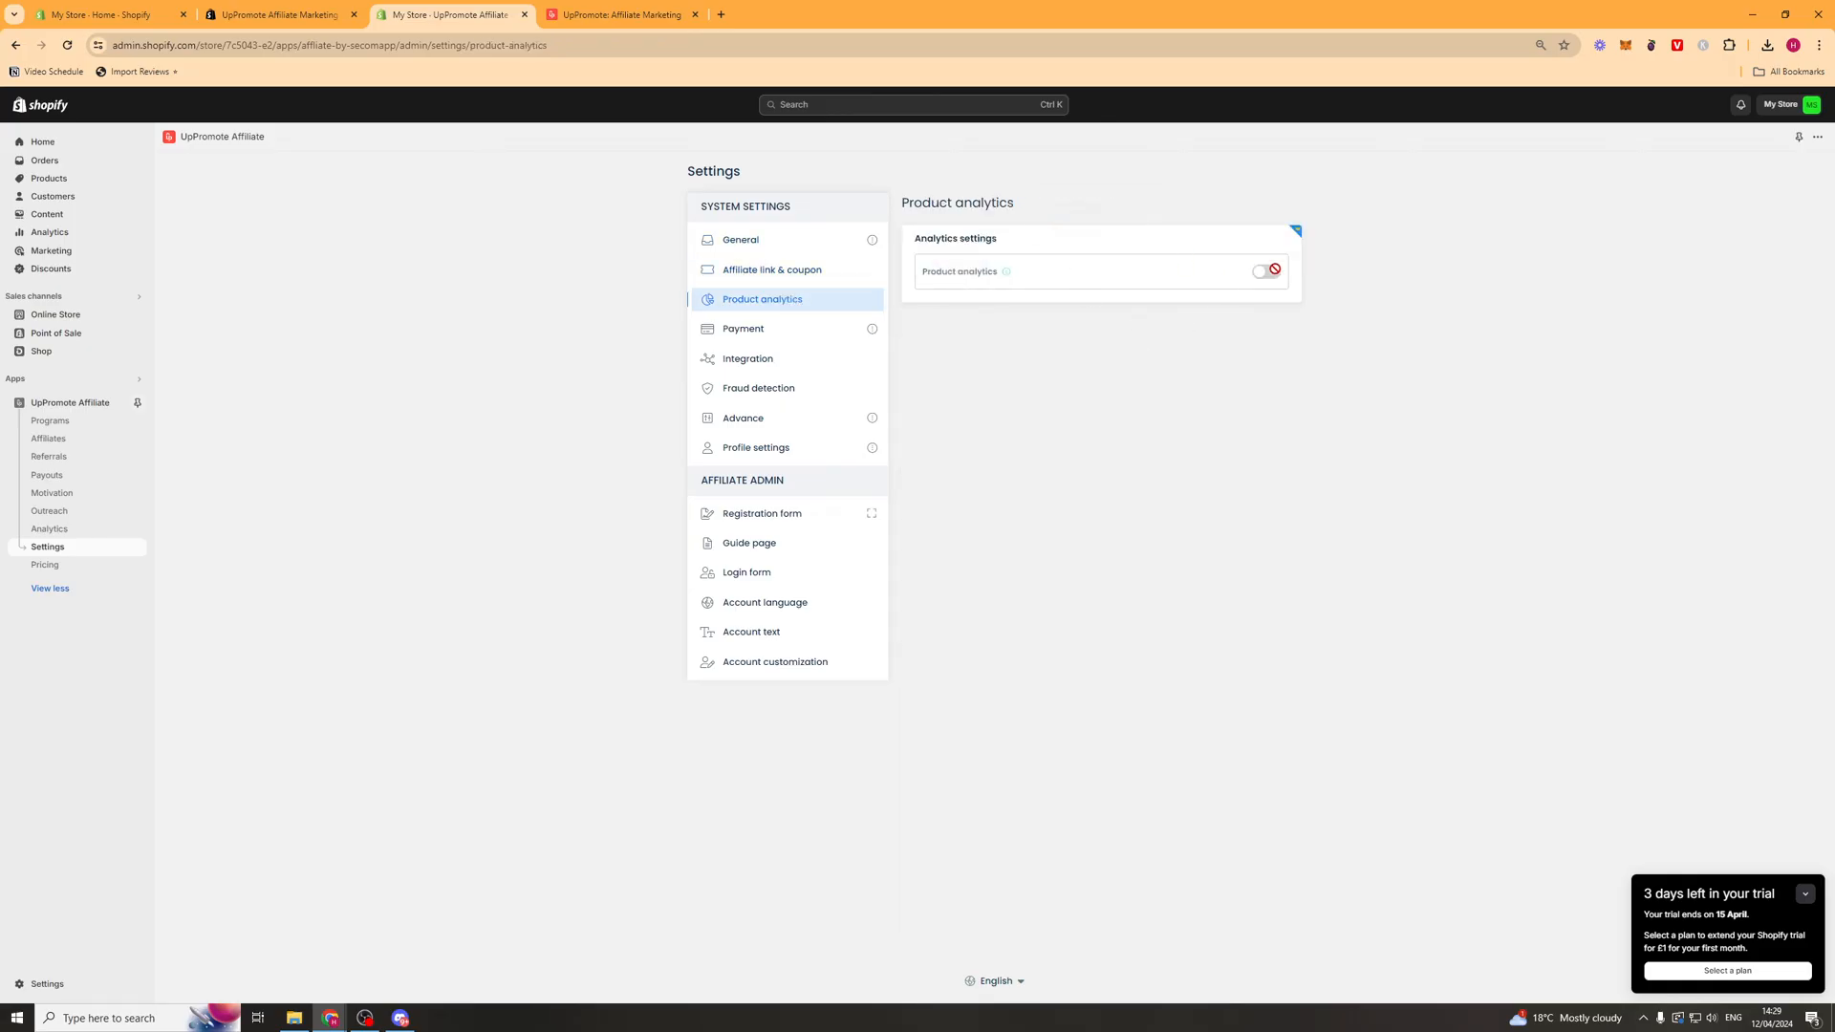
left_click(748, 357)
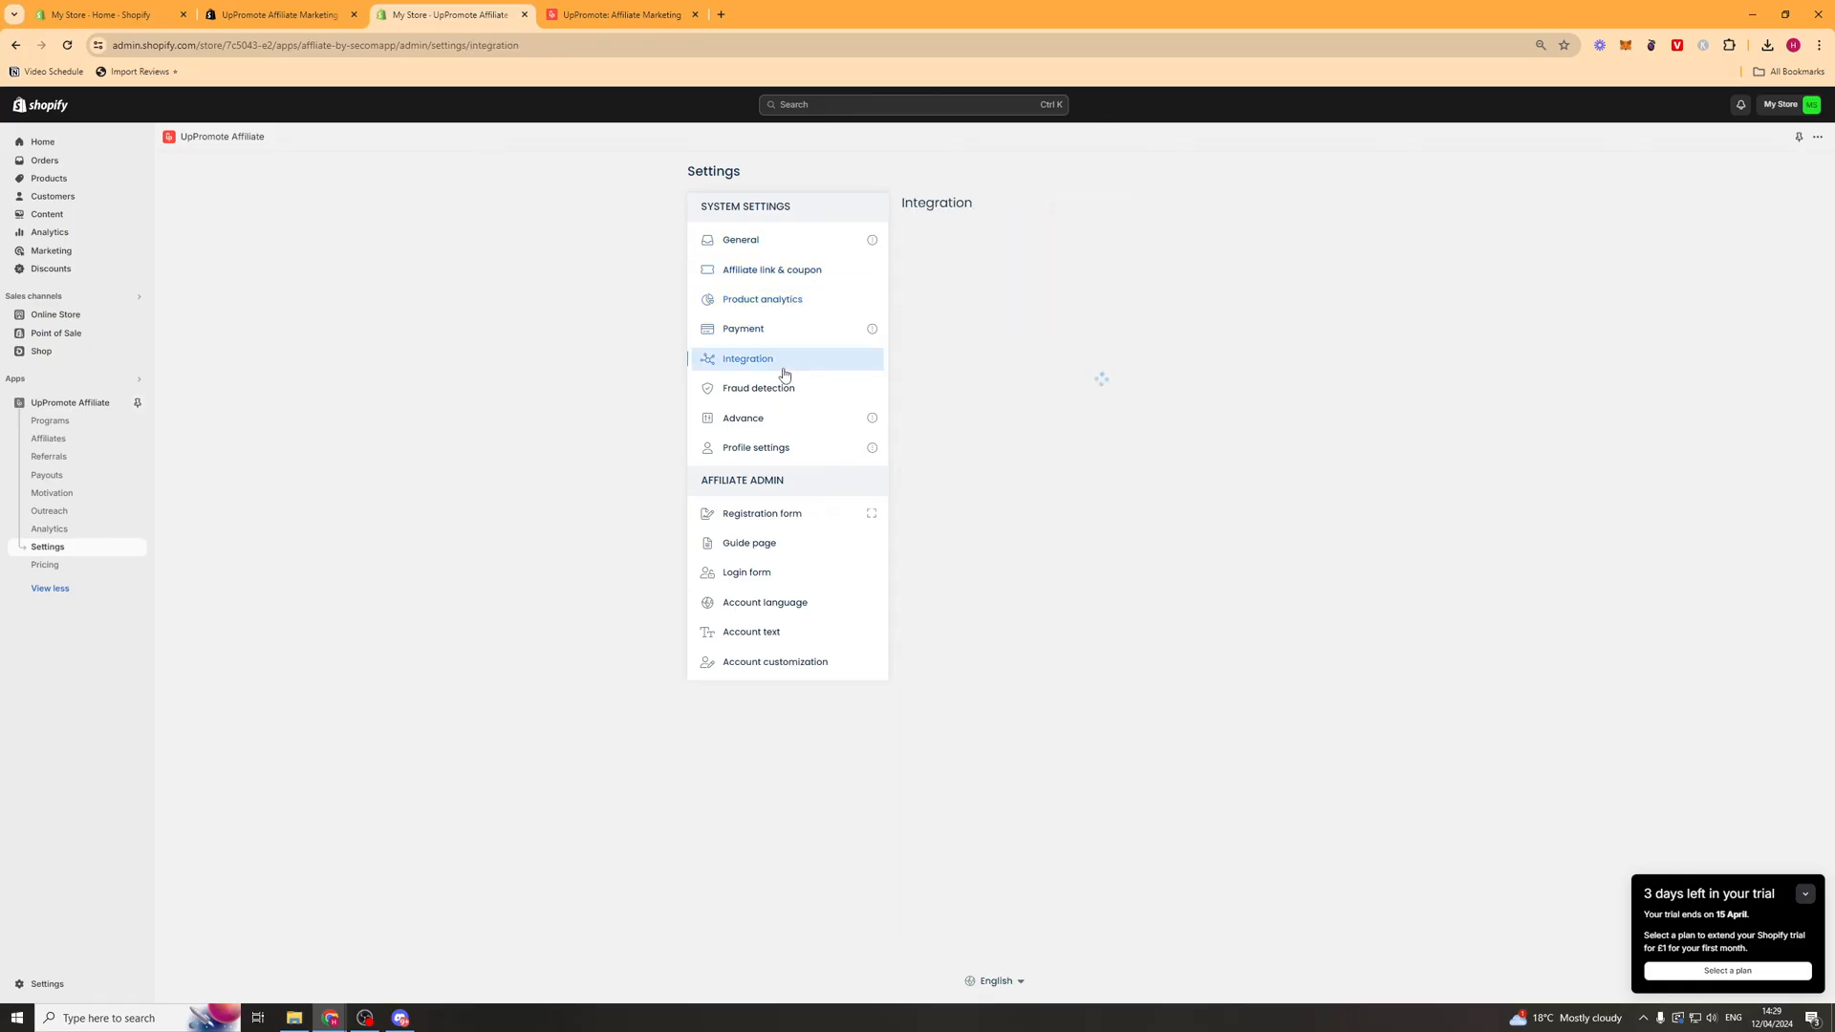
left_click(747, 358)
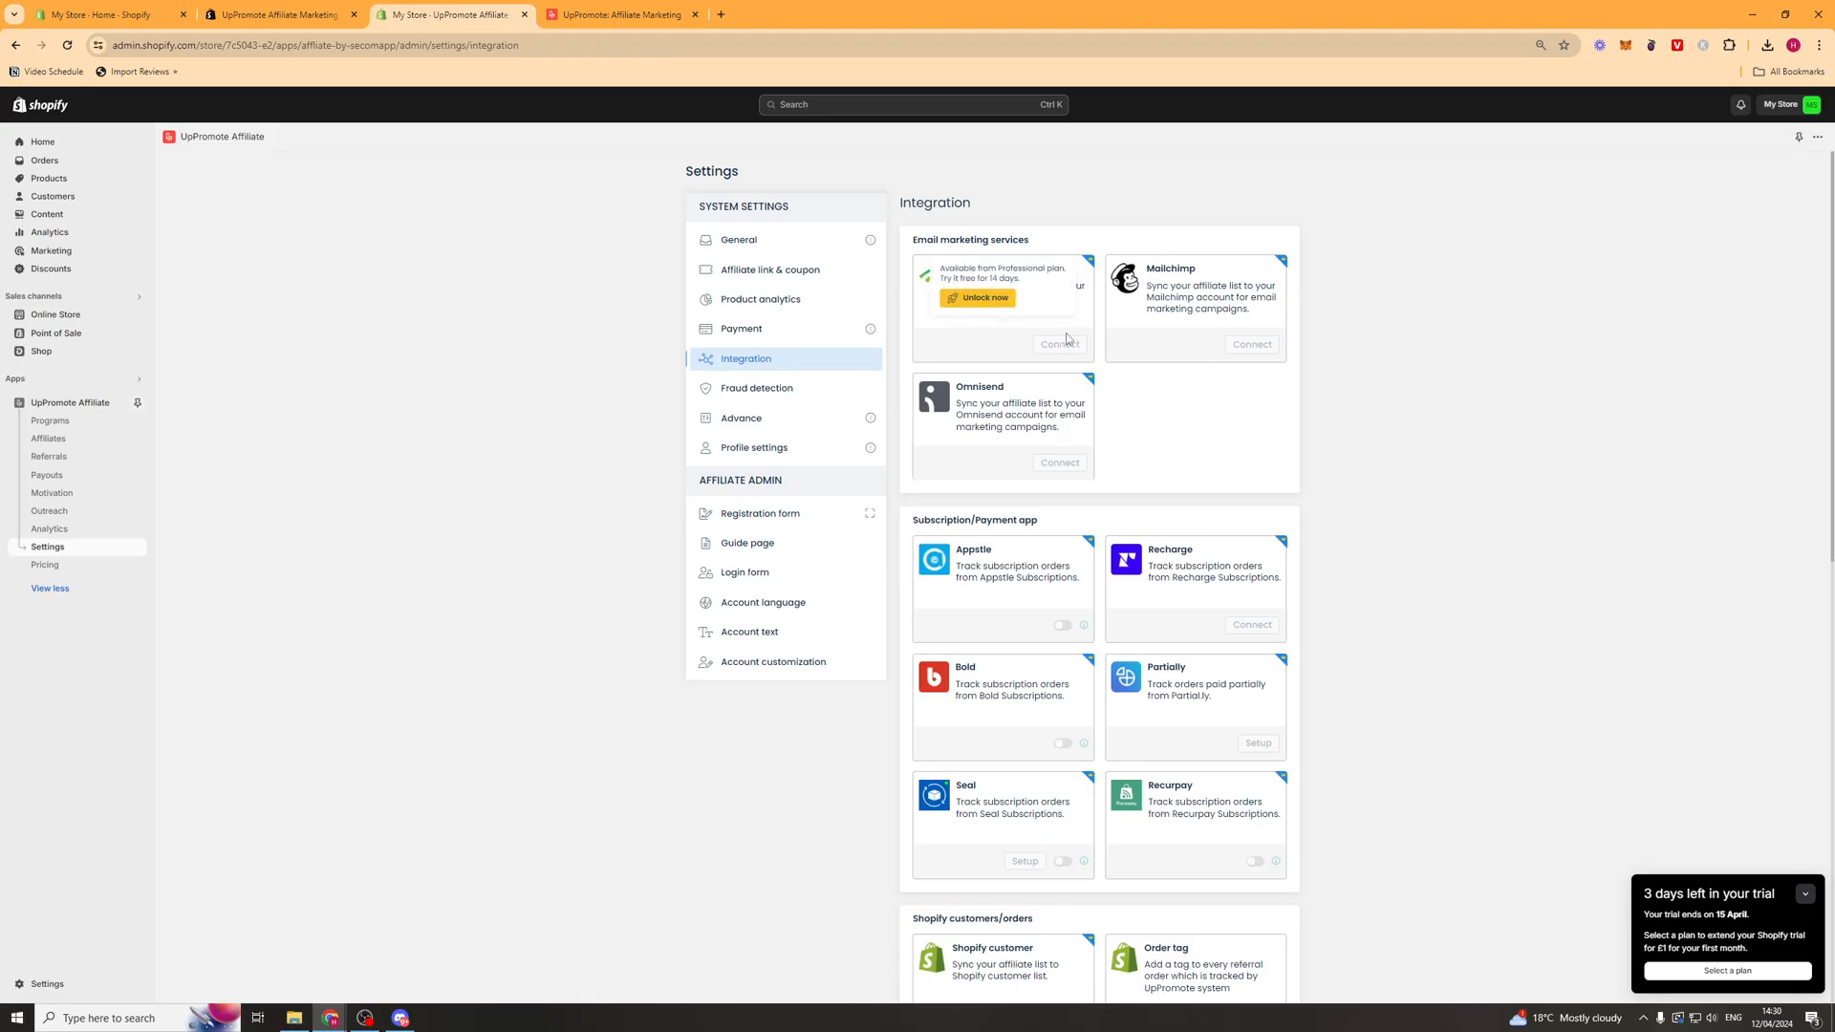
- In Fraud detection, enable detecting multiple signups from one IP, then head to Pricing unsaved
left_click(756, 388)
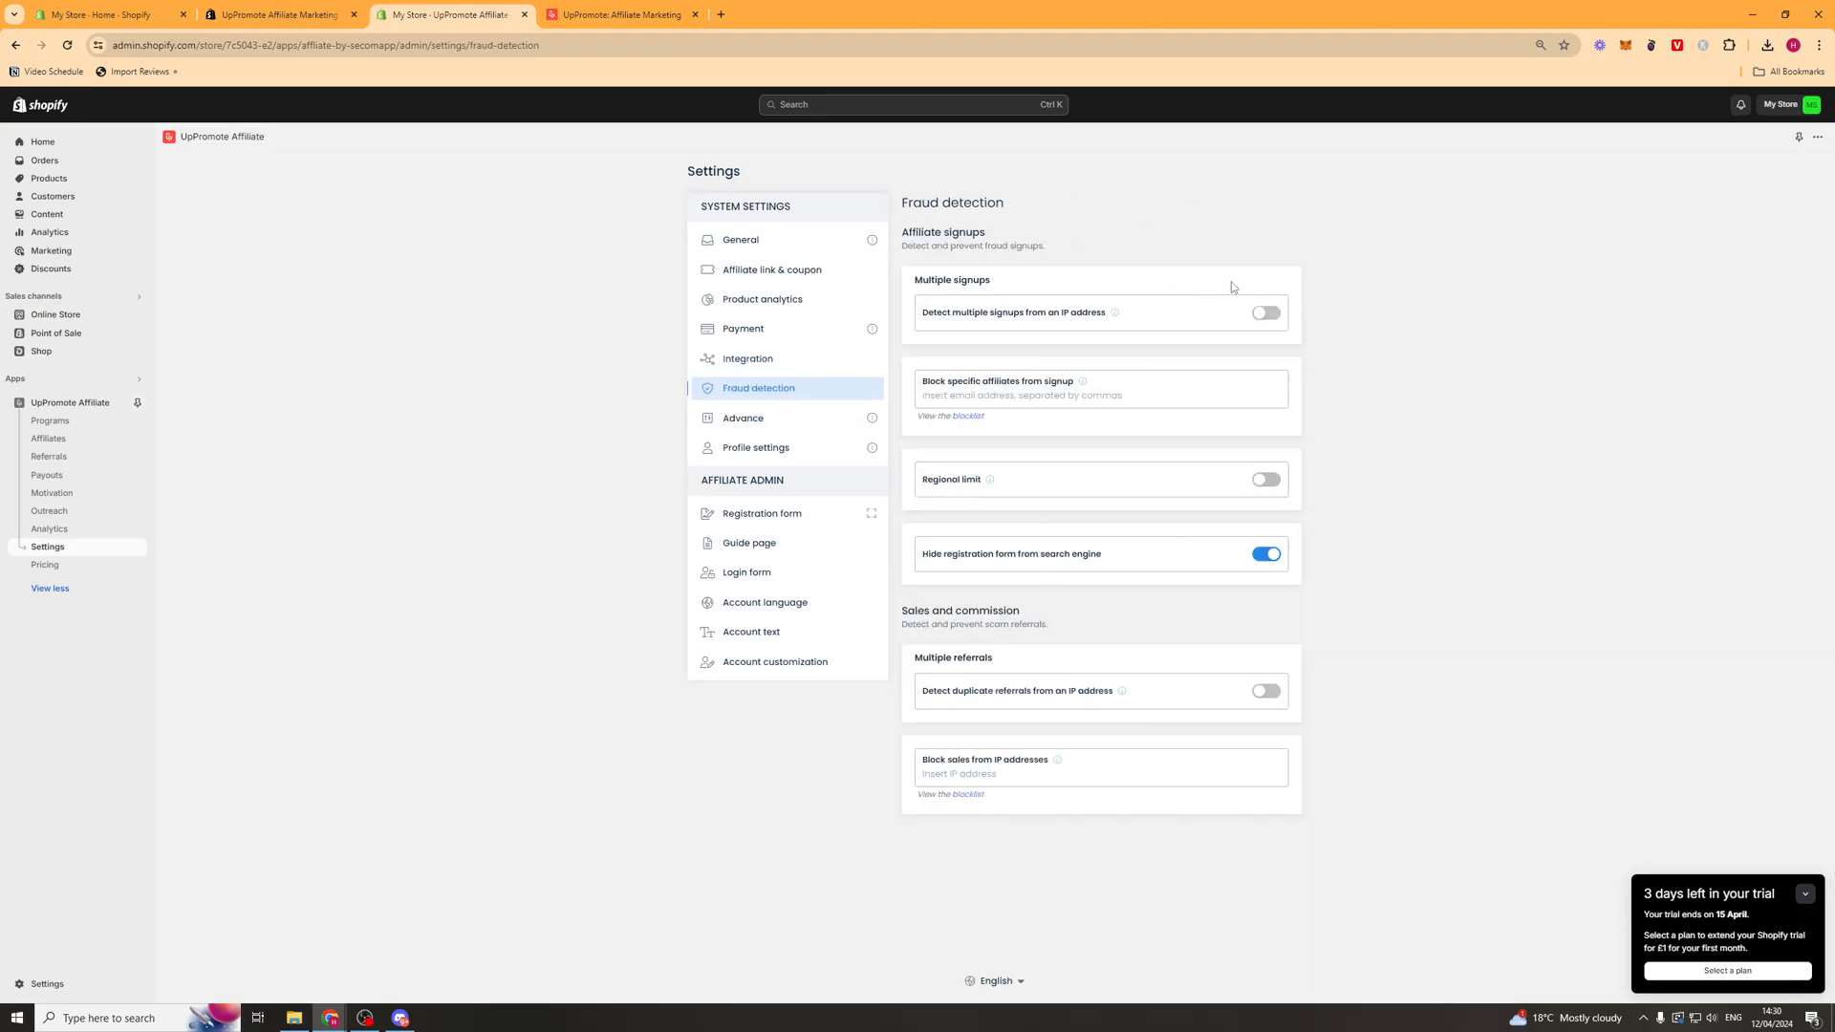
left_click(1265, 312)
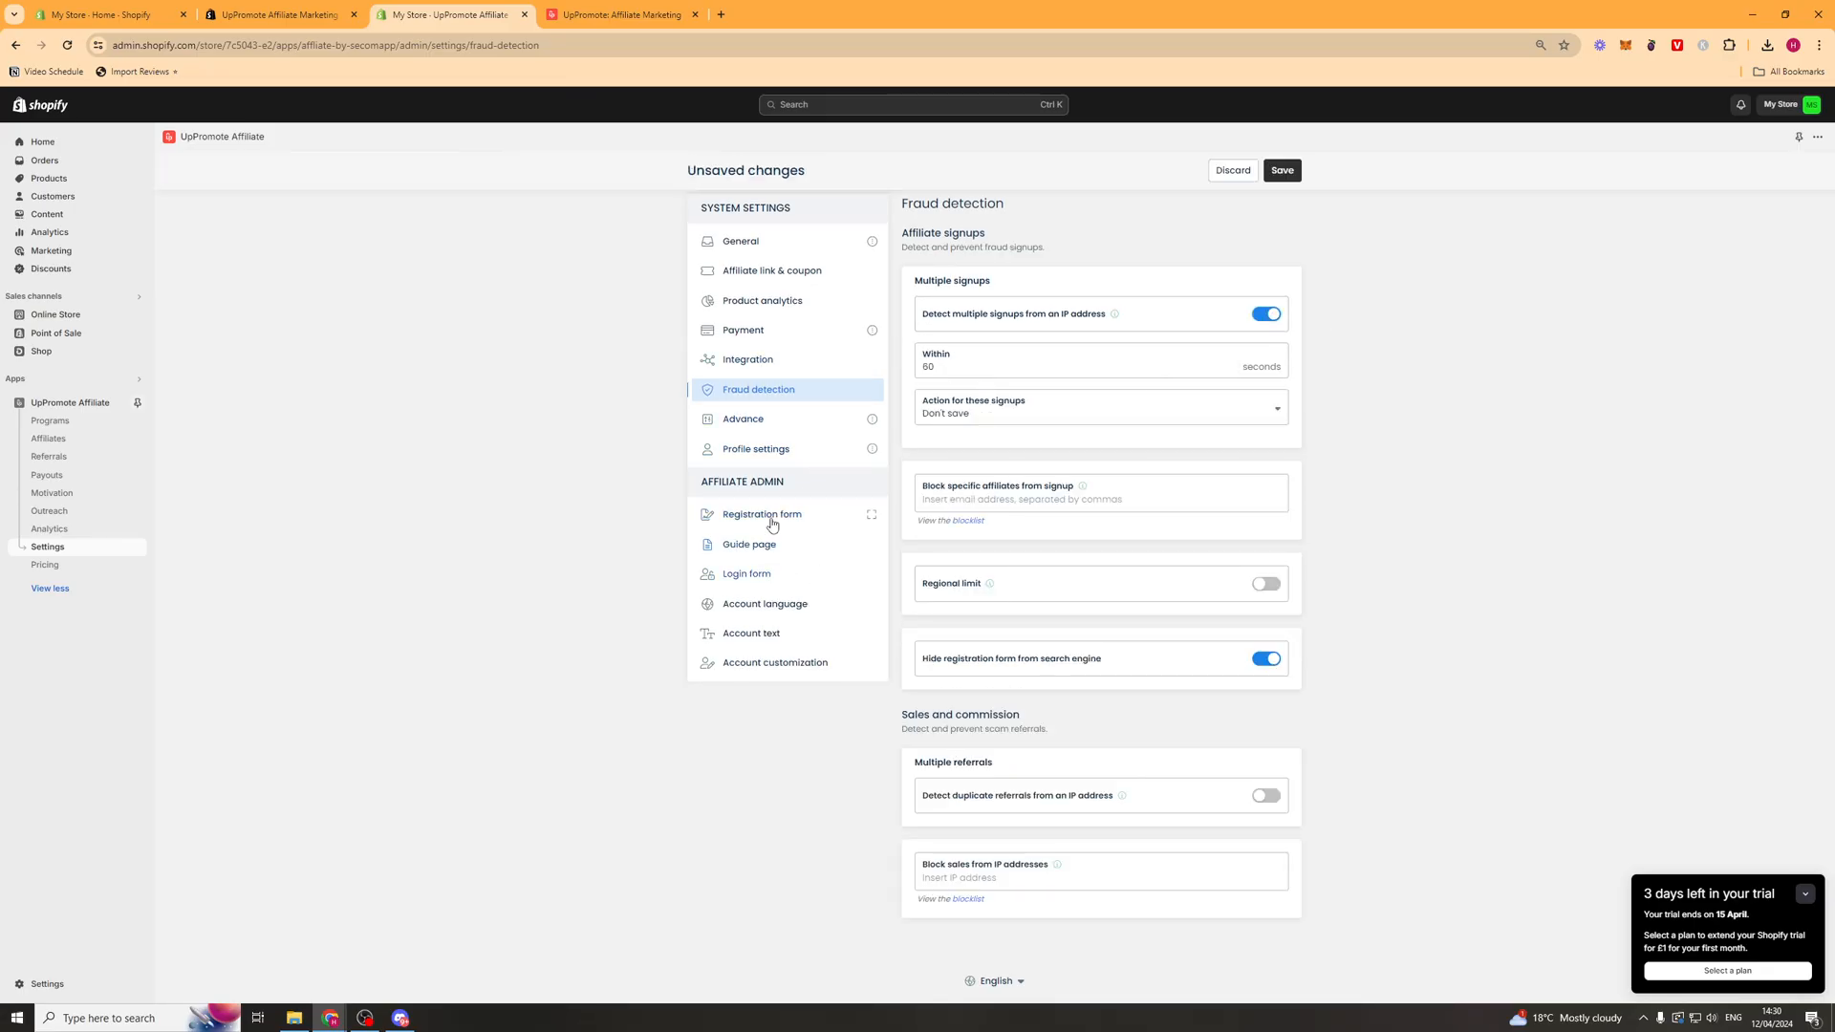
left_click(44, 566)
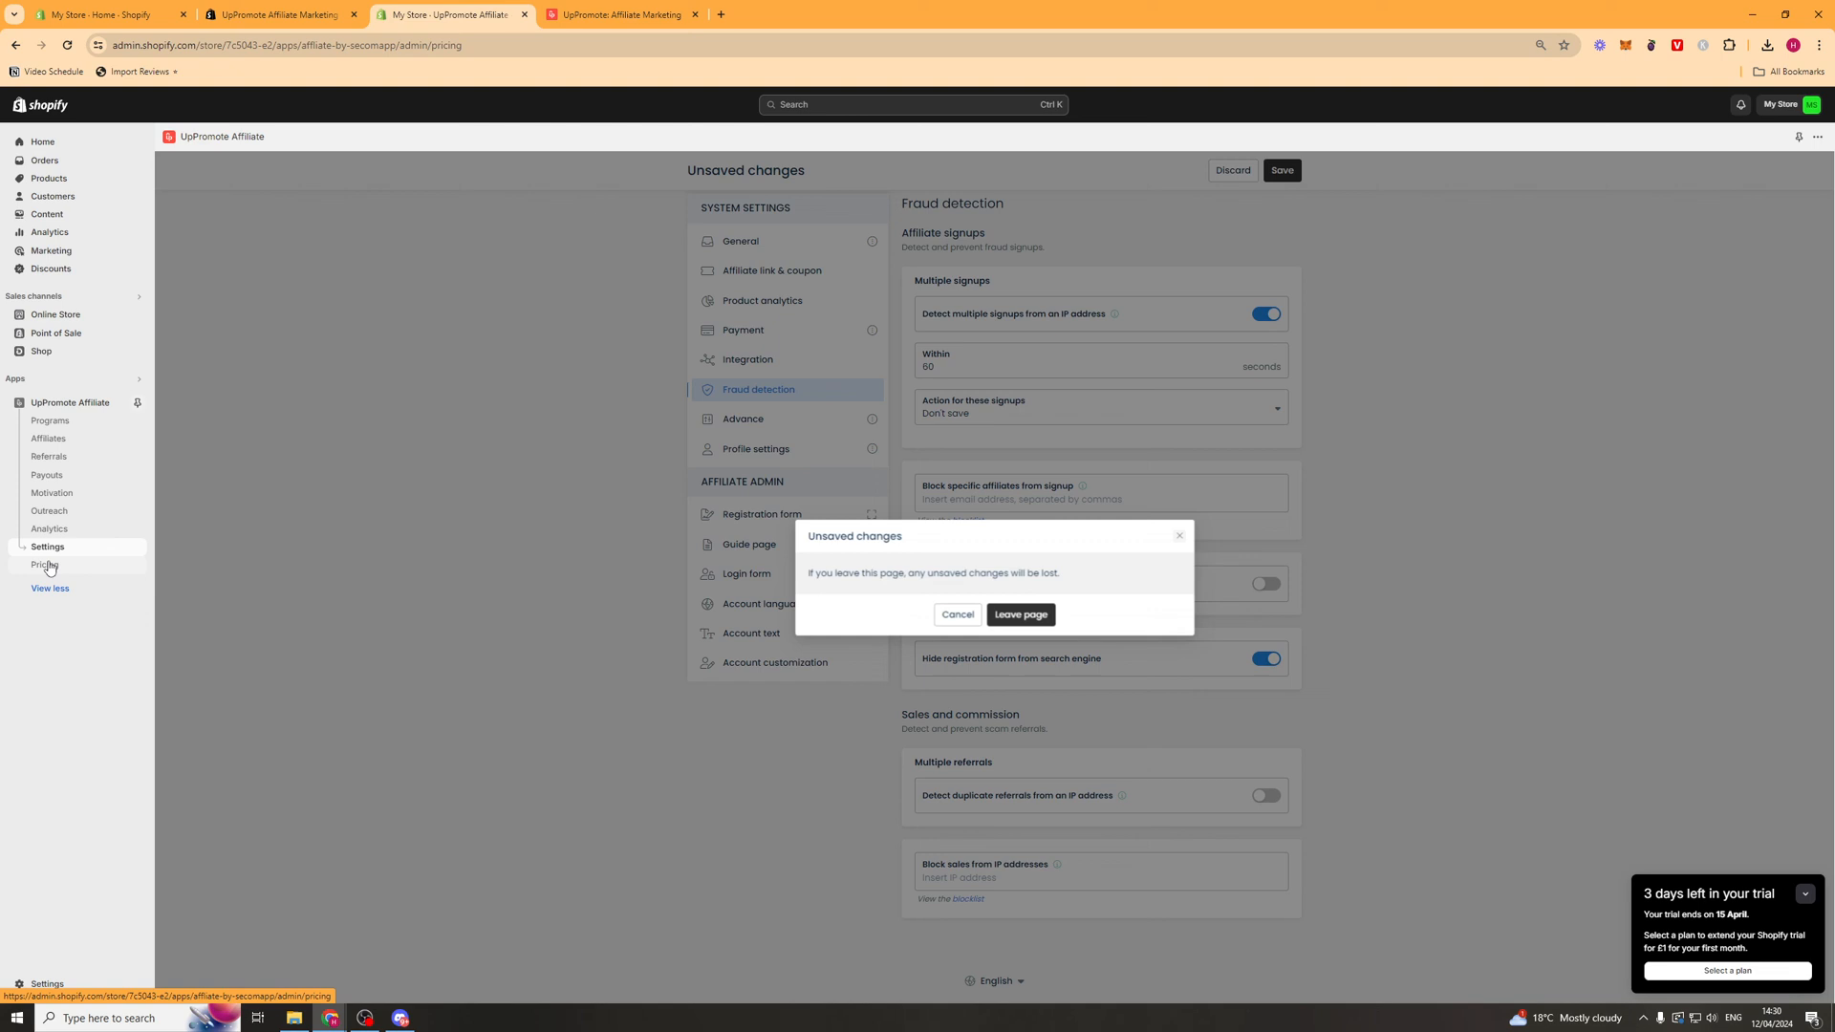
- Leave settings discarding the change and look over the Pricing plans with Growth current
left_click(1019, 614)
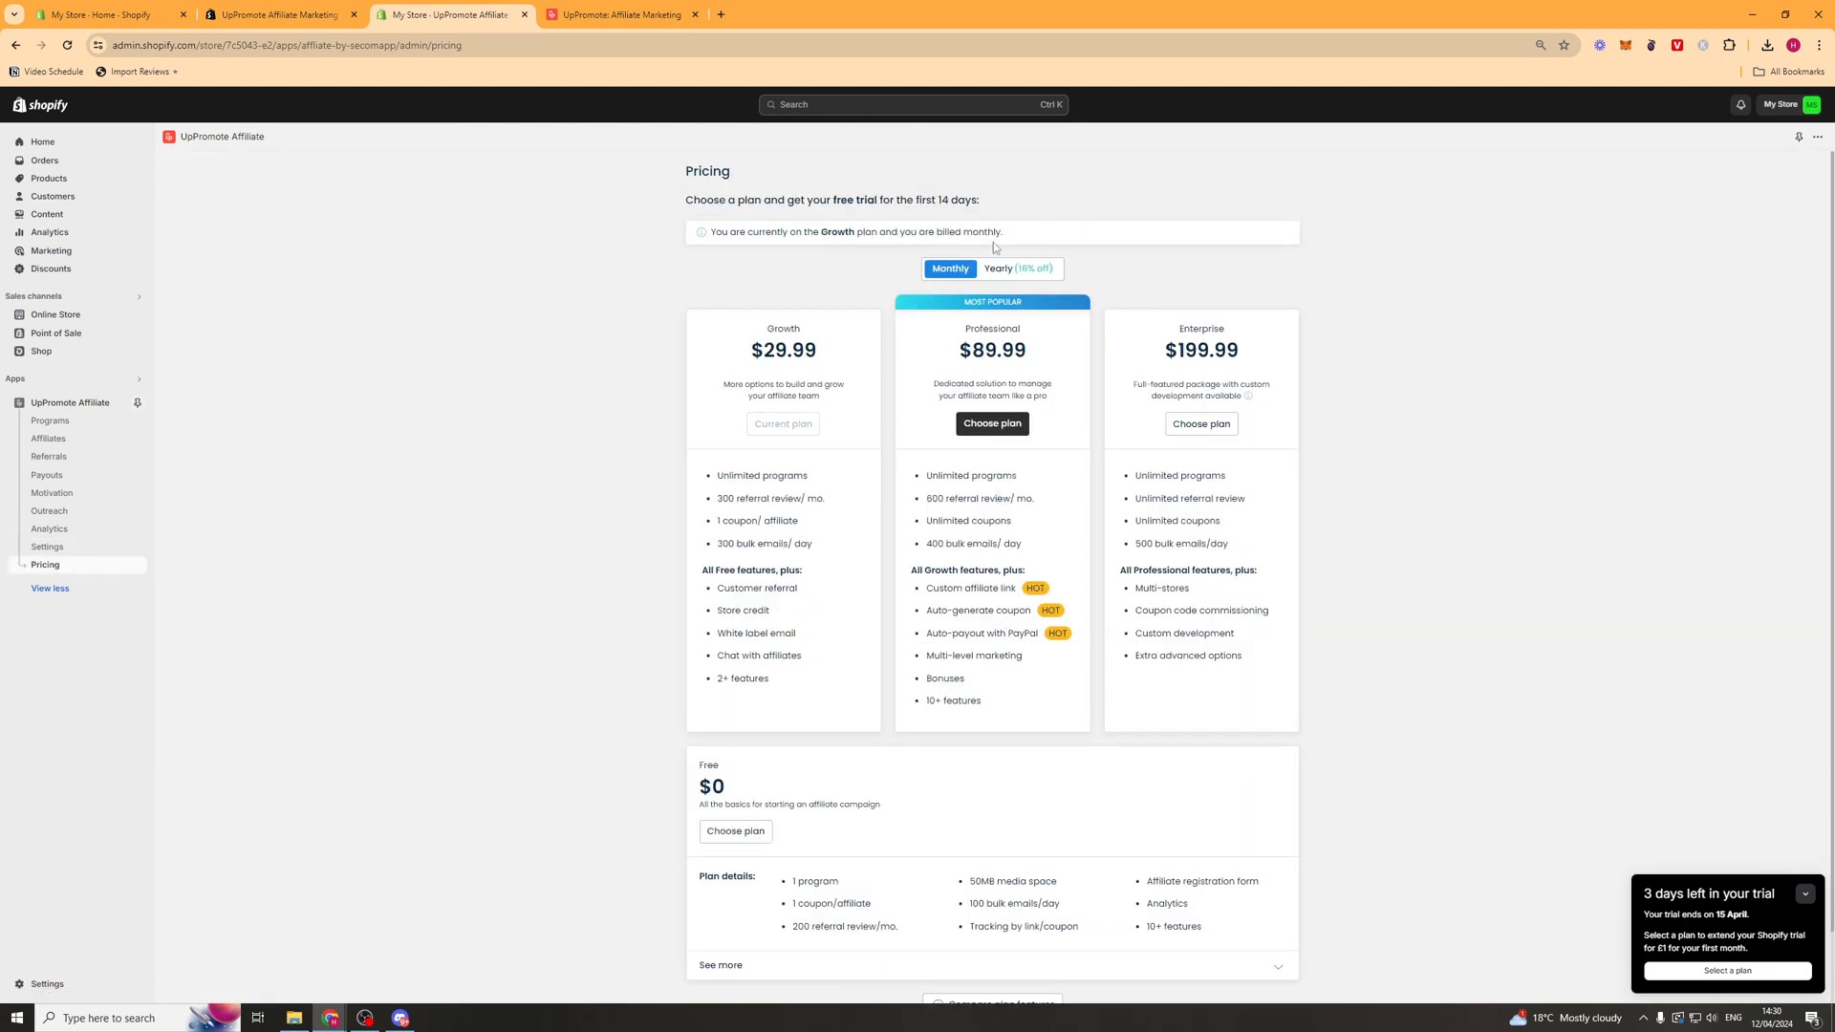
mouse_move(1011, 562)
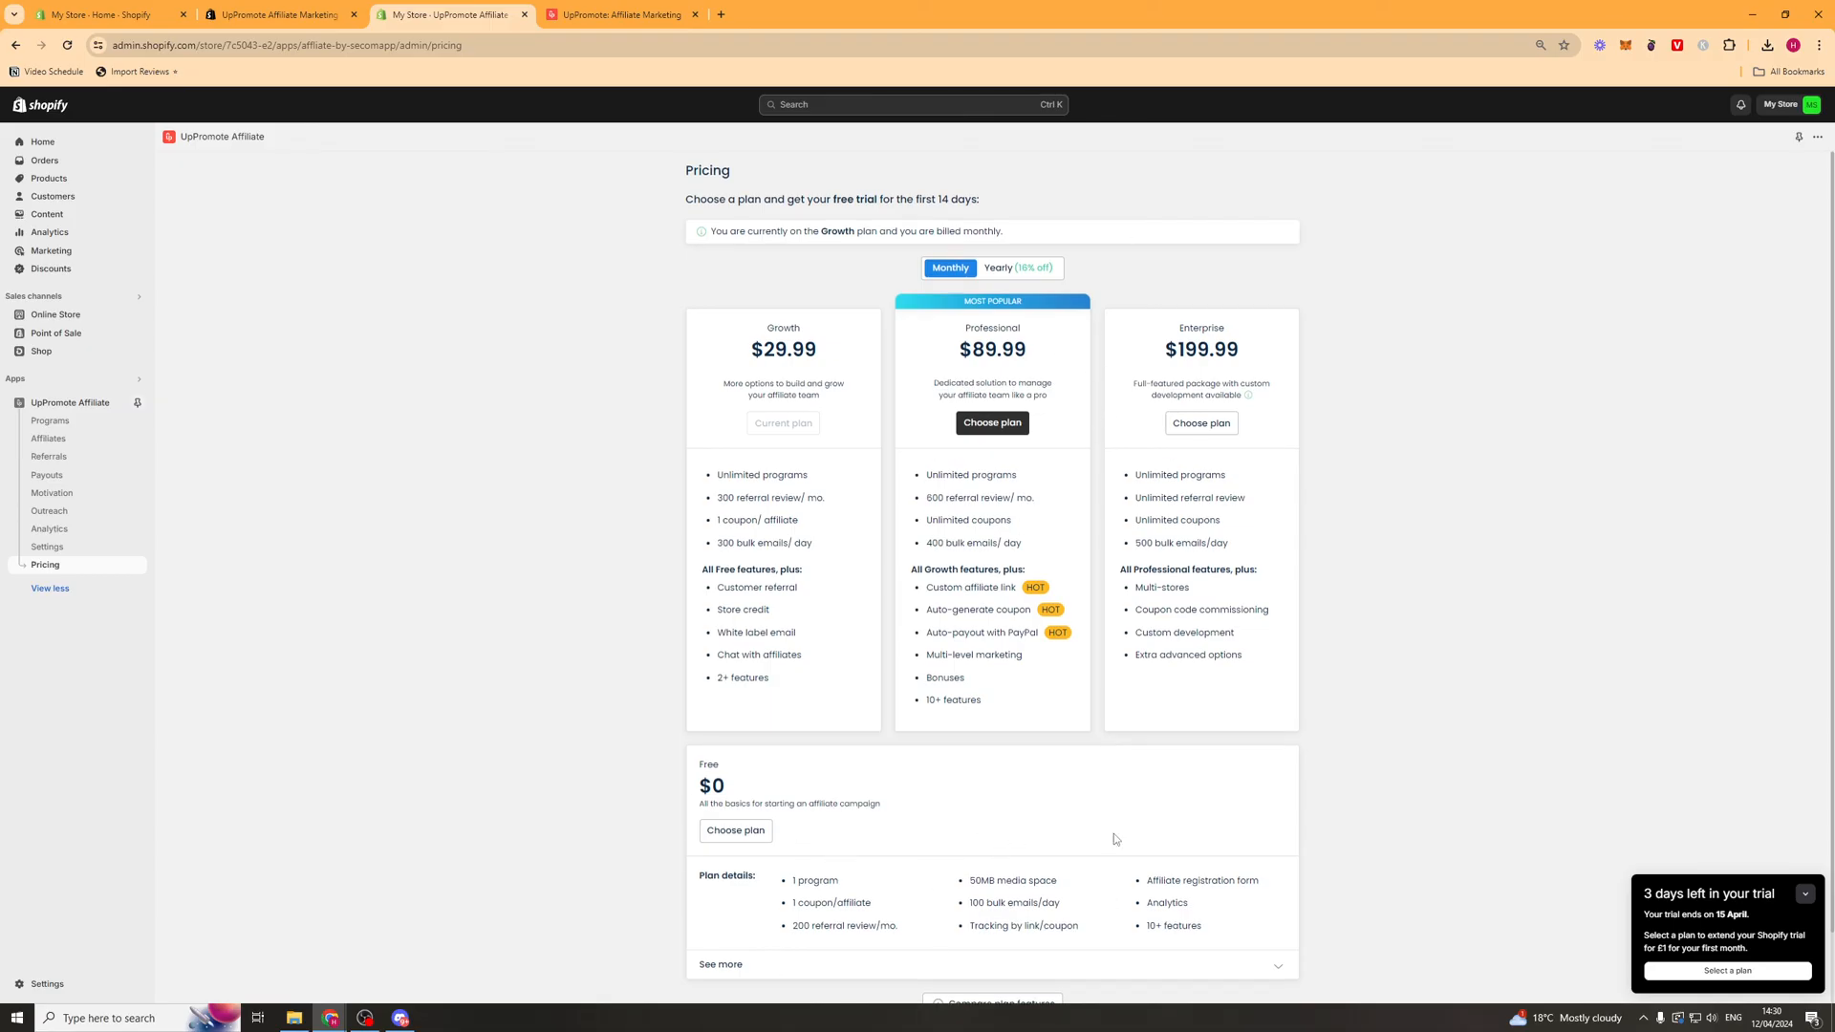
scroll("down", 3)
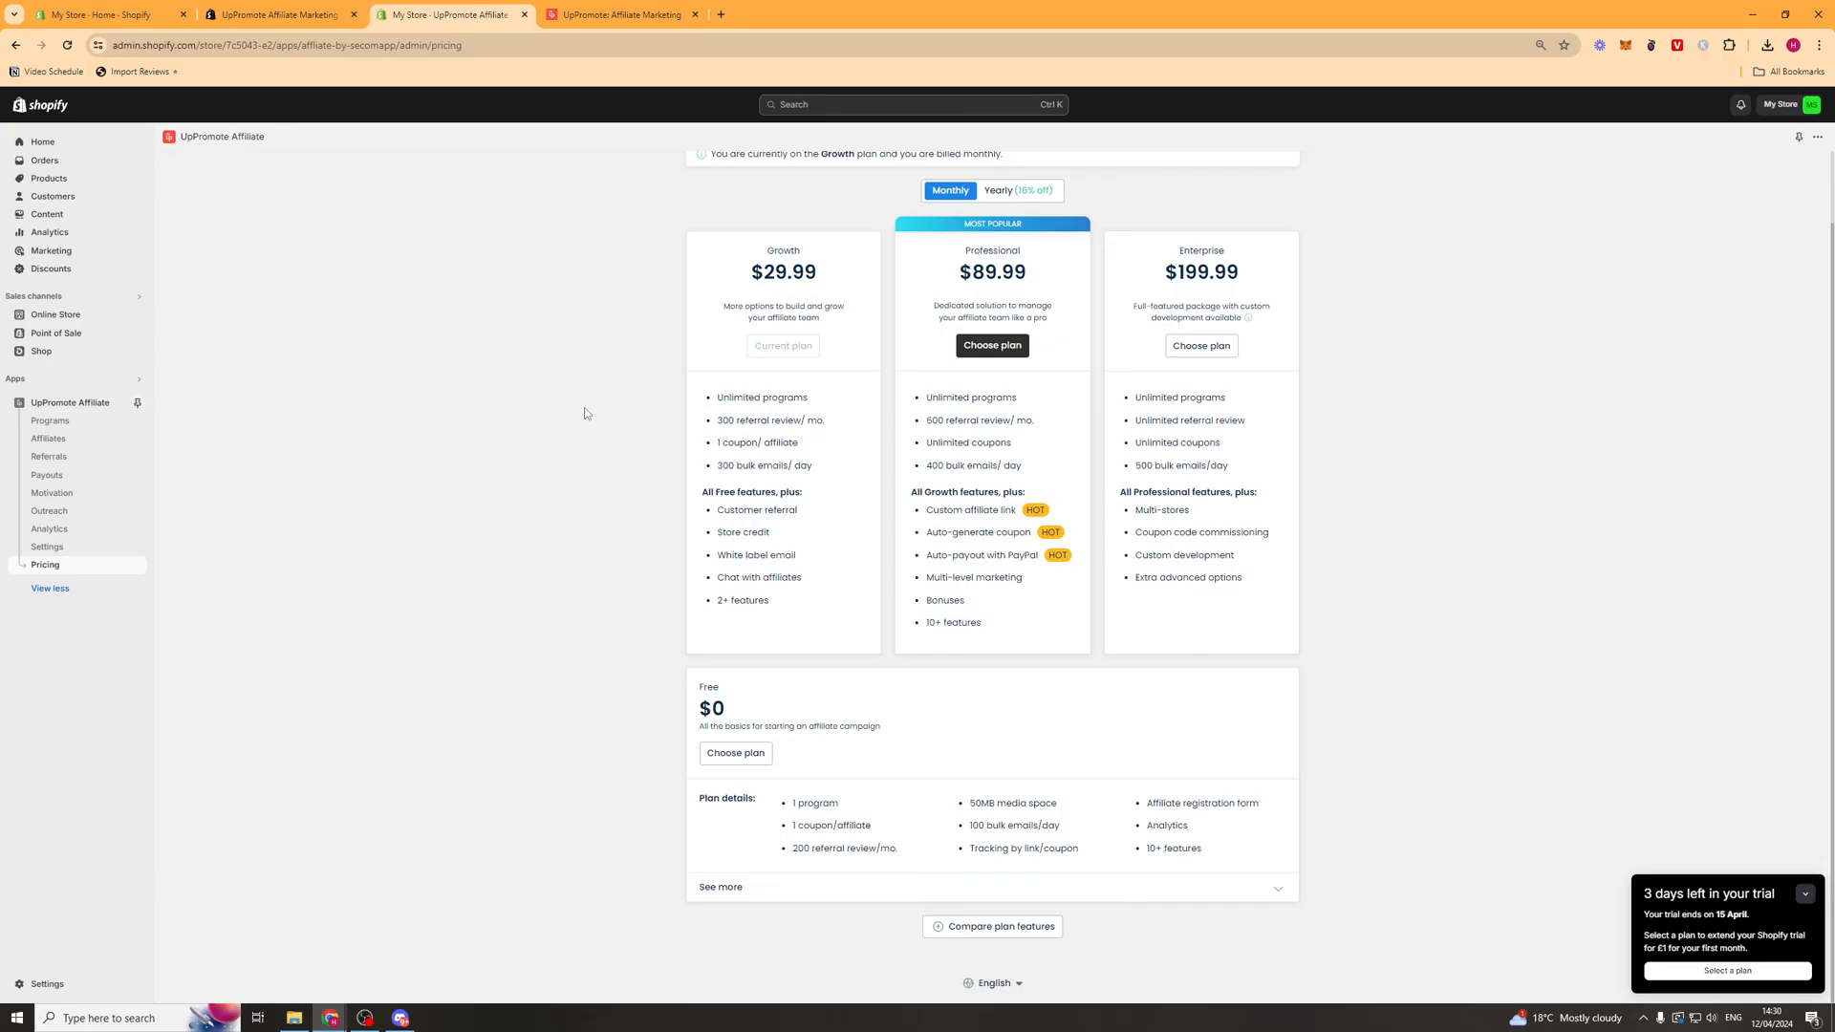
mouse_move(1676, 822)
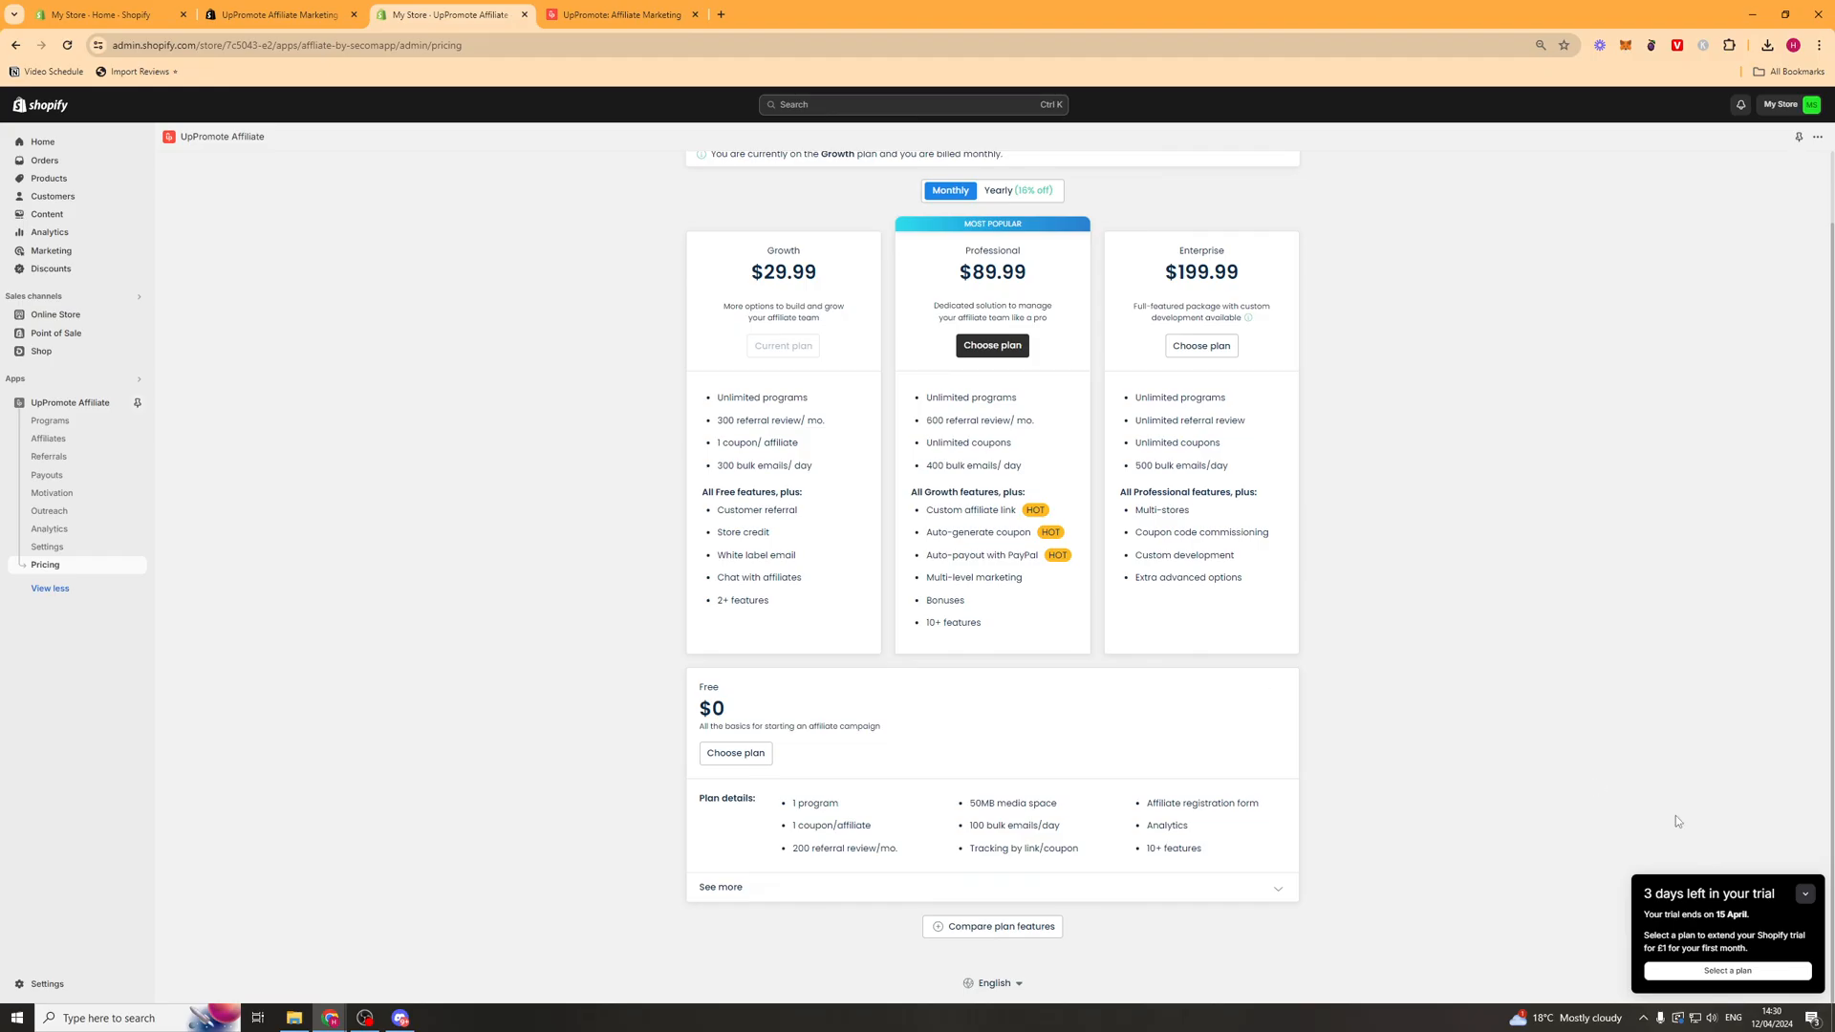